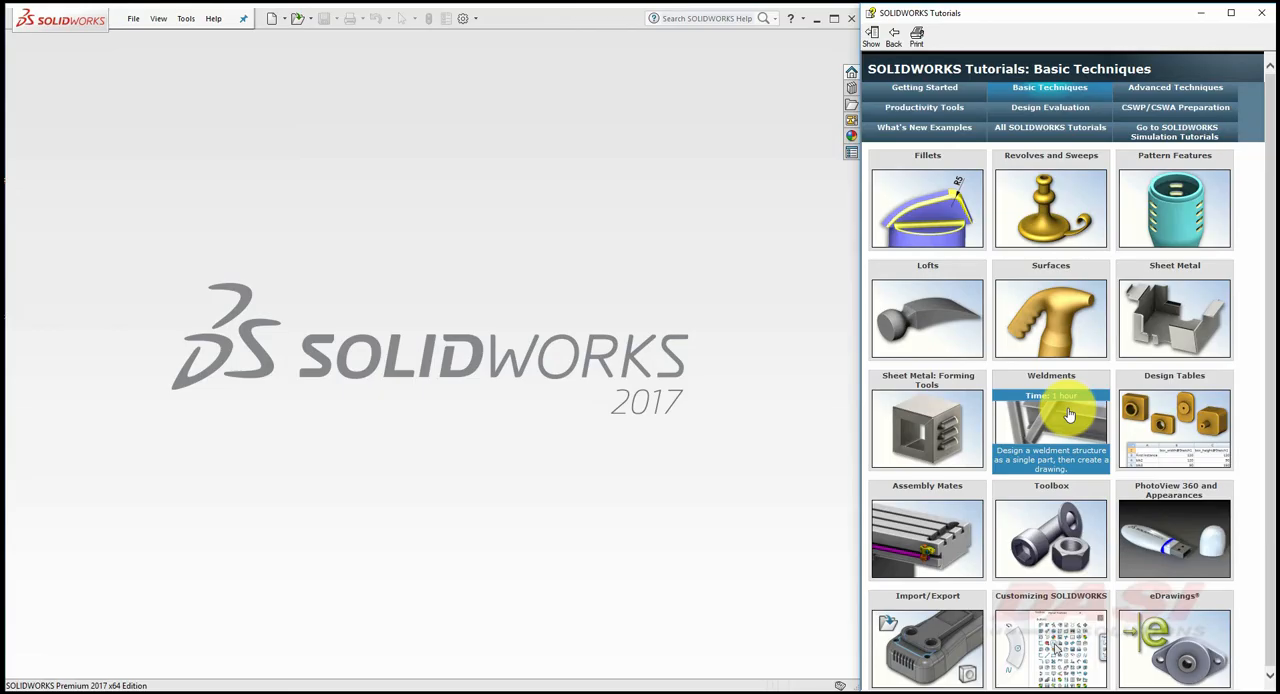
Open the Weldments tutorial from the SOLIDWORKS Tutorials pane.
left_click(1052, 424)
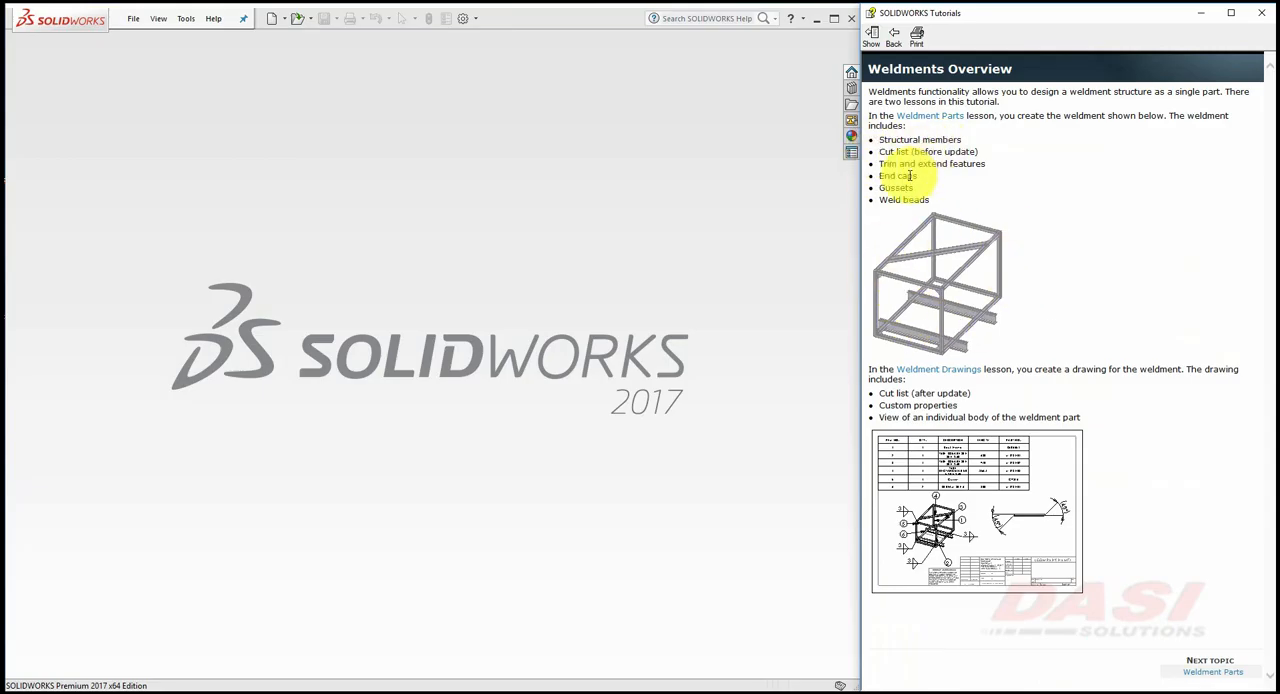
mouse_move(936, 330)
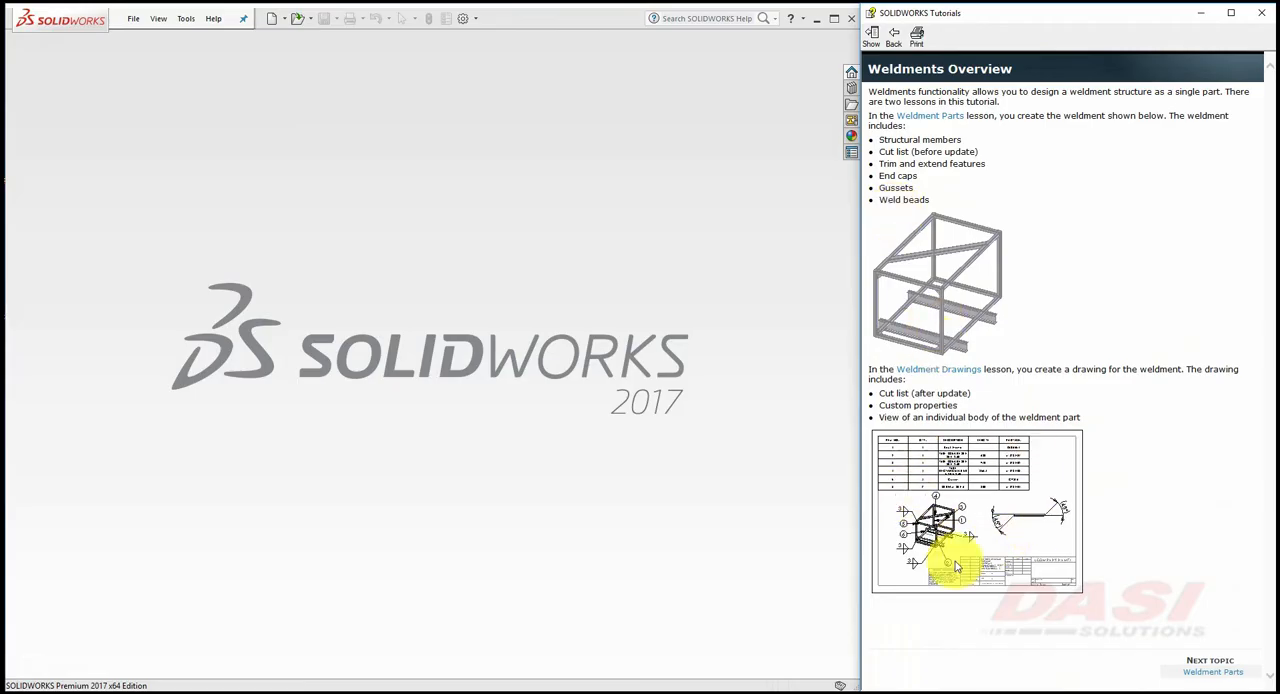
mouse_move(1182, 620)
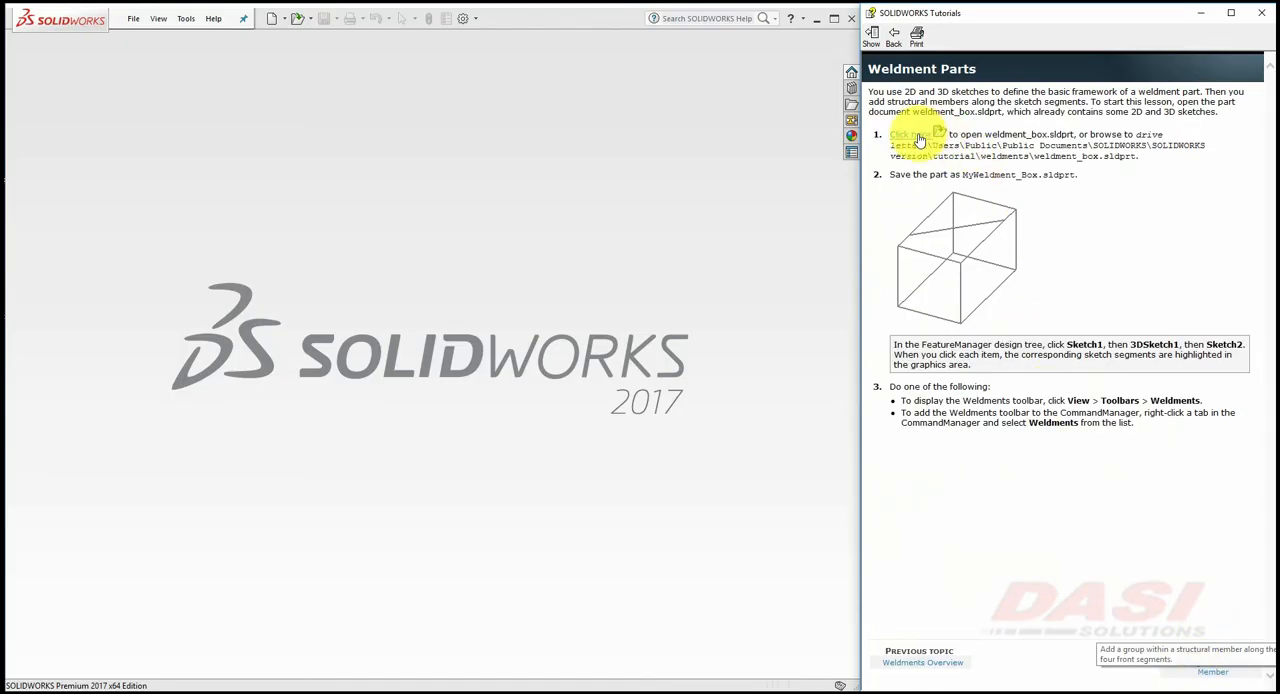
Open the sample weldment_box.sldprt and inspect which edges belong to each sketch.
left_click(908, 134)
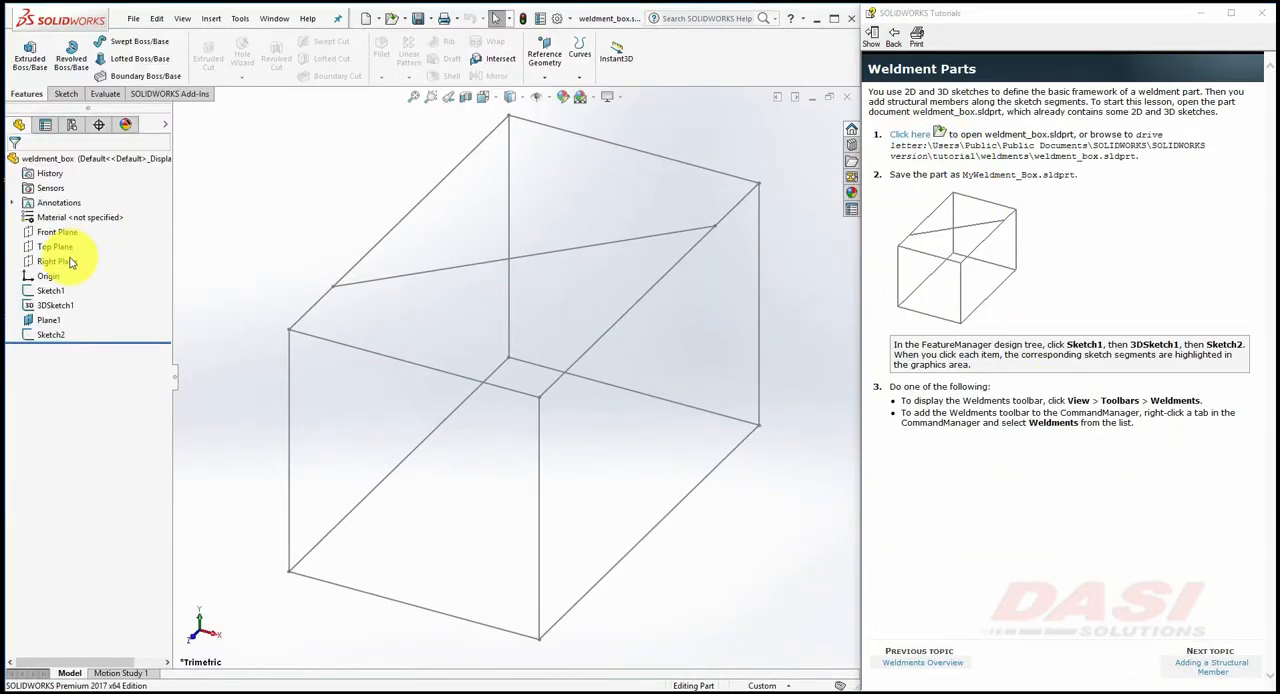
left_click(56, 304)
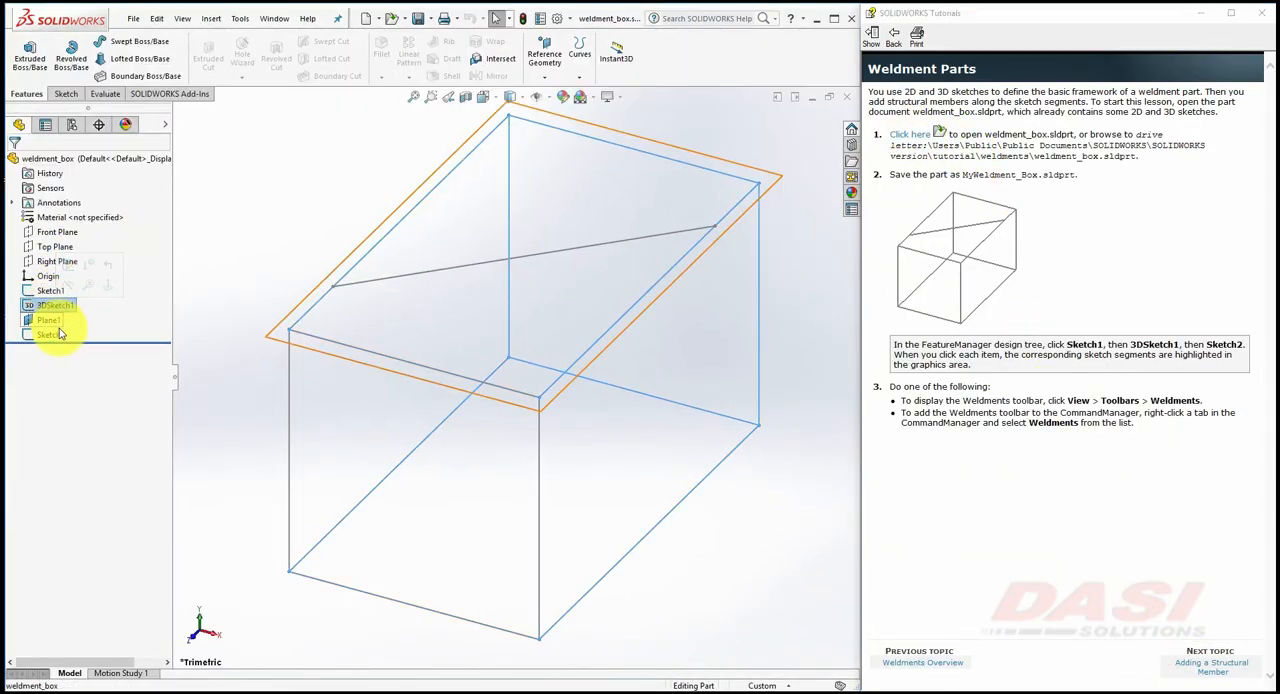
left_click(50, 334)
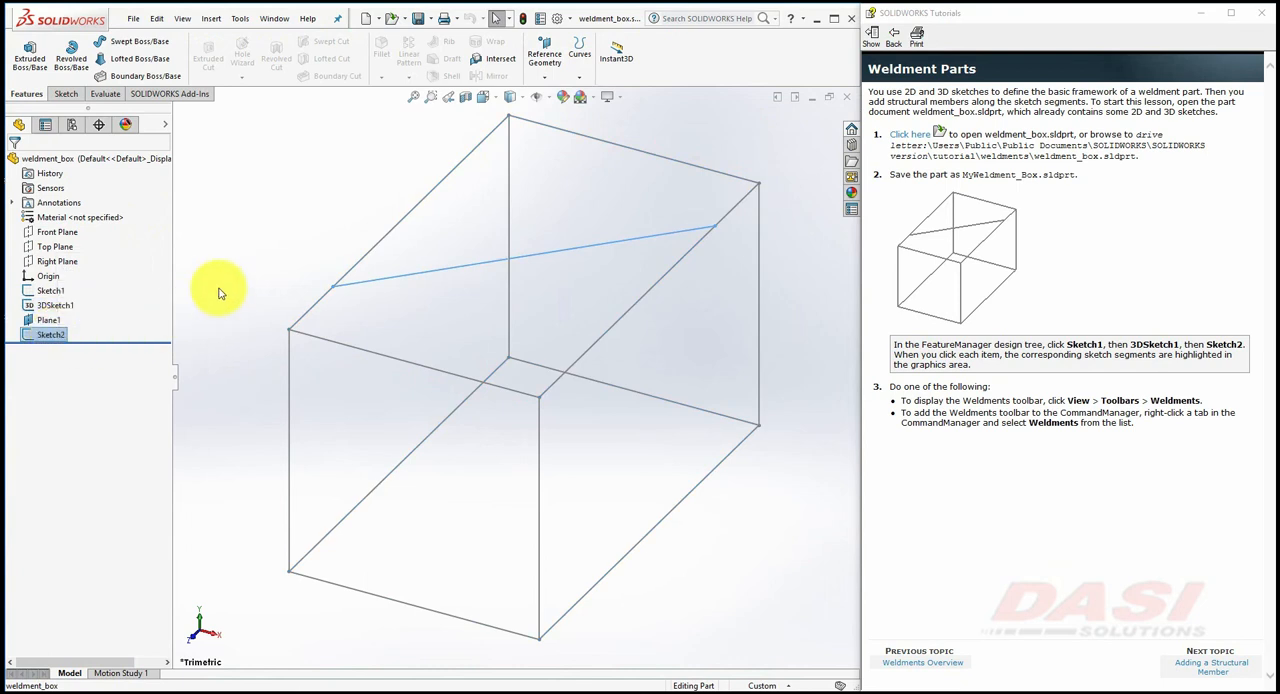
Save the part as a copy named MyWeldment_Box.
left_click(132, 18)
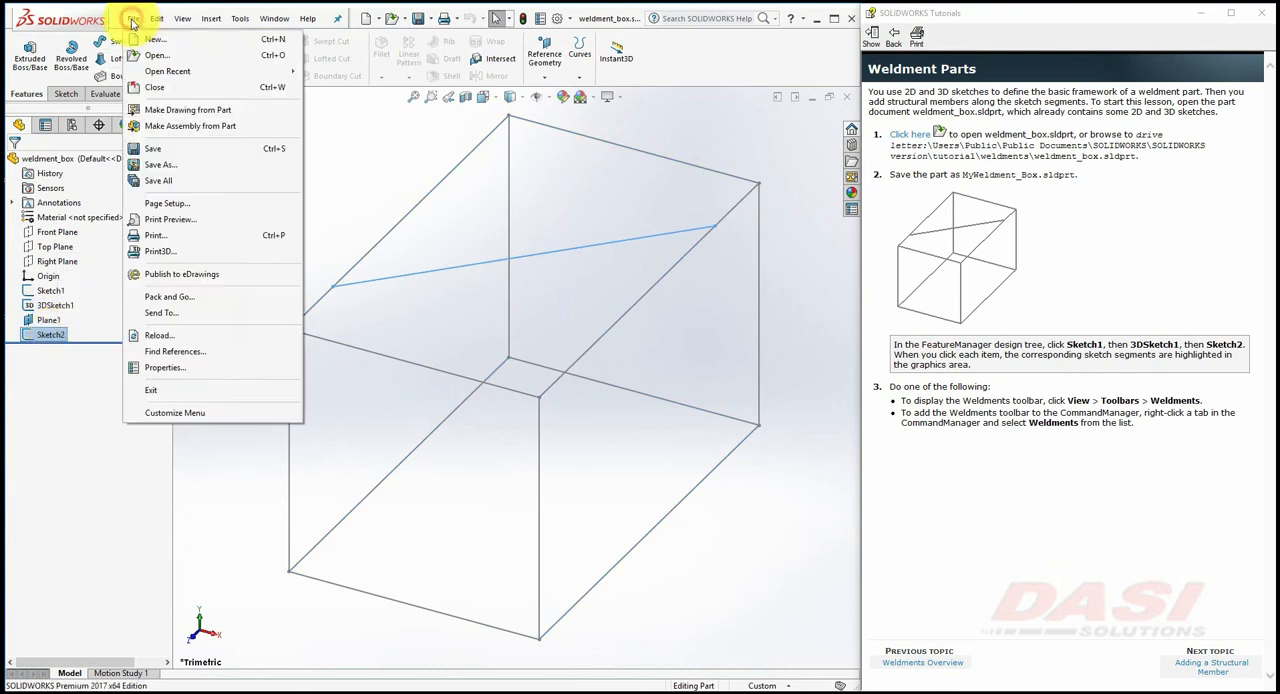
left_click(160, 148)
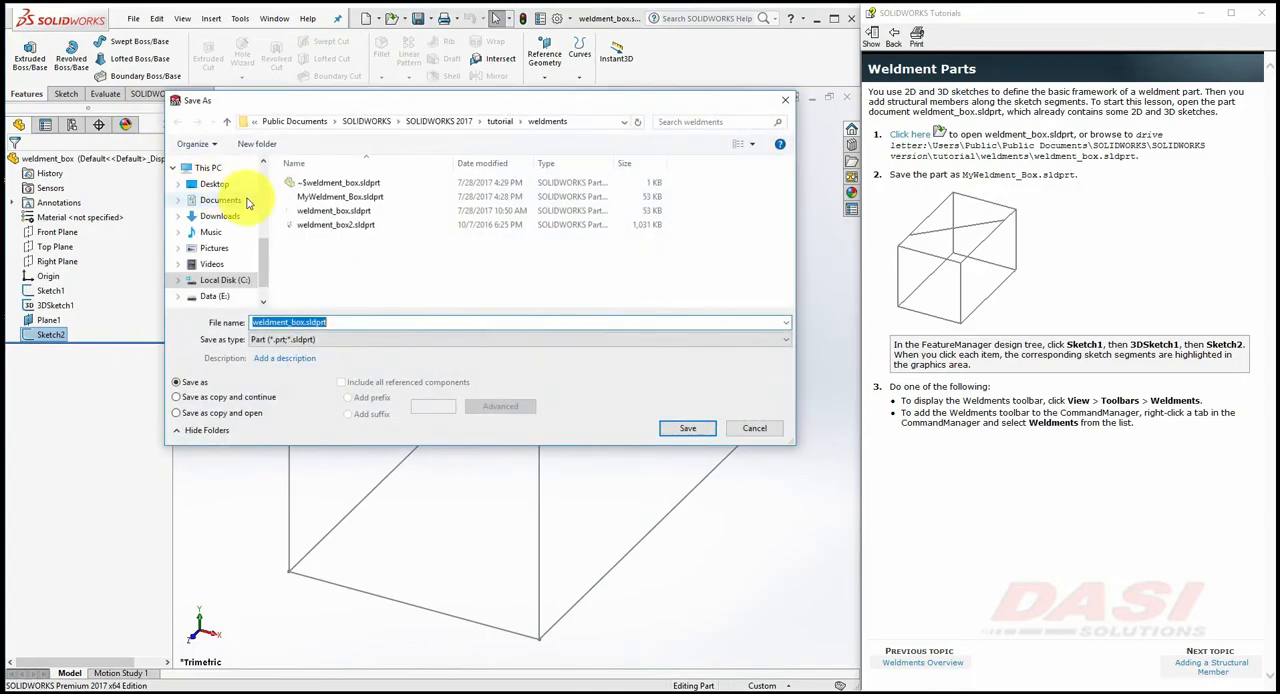
left_click(336, 196)
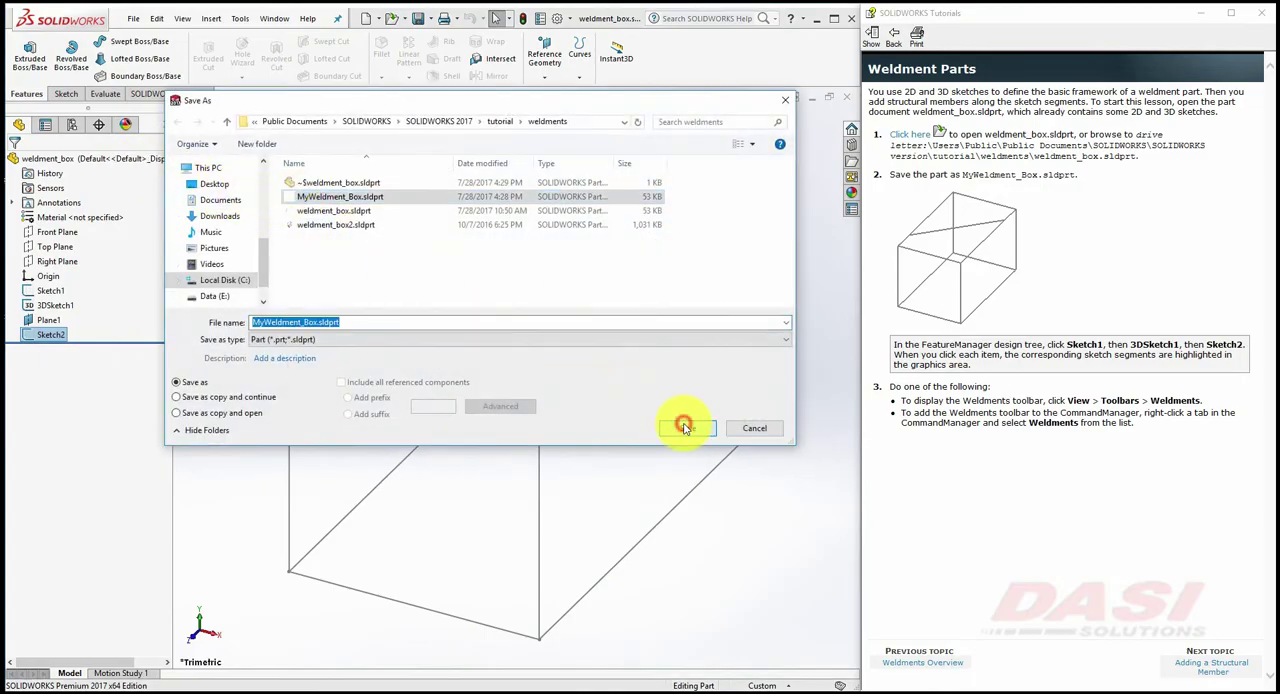
left_click(684, 428)
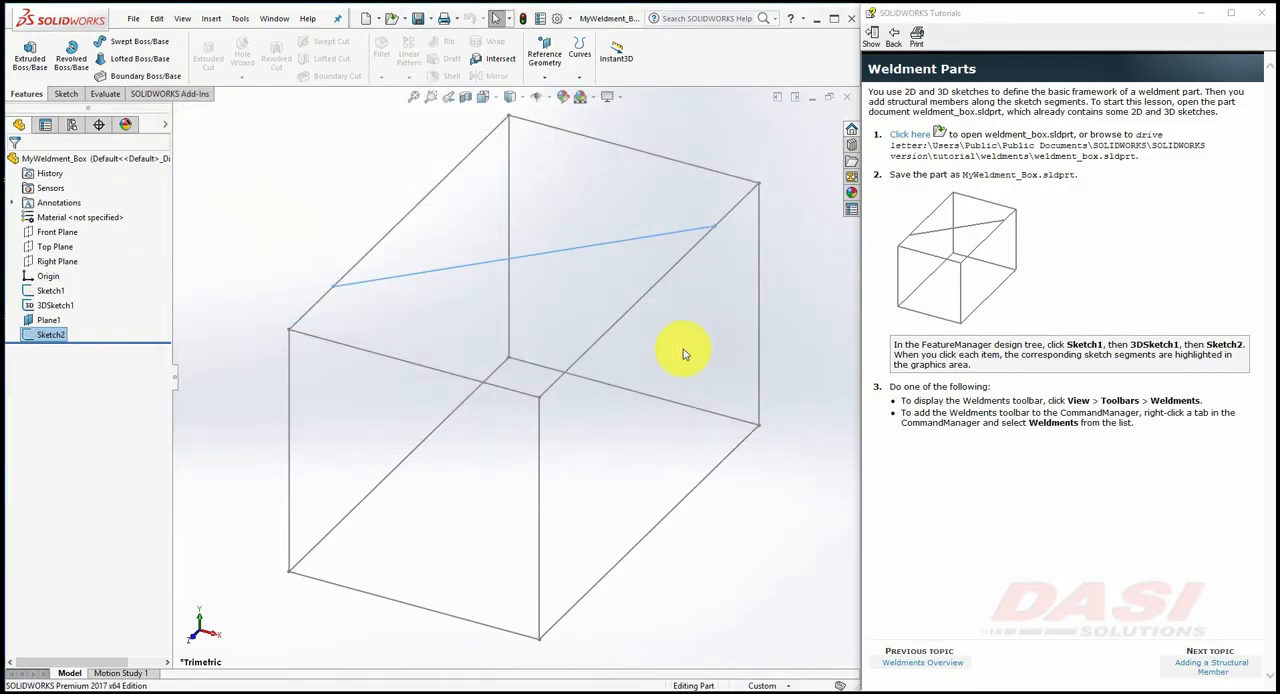
Enable the Weldments tool group in the CommandManager.
right_click(110, 94)
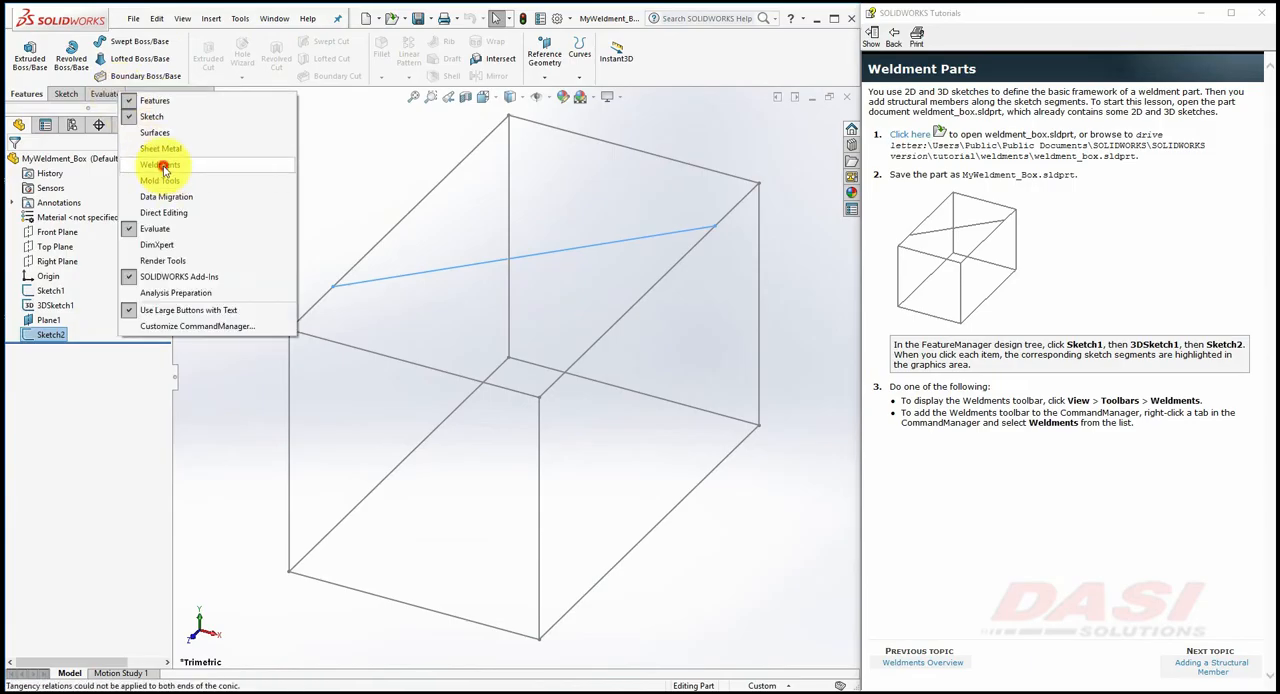
left_click(160, 164)
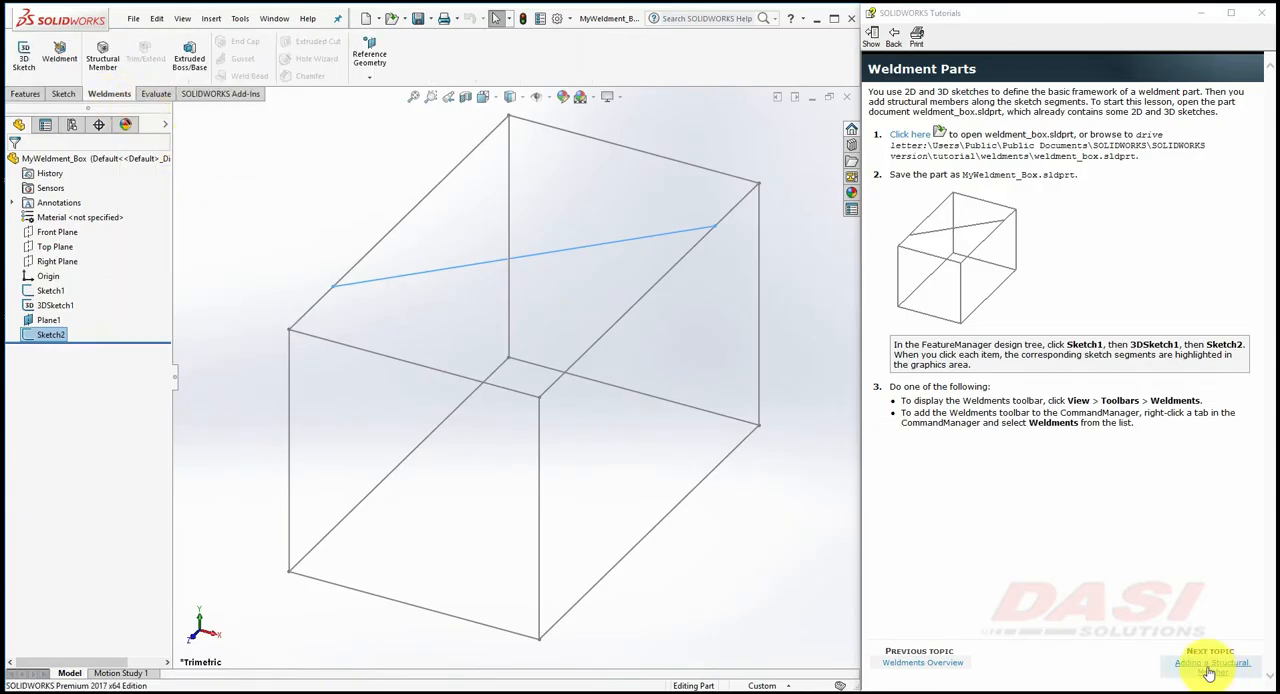
Start a Structural Member feature with a square tube profile type.
left_click(1212, 664)
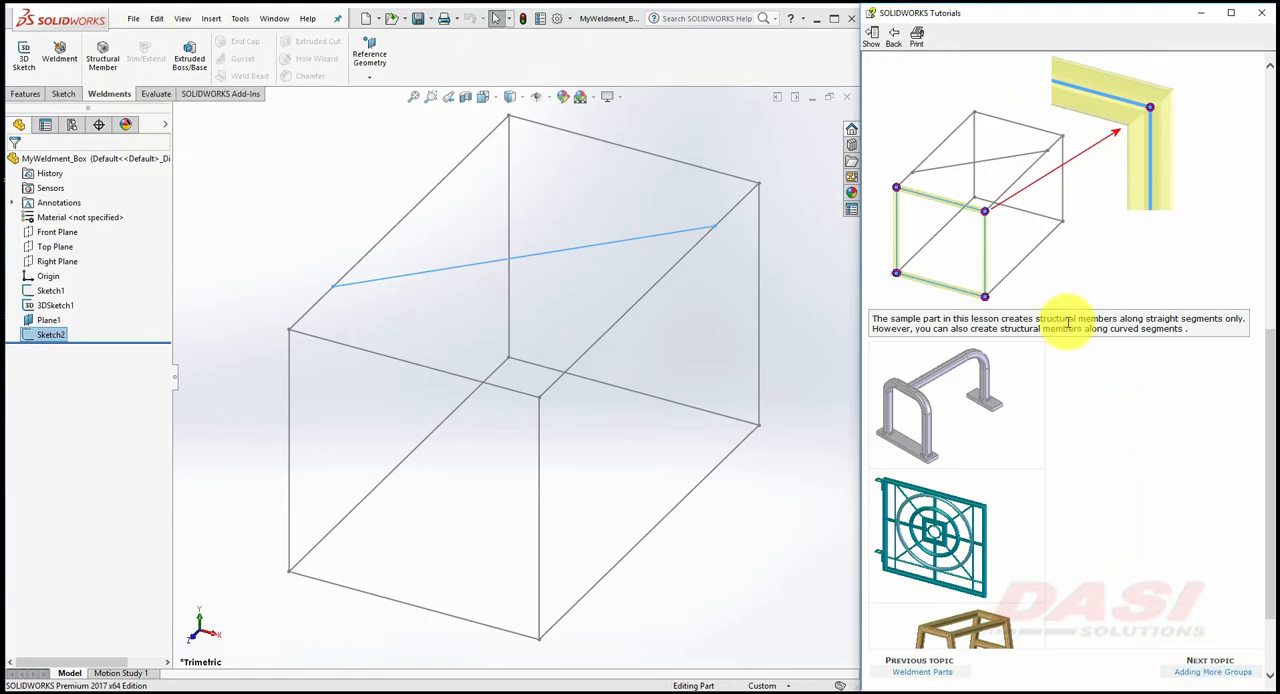
mouse_move(904, 276)
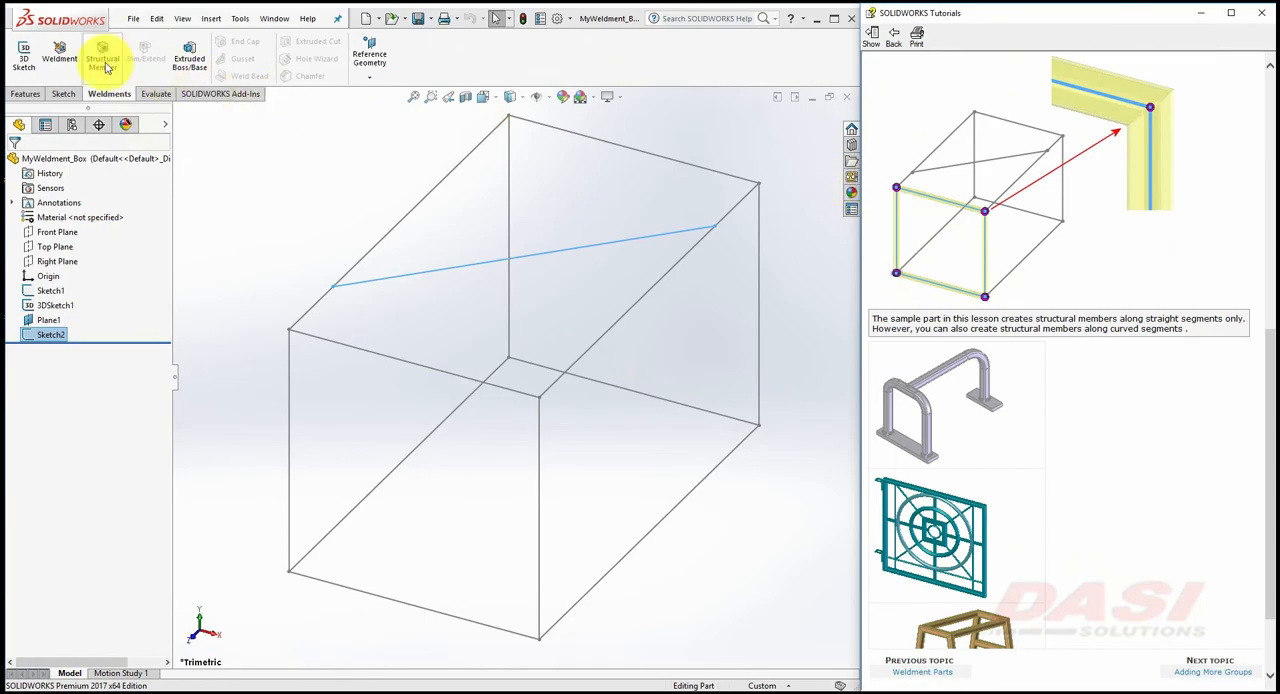
left_click(102, 56)
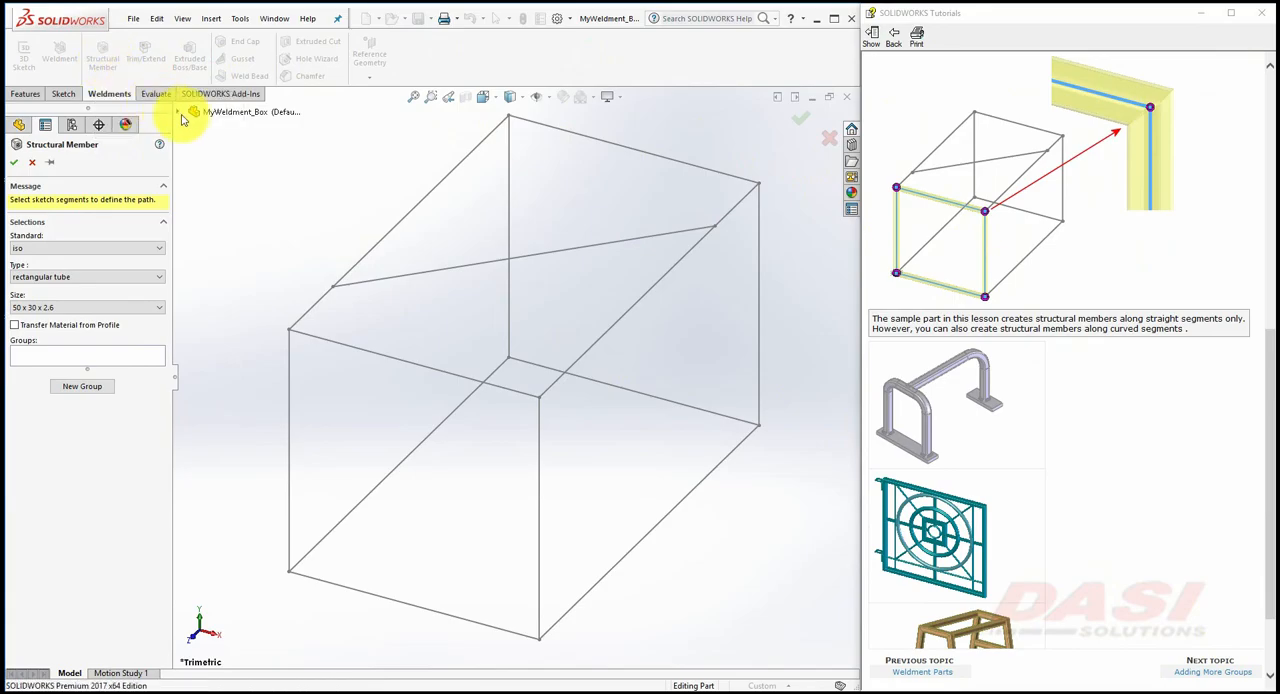
left_click(178, 112)
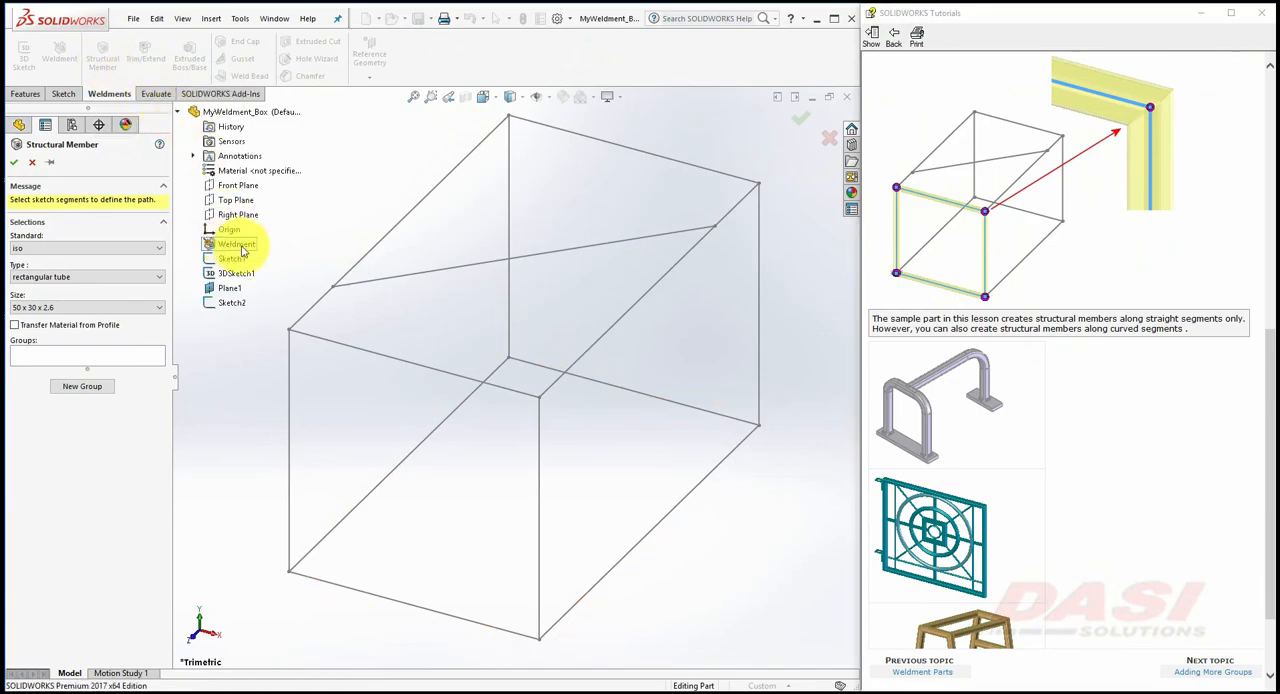
scroll("down", 3)
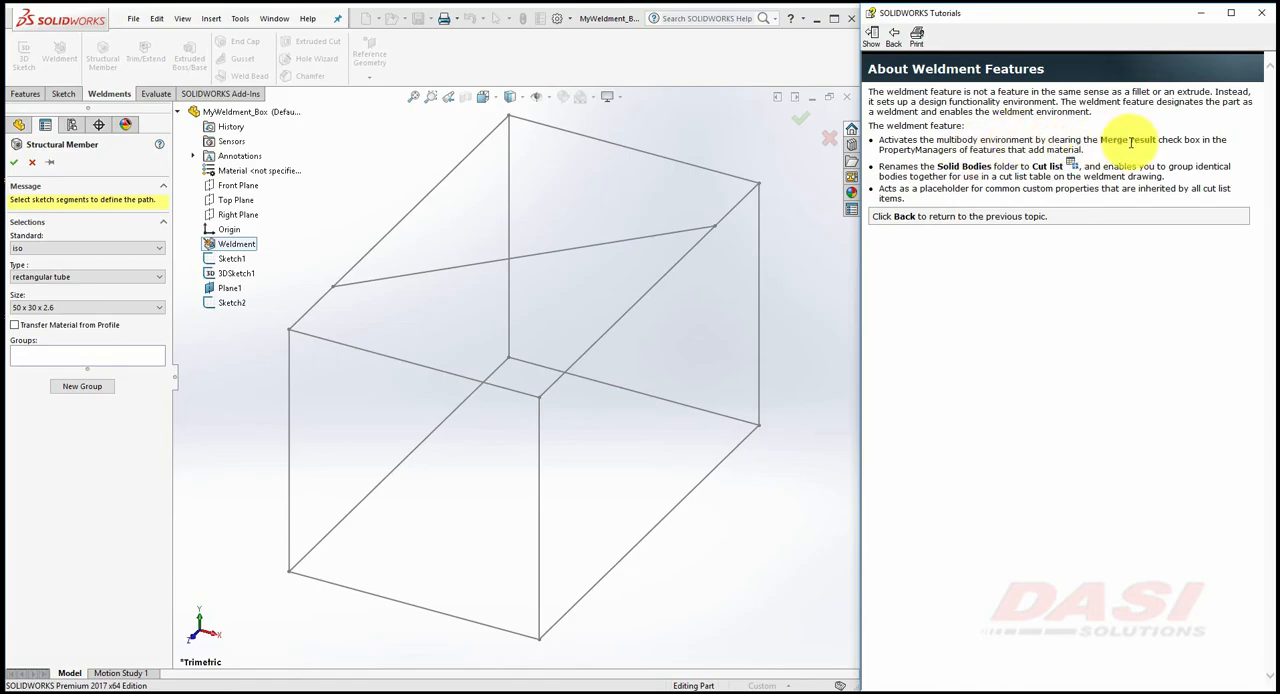
mouse_move(960, 170)
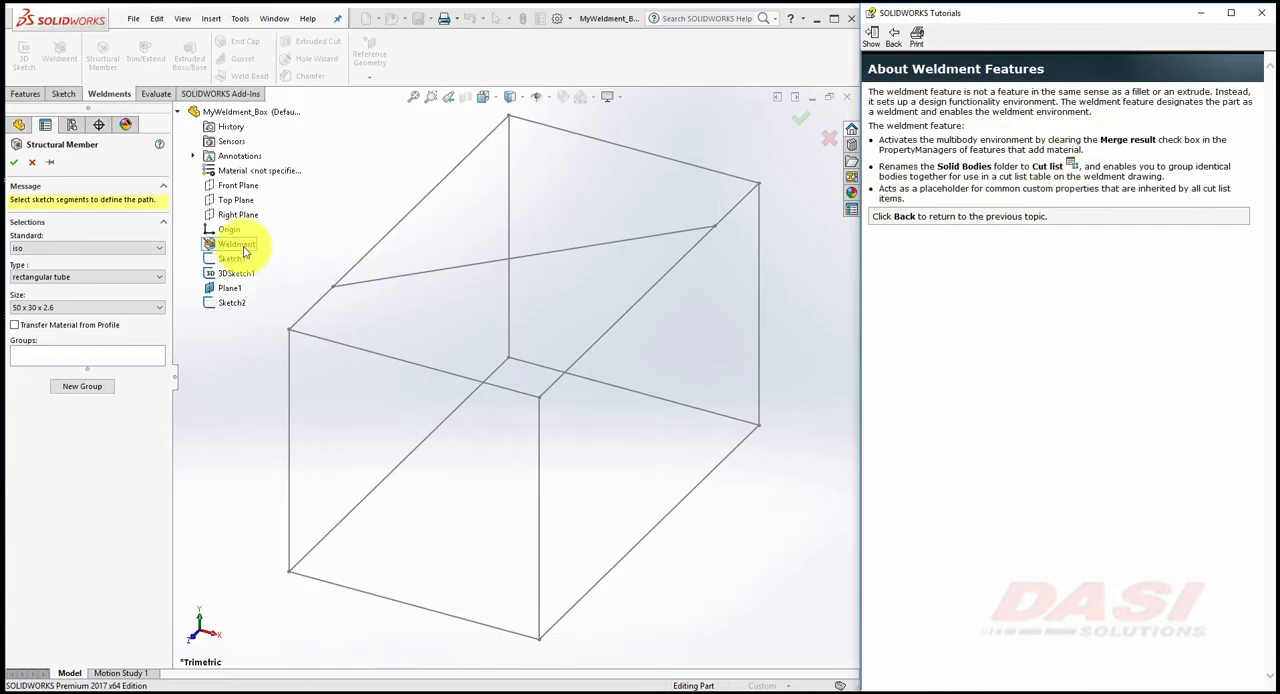
mouse_move(588, 180)
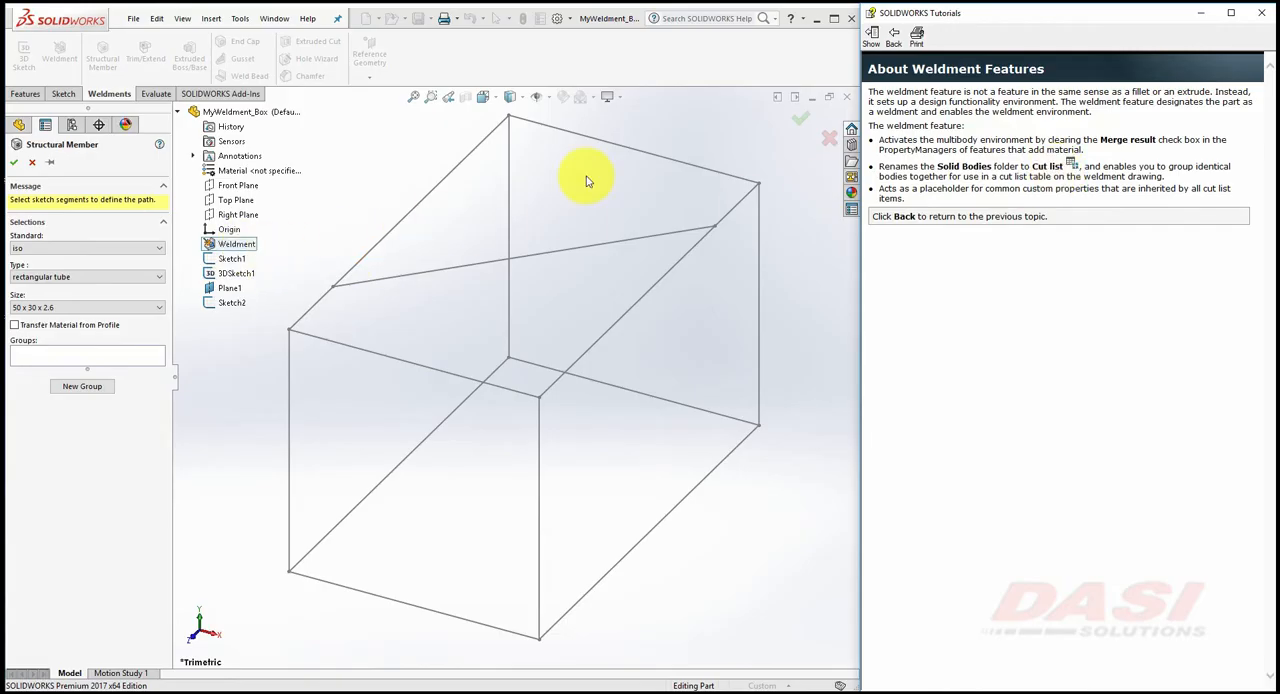
left_click(892, 36)
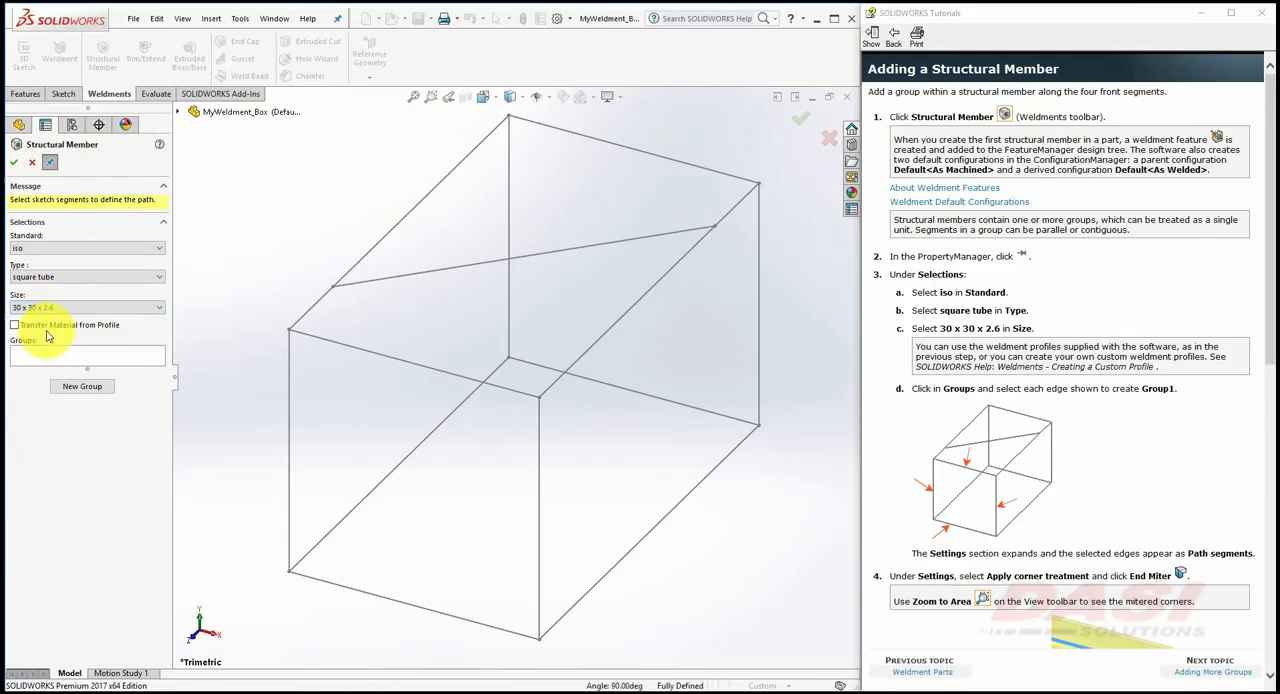
Pick the four front edges as Group1 with End Miter corner treatment.
left_click(416, 360)
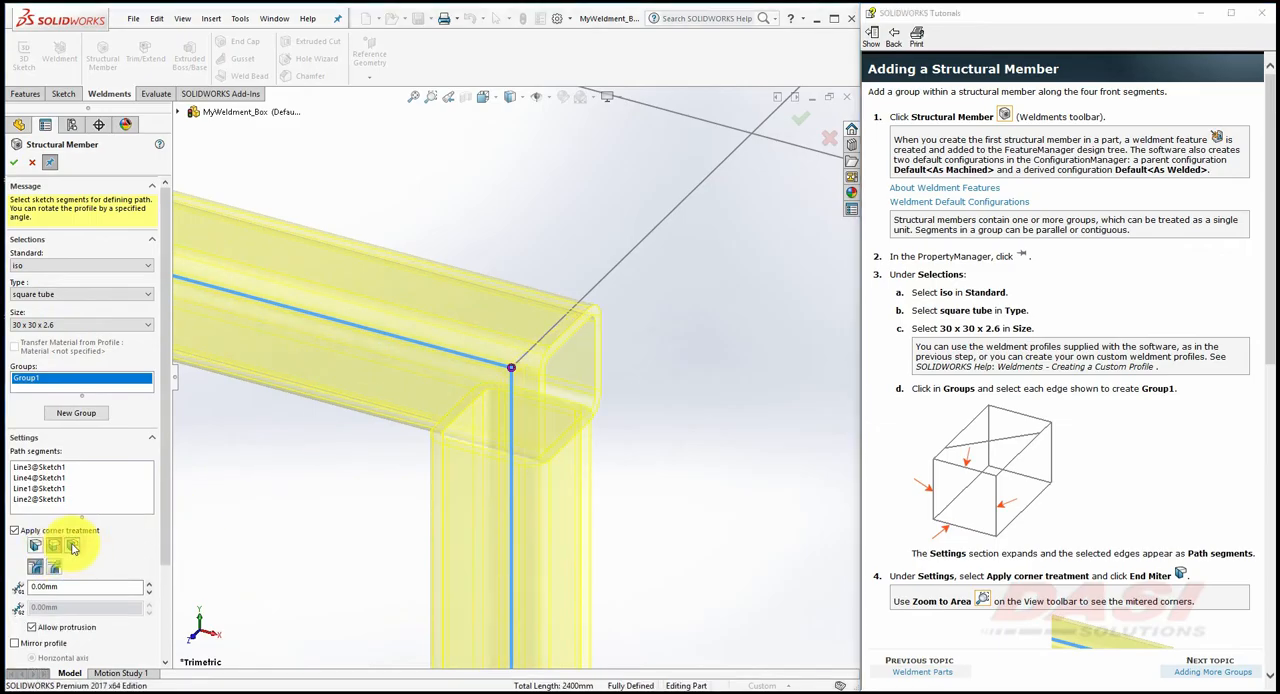
left_click(72, 544)
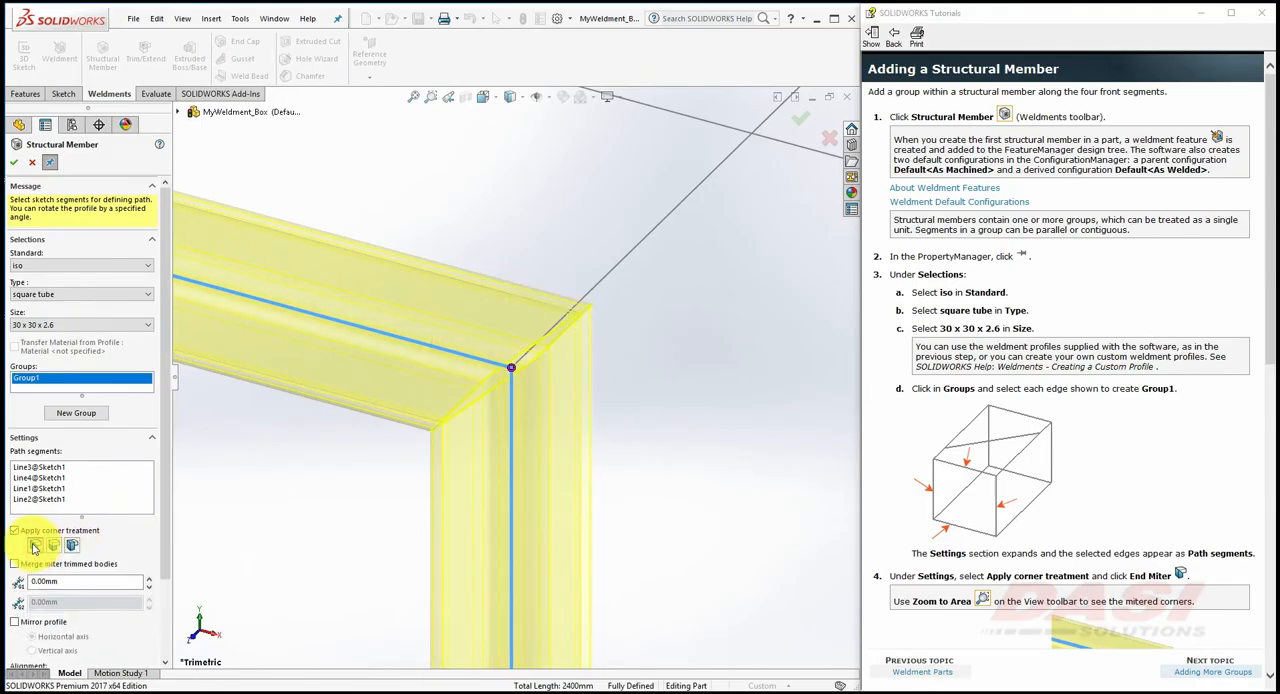
left_click(1212, 668)
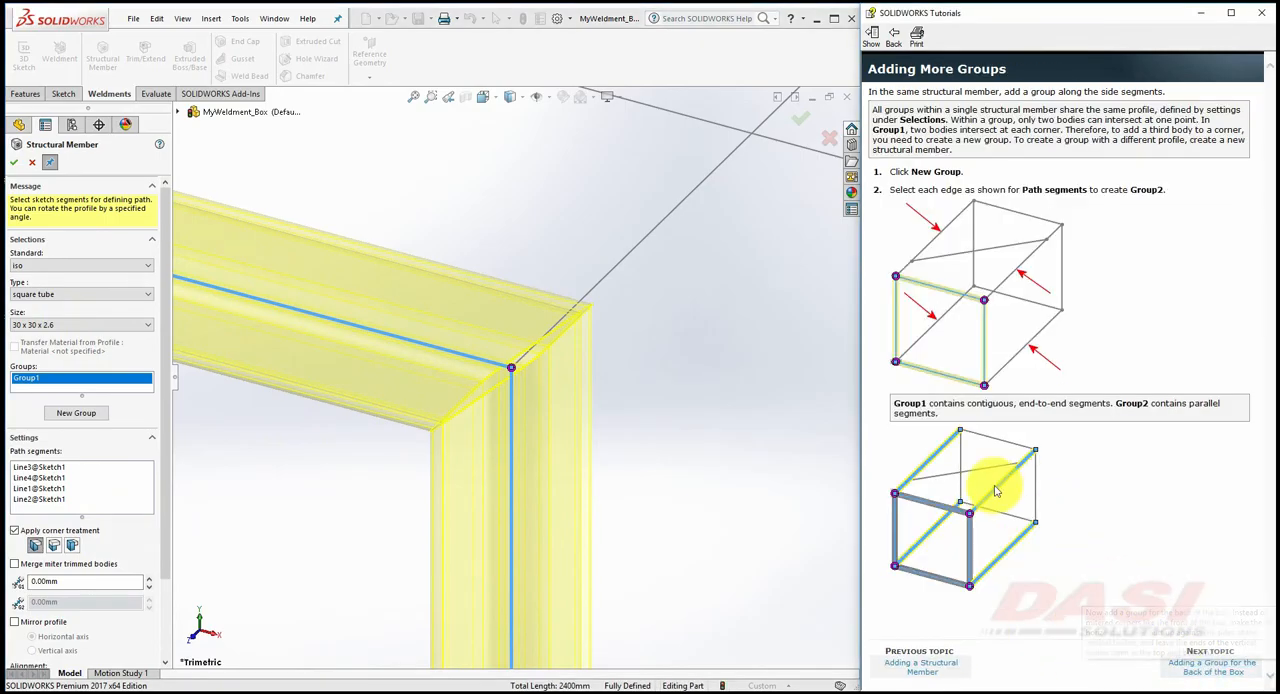
mouse_move(924, 536)
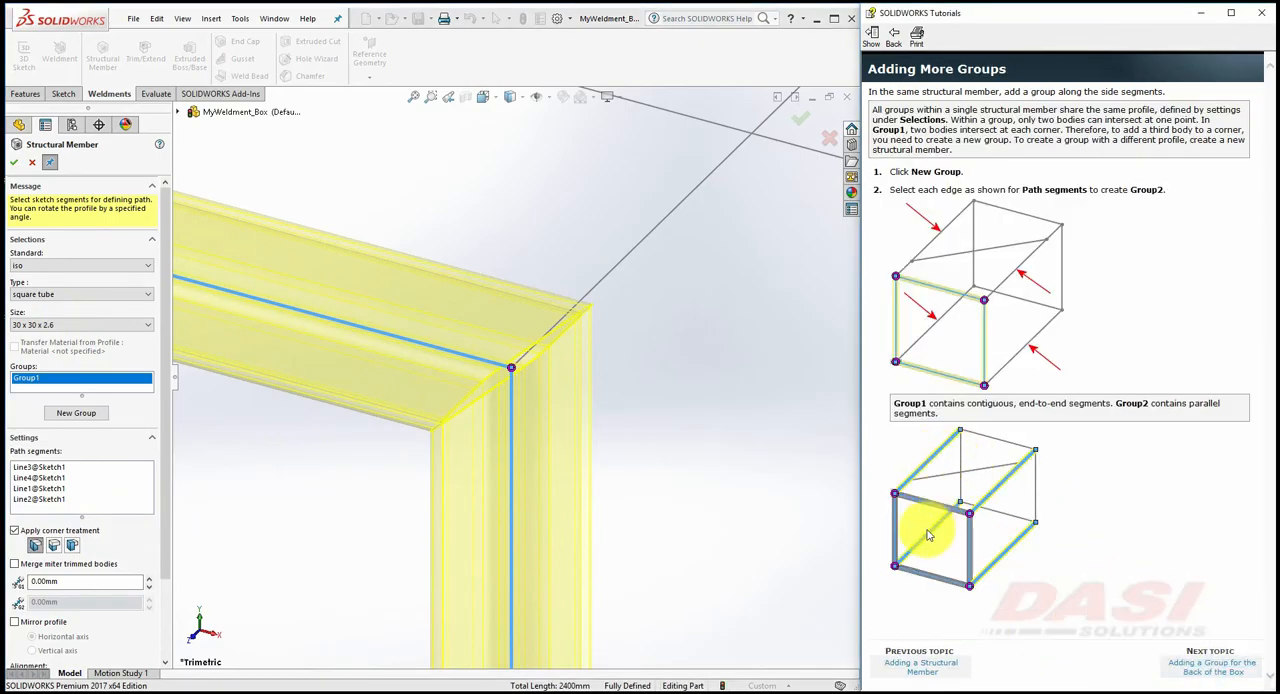
mouse_move(1016, 546)
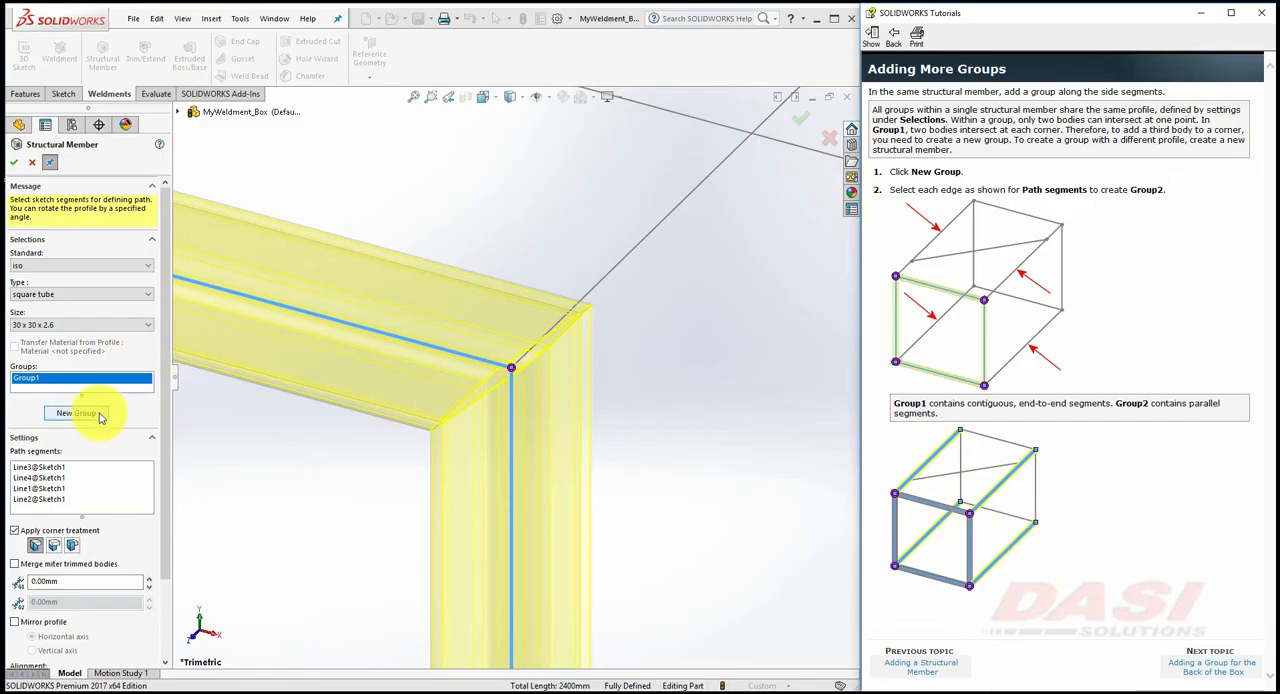
Create Group2 from the four long parallel side edges of the box.
left_click(82, 412)
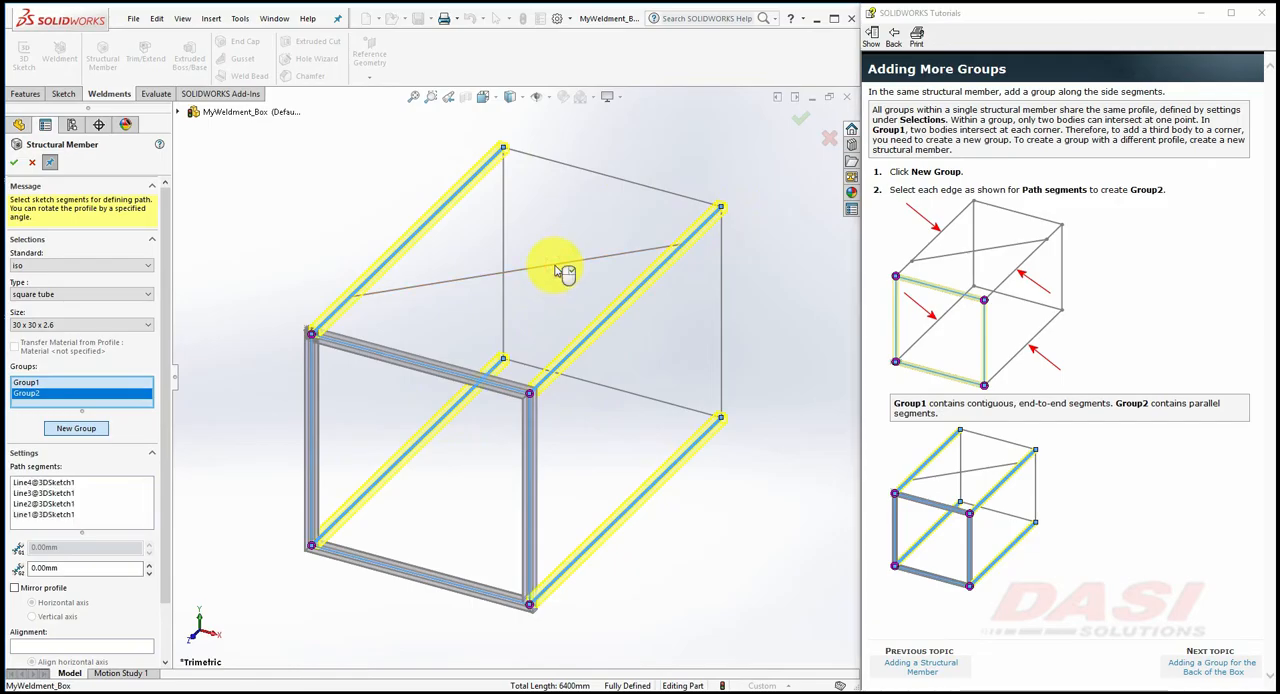
mouse_move(696, 350)
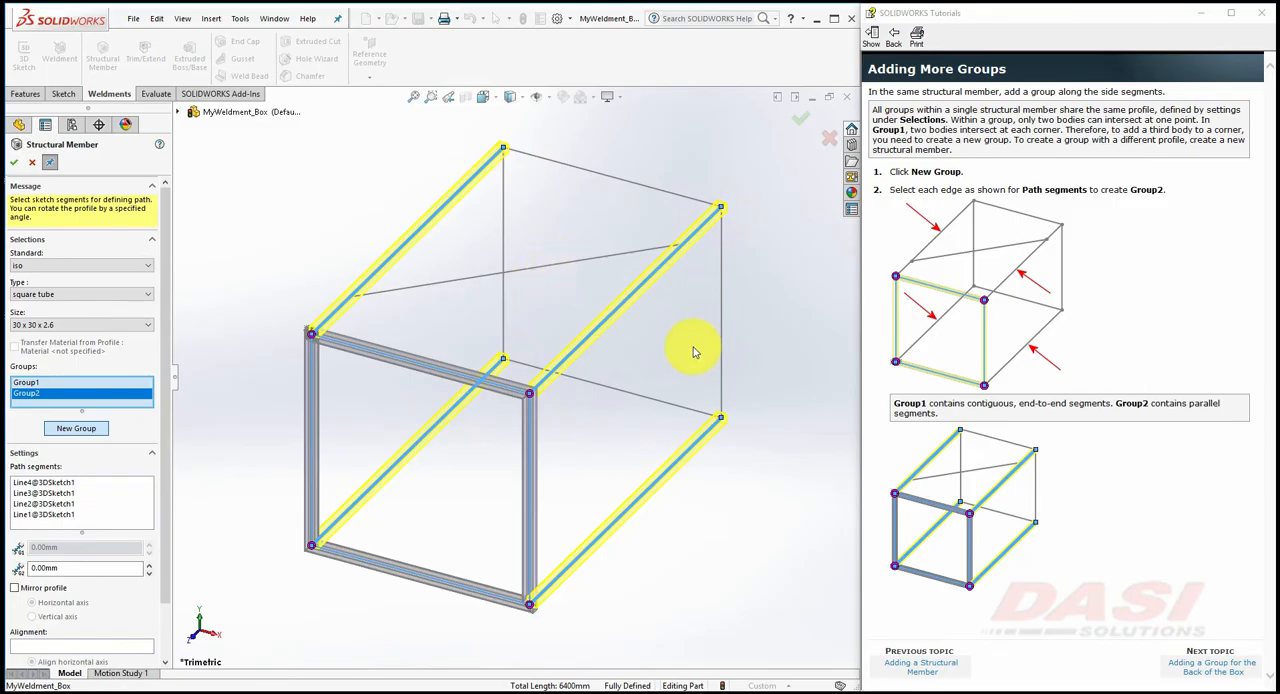
left_click(1212, 662)
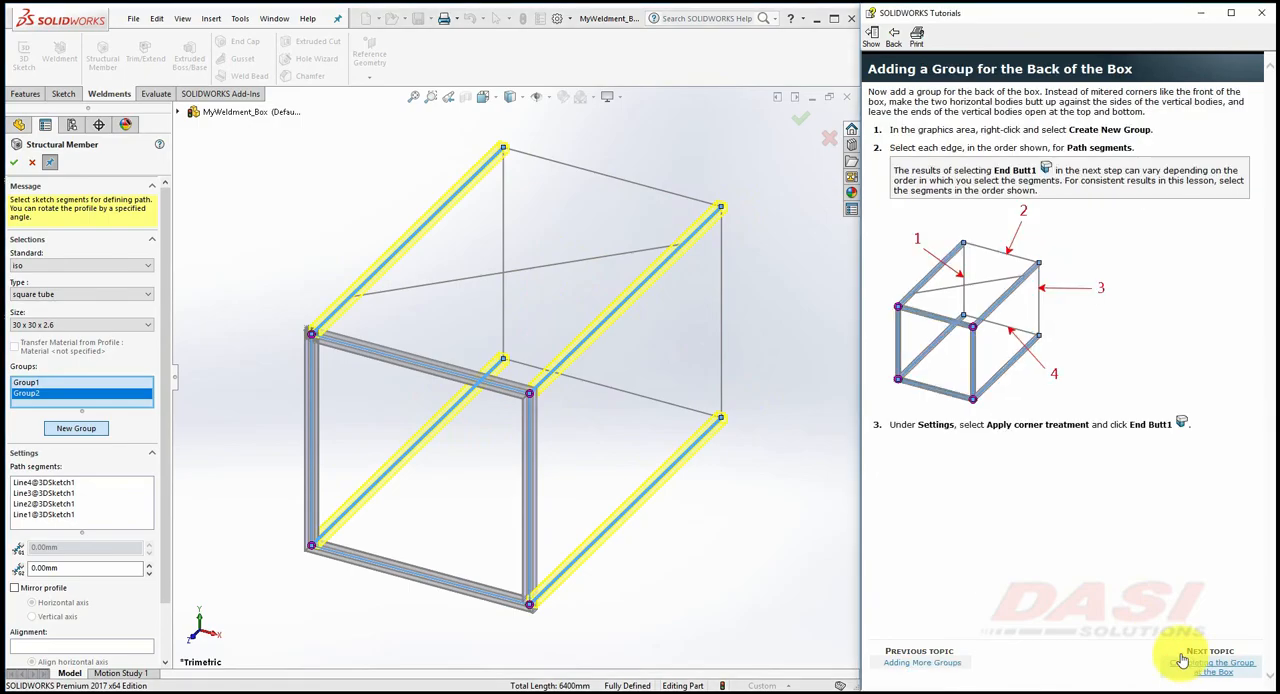
mouse_move(1038, 290)
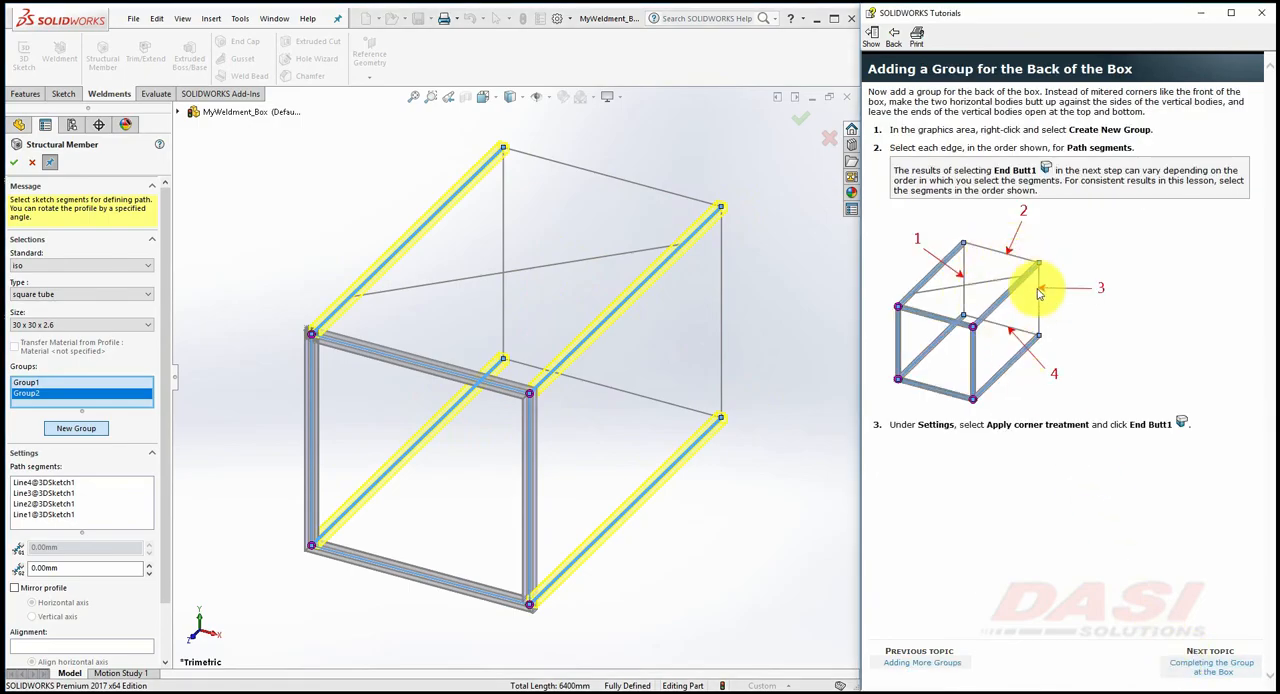
Create a new group via right-click and add the vertical corner edges to it.
right_click(366, 176)
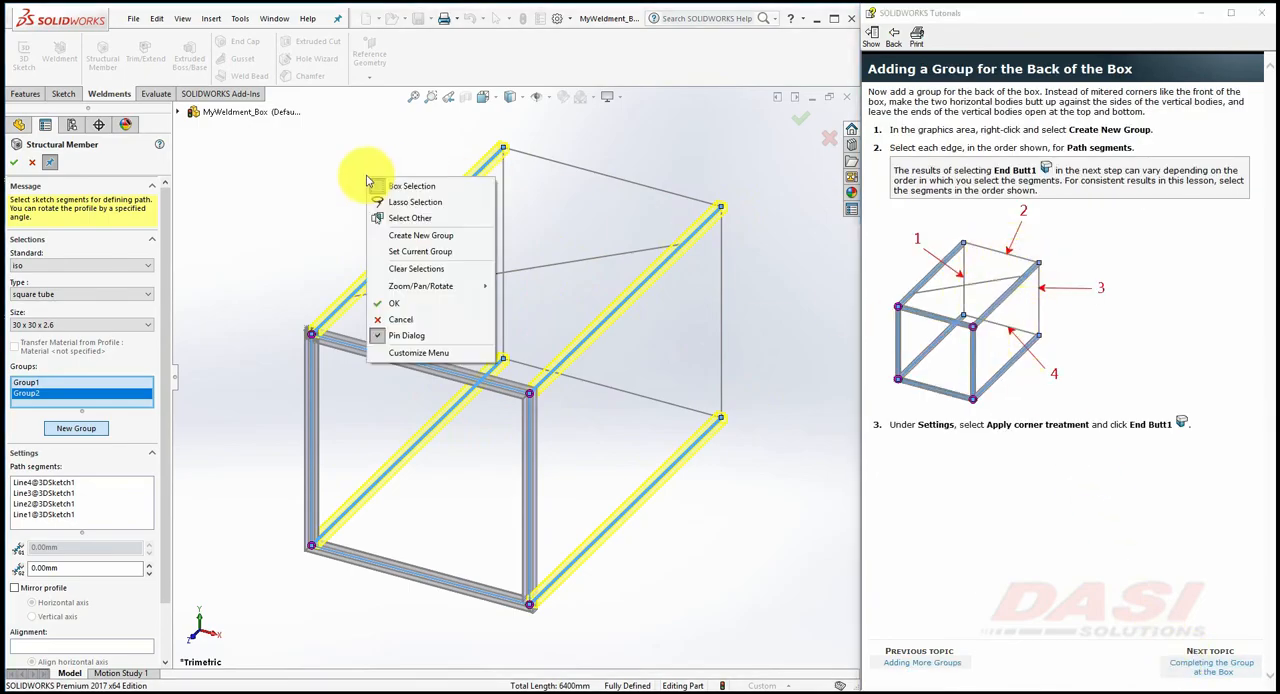
mouse_move(420, 236)
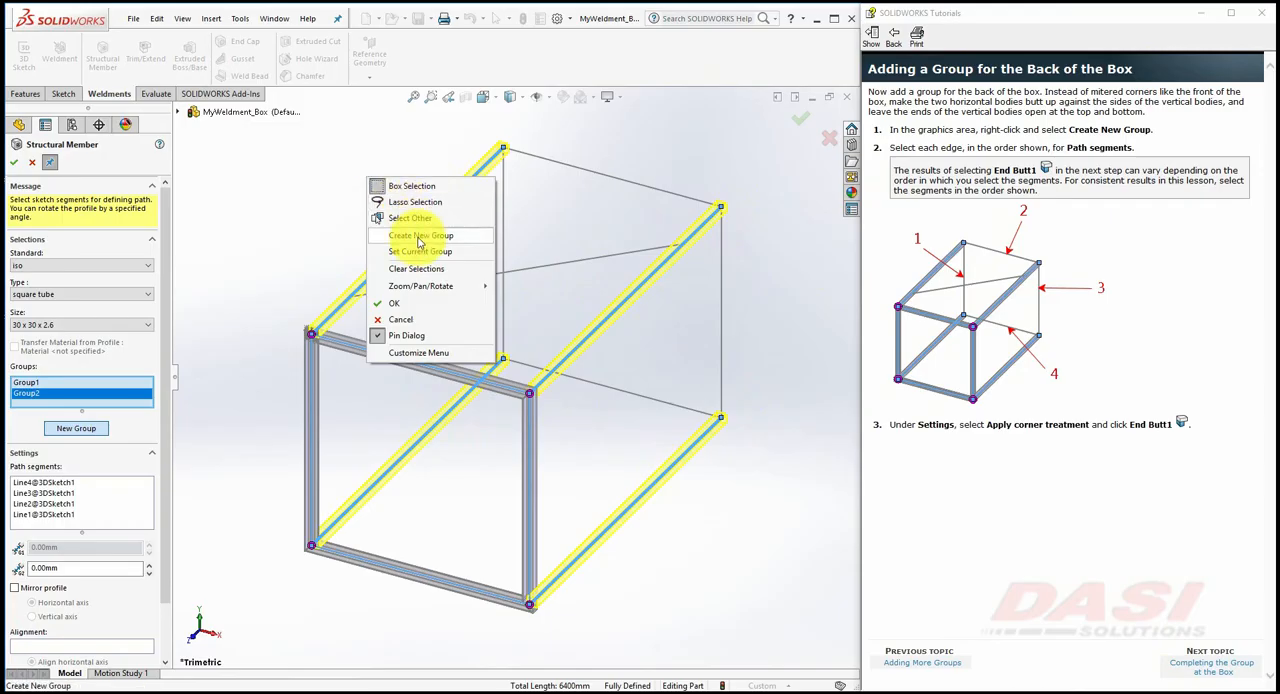
left_click(420, 236)
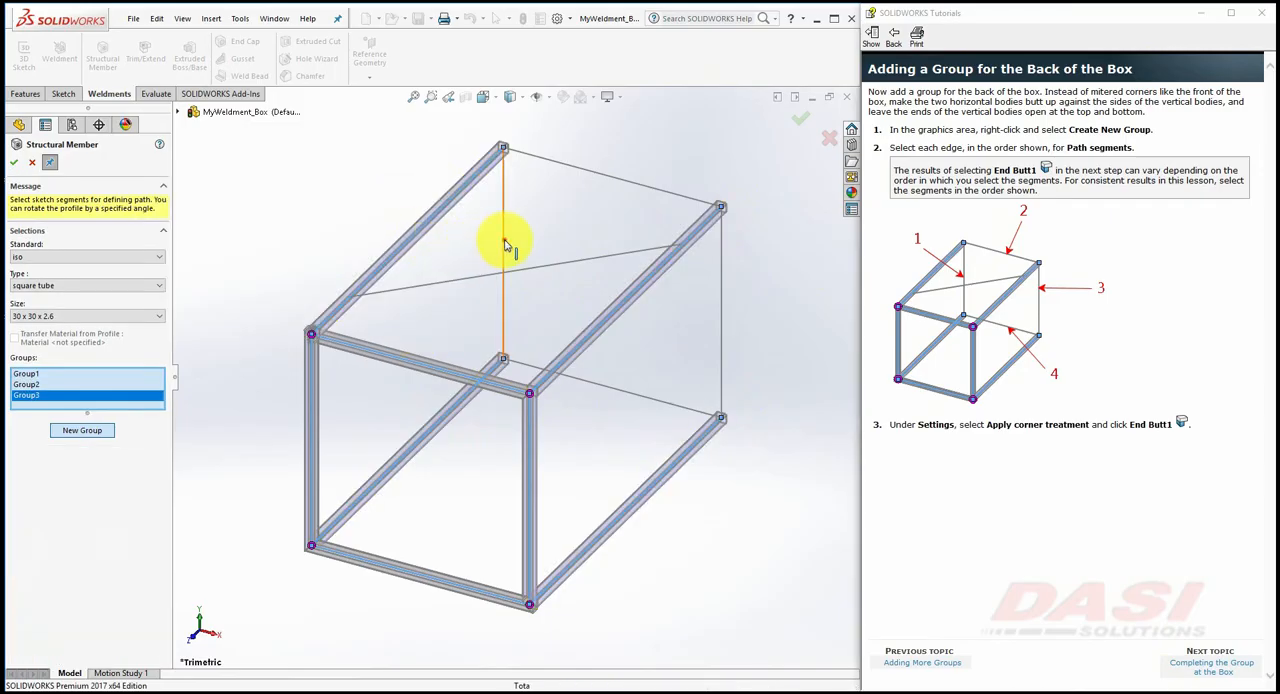
left_click(502, 250)
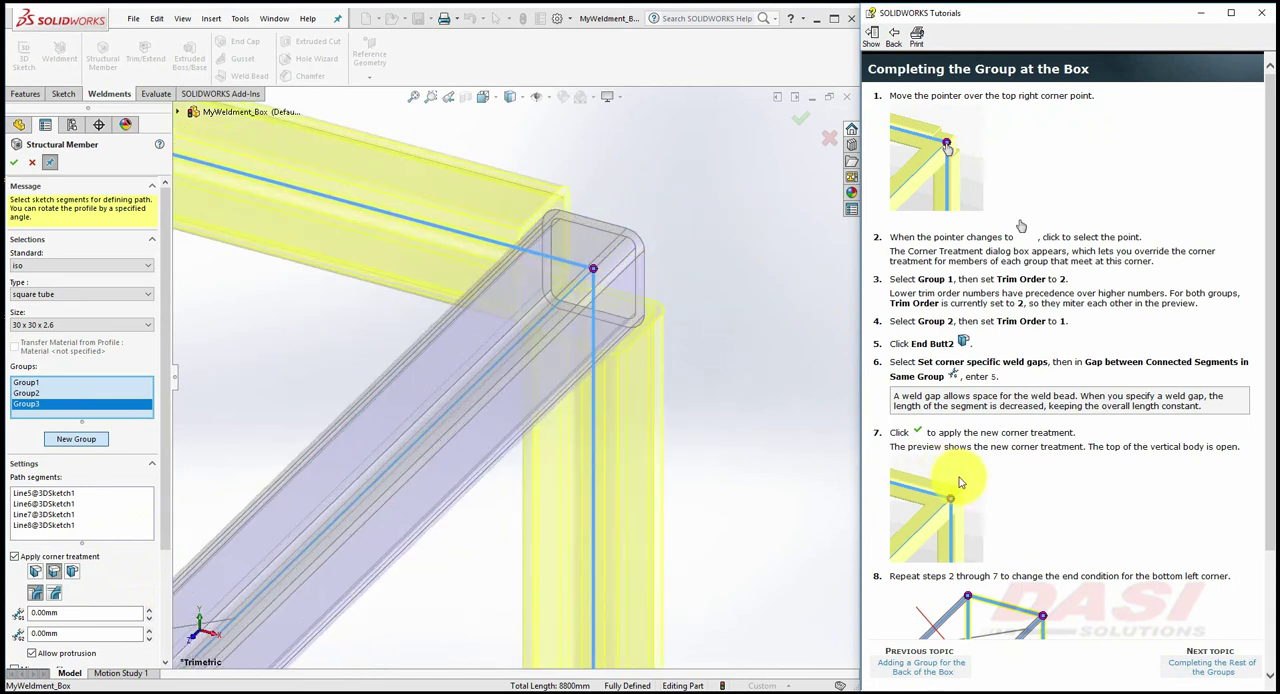
mouse_move(938, 502)
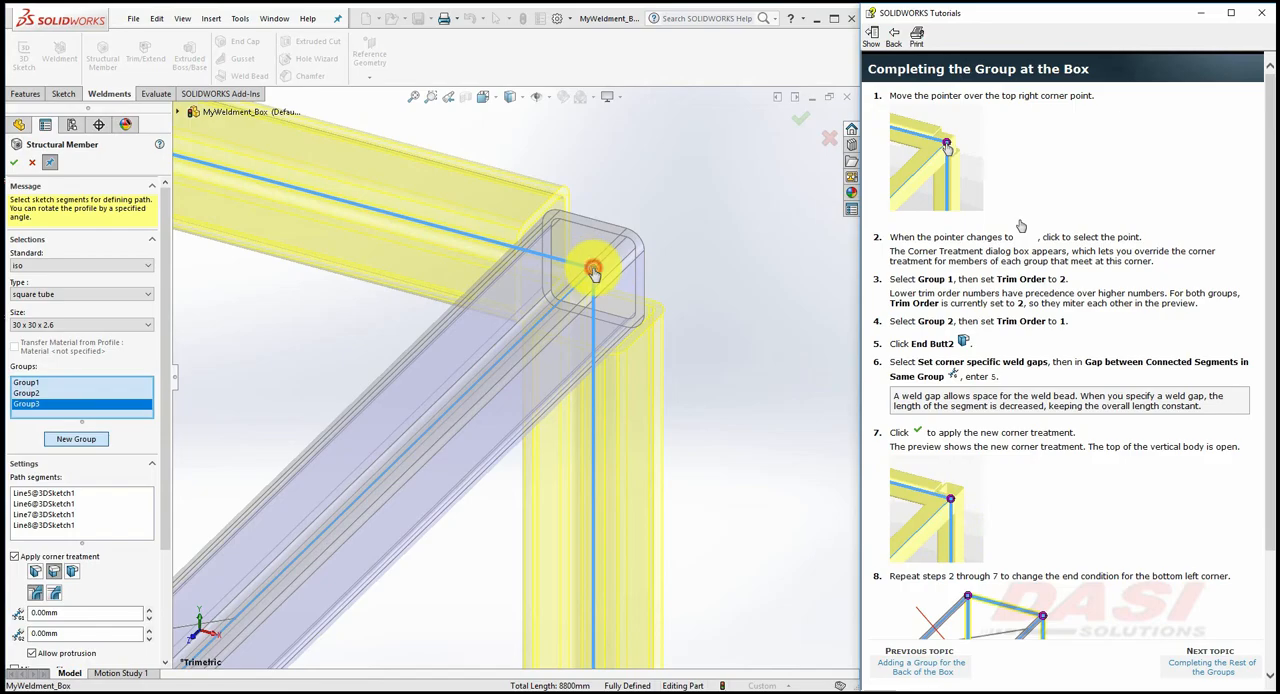
At the top right corner set Group1 trim order 2, Group2 order 1, with corner weld gap.
left_click(592, 268)
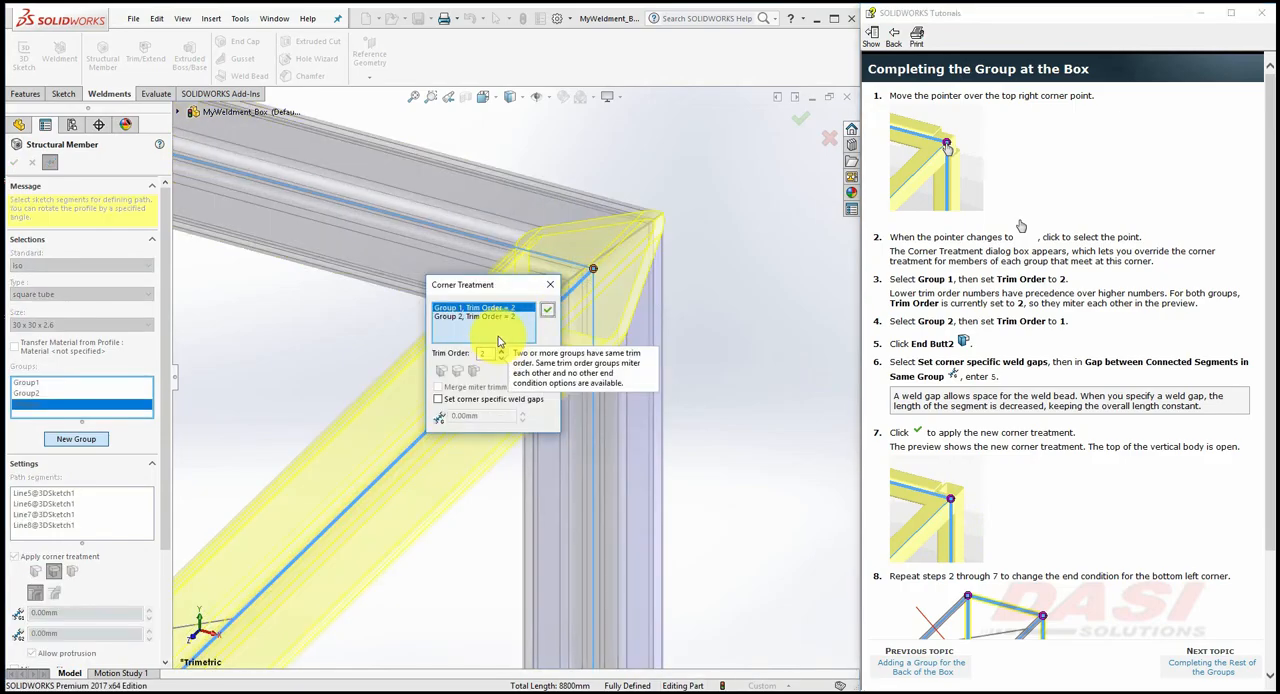
left_click(480, 316)
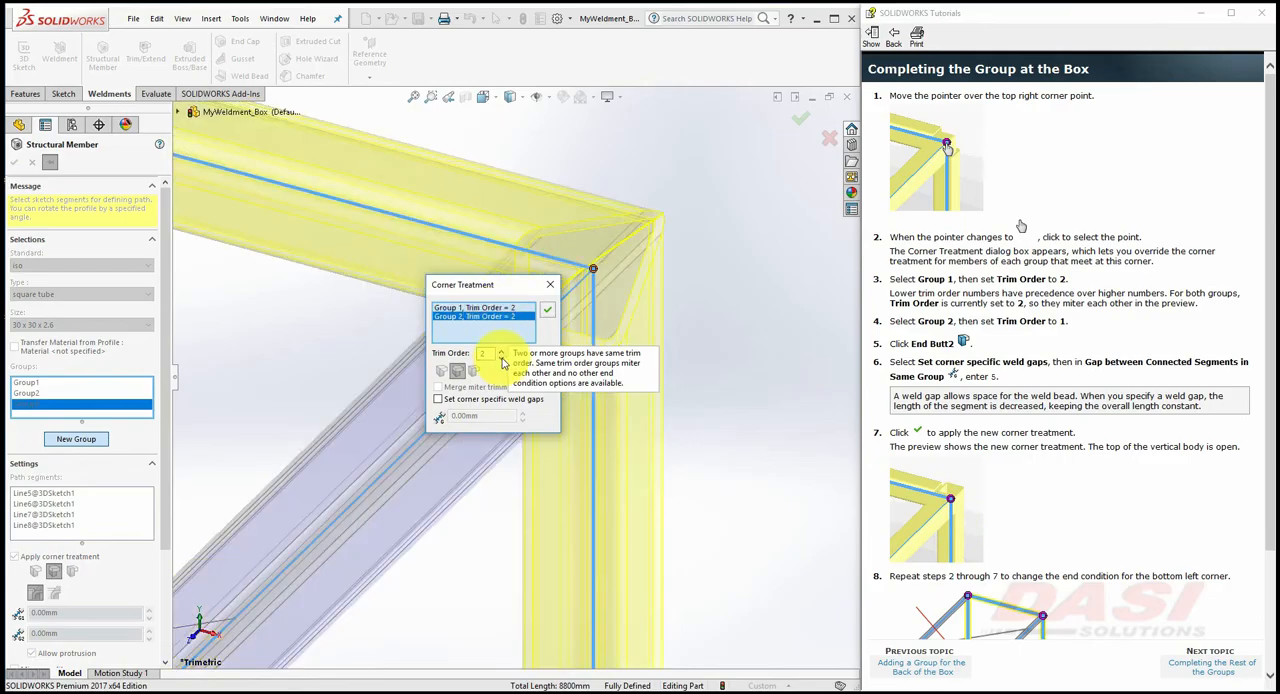
left_click(500, 358)
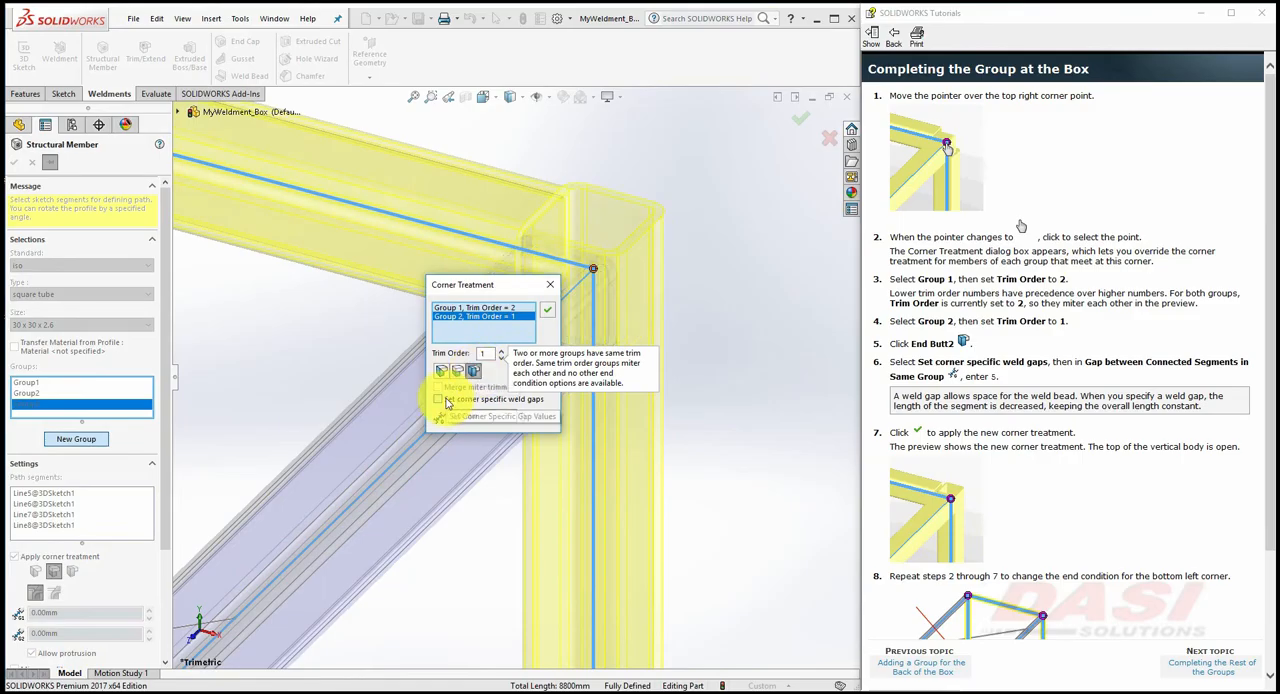
left_click(436, 400)
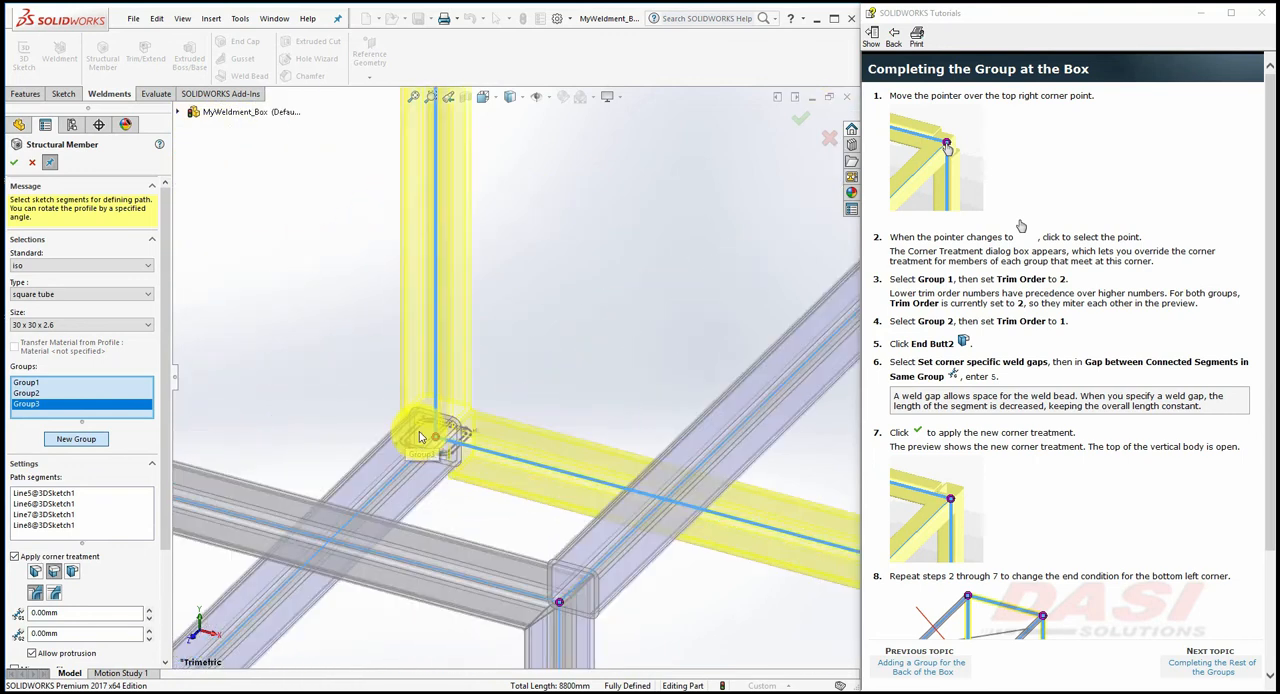
Apply the same trim order override at the bottom left corner and accept it.
left_click(436, 438)
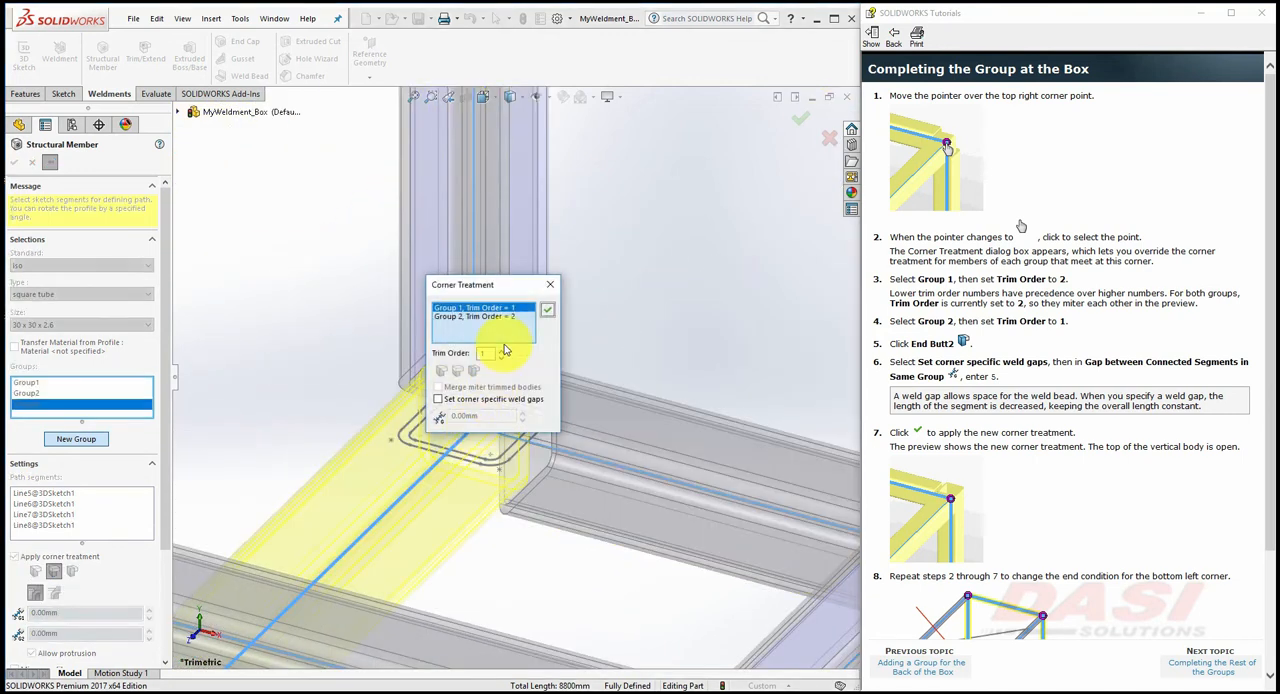
left_click(480, 316)
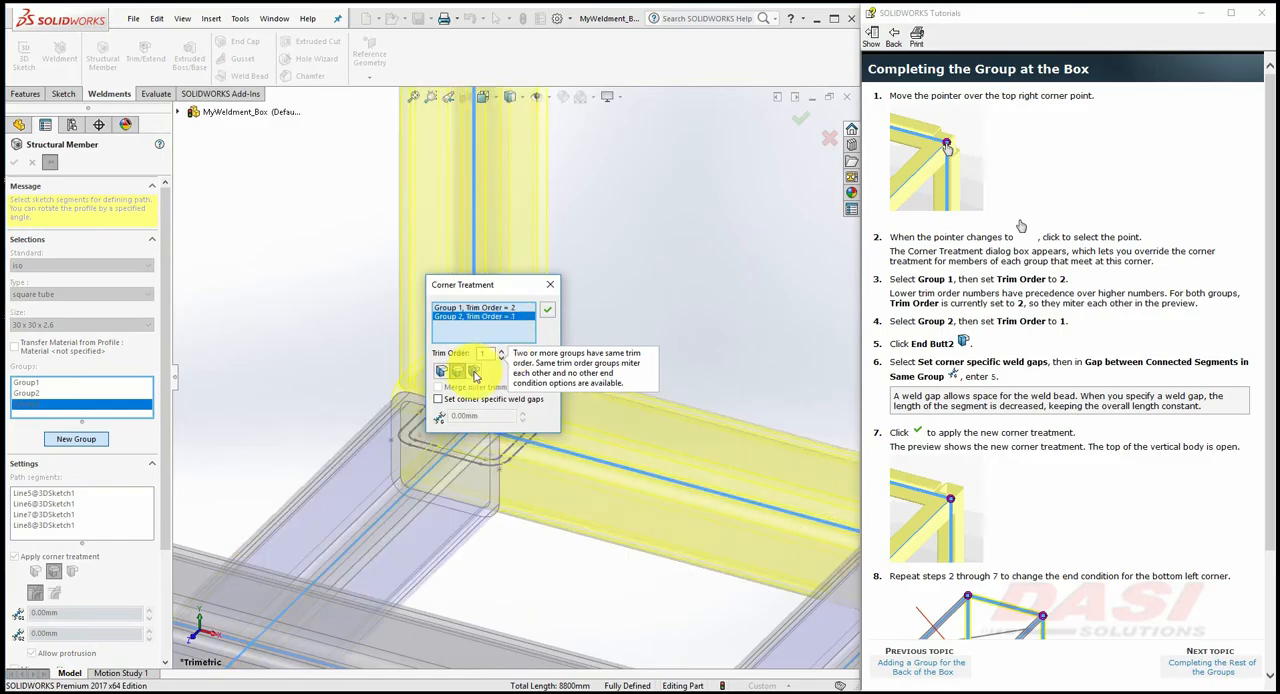
left_click(438, 398)
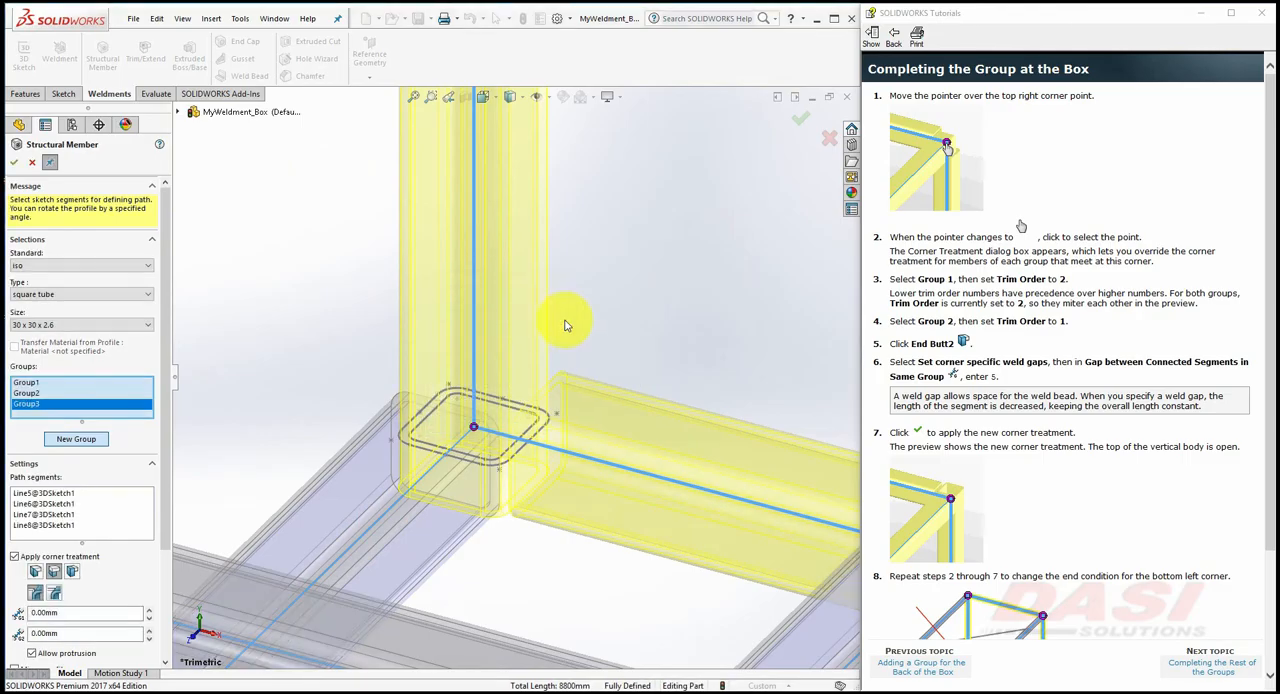
left_click(1210, 662)
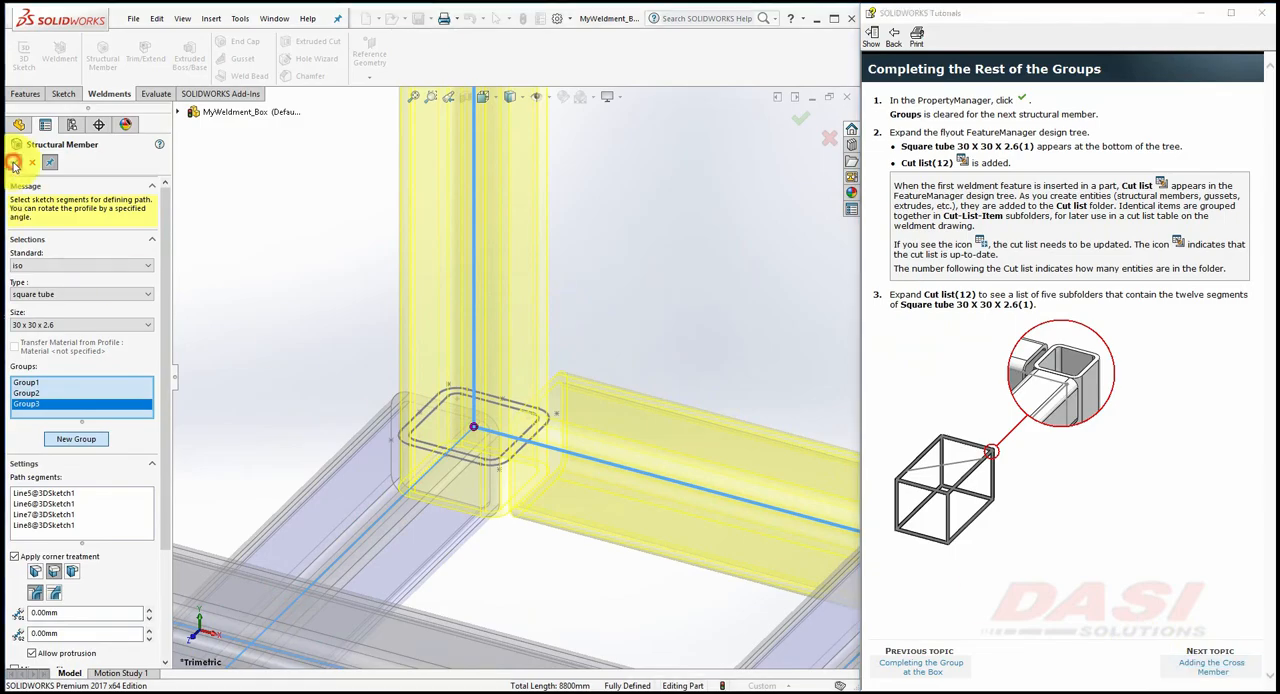
Accept the structural member and review the Cut list(12) of square tubes in the tree.
left_click(14, 162)
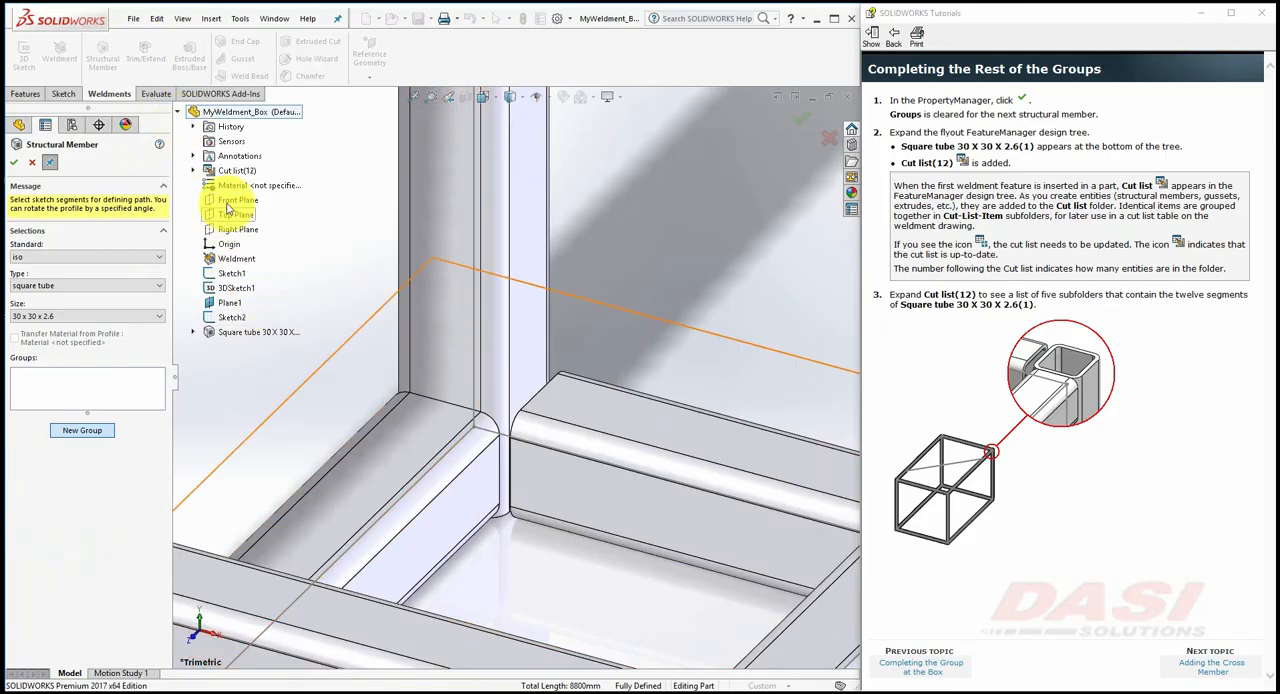
left_click(192, 170)
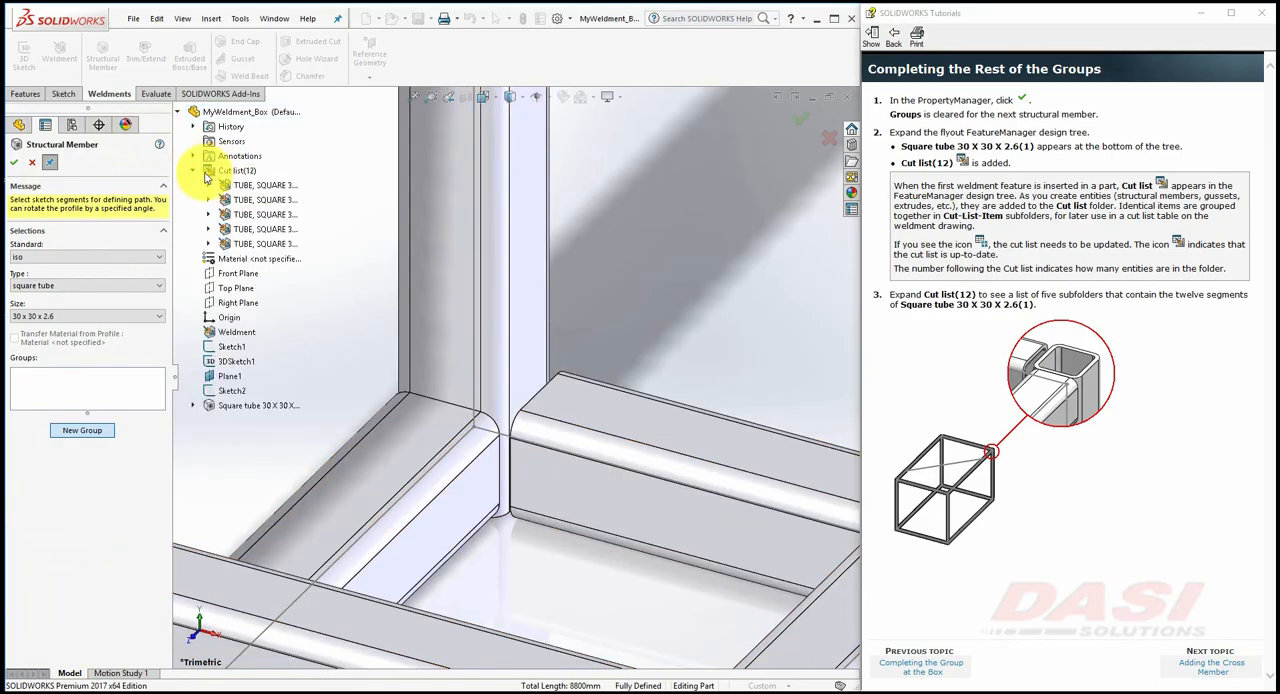
left_click(192, 170)
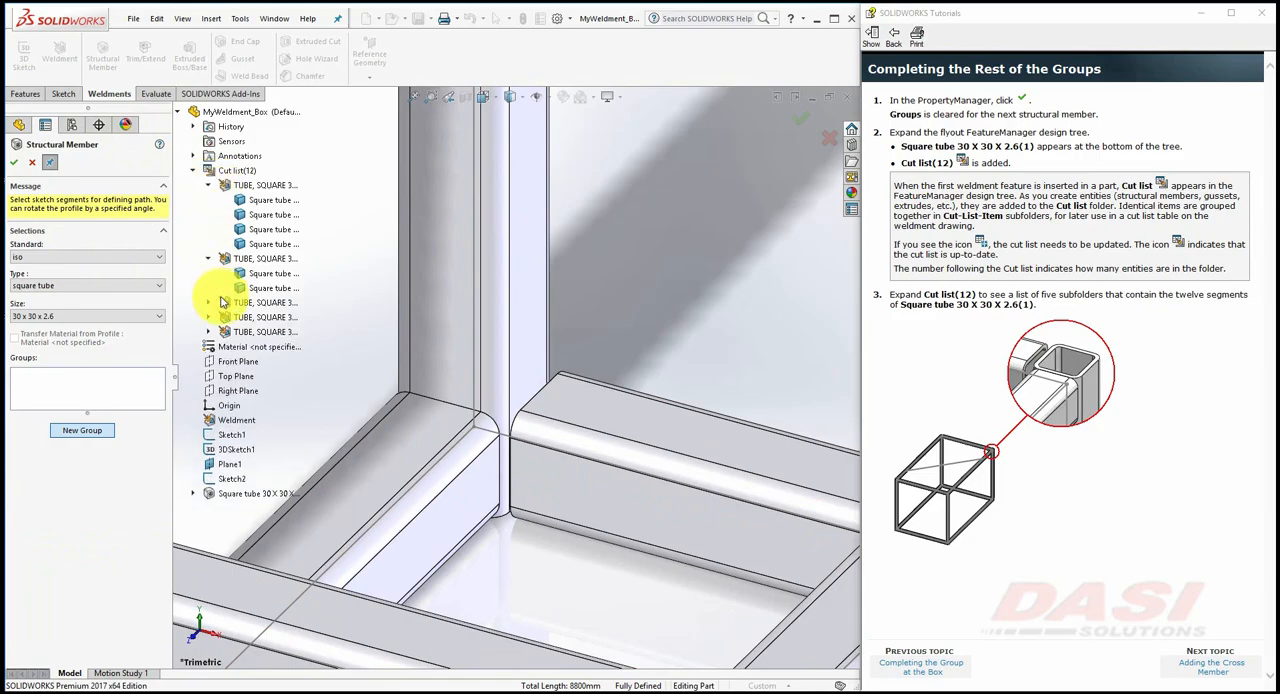
left_click(208, 302)
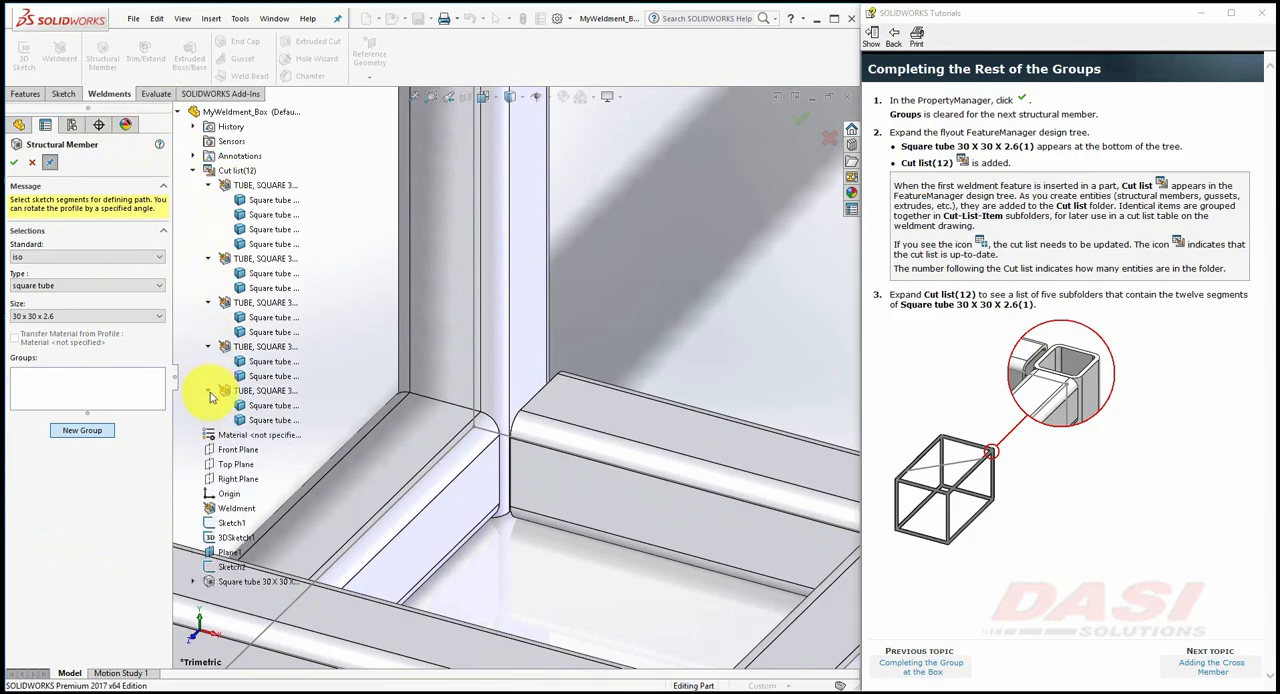
left_click(208, 258)
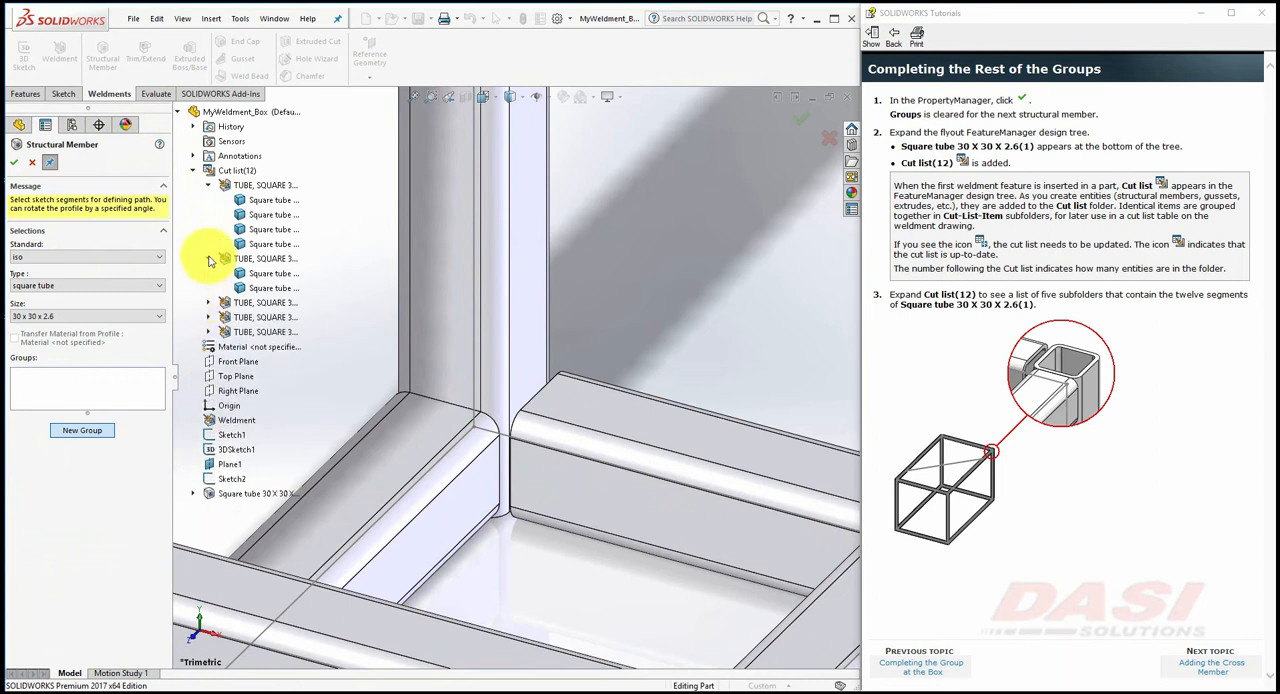
left_click(192, 170)
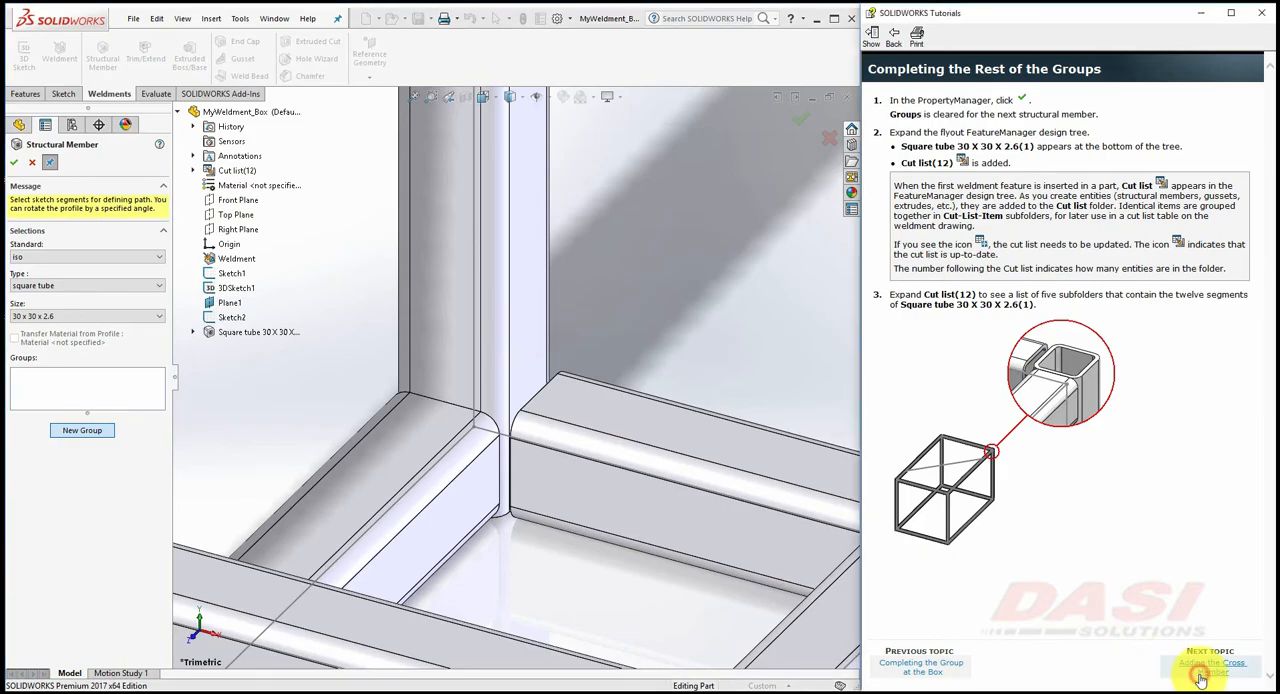
Add a 50 x 30 x 2.6 rectangular tube along the top diagonal line, rotated 90°.
left_click(1210, 668)
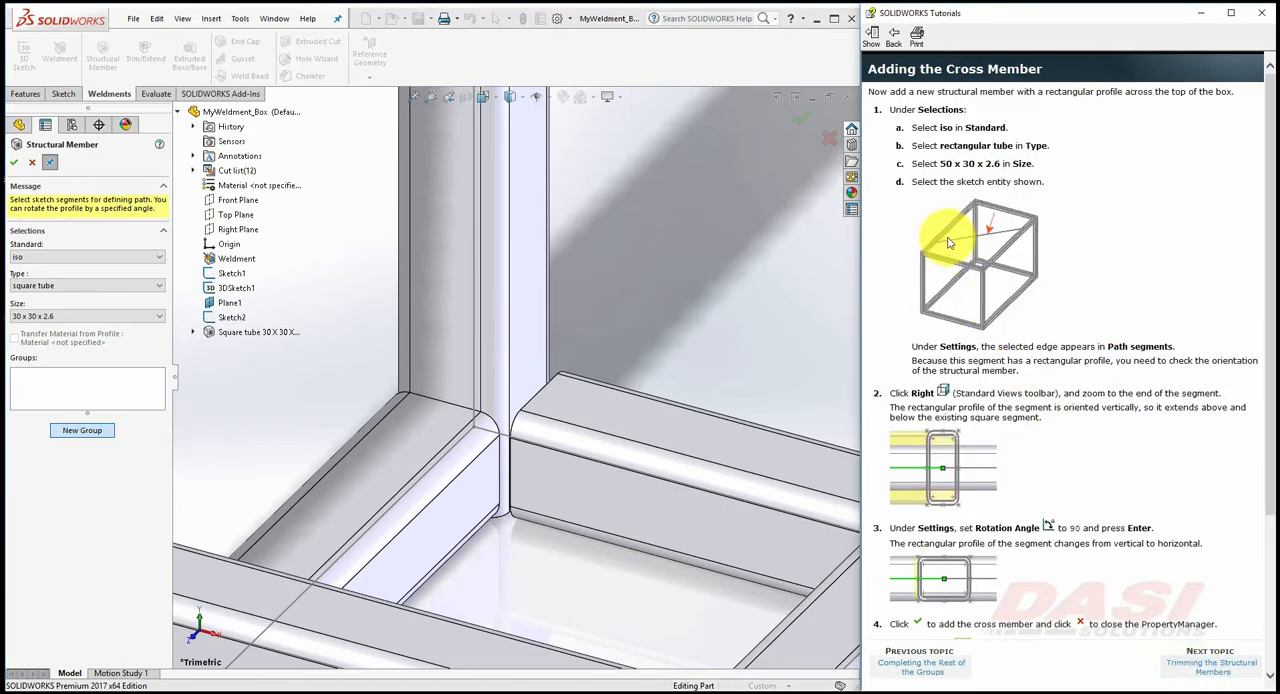
mouse_move(740, 196)
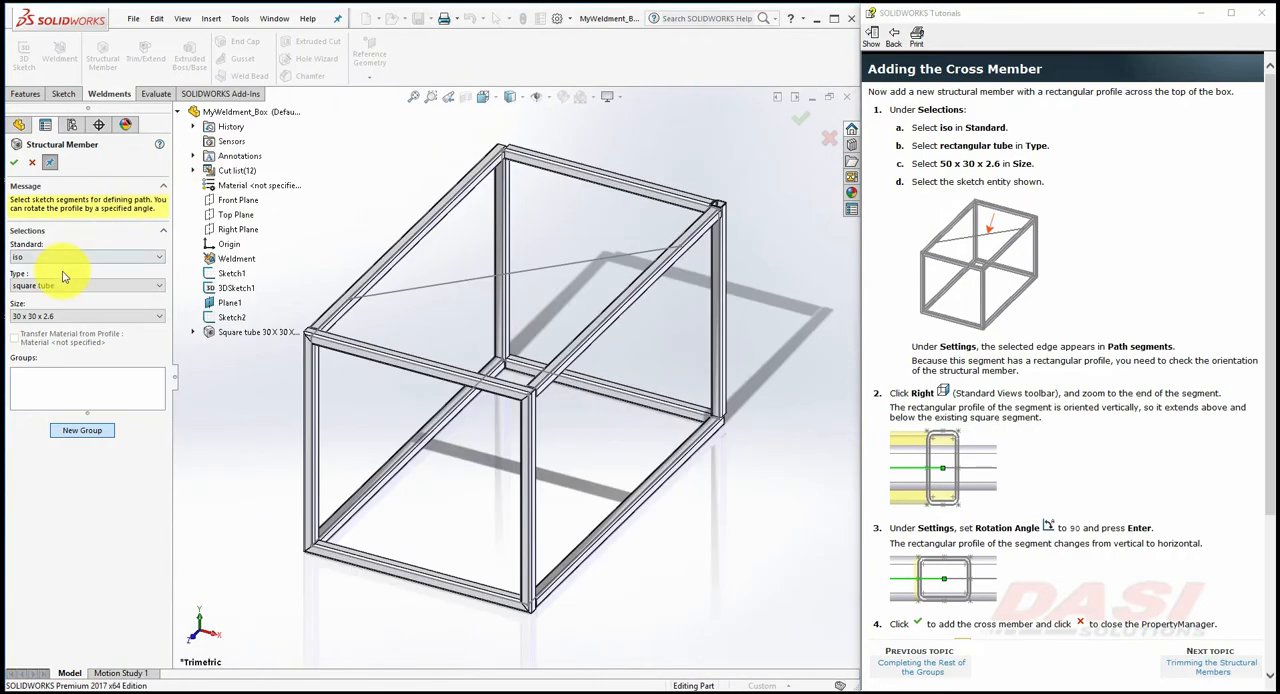
left_click(84, 284)
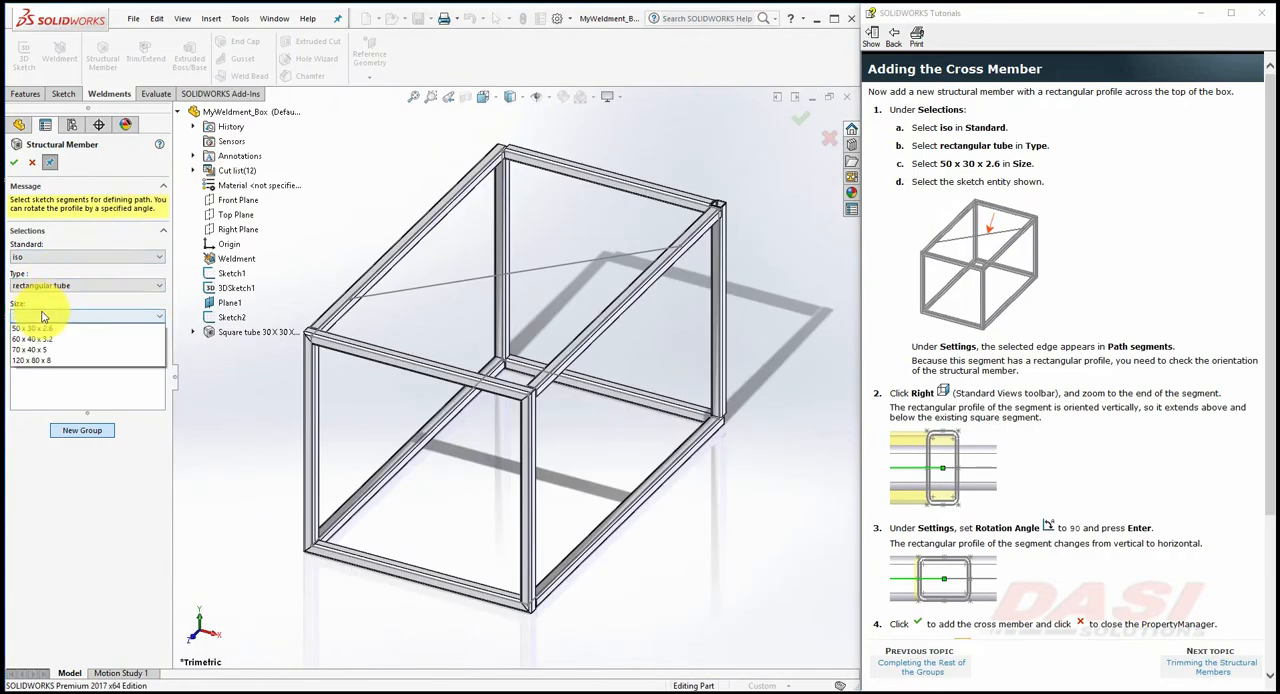
left_click(40, 328)
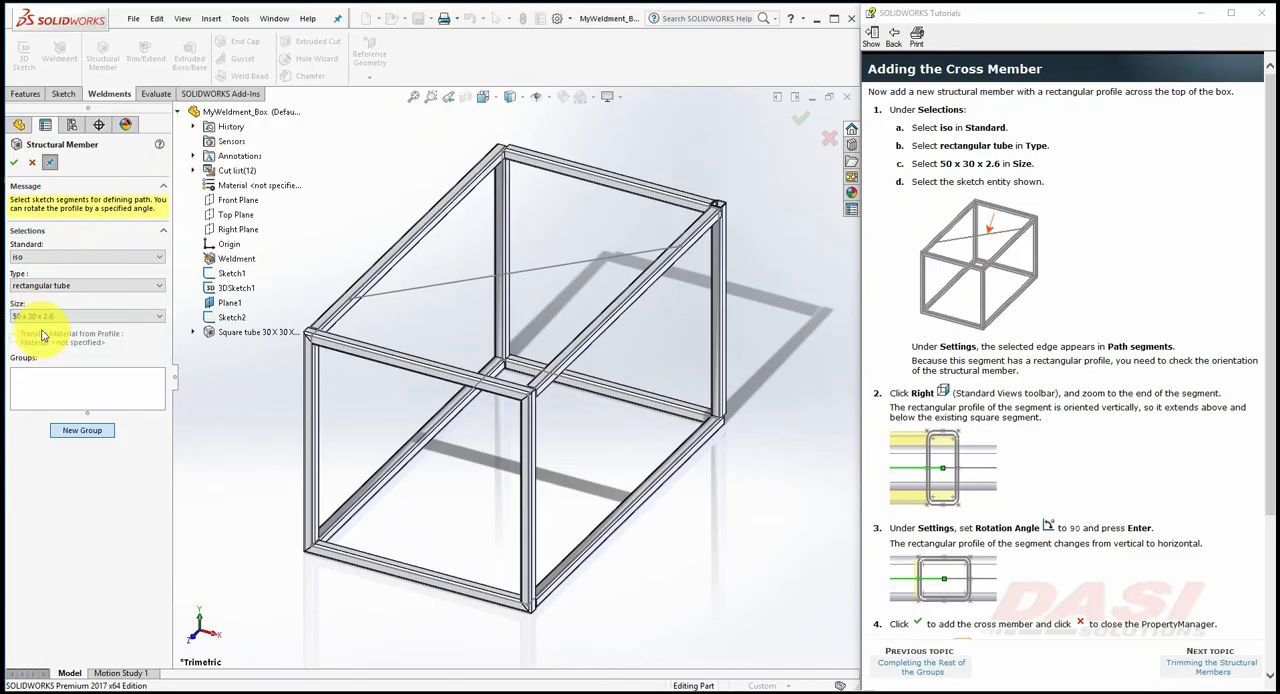
left_click(536, 270)
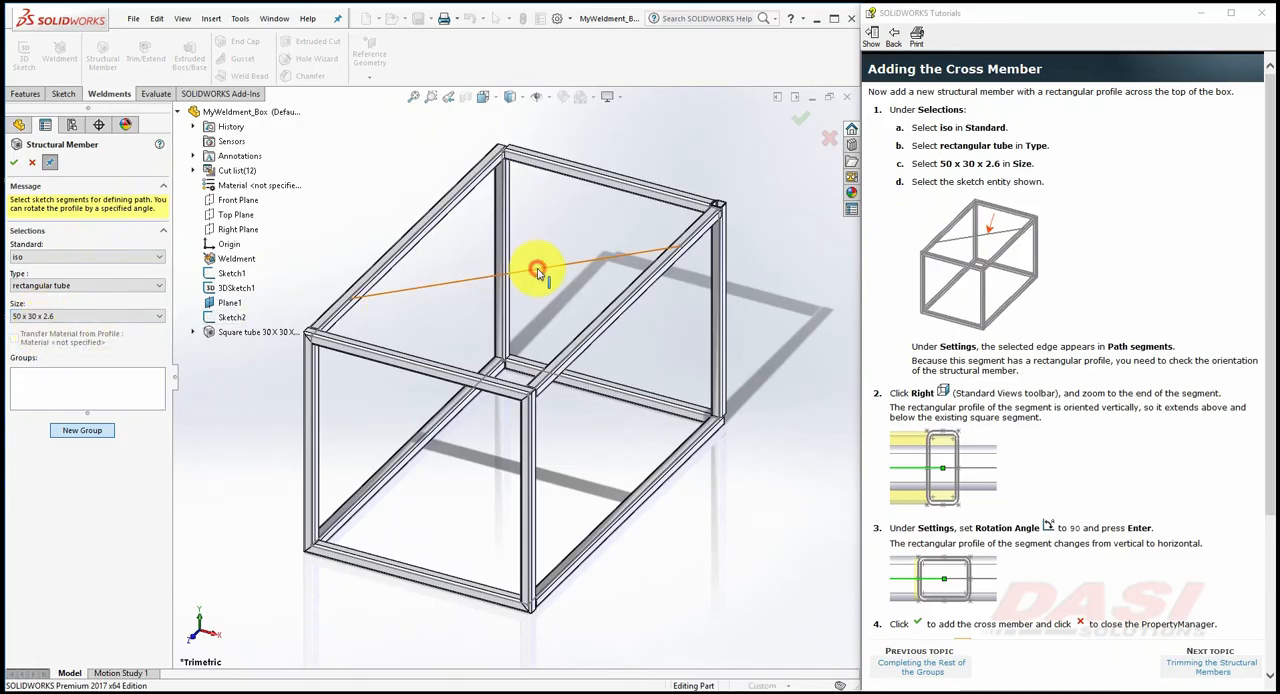
left_click(540, 270)
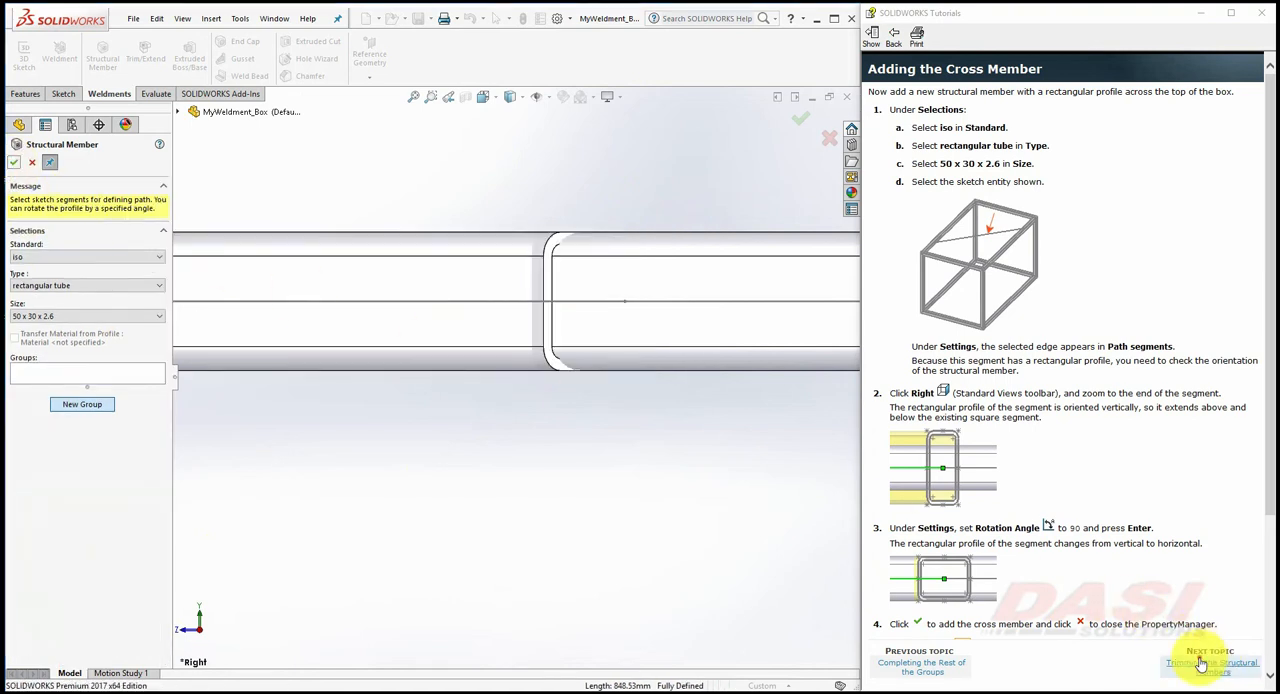
left_click(1212, 662)
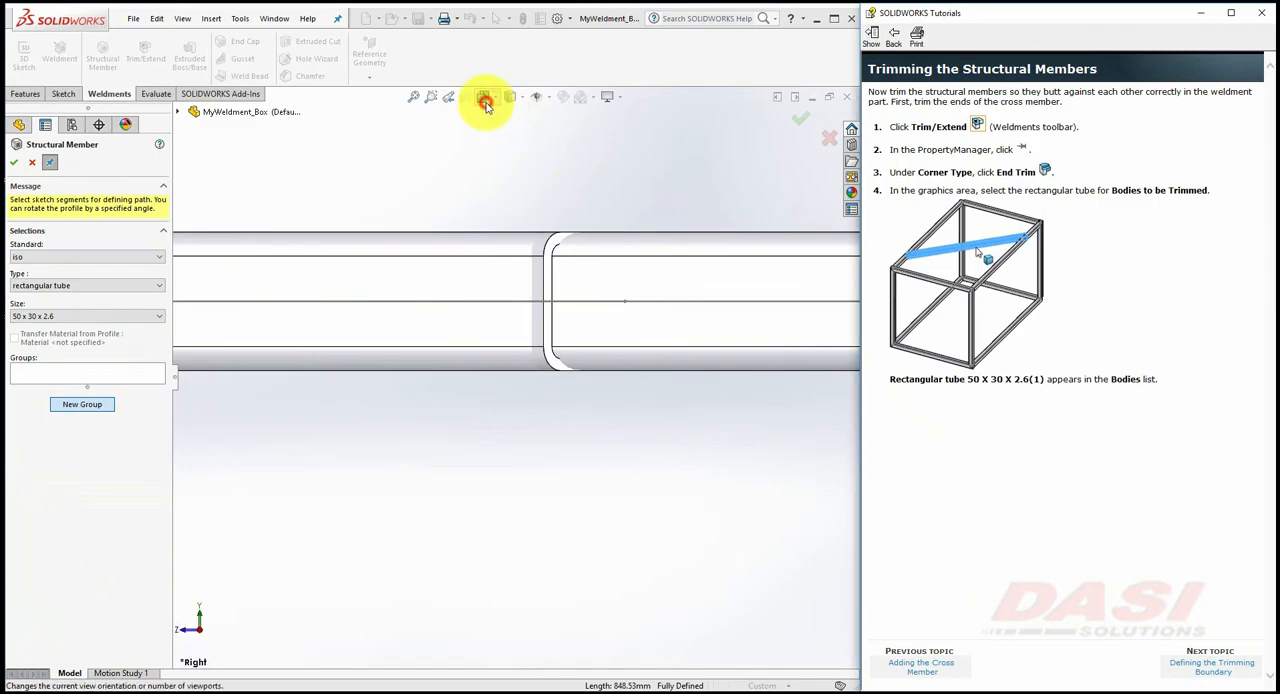
left_click(484, 96)
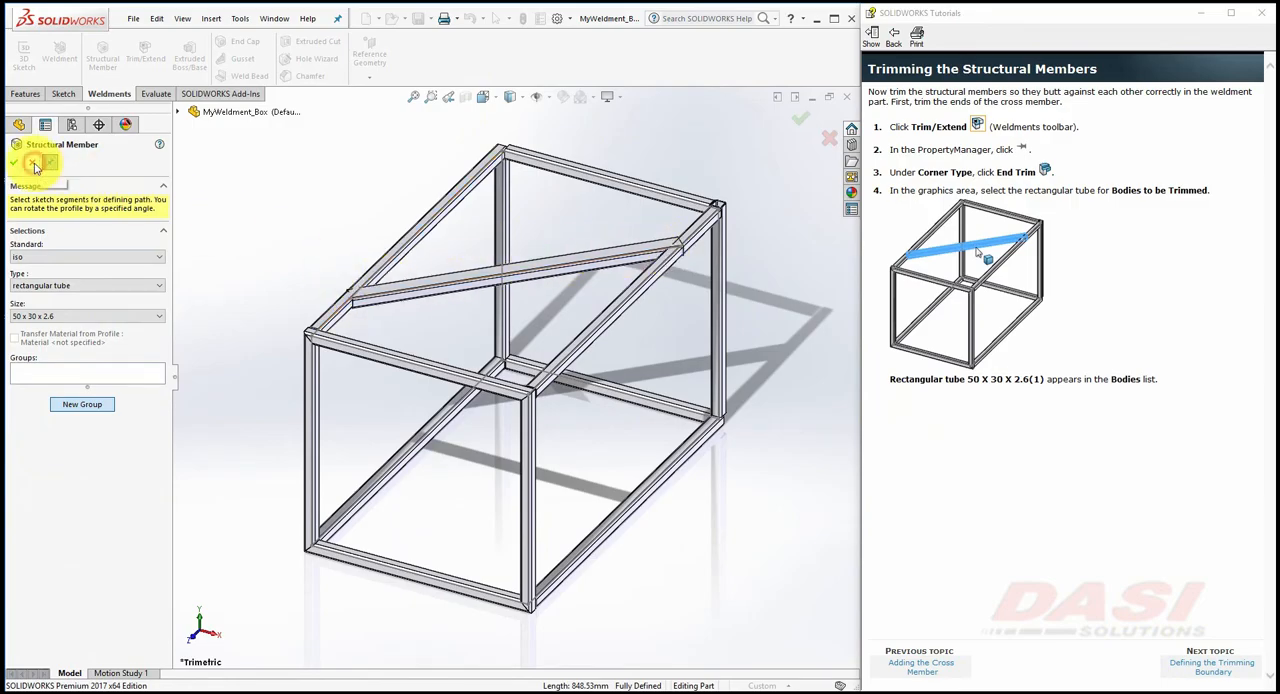
Confirm the cross member and select it as the body to trim in Trim/Extend.
left_click(14, 164)
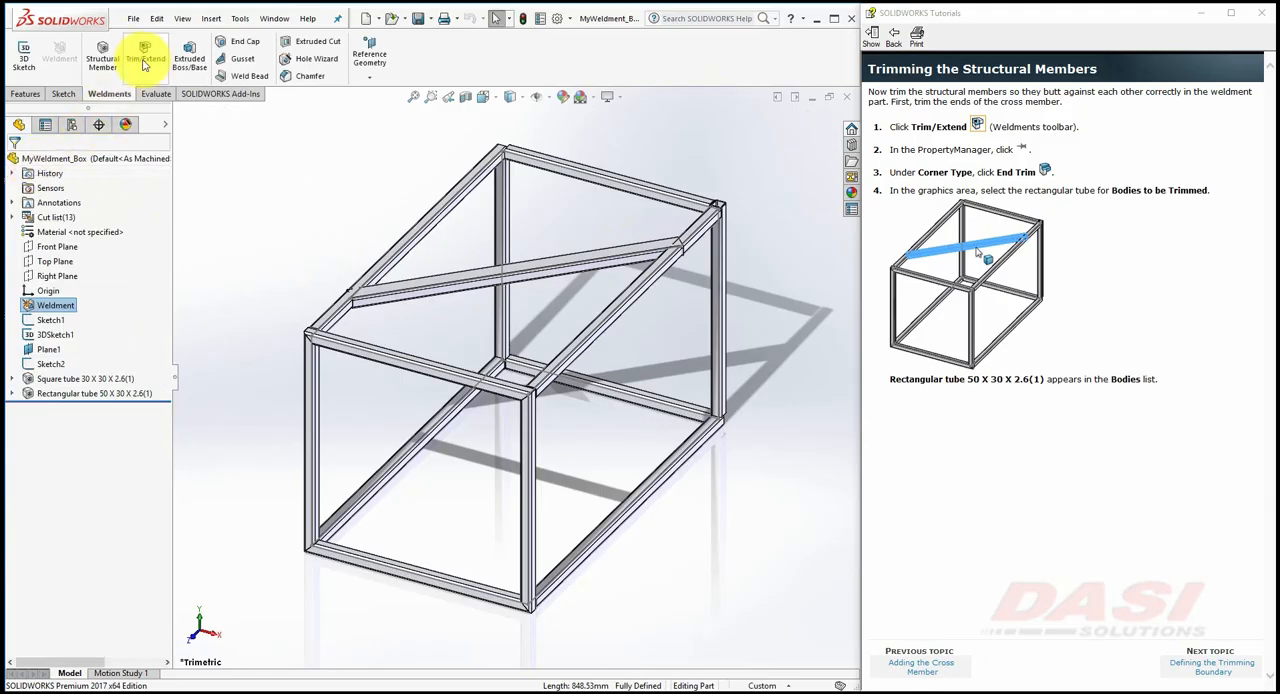
left_click(144, 56)
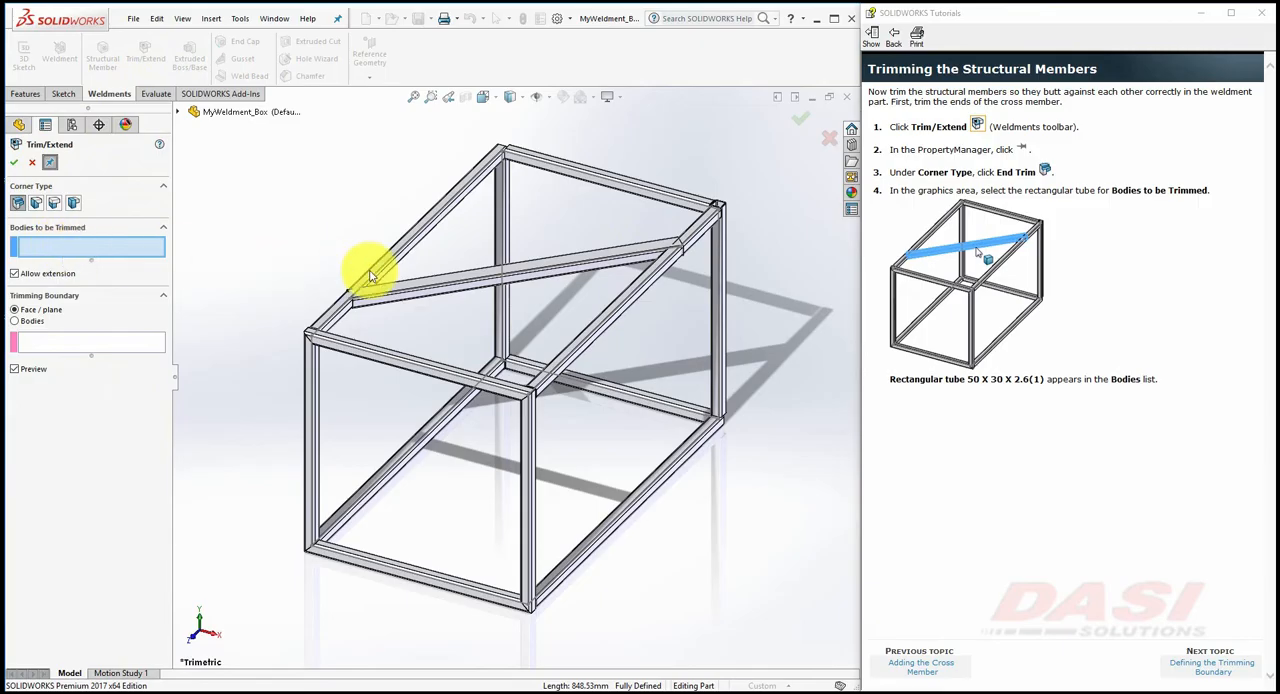
left_click(430, 290)
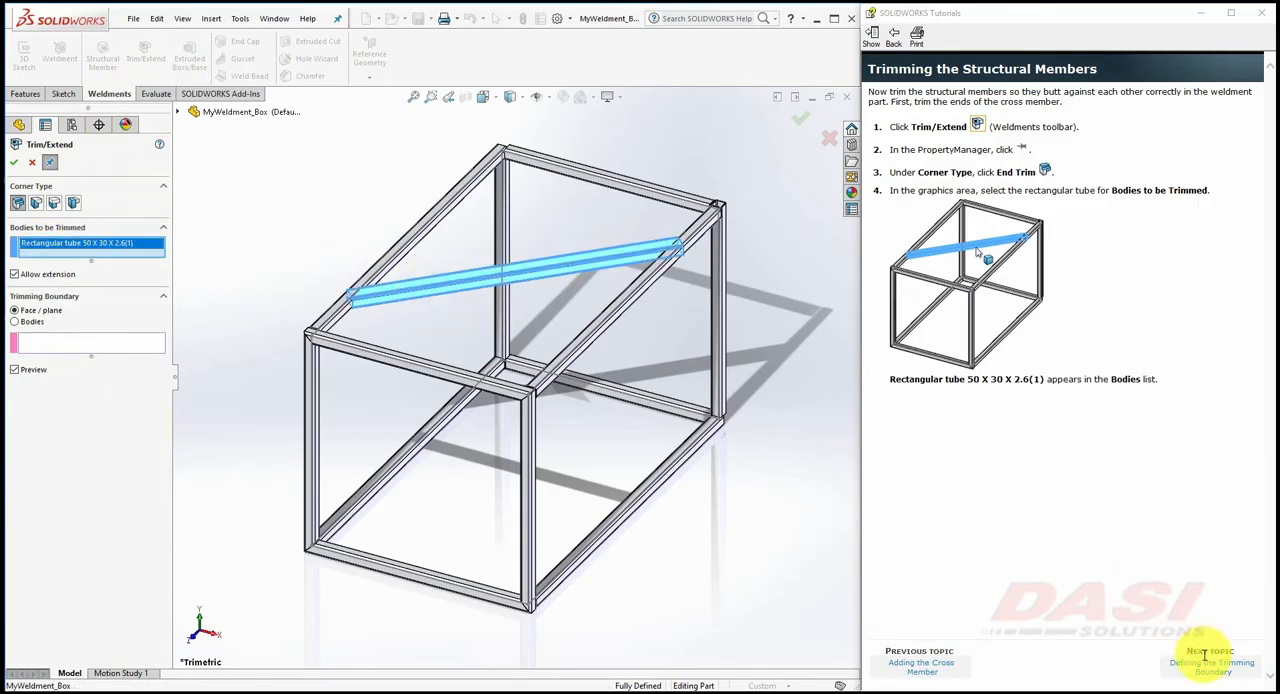
left_click(1212, 664)
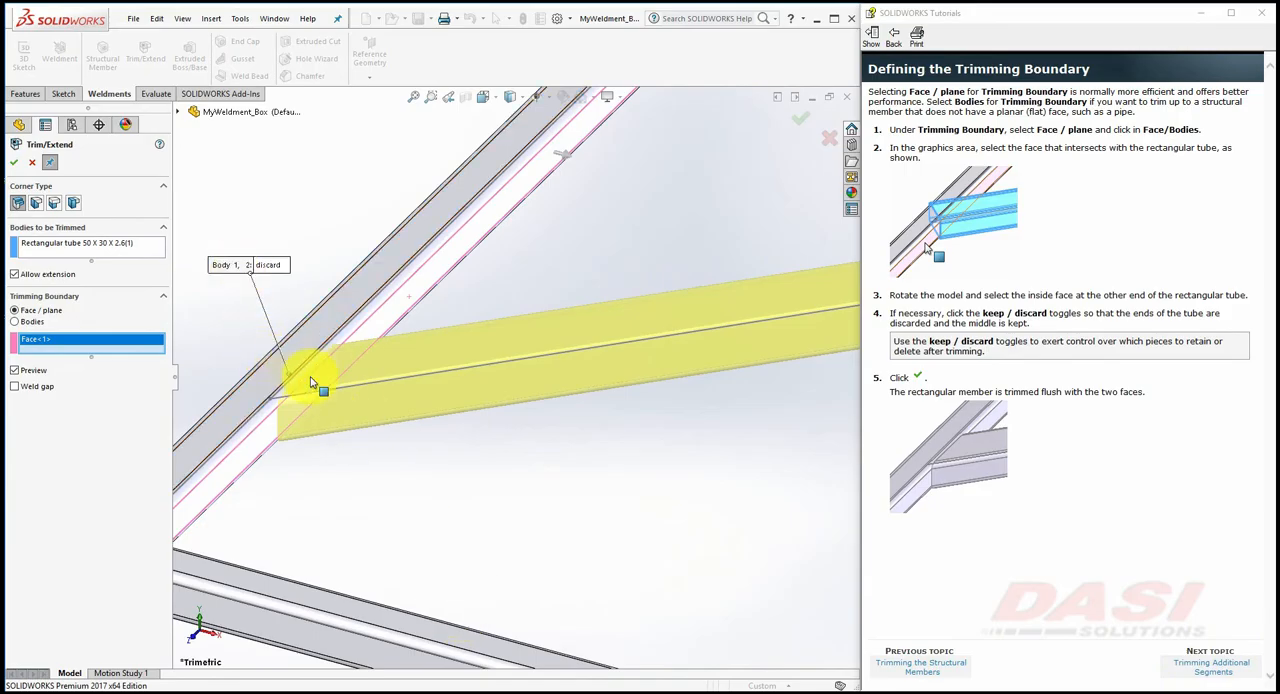
mouse_move(284, 388)
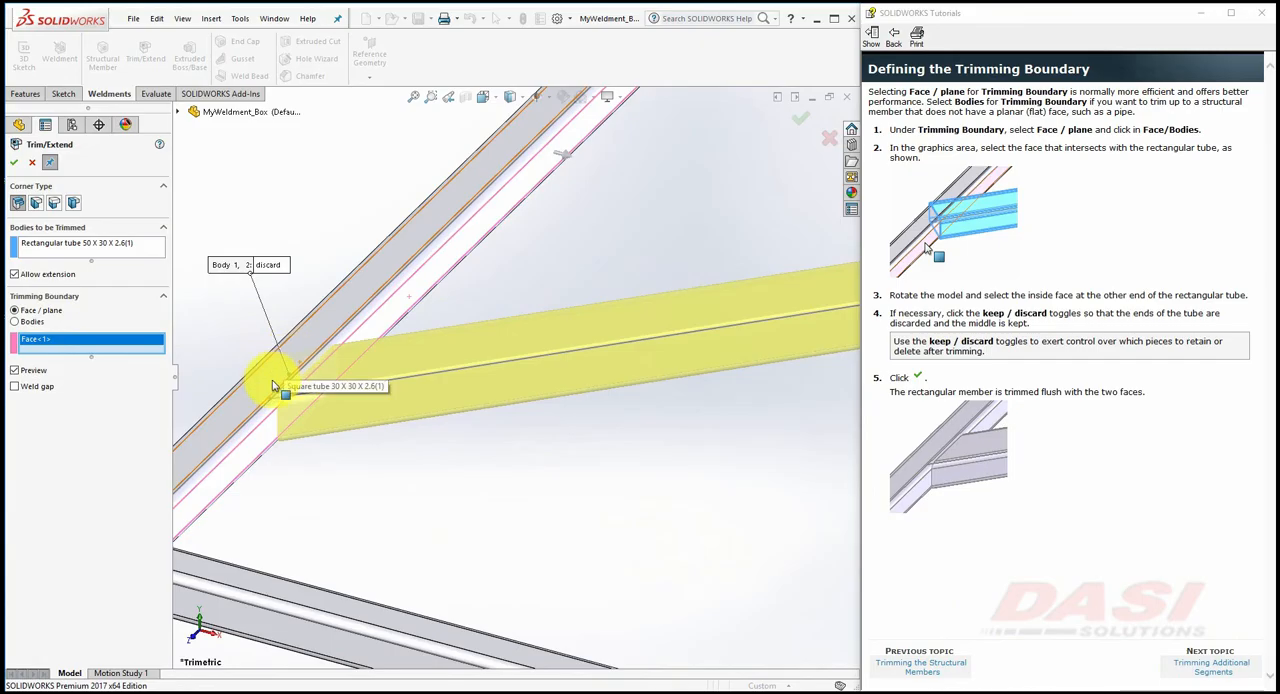
mouse_move(276, 324)
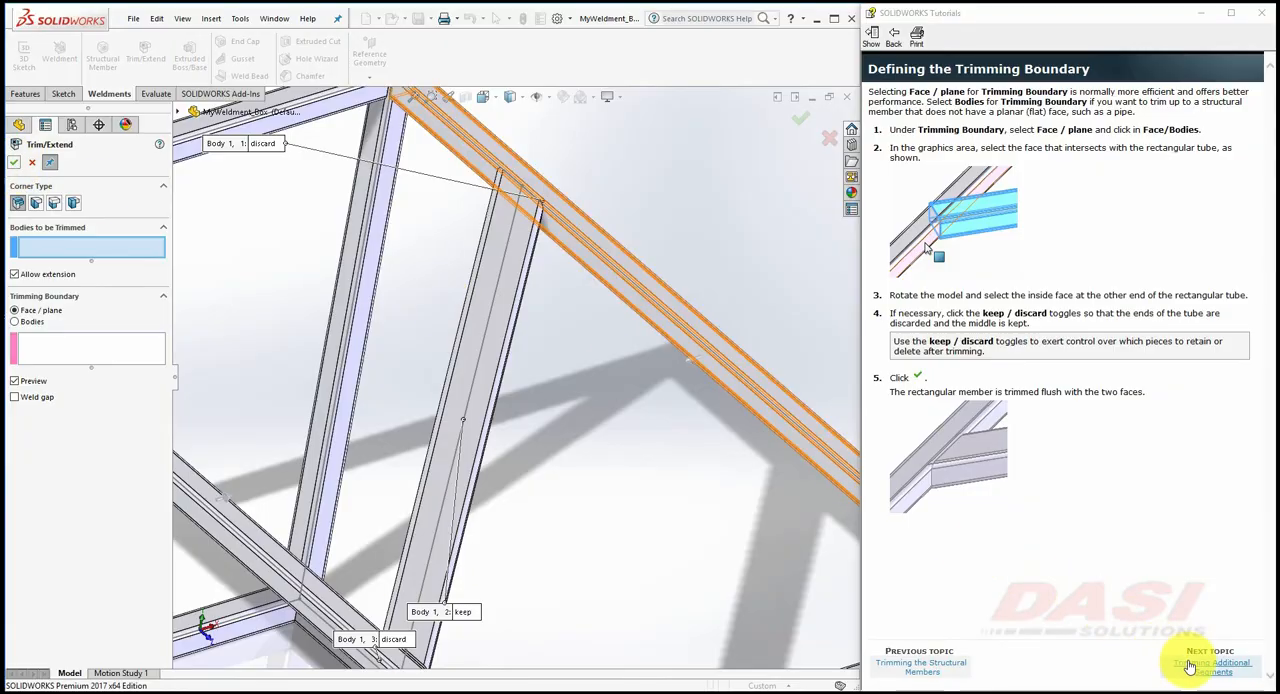
Trim the two top tubes against the vertical post's face at the upper-left back corner.
left_click(1210, 664)
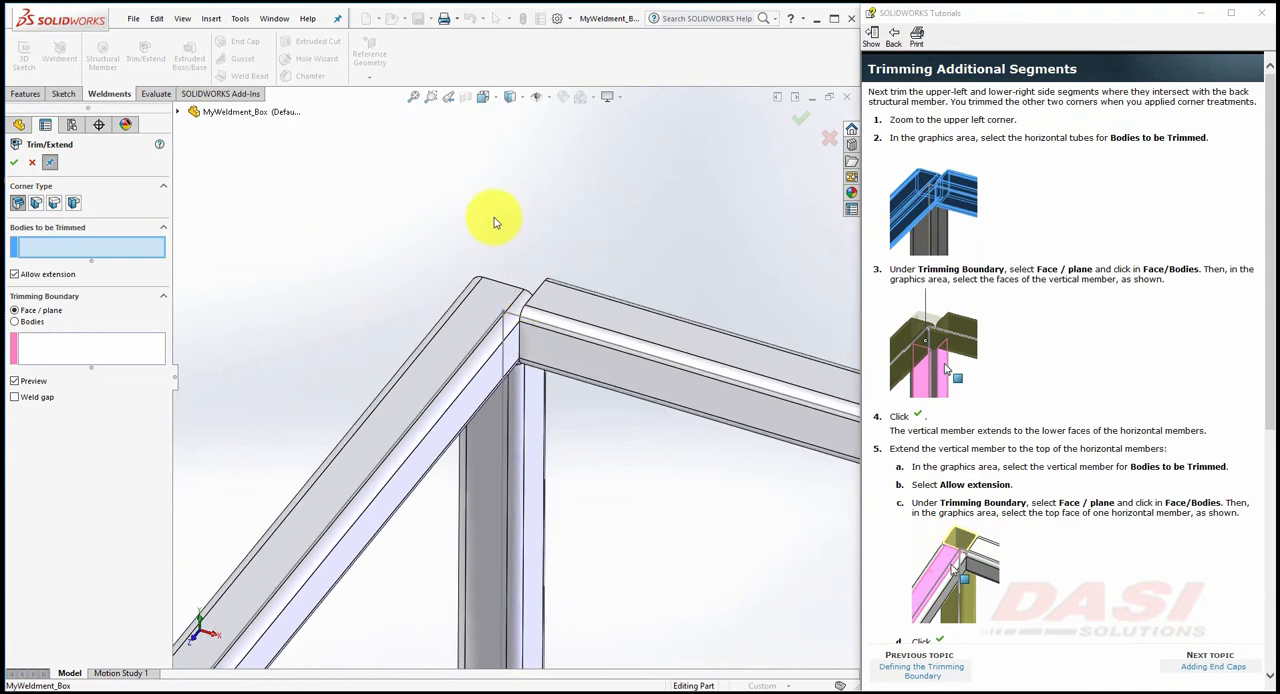
left_click(430, 360)
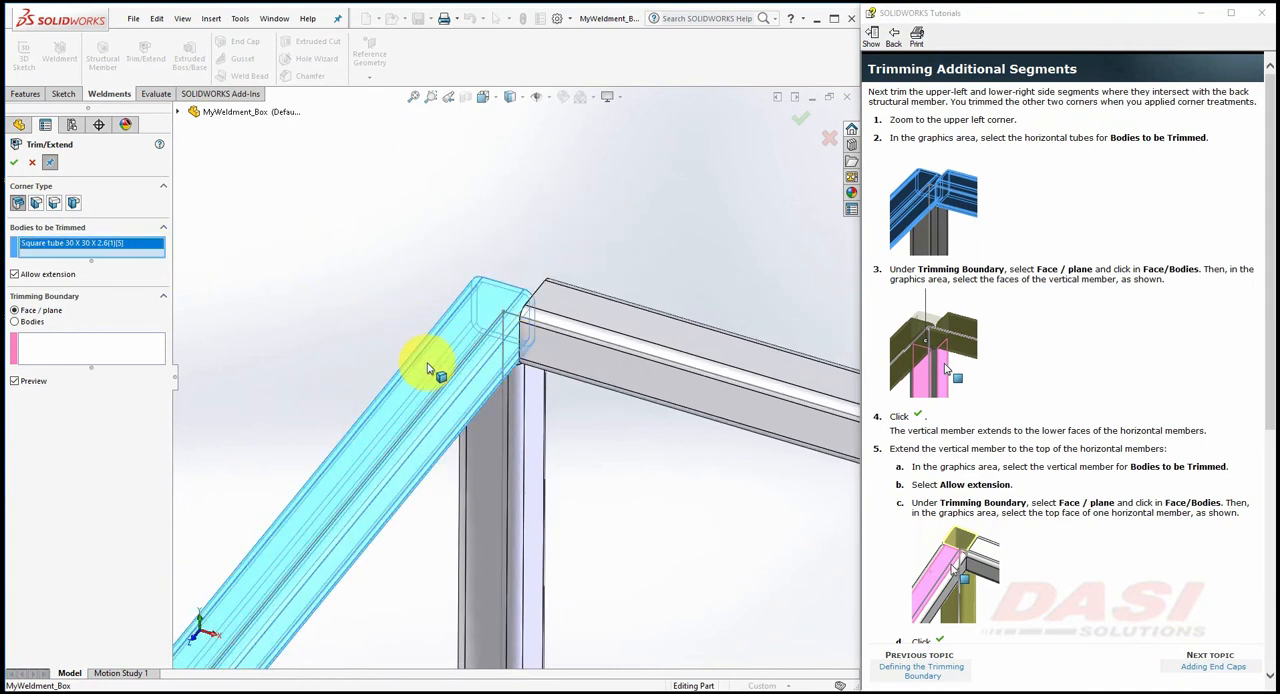
left_click(588, 318)
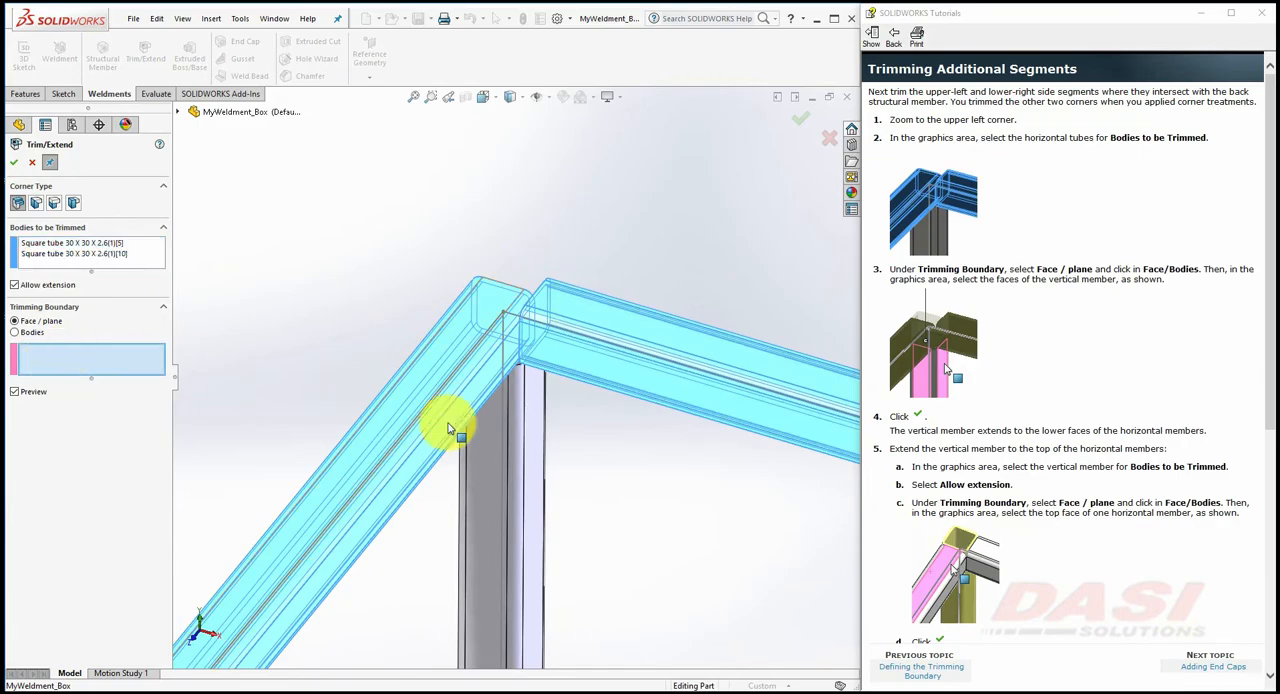
left_click(530, 410)
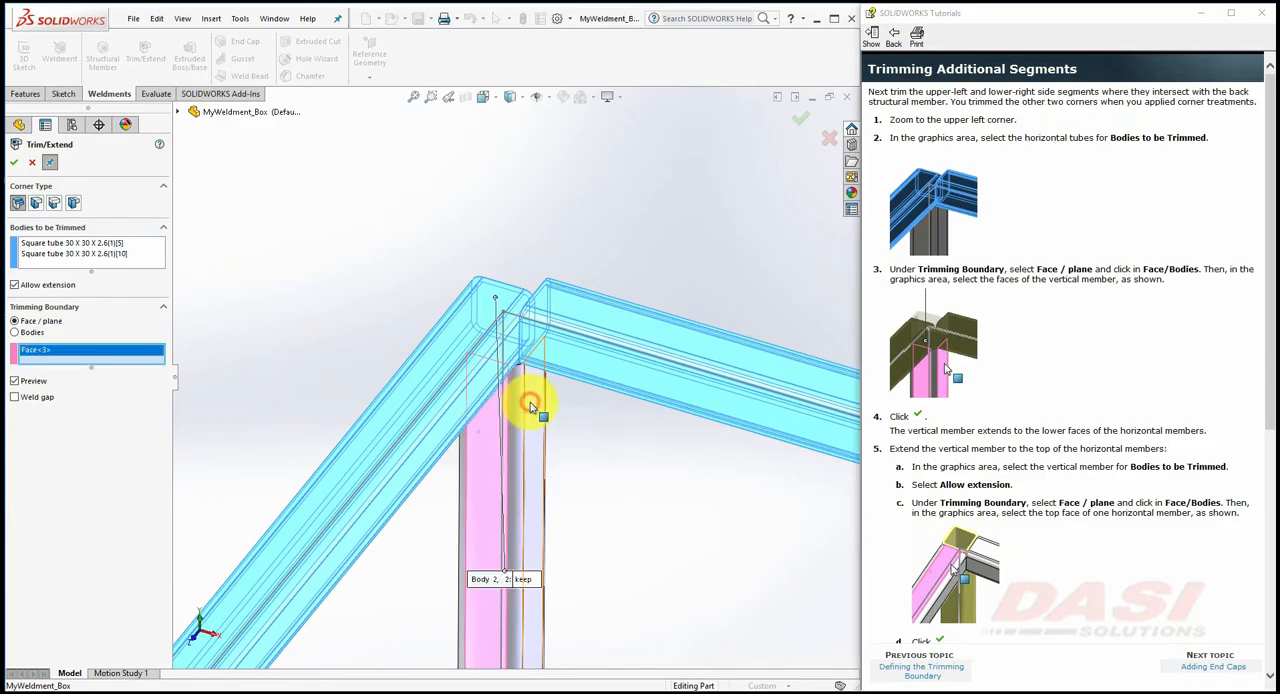
left_click(530, 404)
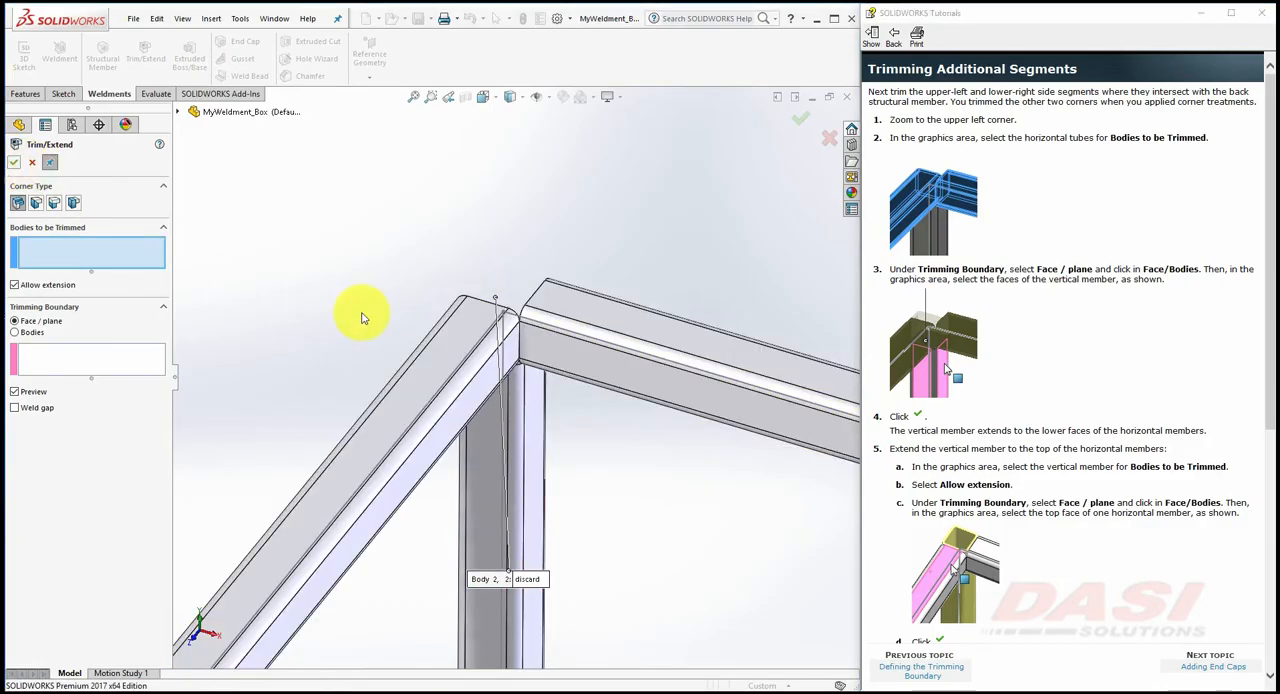
mouse_move(530, 436)
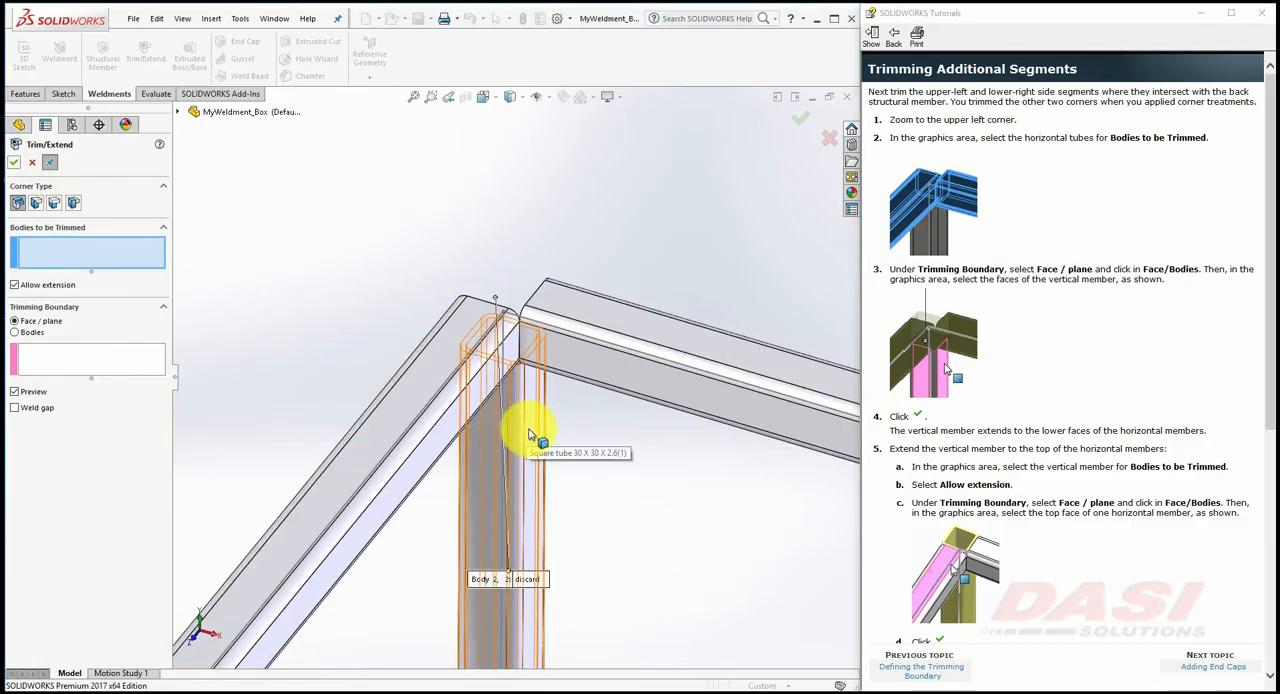
Select the vertical post as the body to extend flush with the top tube.
left_click(524, 430)
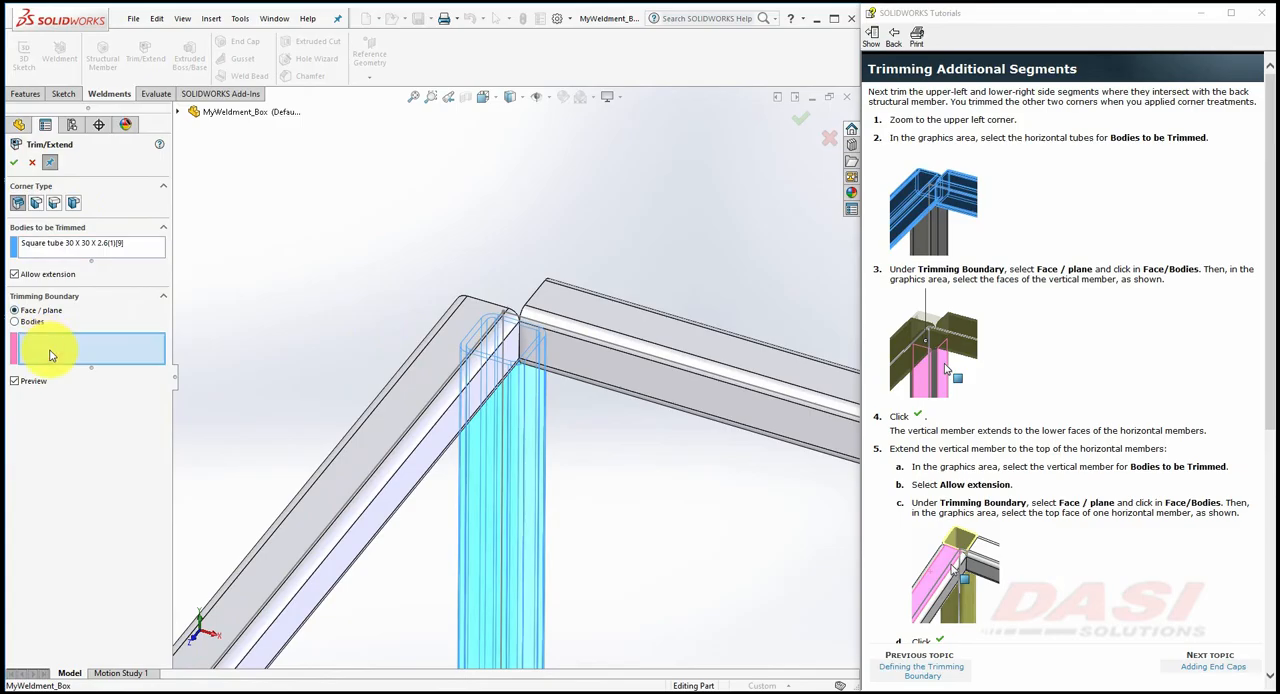
left_click(444, 360)
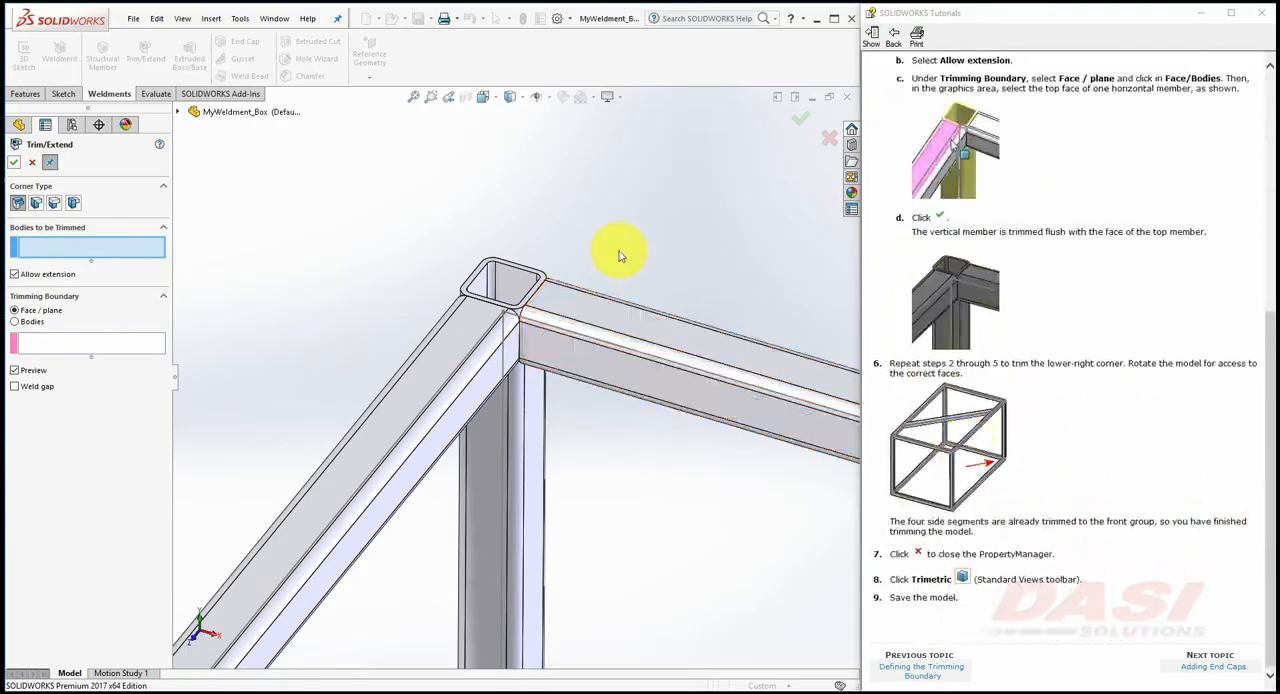
Trim the lower-right back corner tubes against the tube face boundary and finish Trim/Extend.
left_click_drag(620, 256, 720, 404)
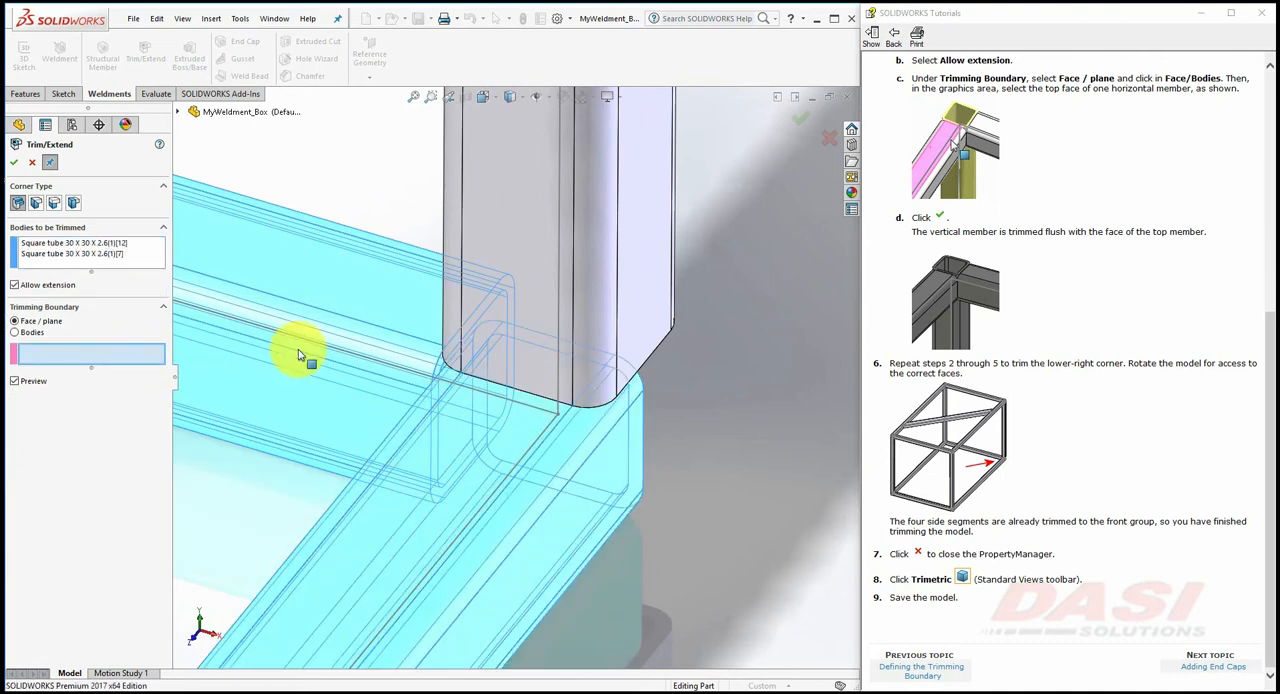
left_click(410, 226)
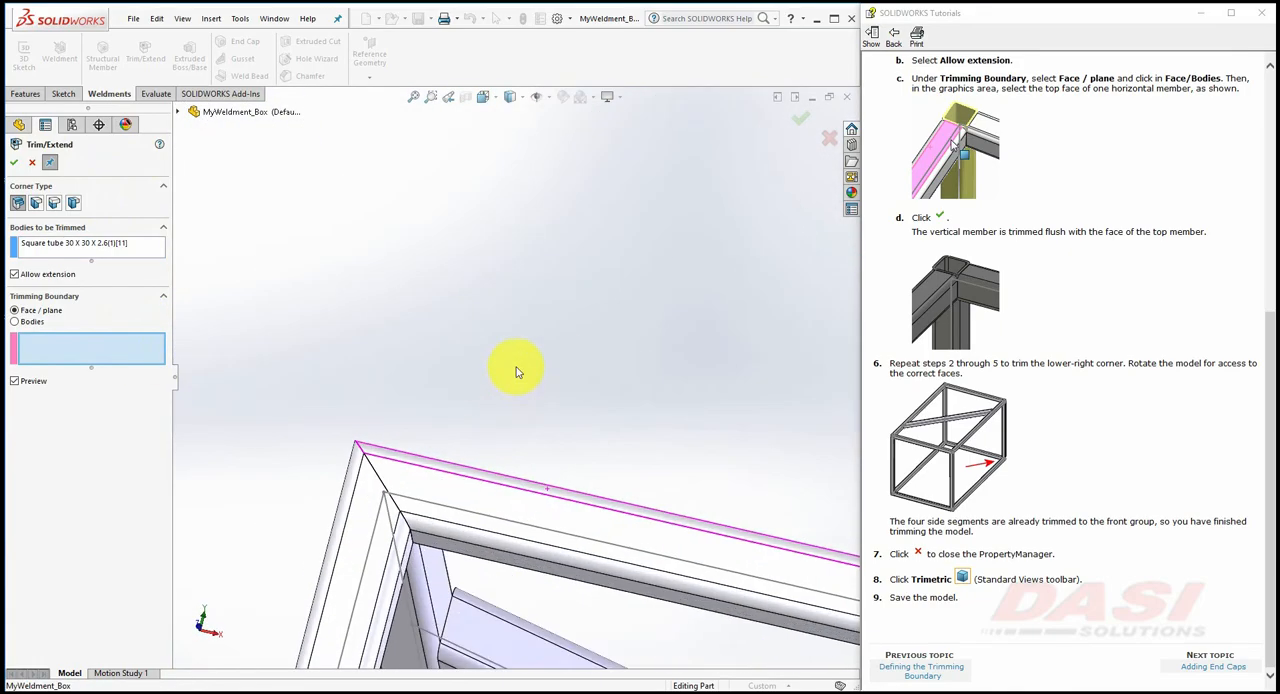
left_click_drag(516, 372, 532, 384)
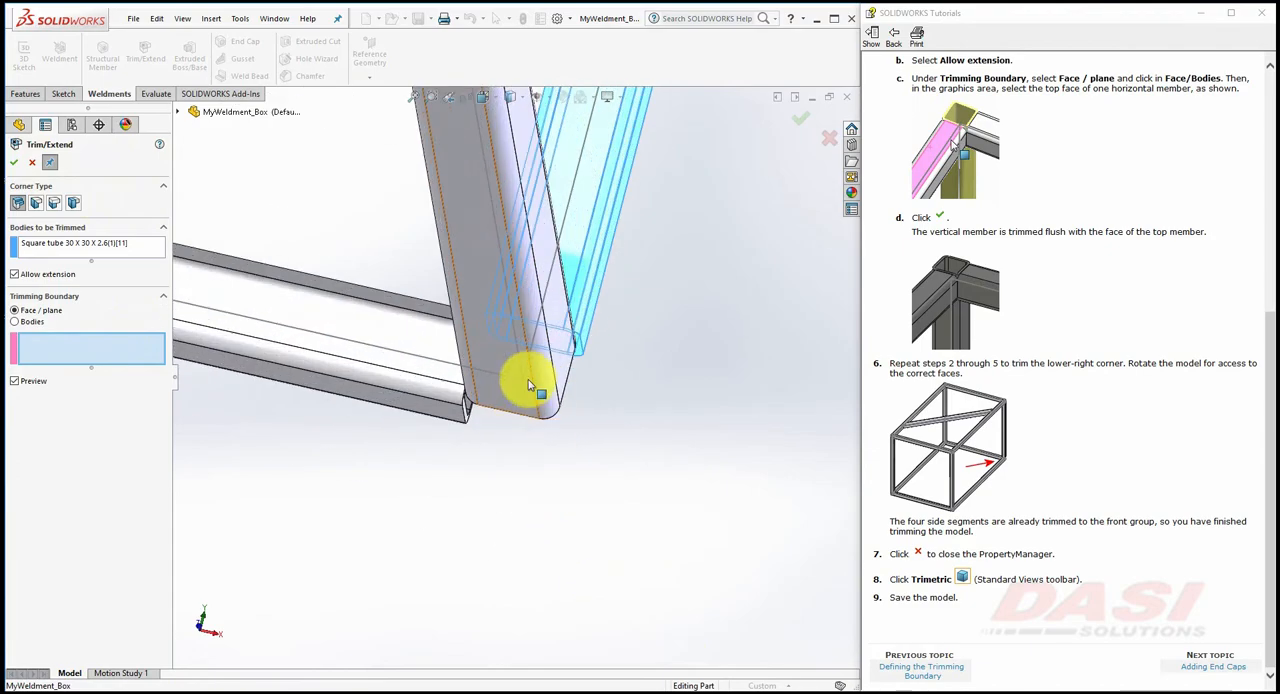
left_click(530, 384)
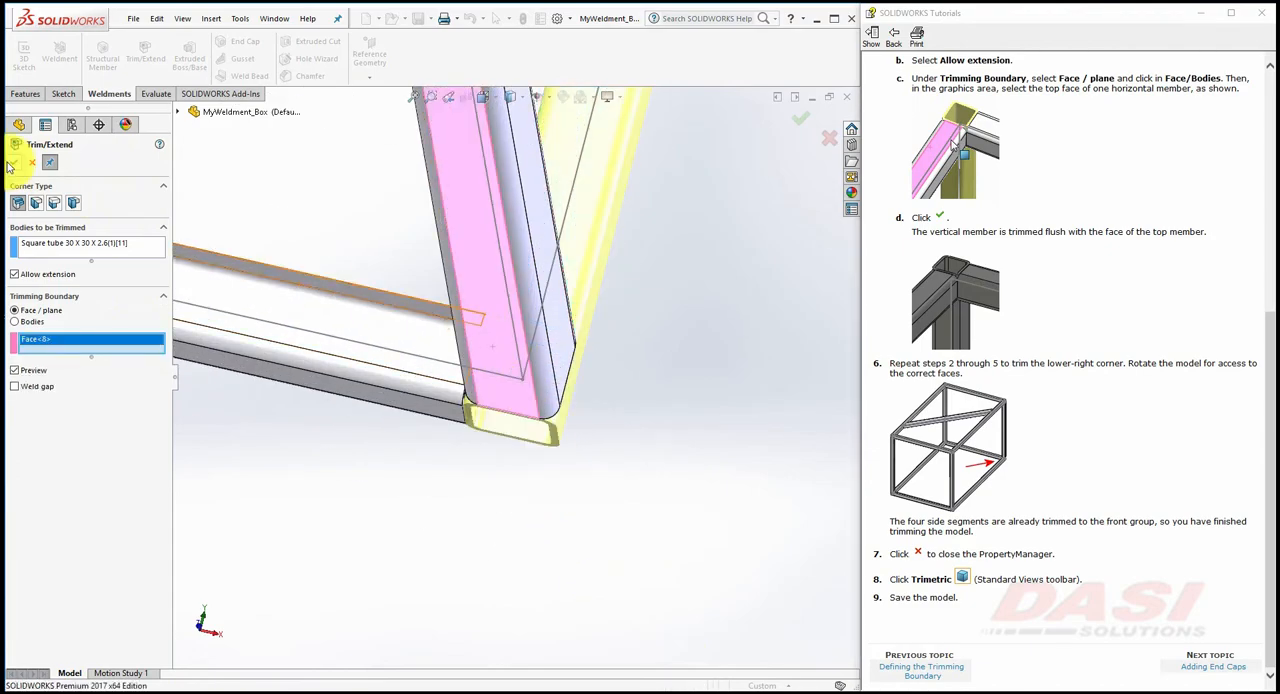
left_click(14, 162)
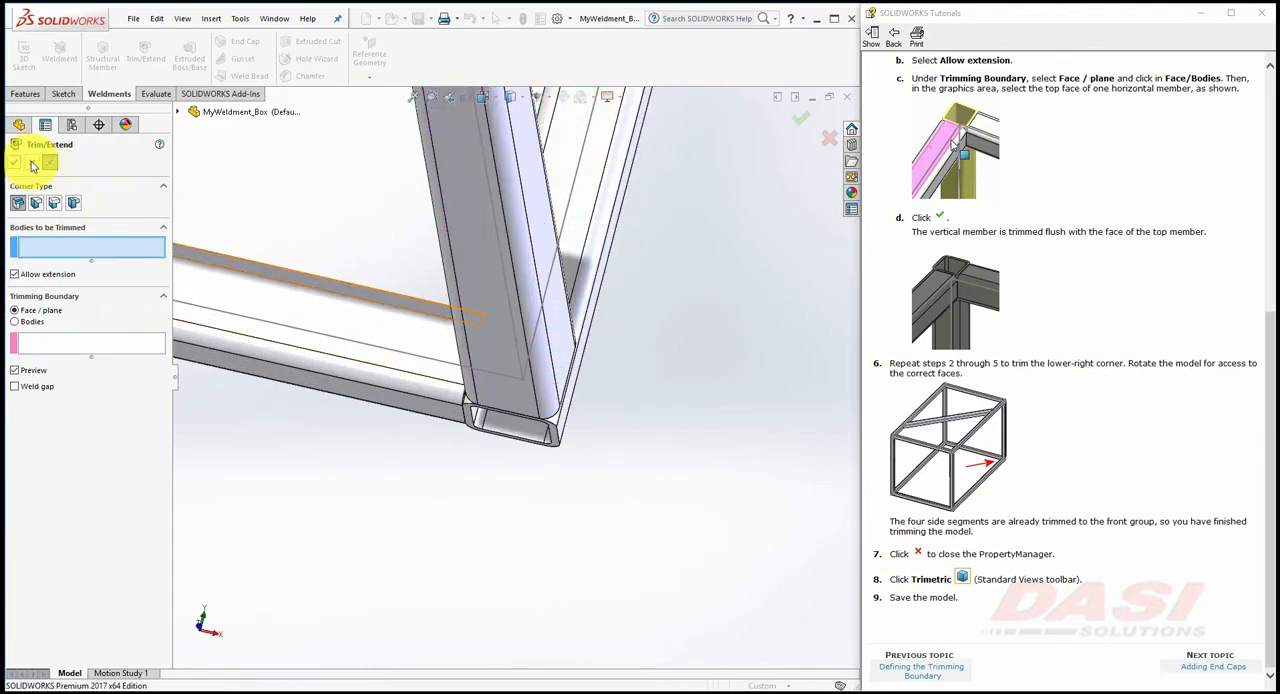
left_click(800, 118)
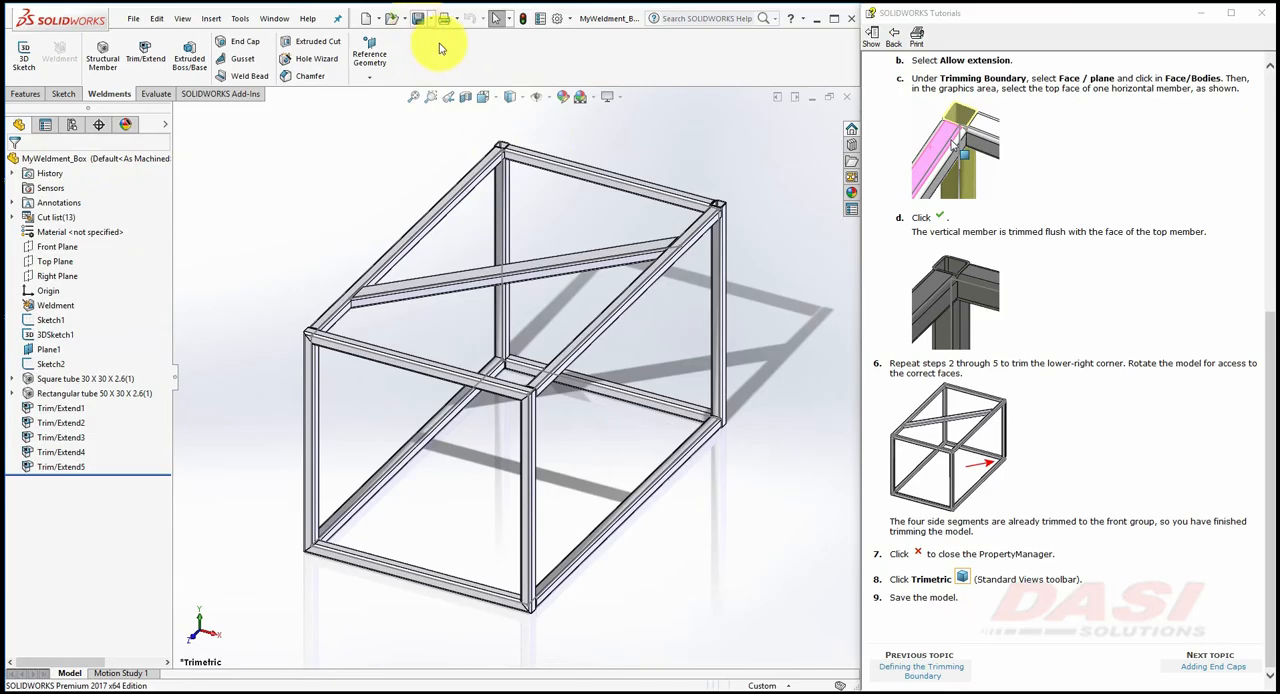
Save, then cap the first upper back tube end inward, 3 mm thick with 3 mm chamfer.
left_click(1212, 666)
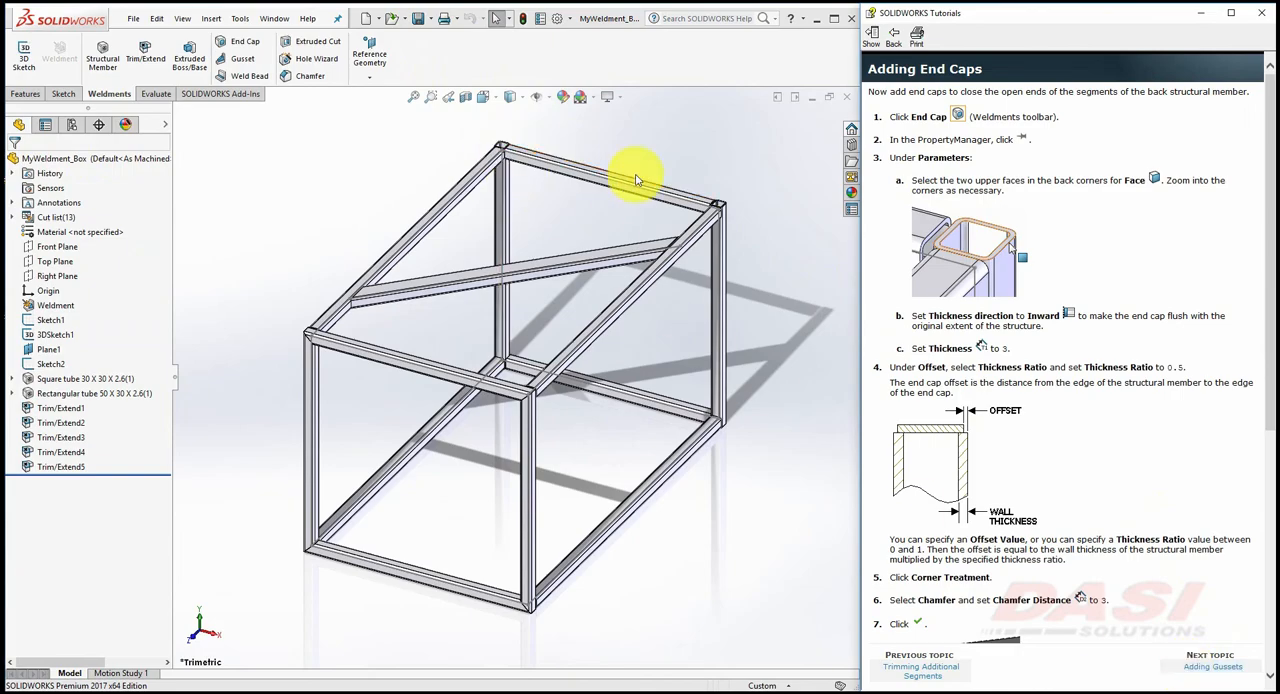
mouse_move(504, 364)
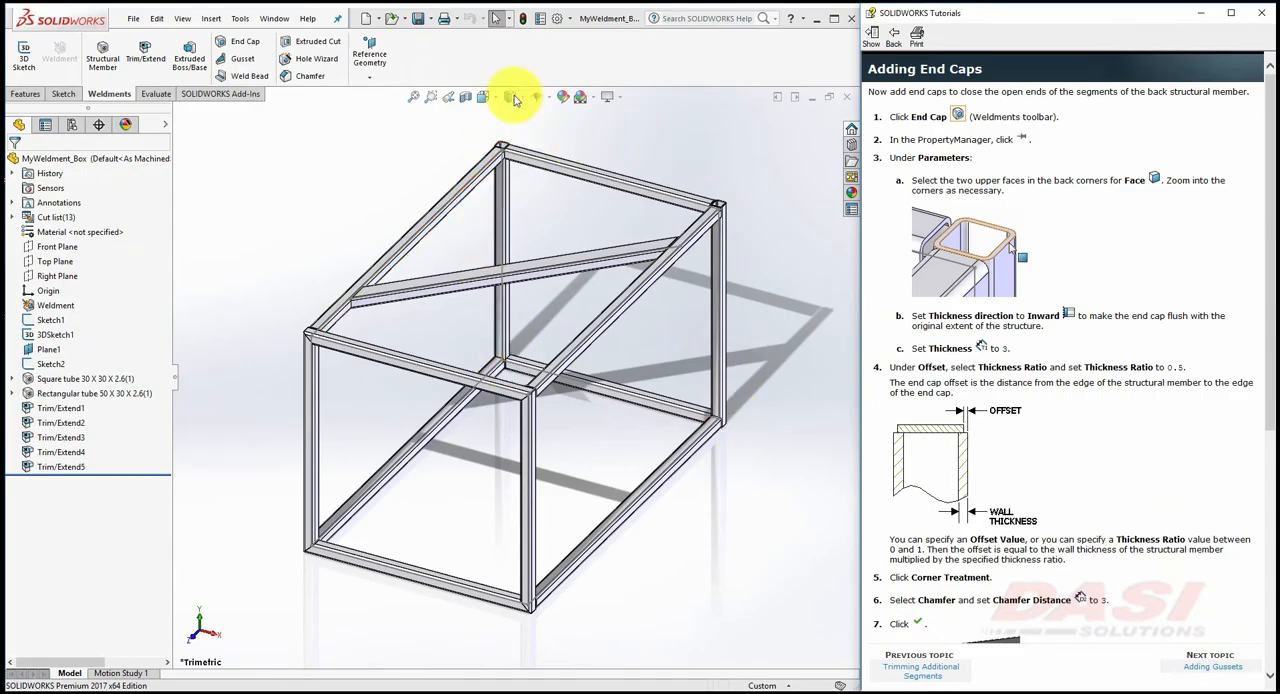
left_click(244, 40)
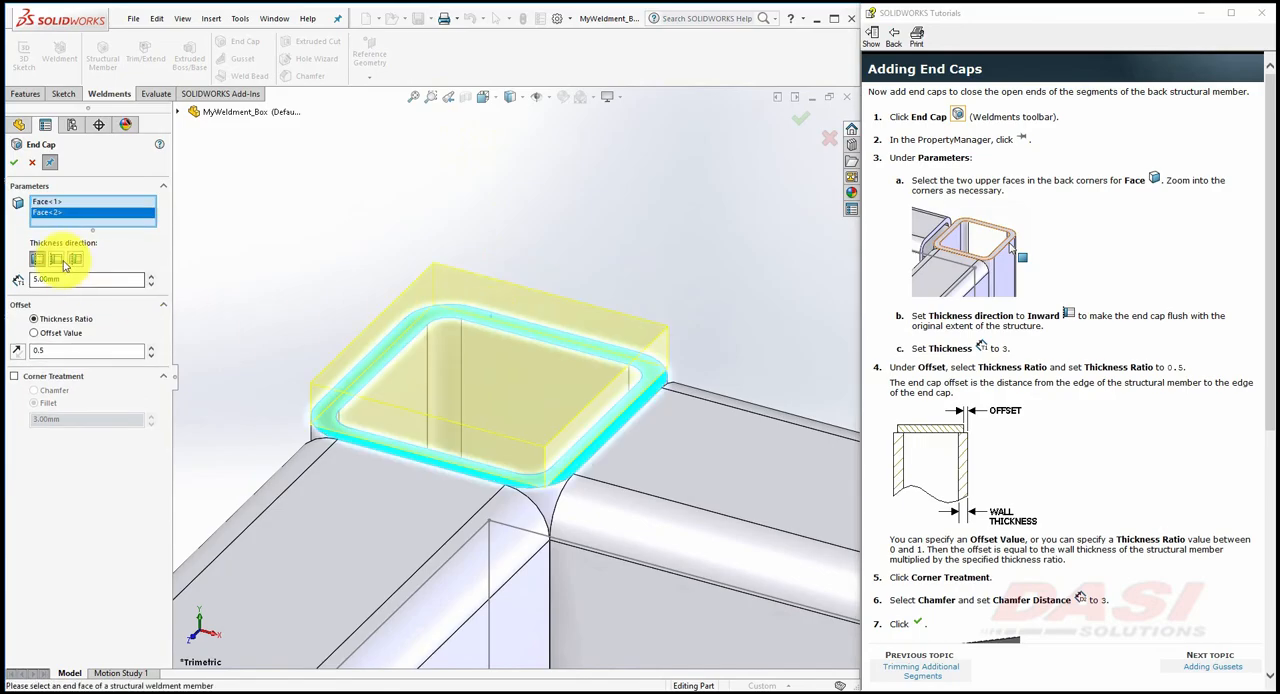
left_click(36, 260)
type("3")
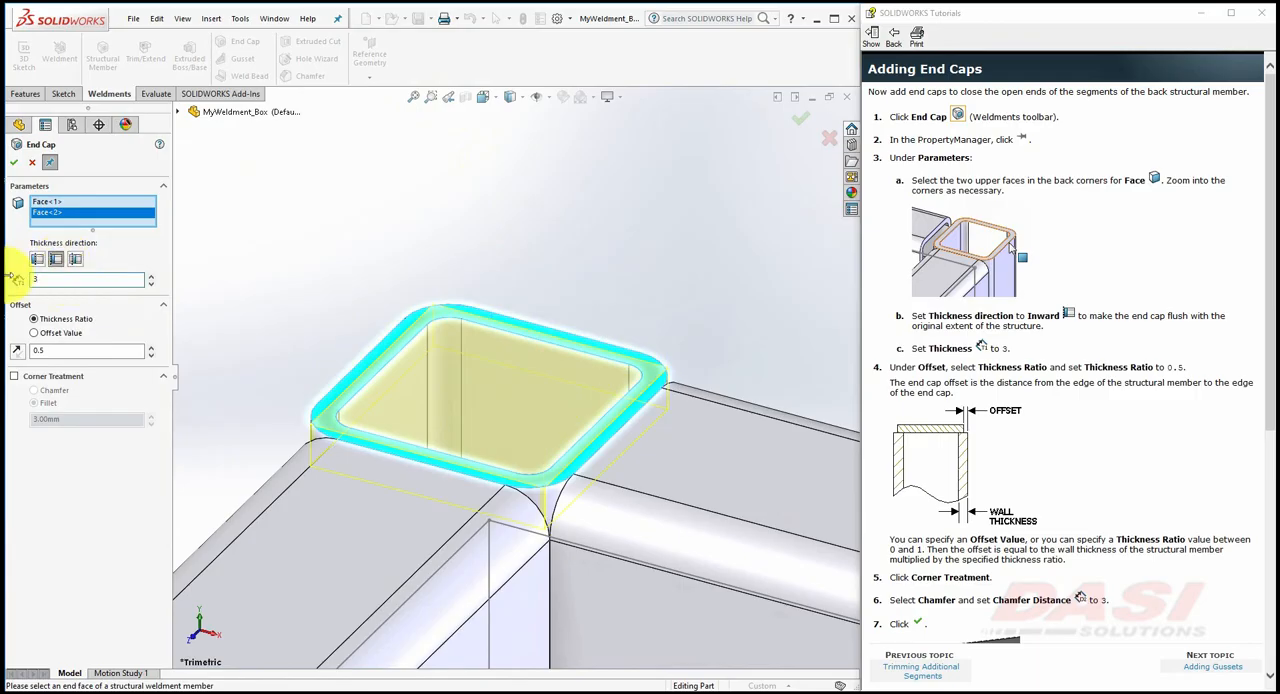
left_click(84, 280)
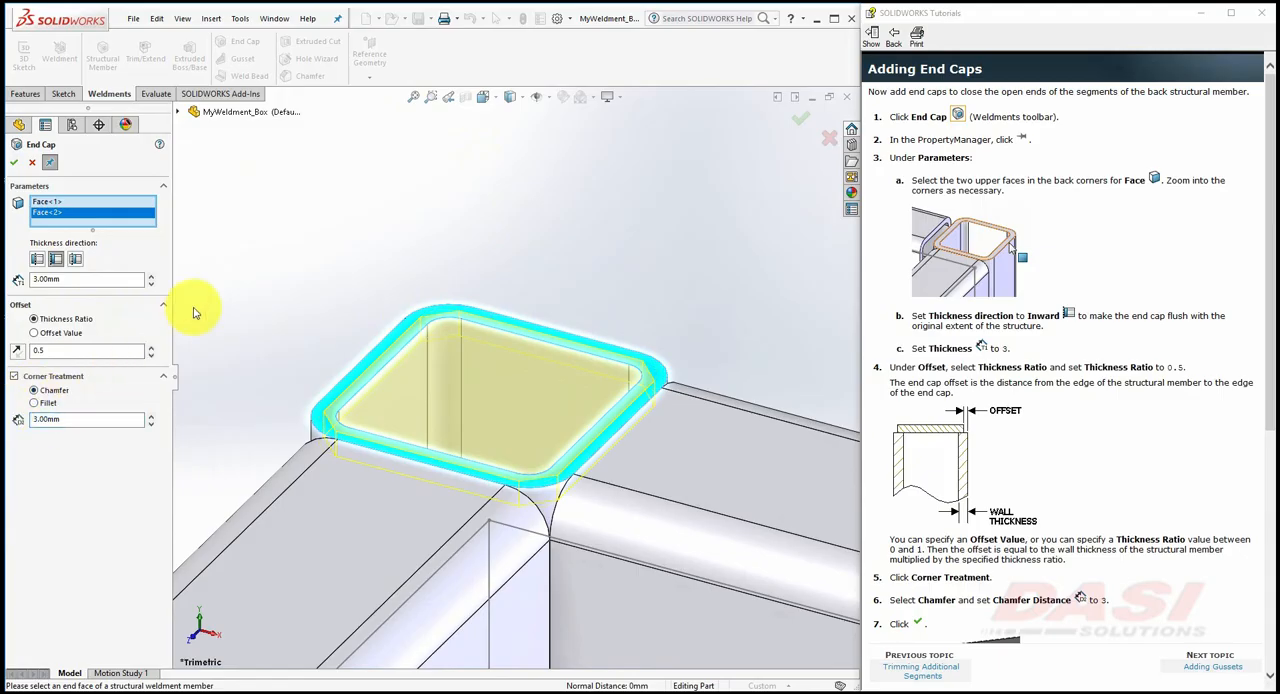
left_click(12, 162)
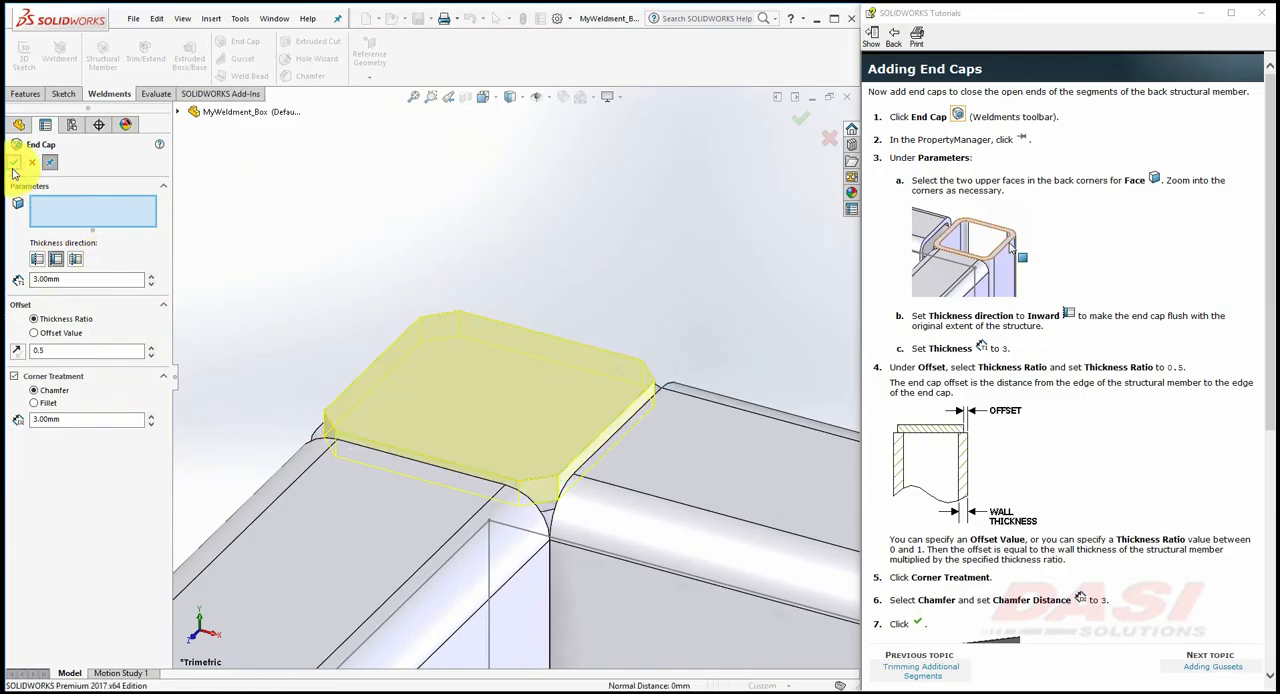
Cap the second open back-corner tube end the same way and finish End Cap.
scroll("down", 3)
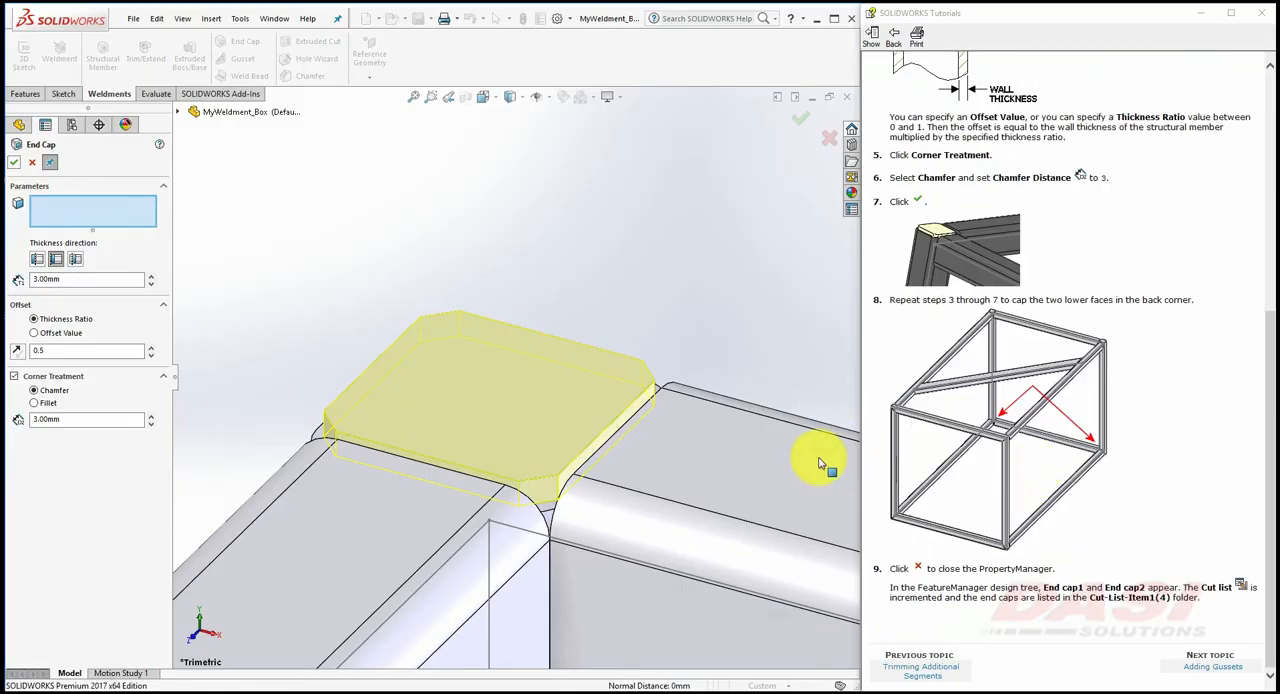
left_click_drag(820, 462, 544, 496)
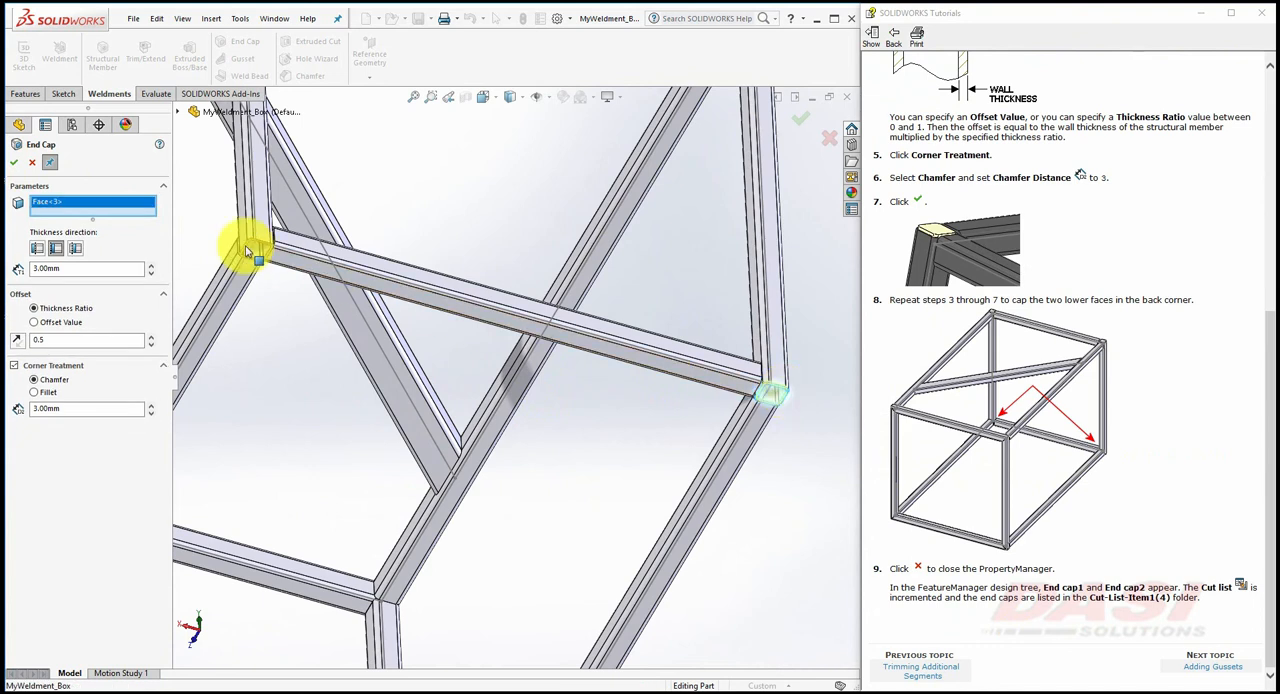
left_click(256, 248)
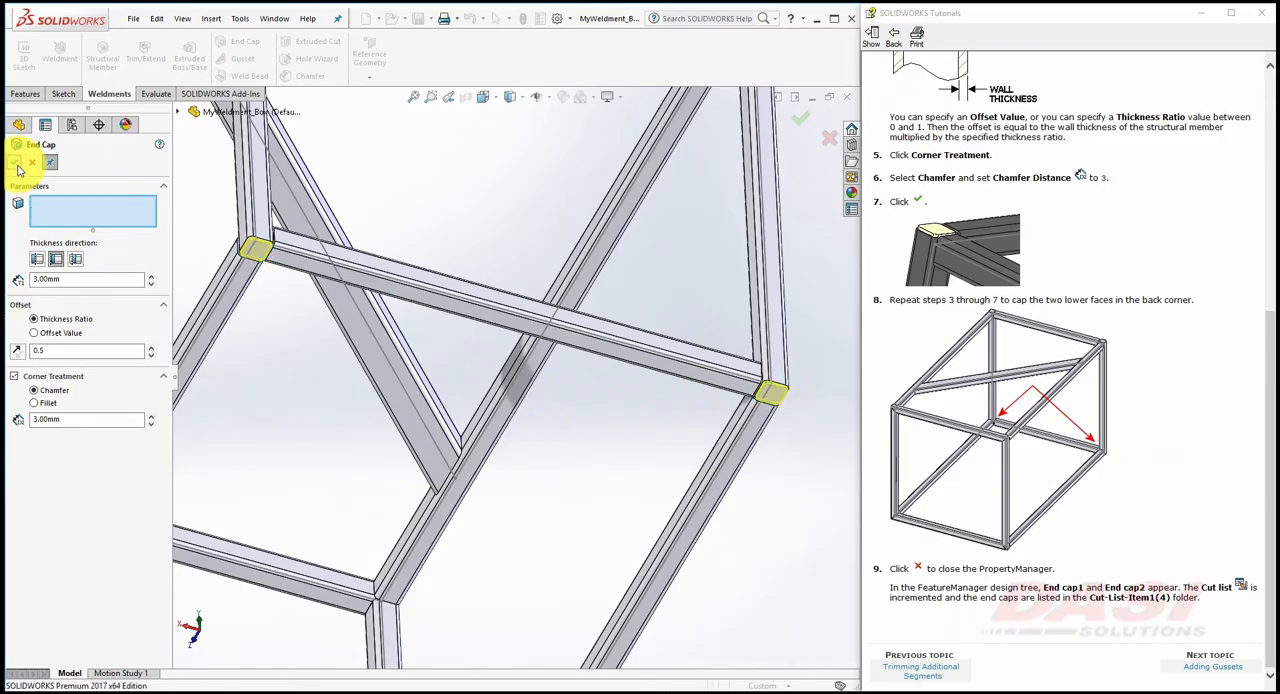
left_click(800, 118)
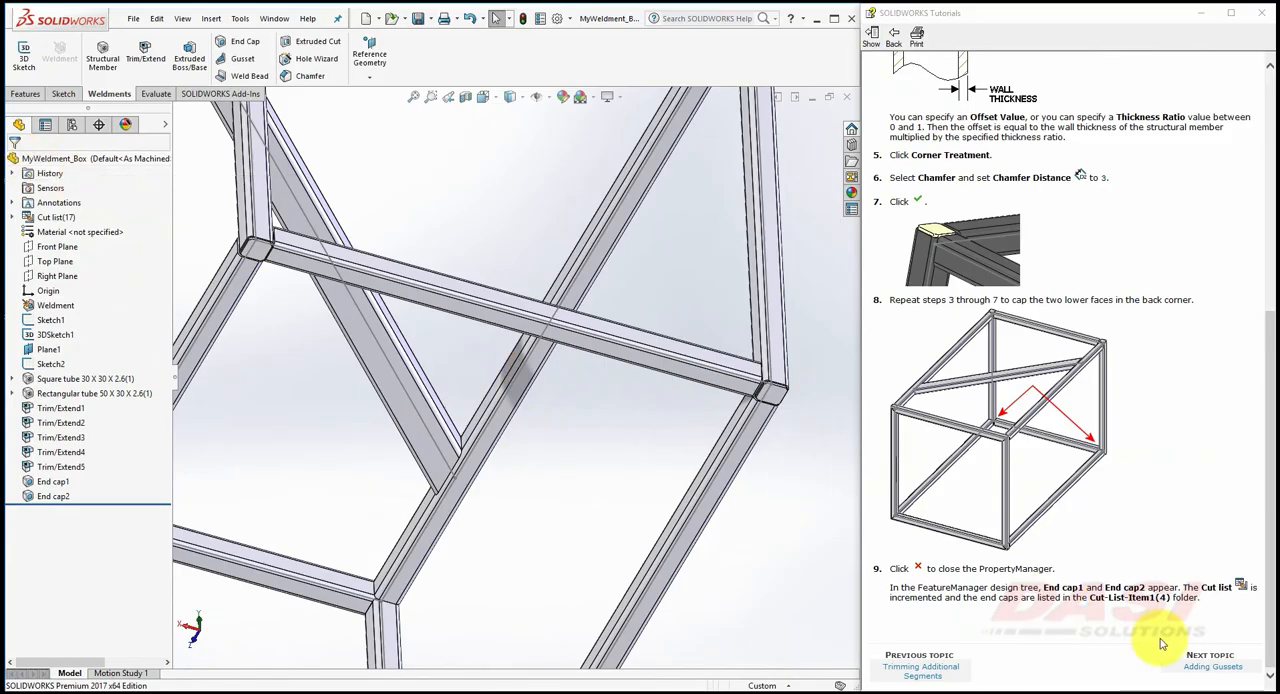
In trimetric view, start a 50 mm, 5 mm-thick gusset located at the tube mid point.
left_click(1212, 664)
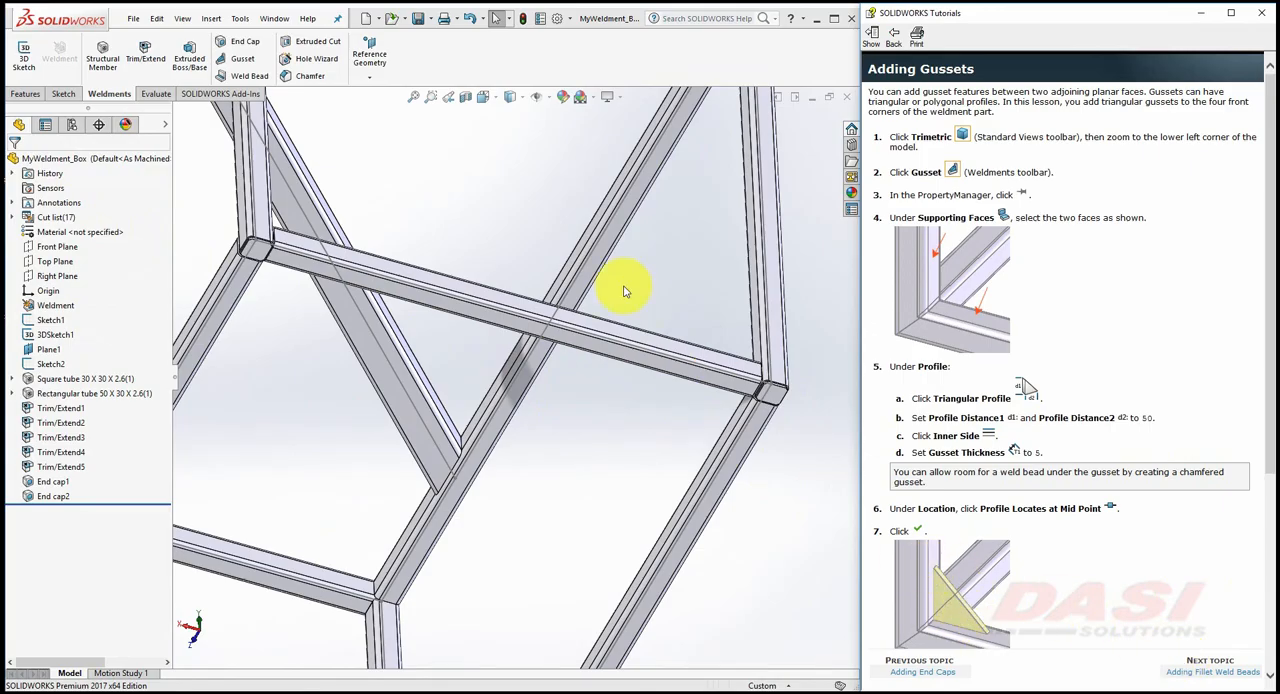
left_click(486, 96)
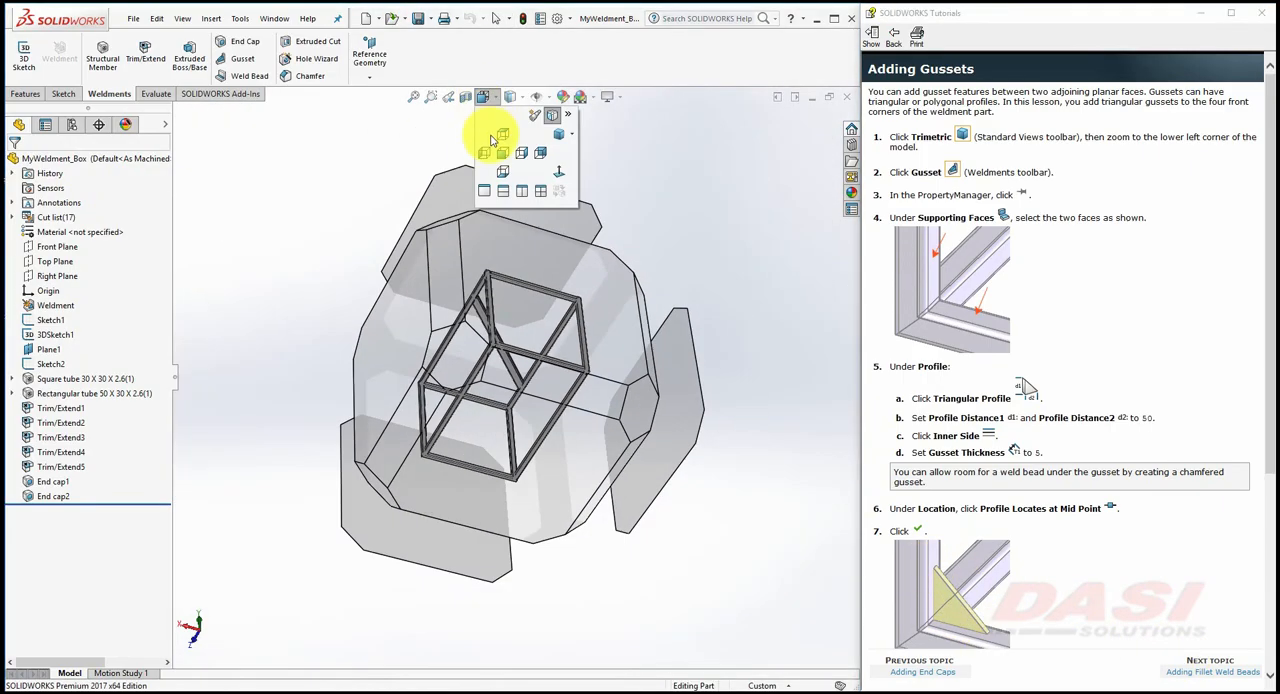
left_click(502, 134)
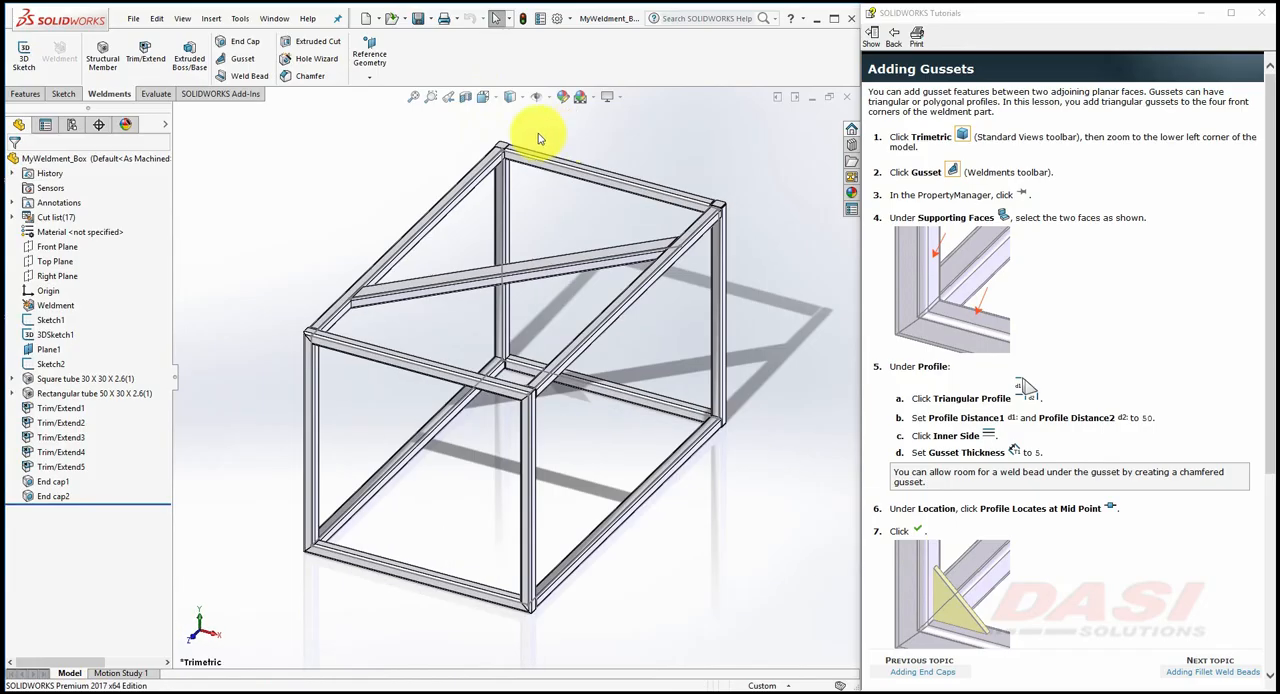
left_click(242, 58)
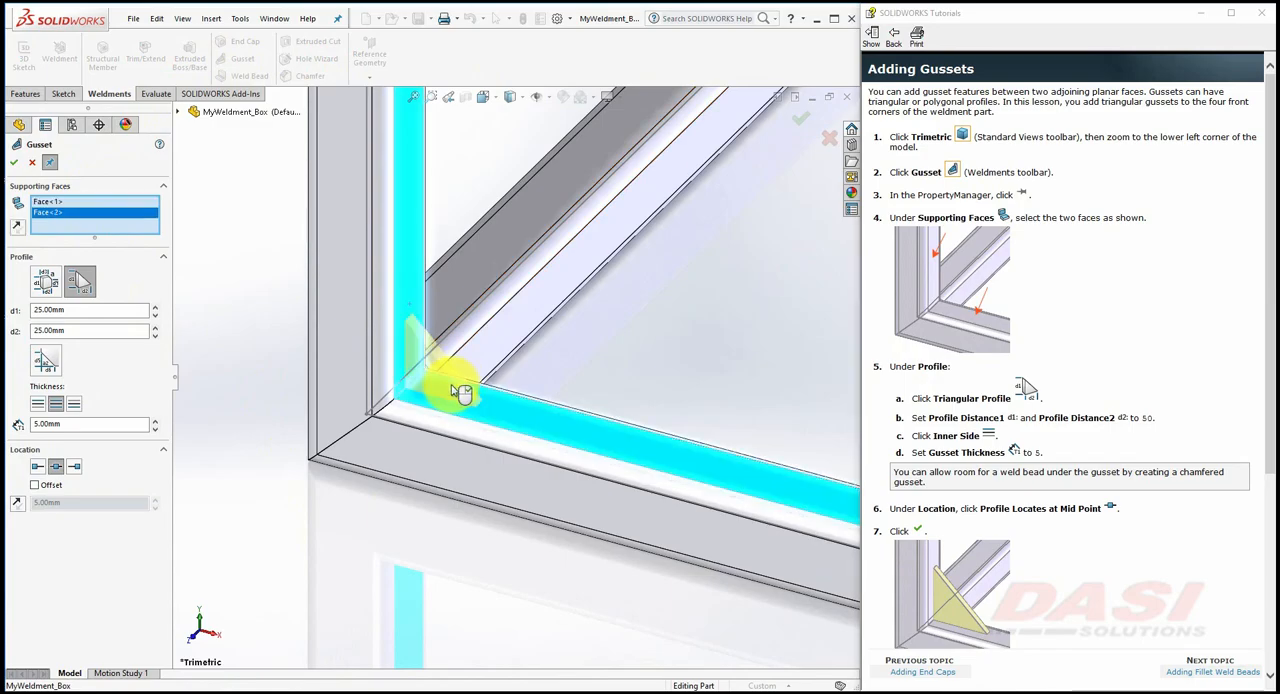
left_click(80, 284)
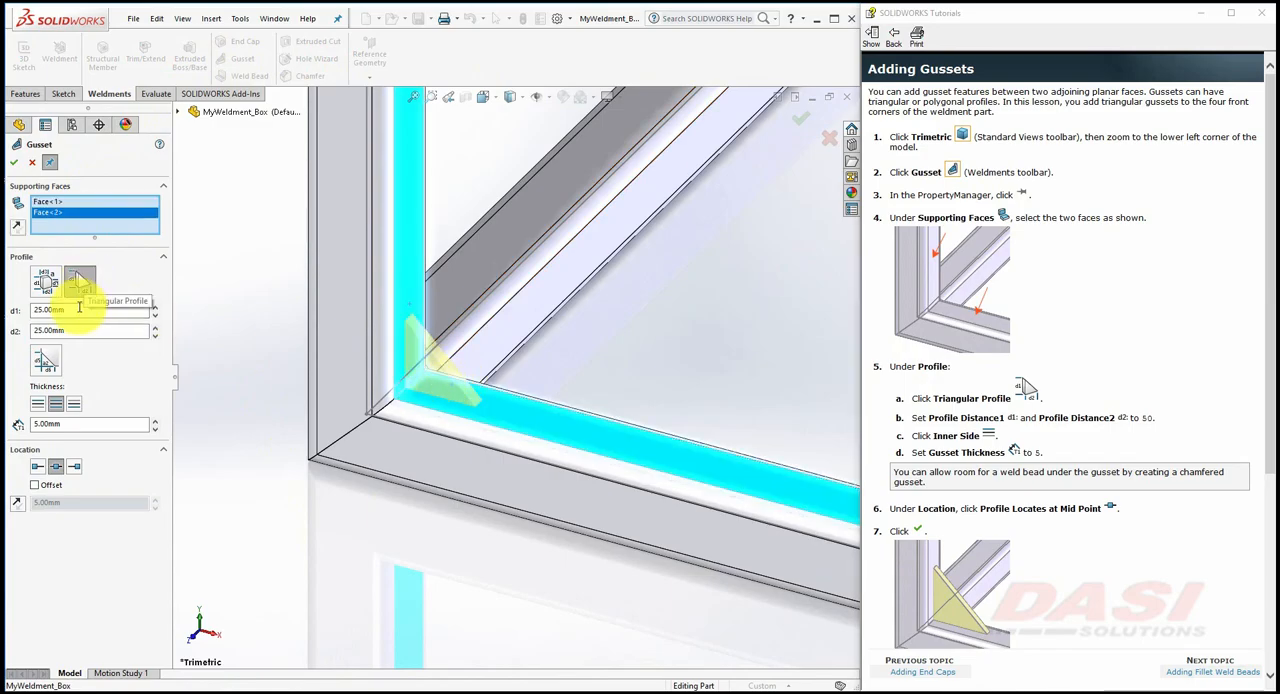
triple_click(90, 310)
type("50")
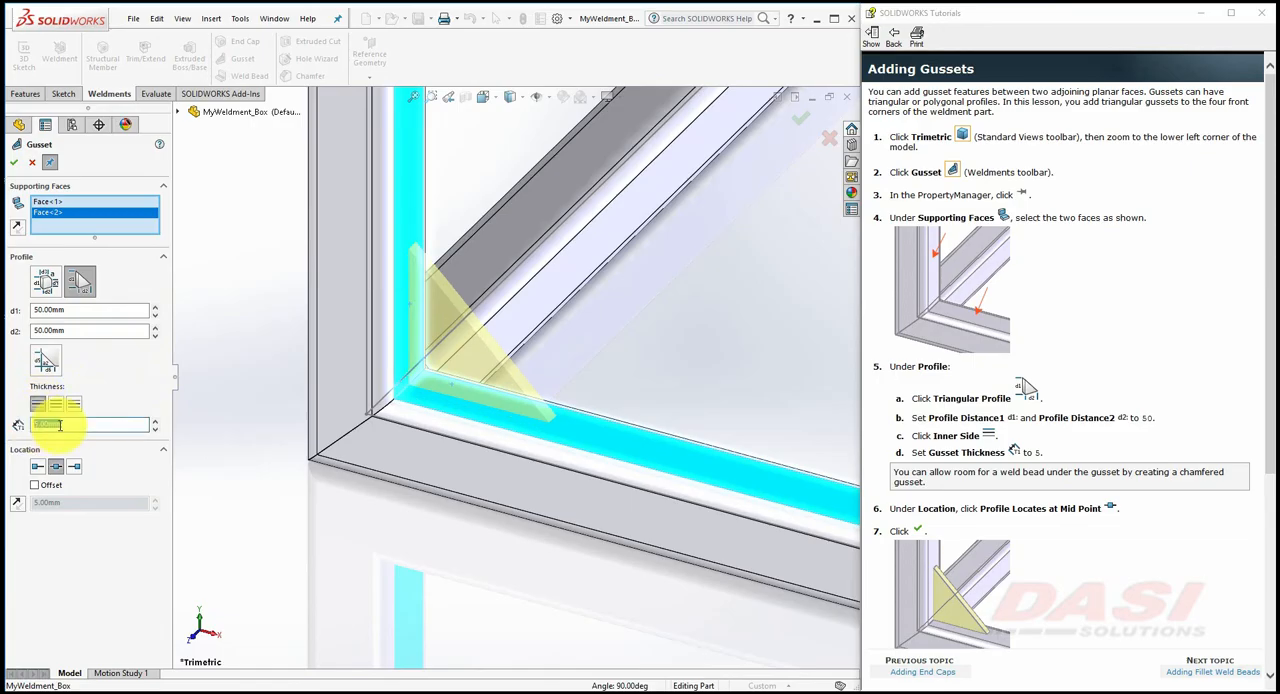
left_click(56, 466)
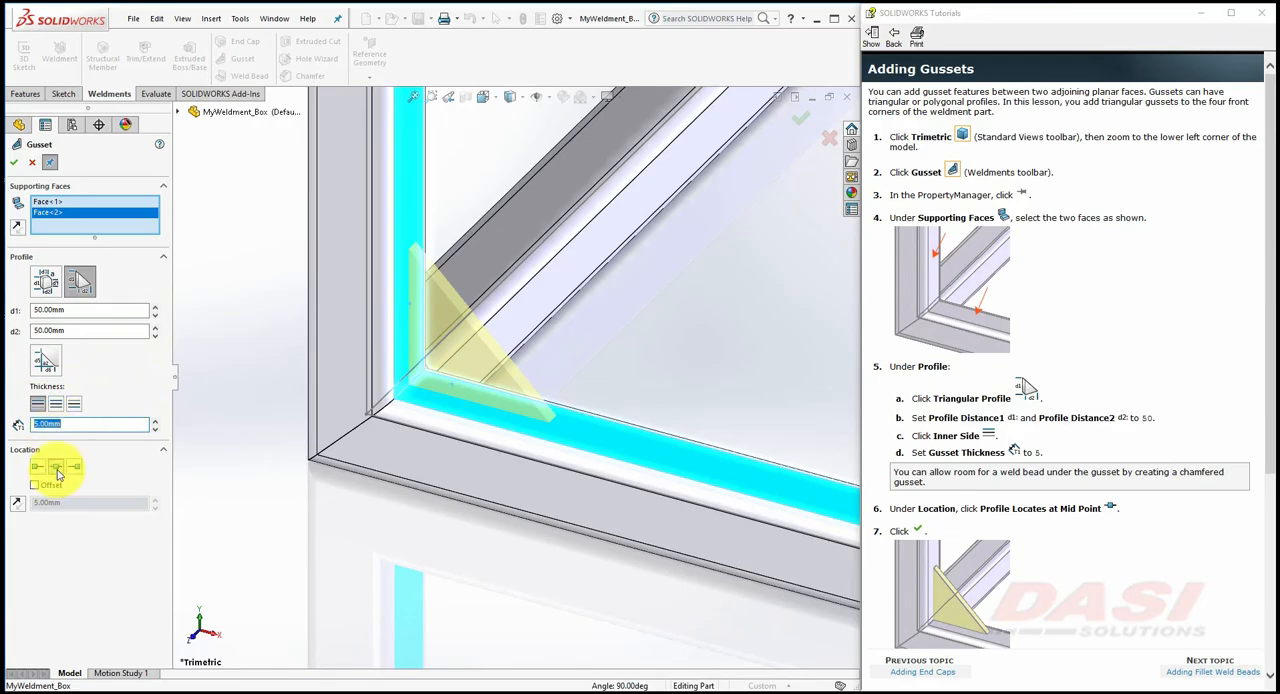
mouse_move(56, 466)
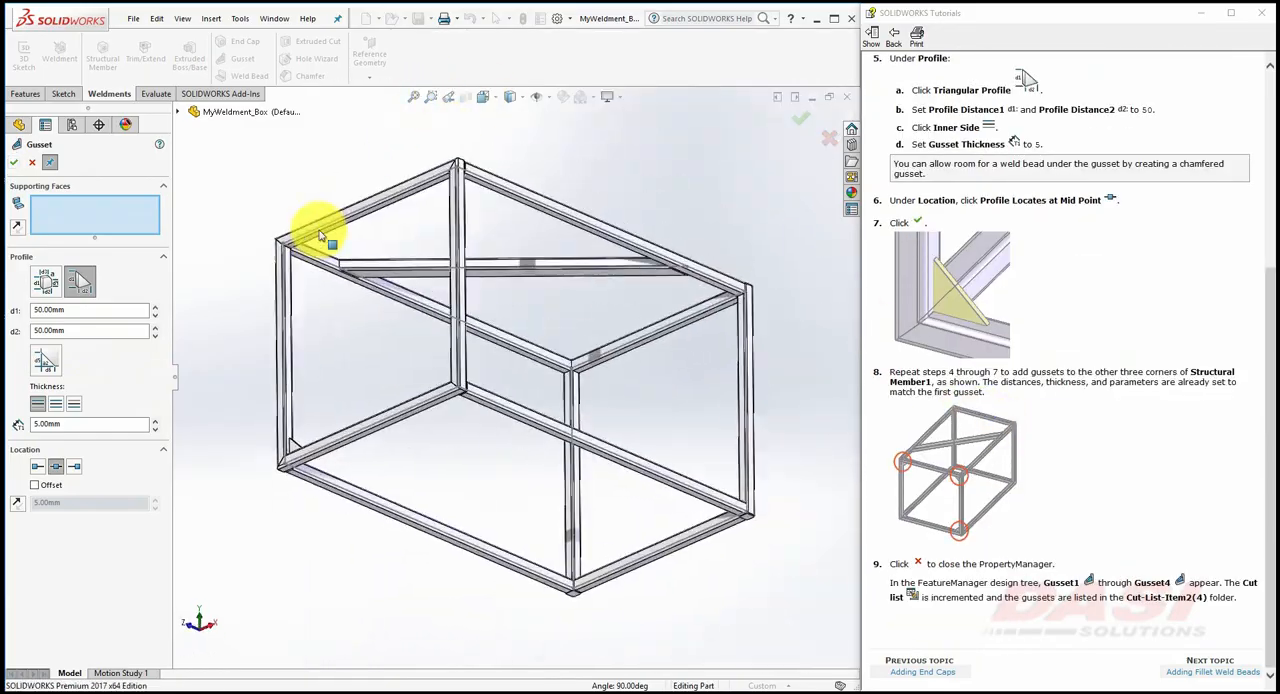
Select the paired tube faces at the front corners to place the gussets.
left_click(350, 336)
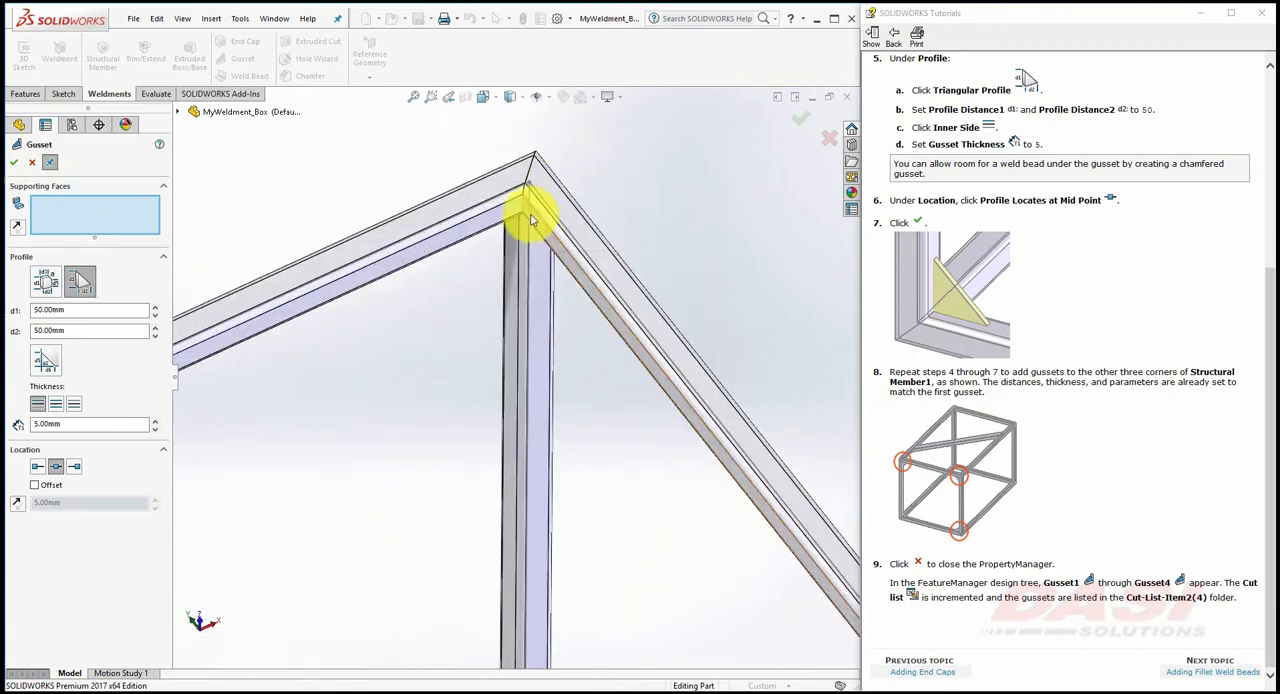
left_click(530, 220)
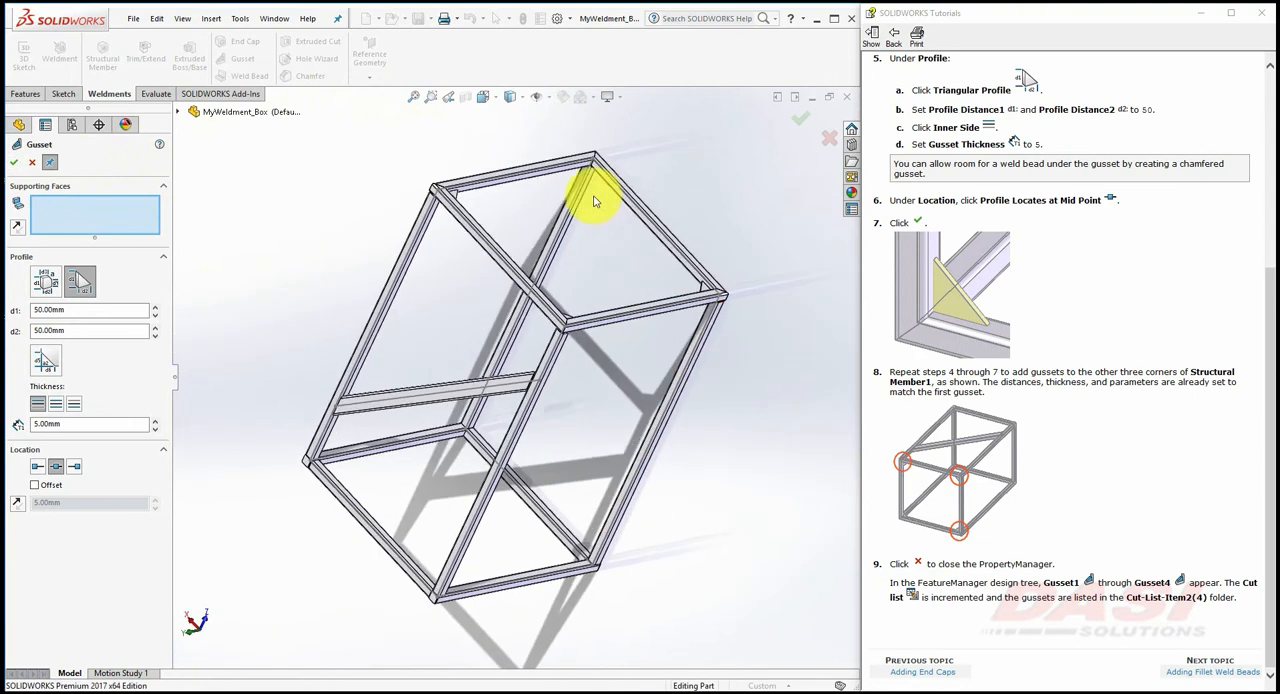
left_click(576, 204)
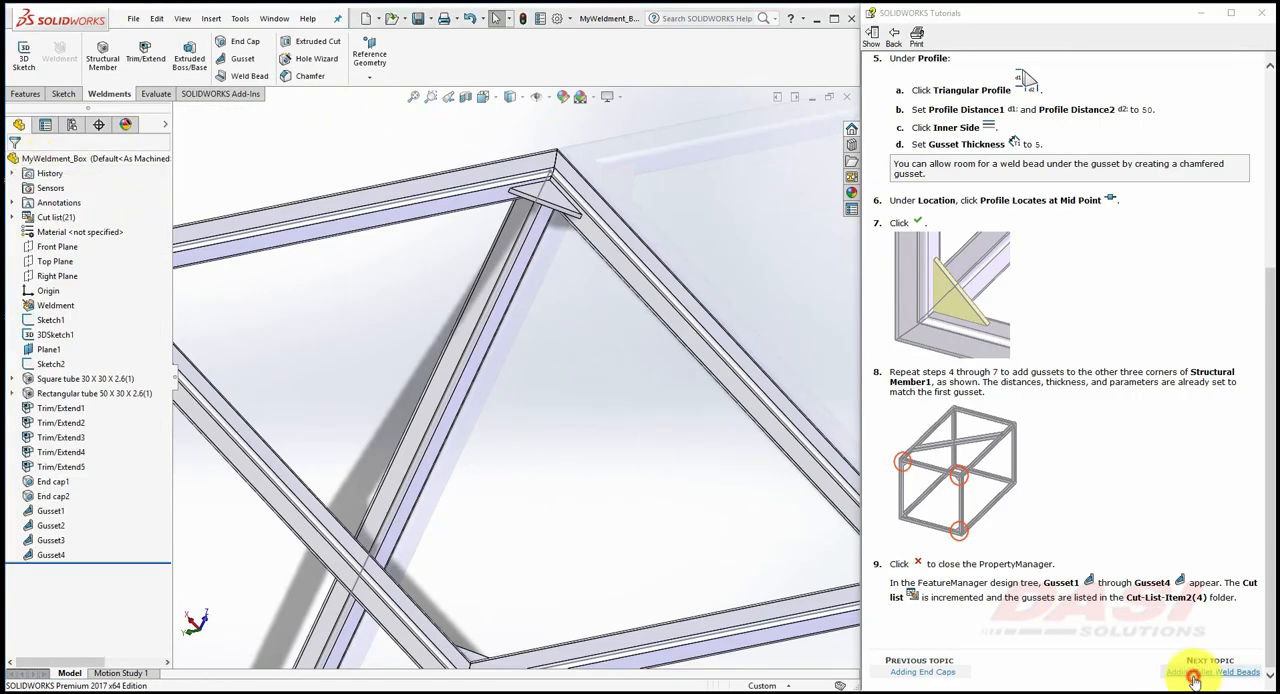
Start a Fillet Bead weld from Insert > Weldments.
left_click(1204, 672)
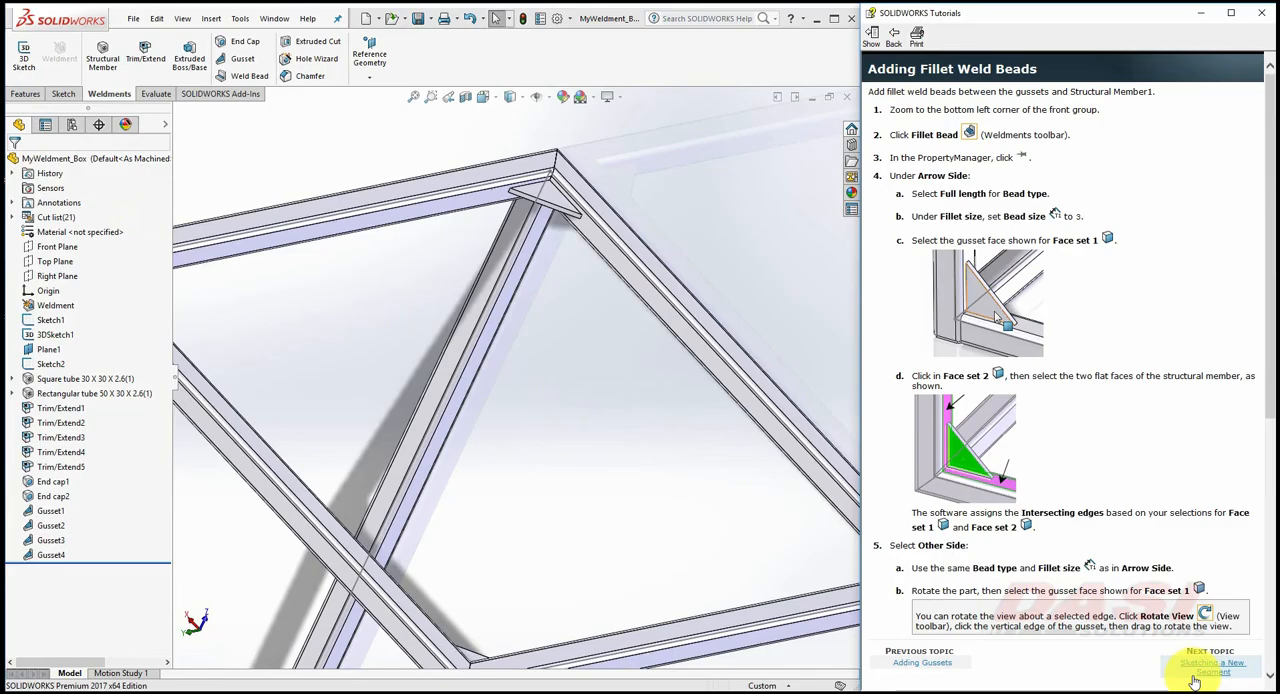
left_click(484, 96)
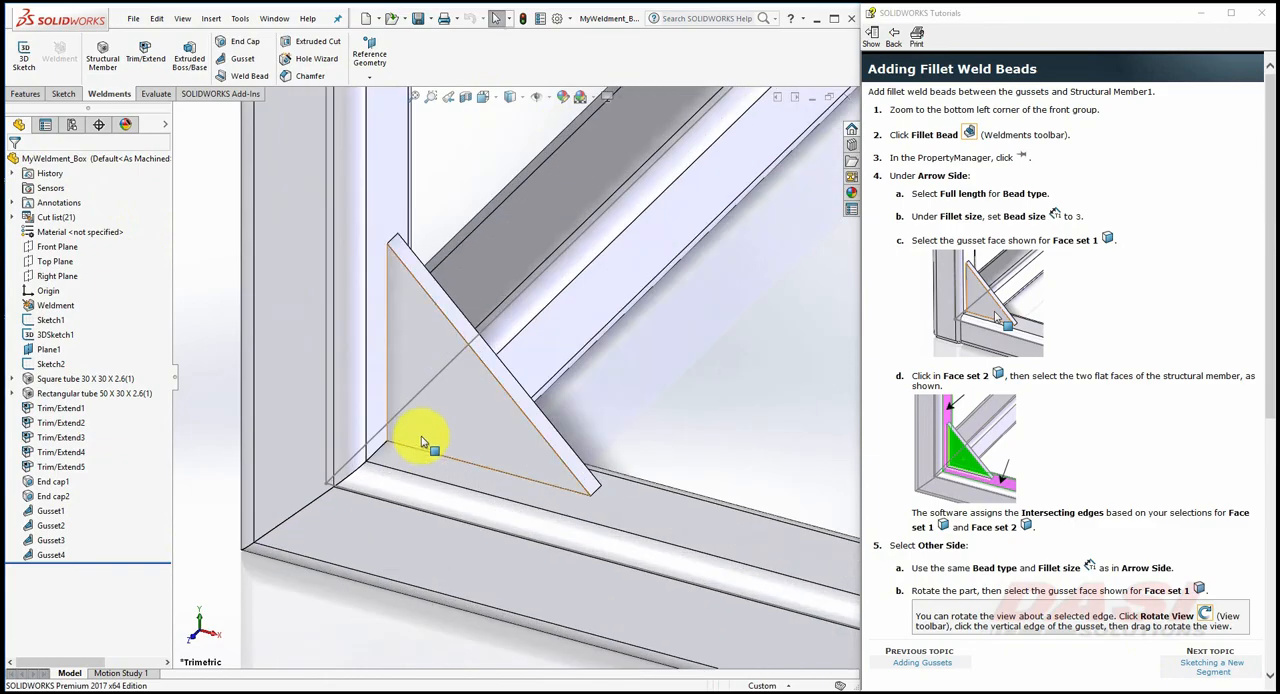
mouse_move(270, 144)
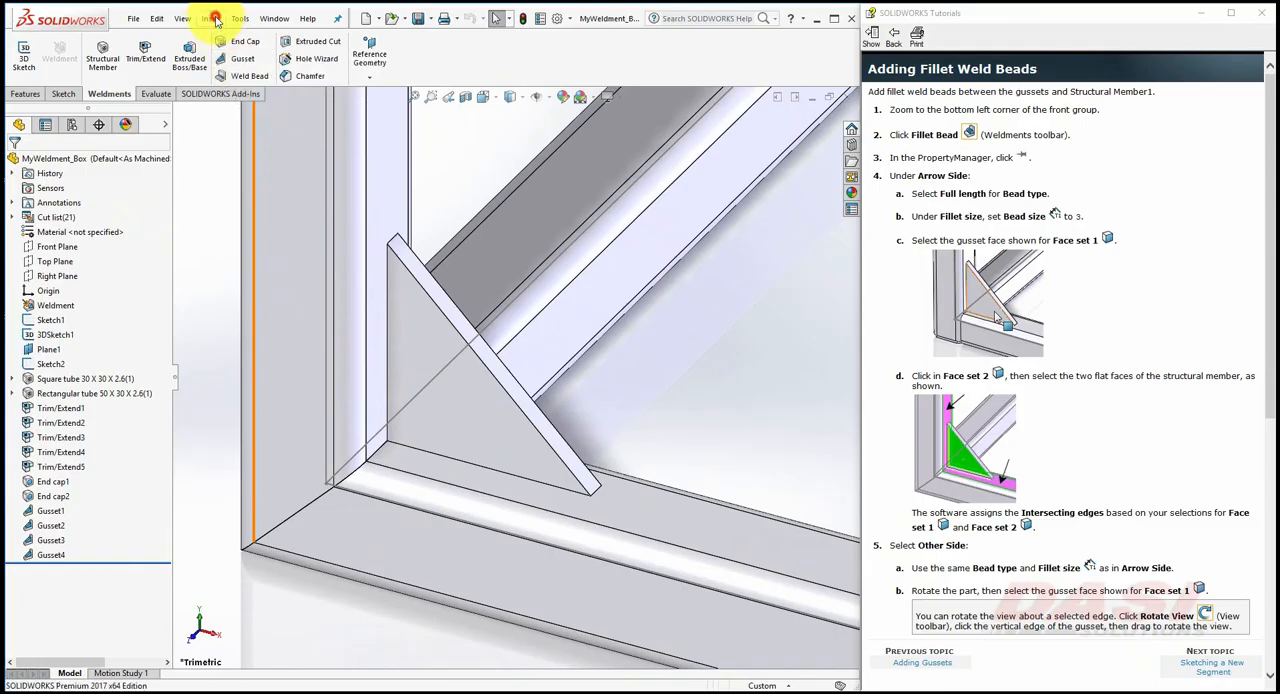
left_click(210, 18)
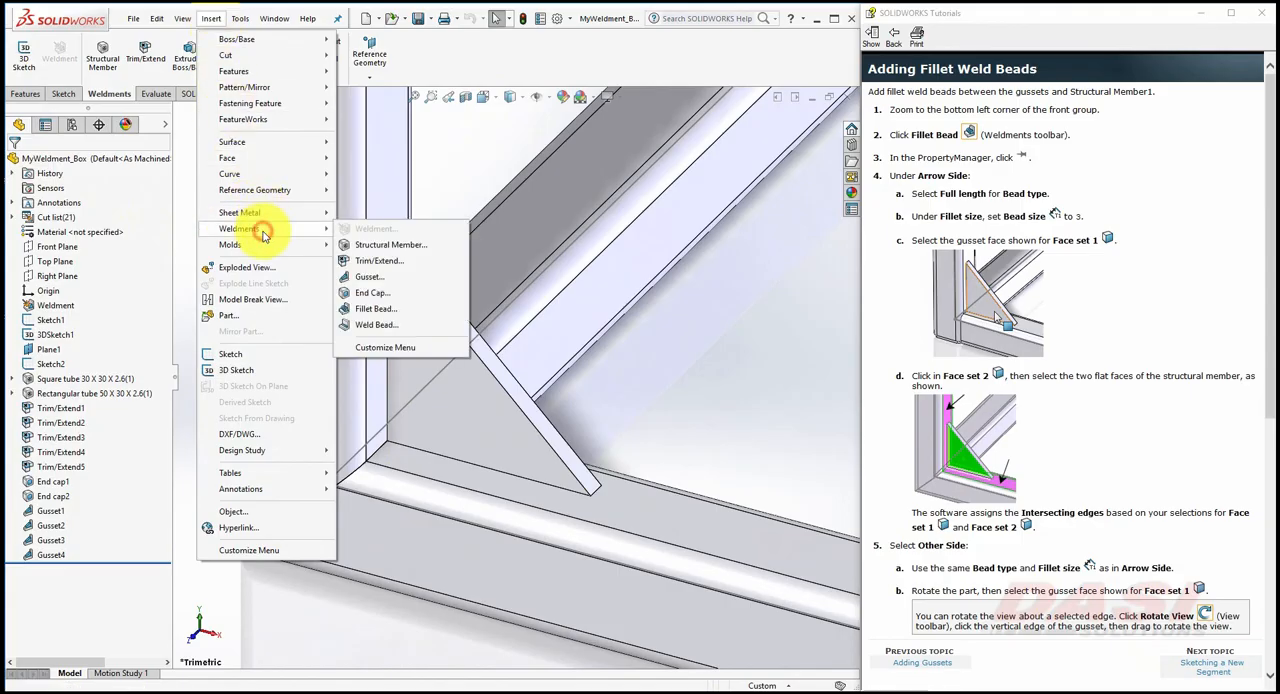
mouse_move(376, 308)
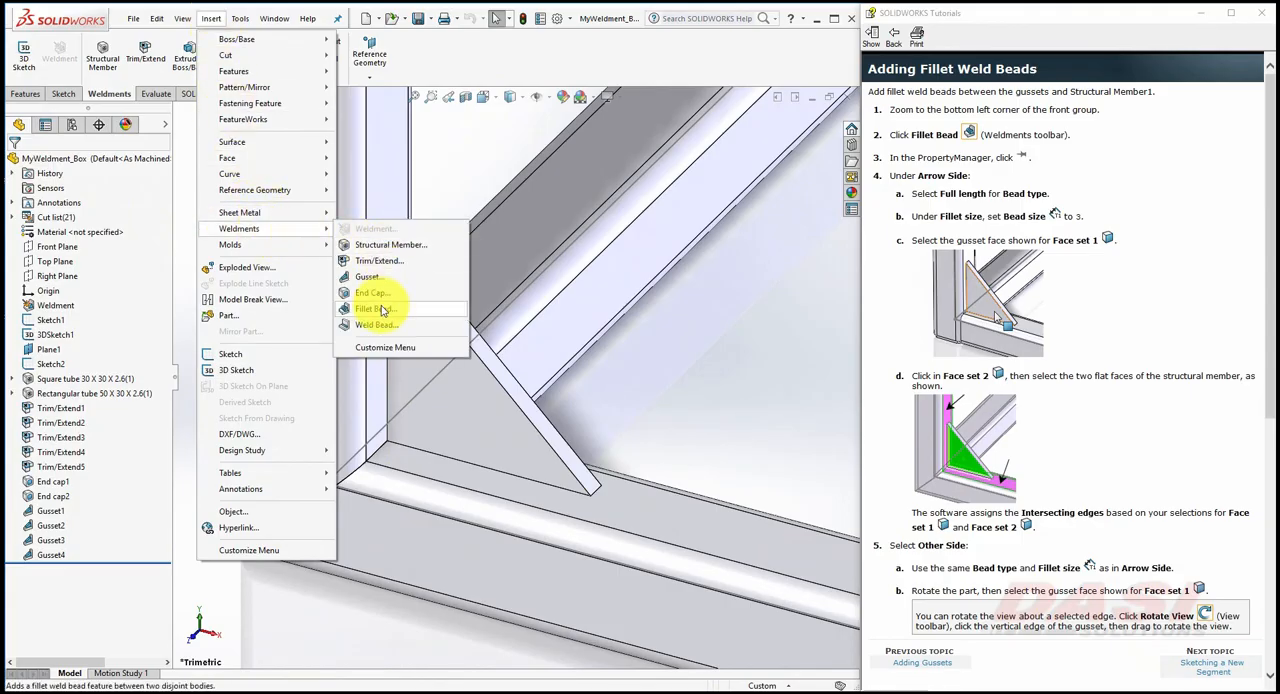
left_click(374, 308)
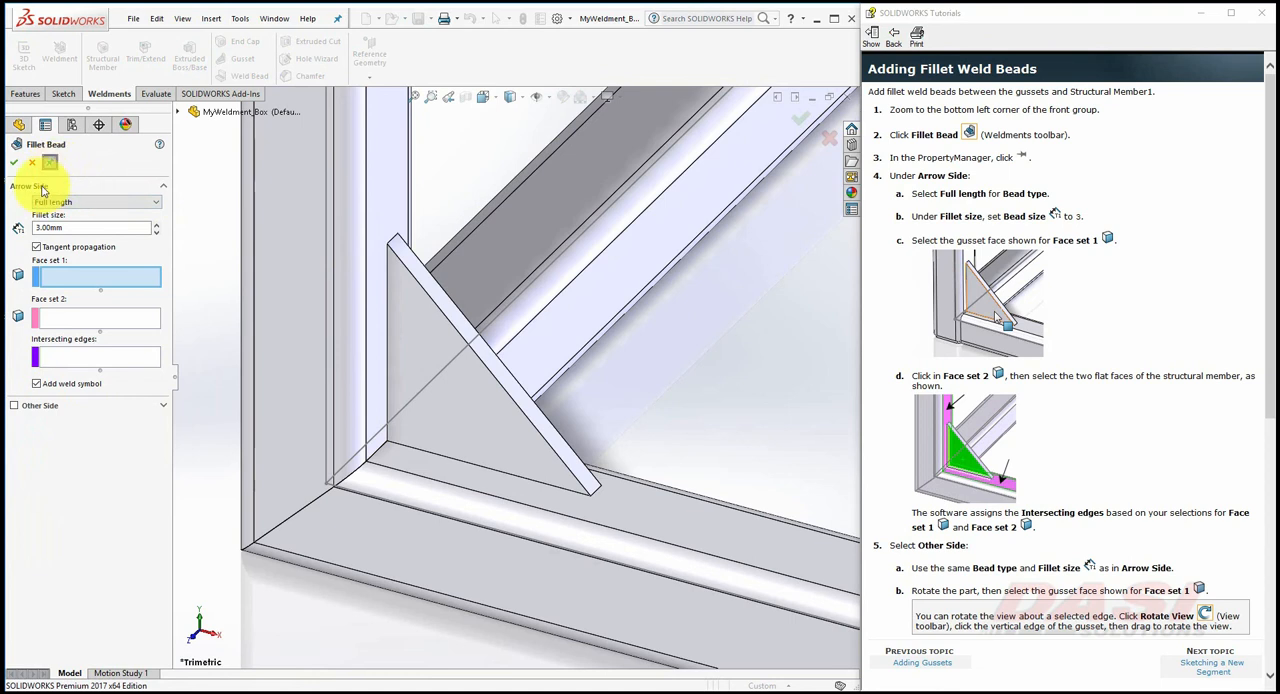
mouse_move(90, 202)
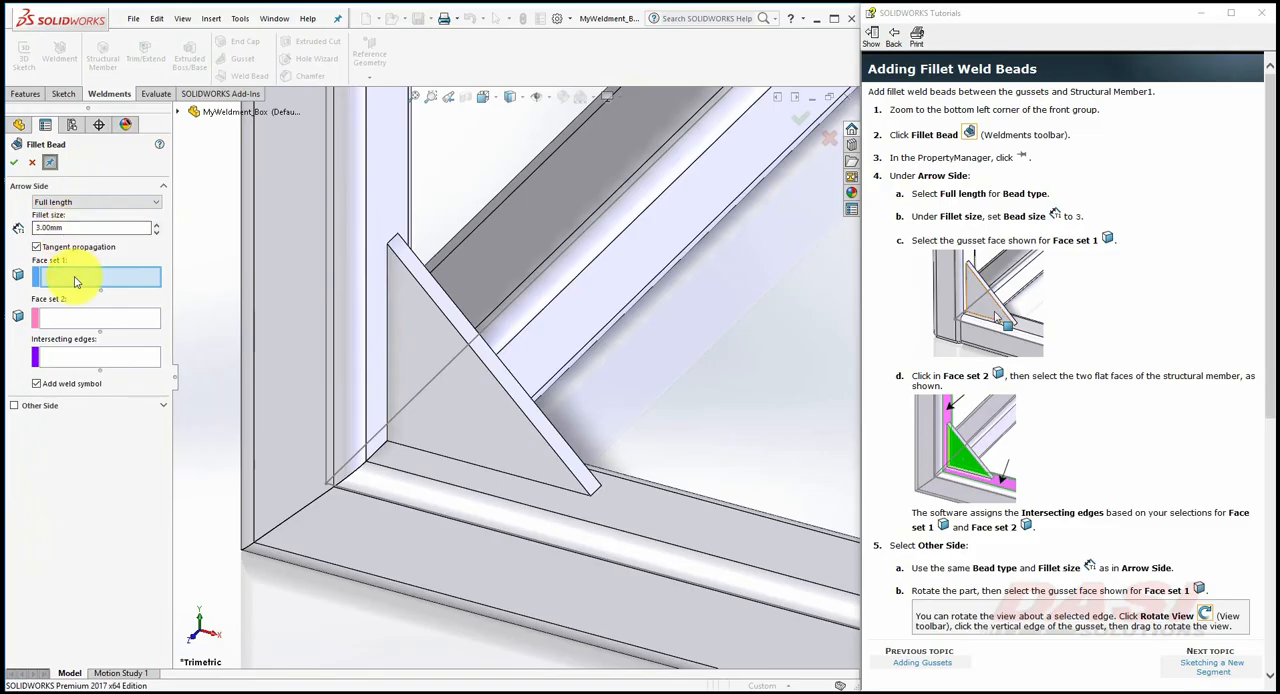
Select the lower-left gusset face and two tube faces for Arrow Side, then the gusset back face for Other Side.
left_click(440, 364)
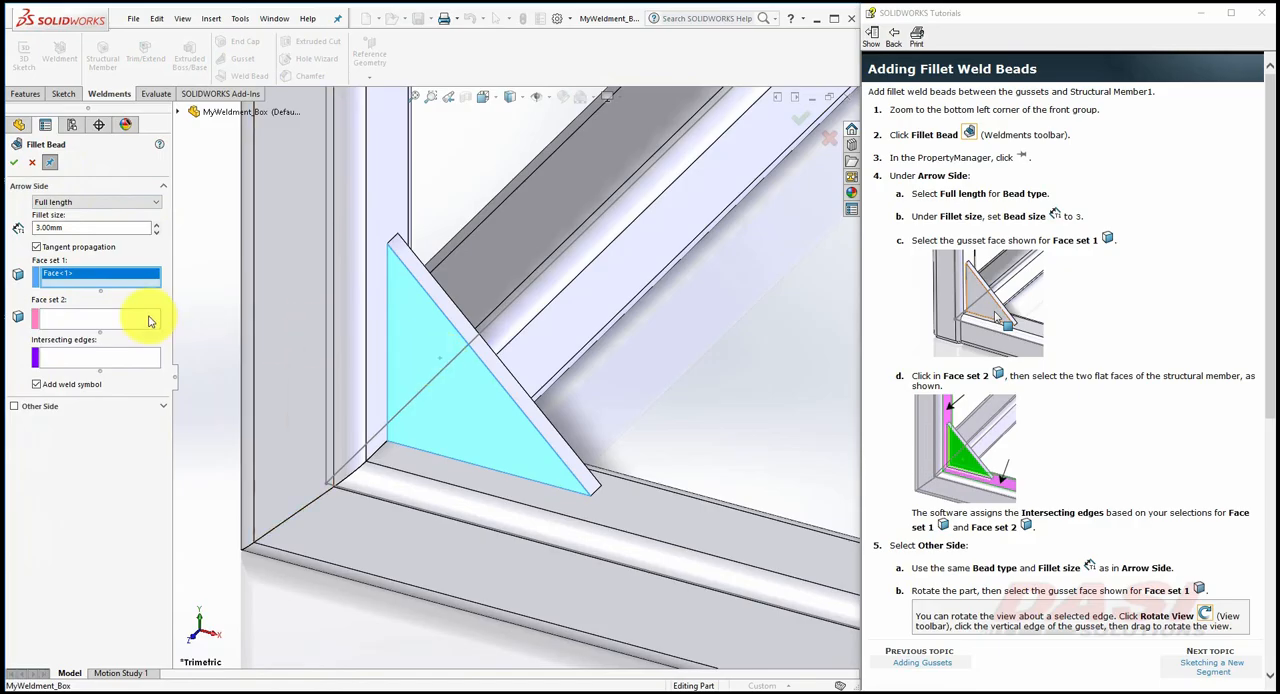
left_click(384, 262)
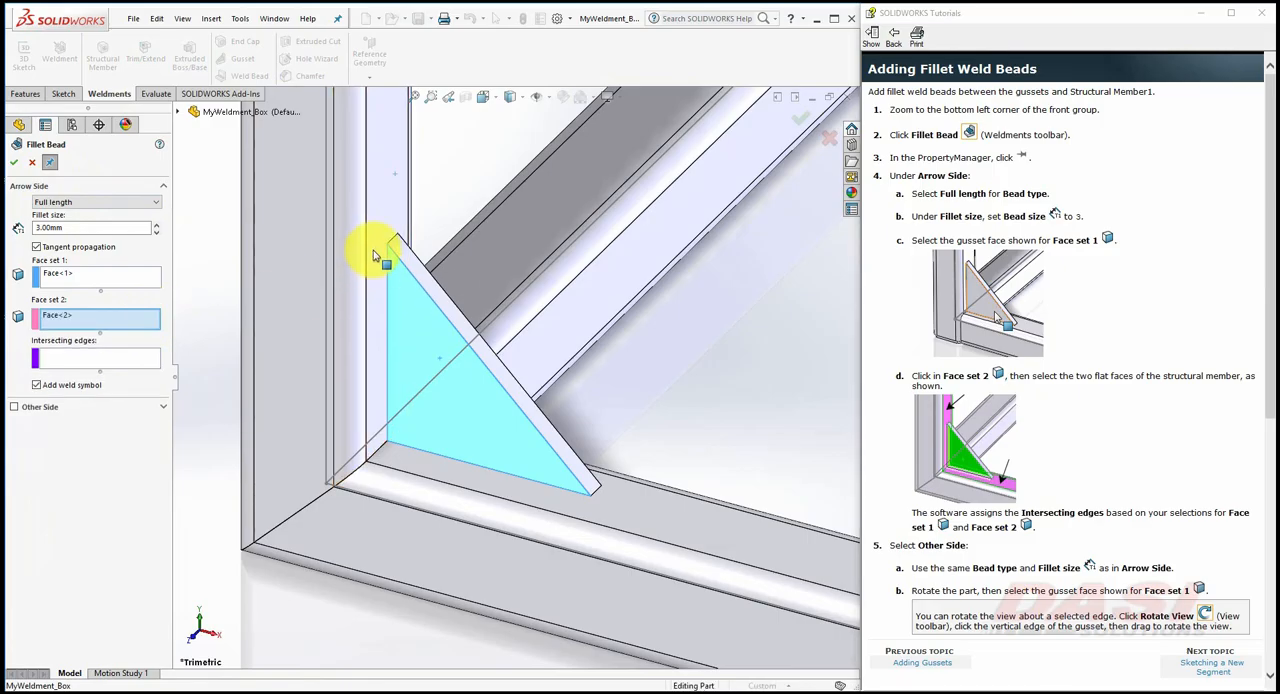
left_click(444, 470)
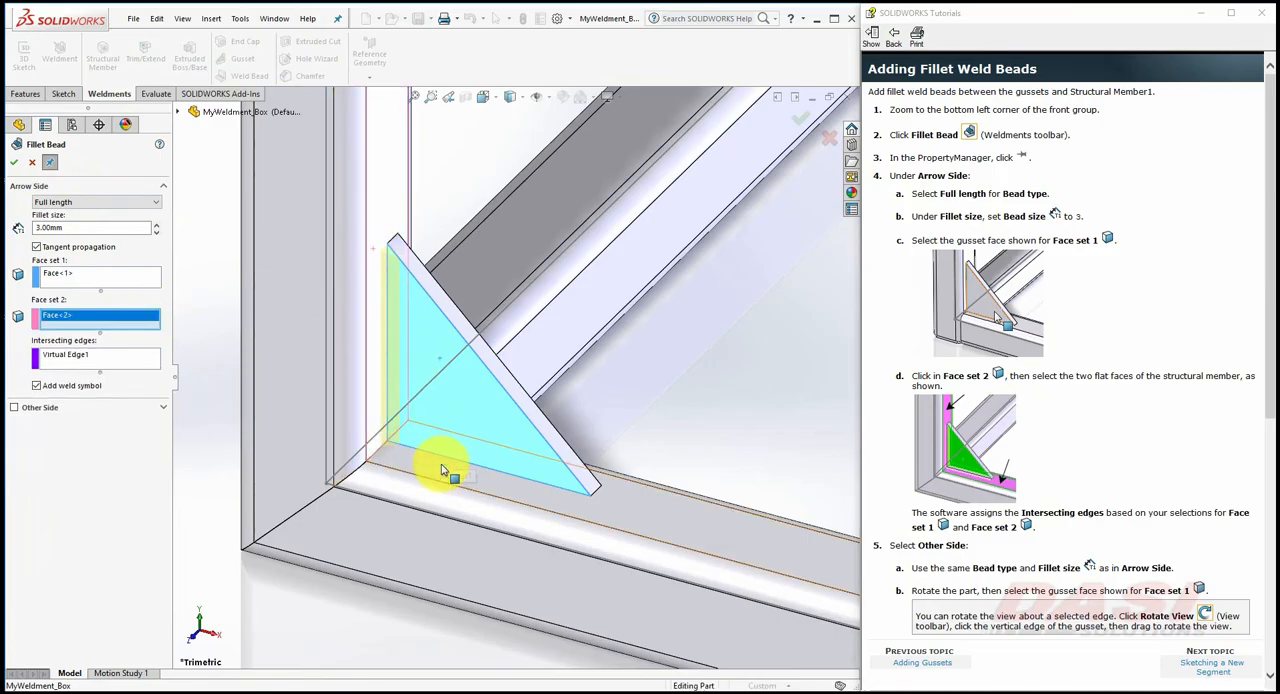
left_click(392, 458)
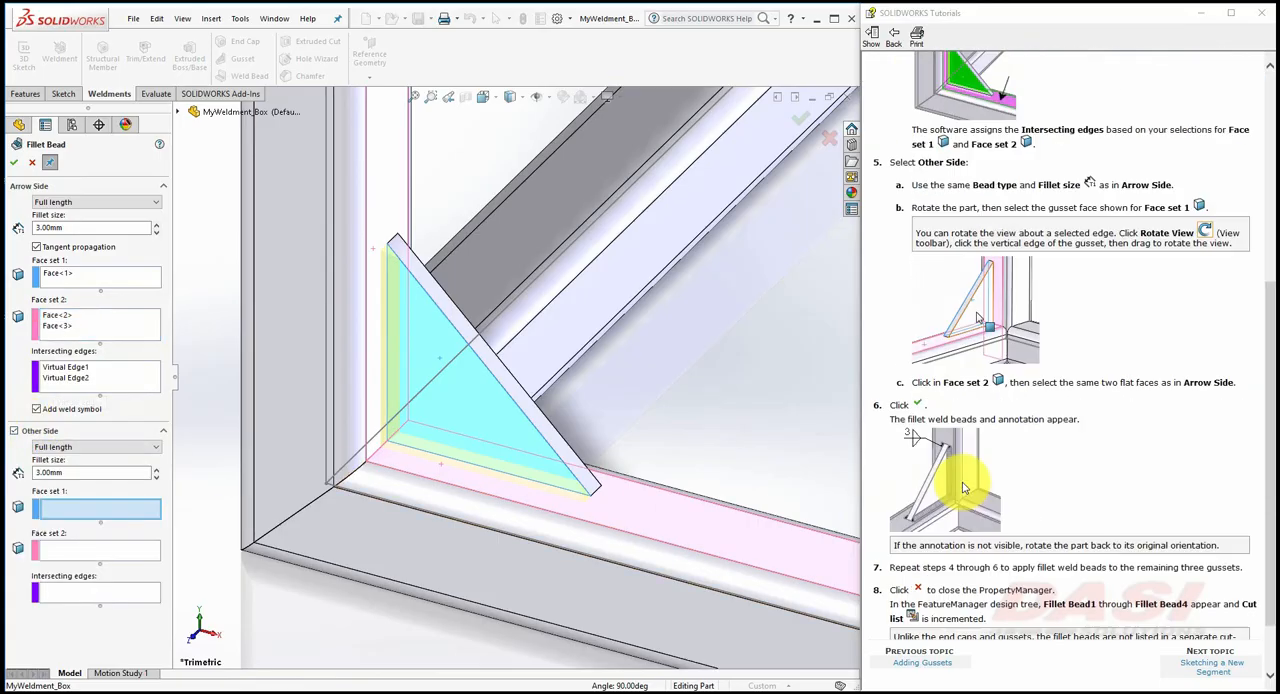
scroll("down", 3)
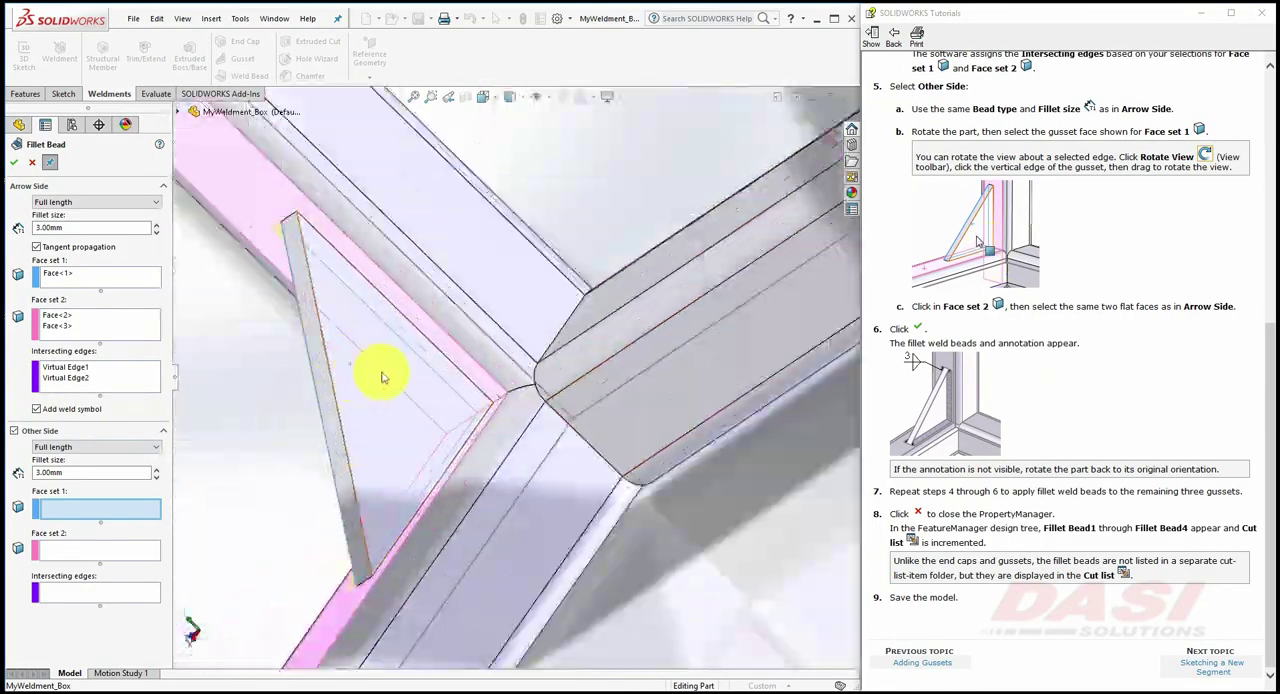
left_click(380, 376)
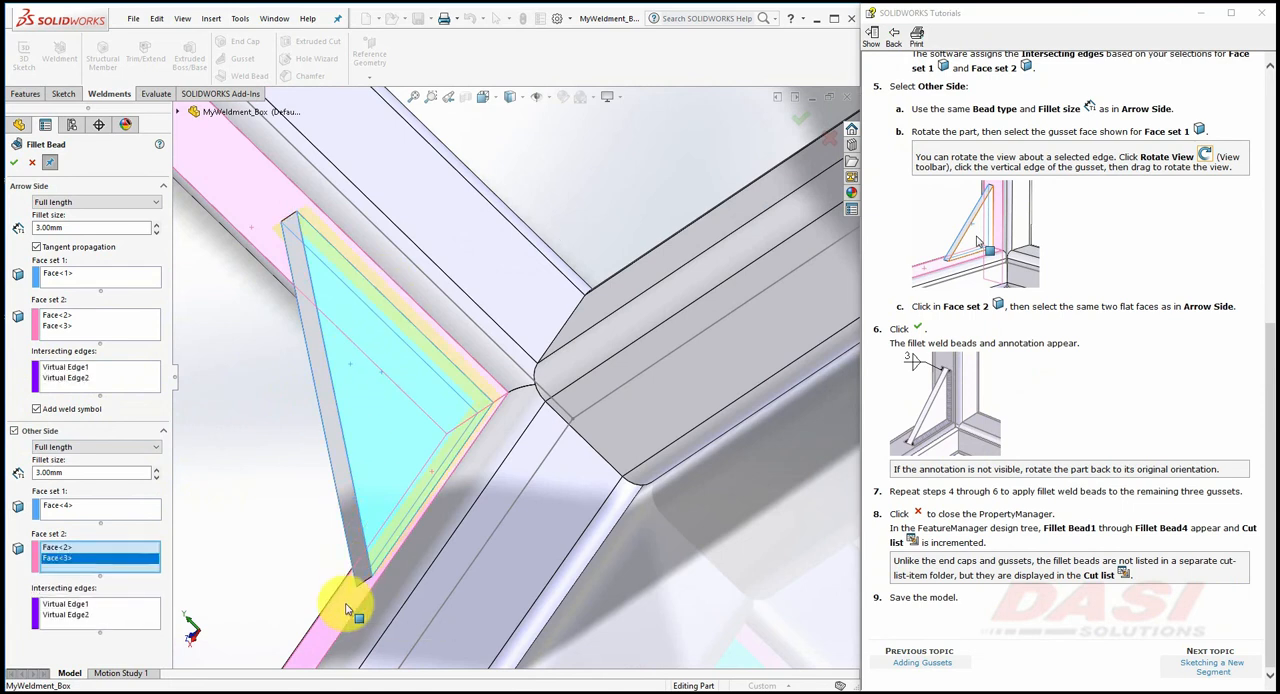
Confirm the first bead and select both sides of the next gusset for a fillet bead.
left_click(14, 162)
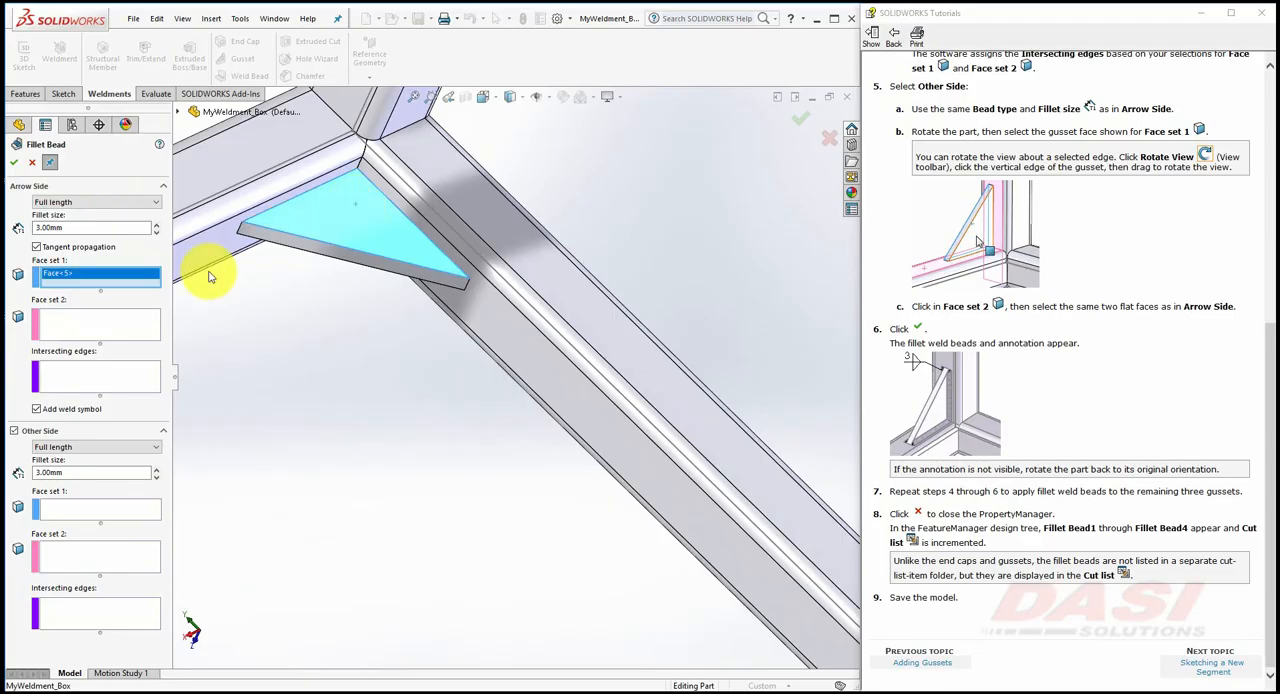
left_click(490, 324)
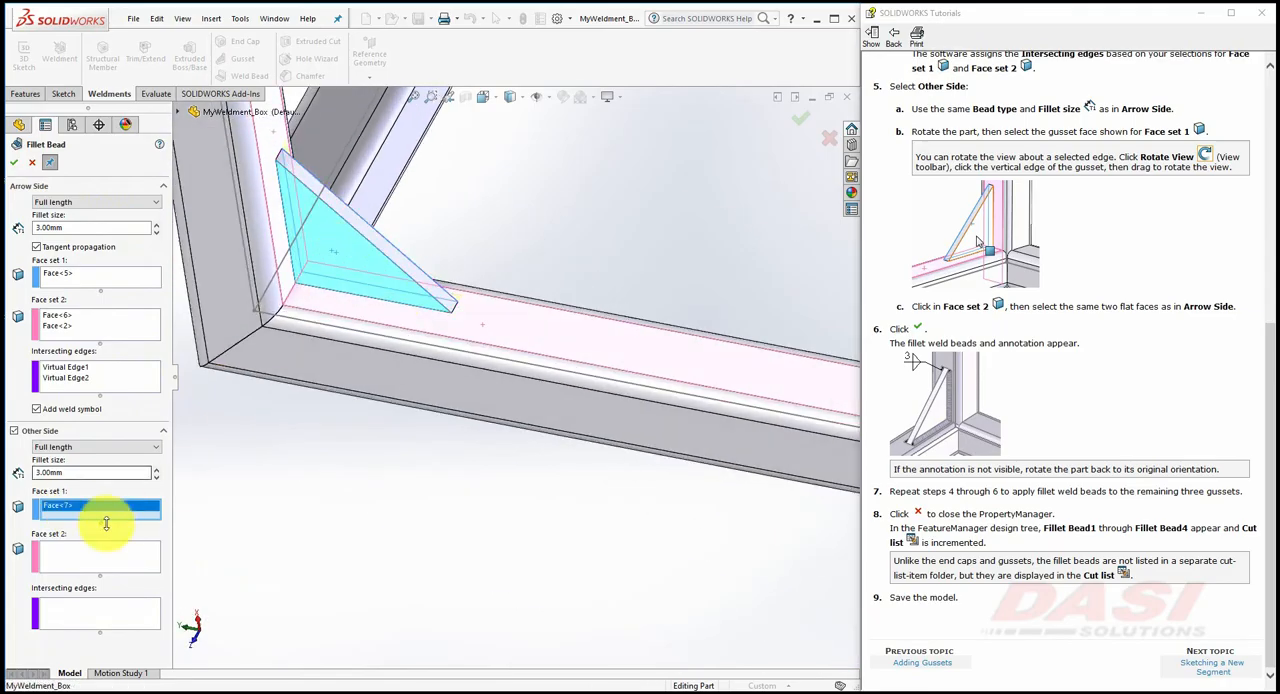
left_click(300, 280)
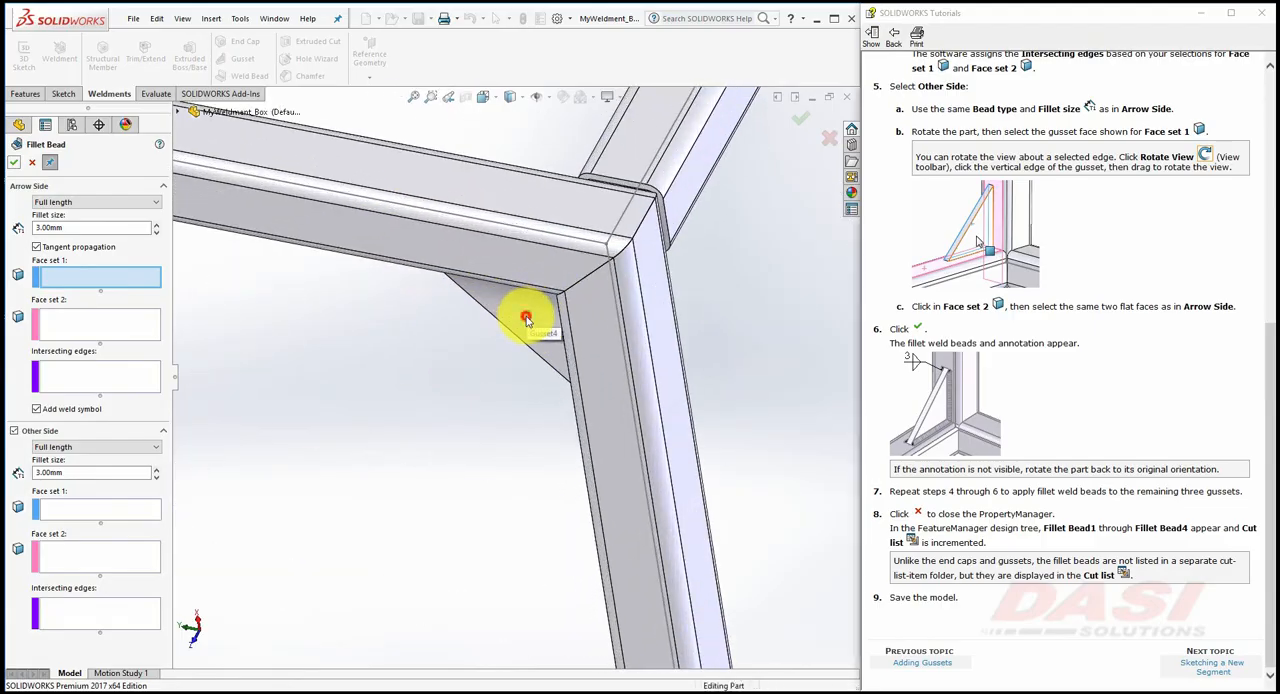
left_click(528, 316)
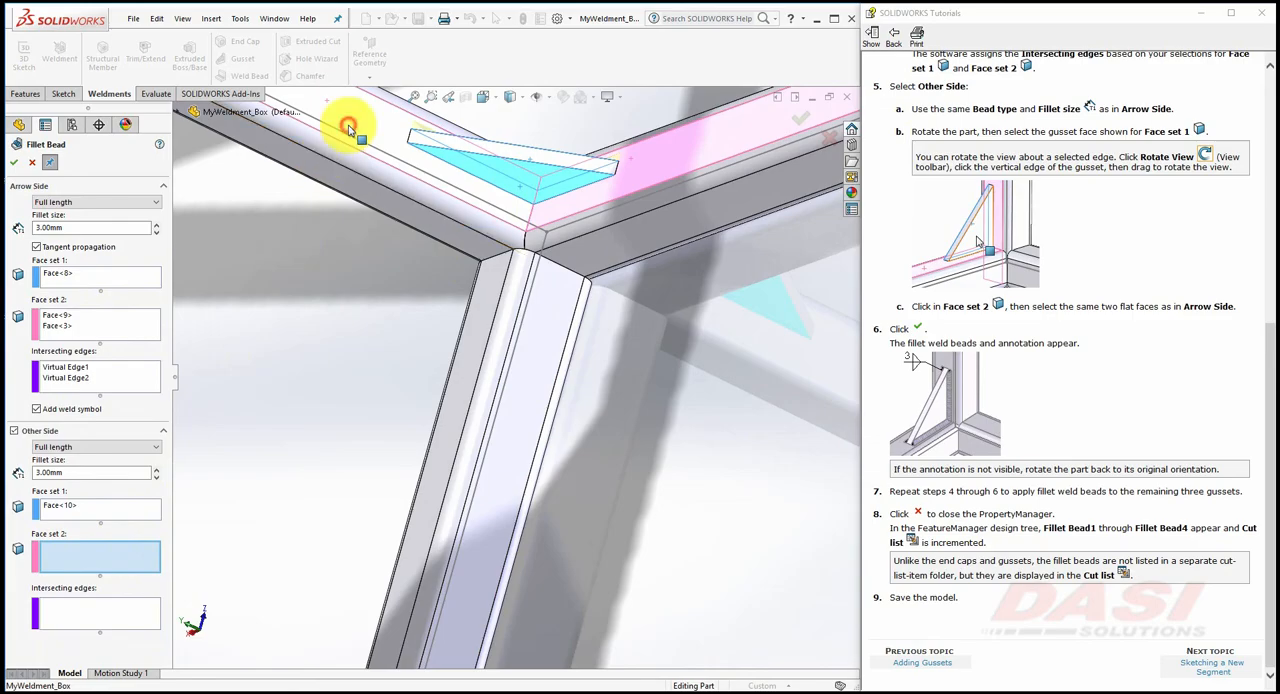
Weld the remaining gusset to its tube faces and confirm the fillet beads.
left_click(510, 160)
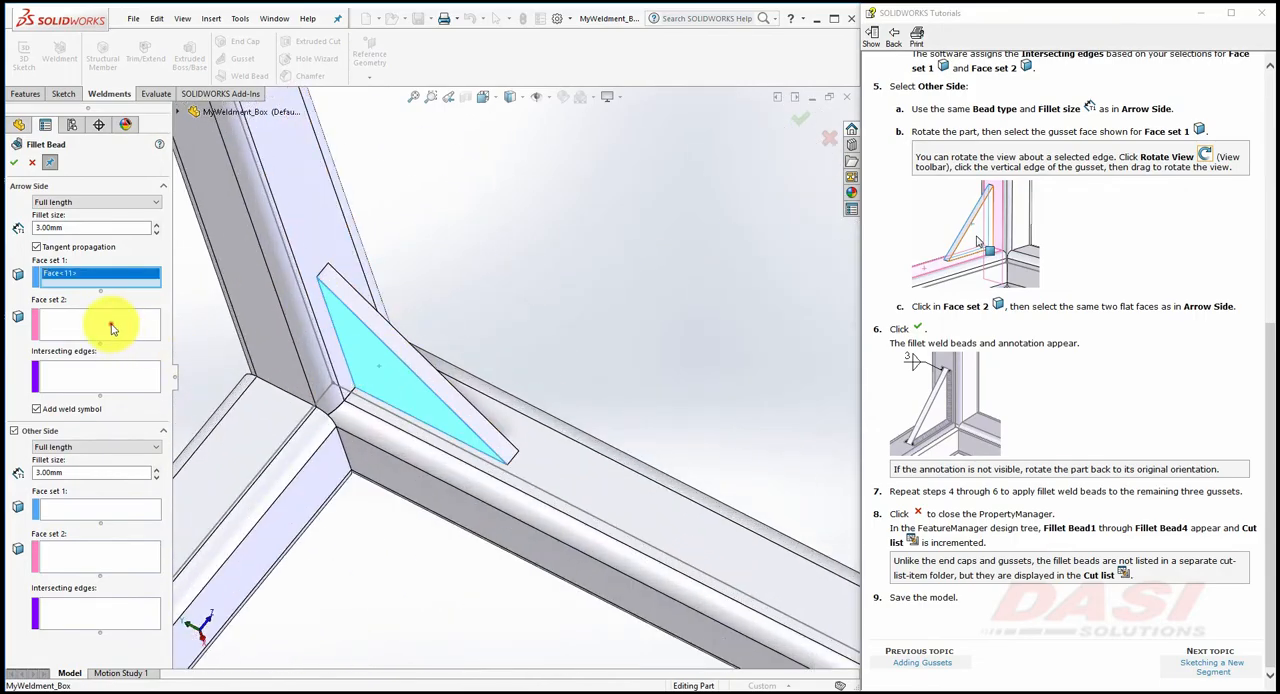
left_click(540, 454)
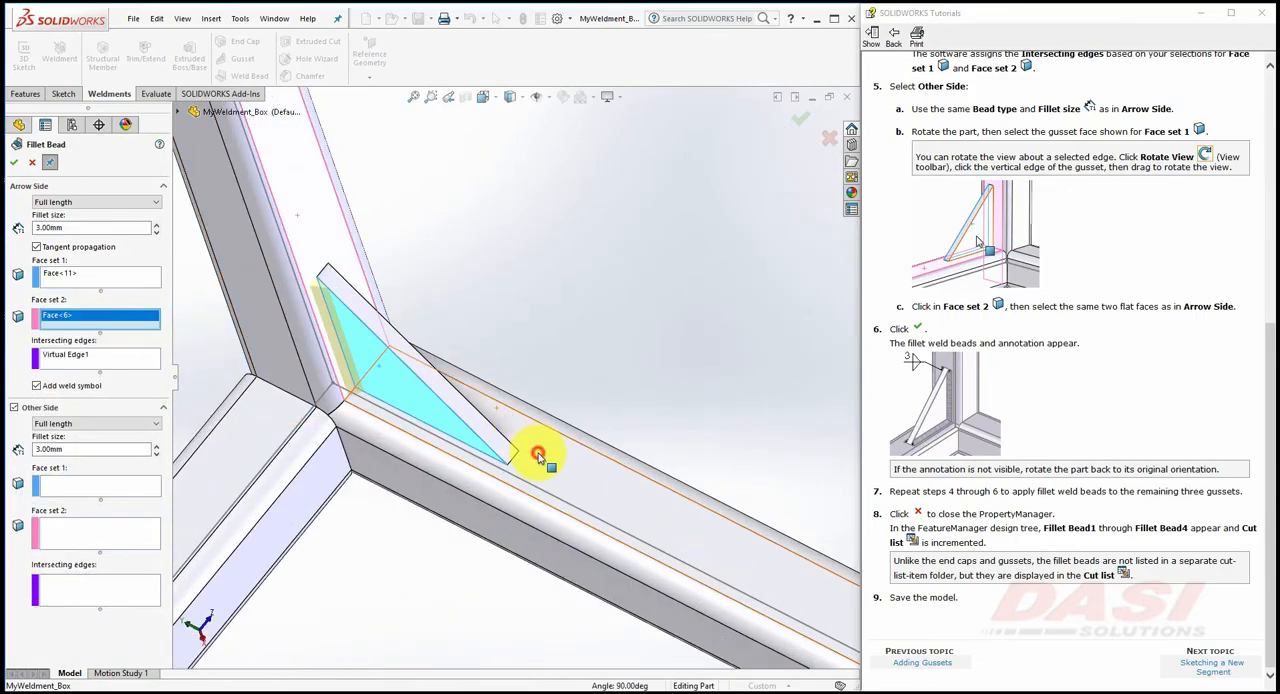
left_click(460, 360)
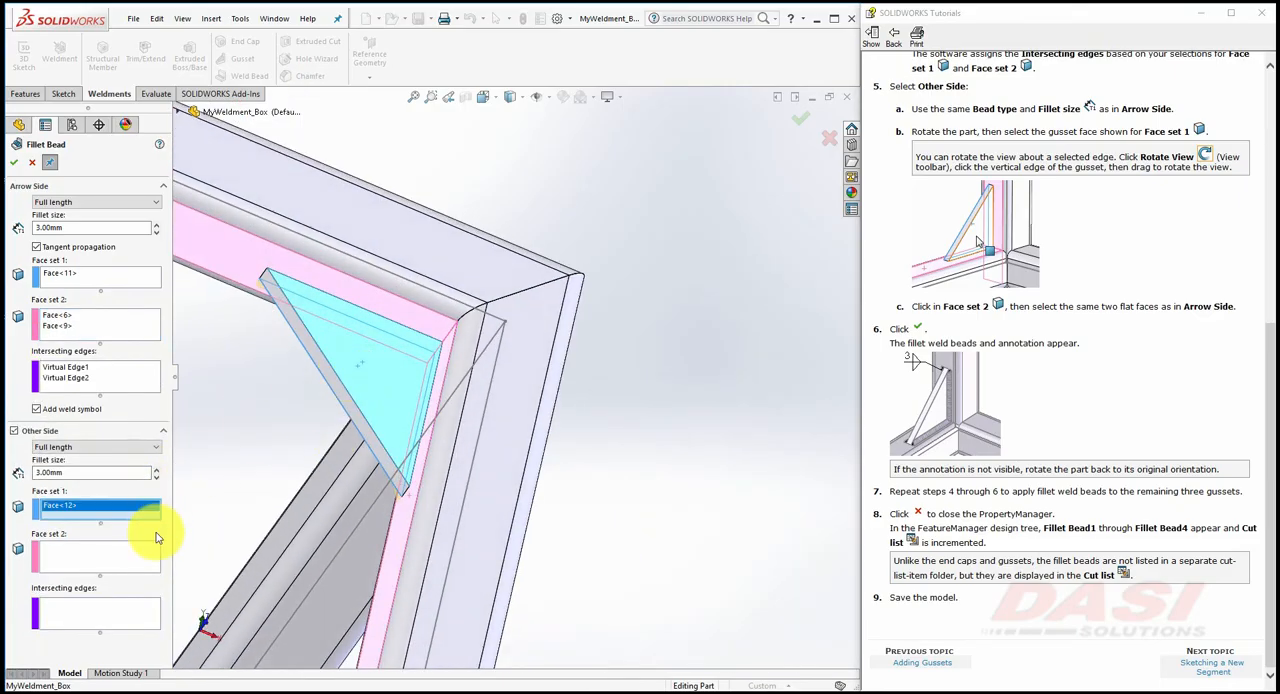
left_click(444, 360)
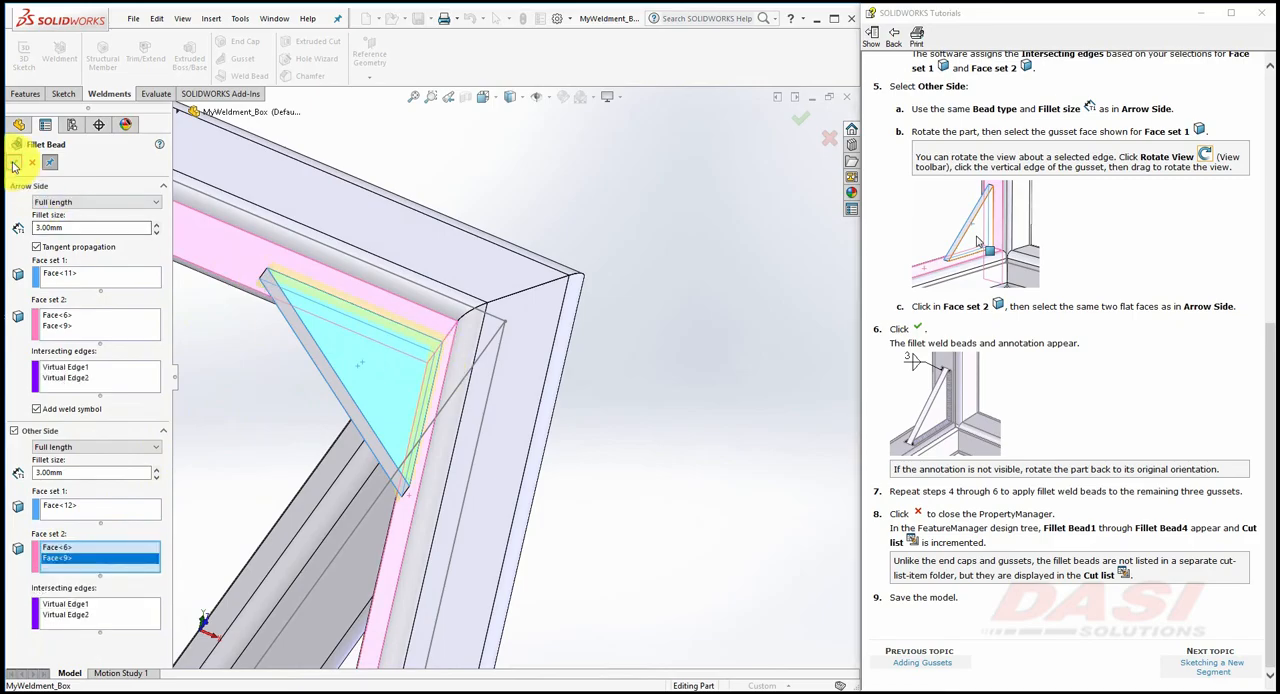
left_click(16, 162)
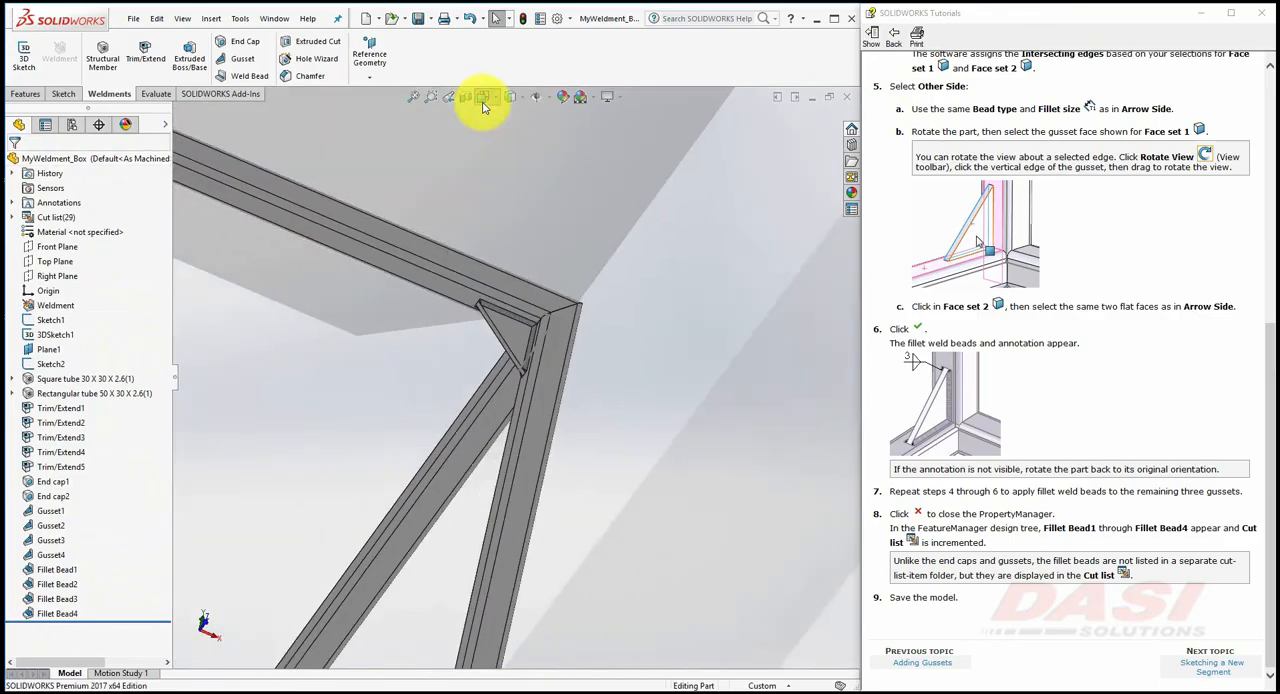
left_click(484, 96)
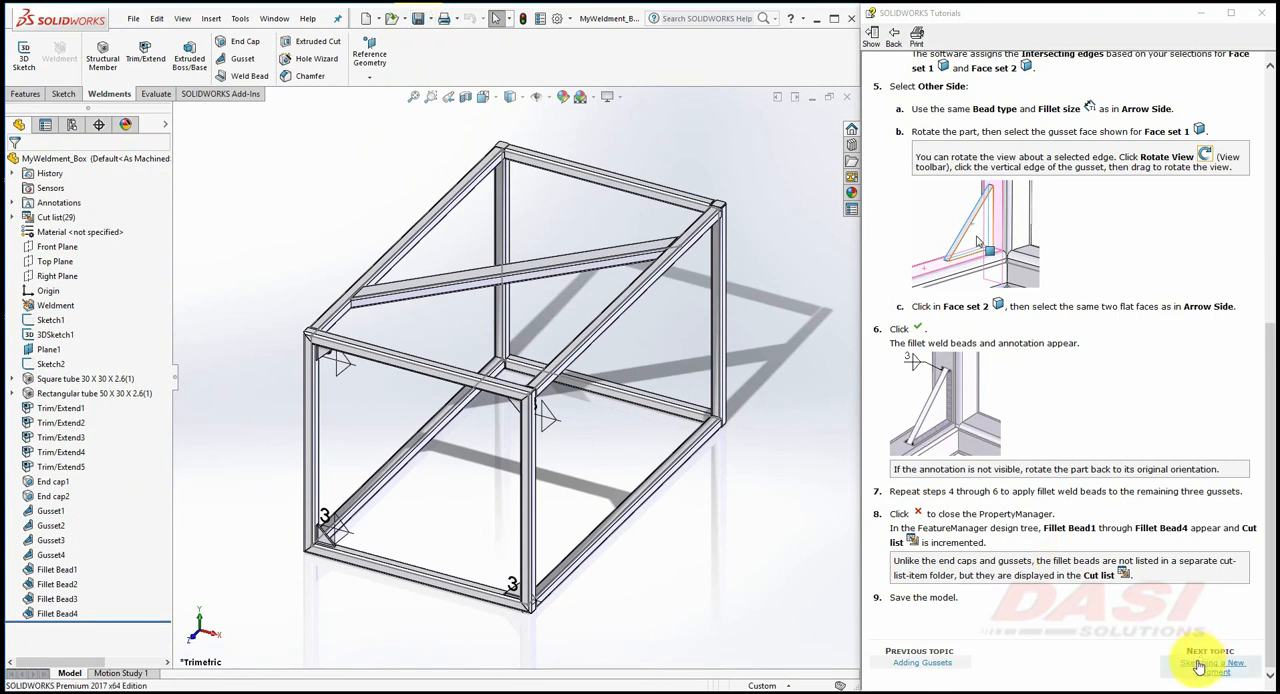
From Bottom view, start a sketch on the far tube's underside face and draw a line.
left_click(1212, 664)
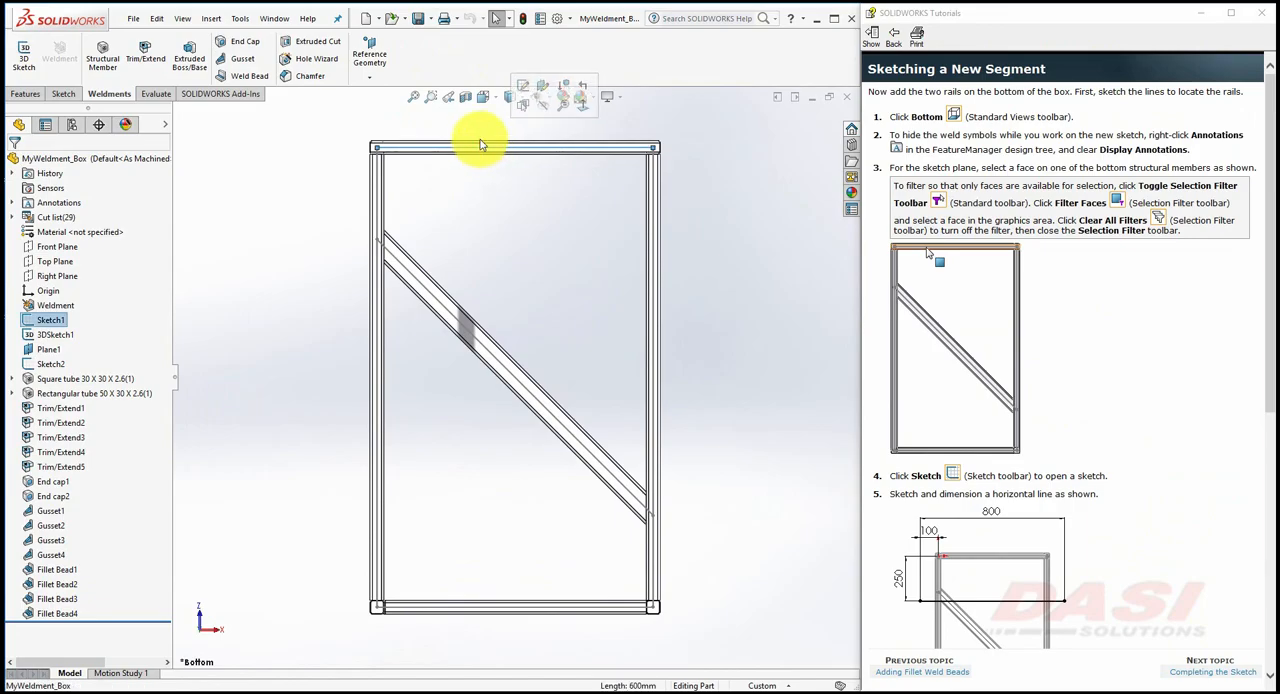
left_click(490, 176)
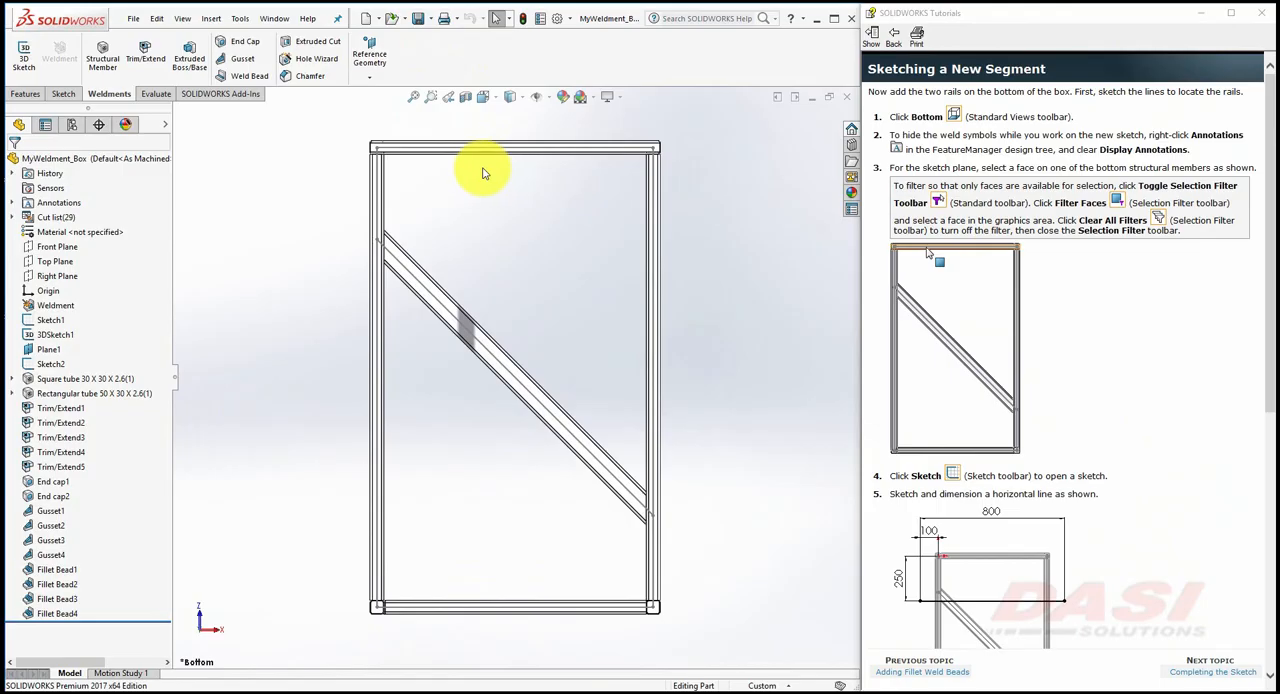
mouse_move(478, 176)
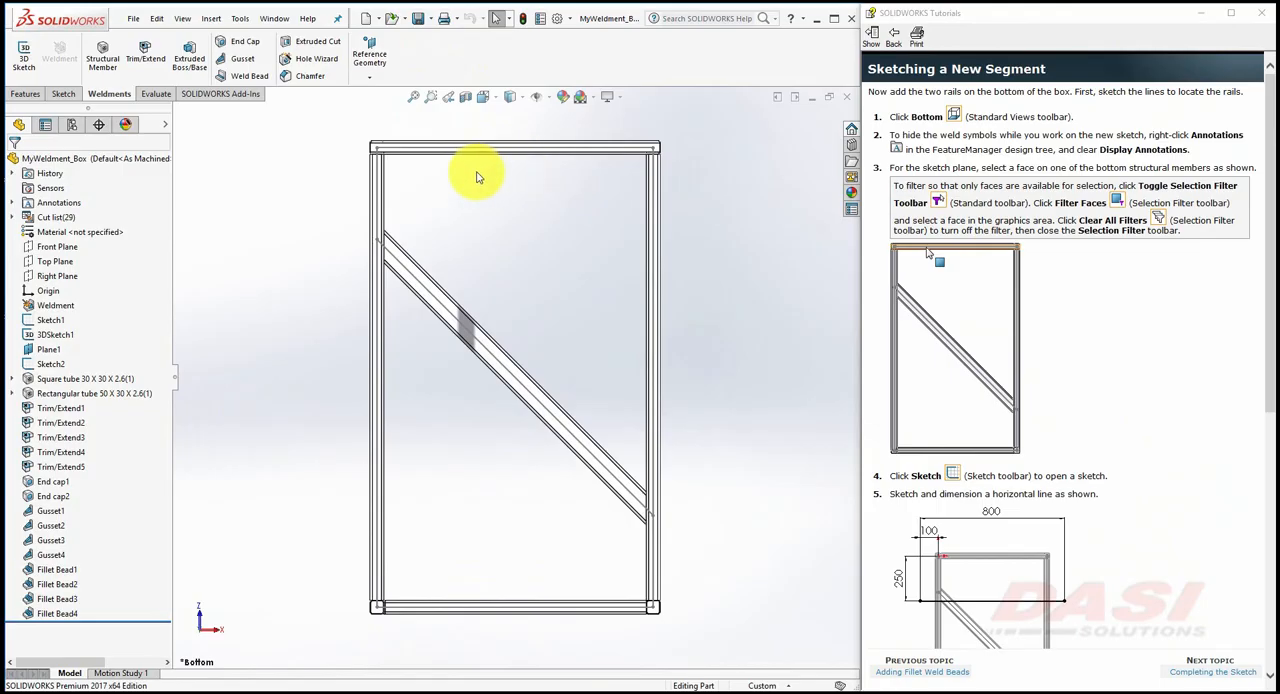
mouse_move(496, 174)
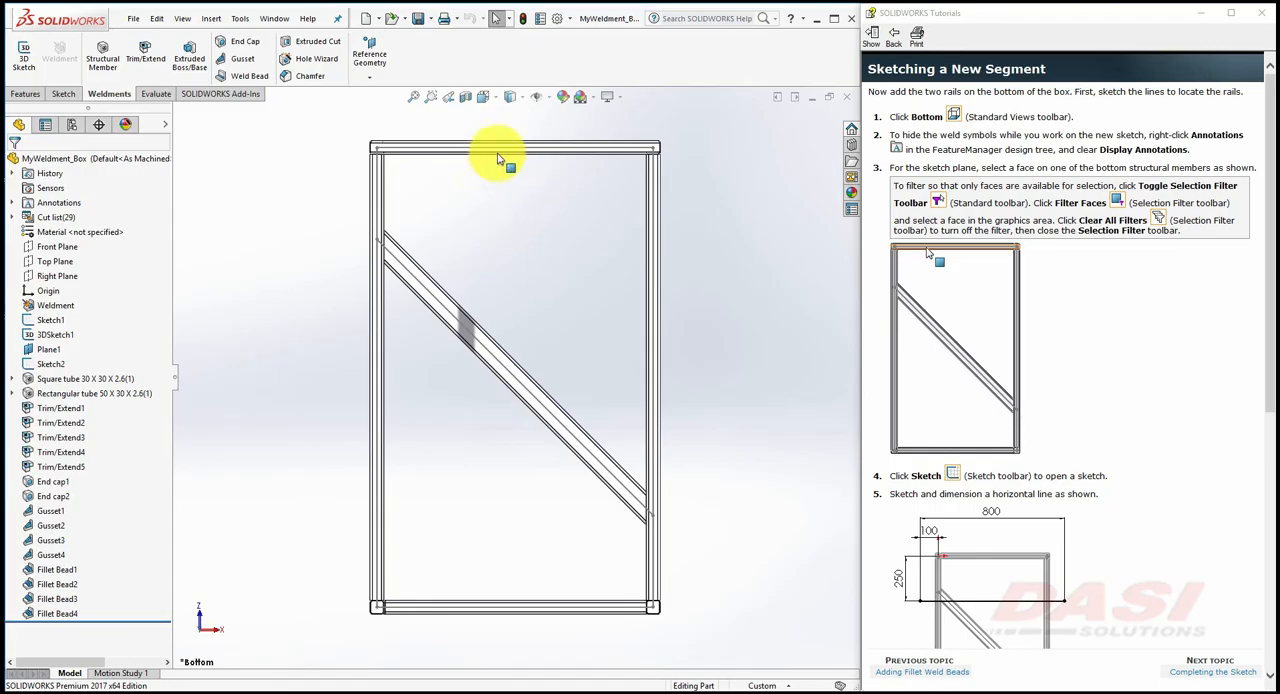
left_click(512, 148)
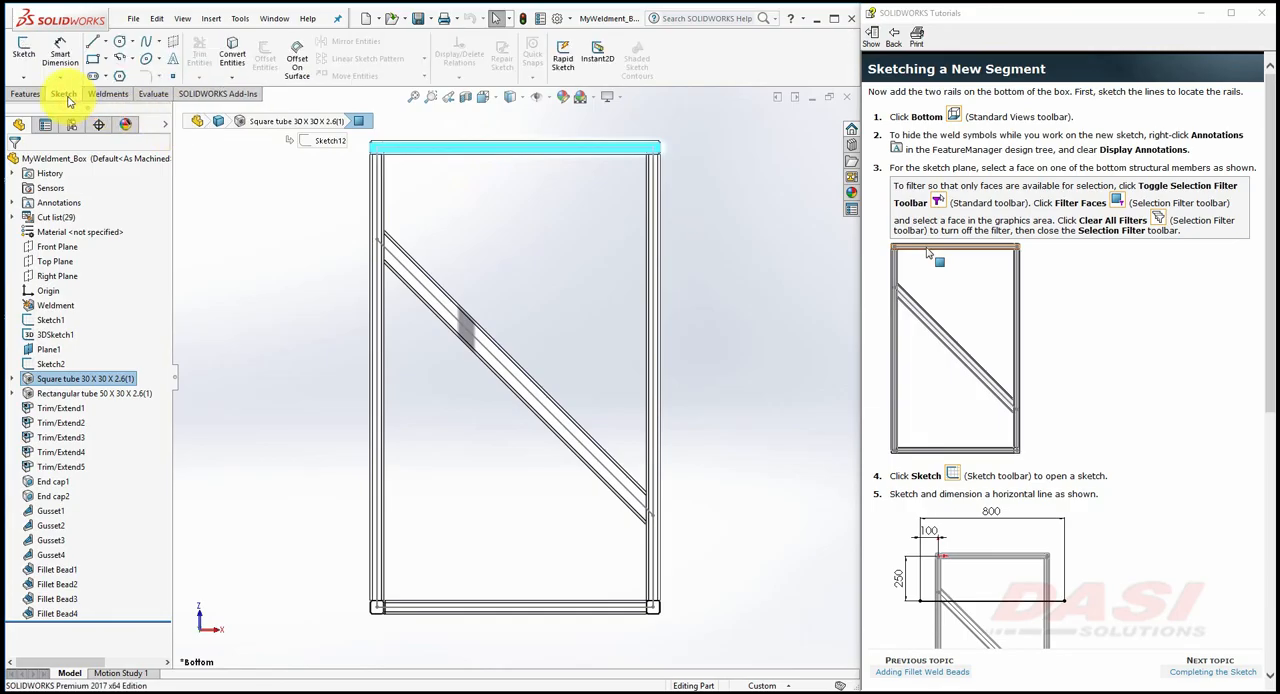
left_click(22, 50)
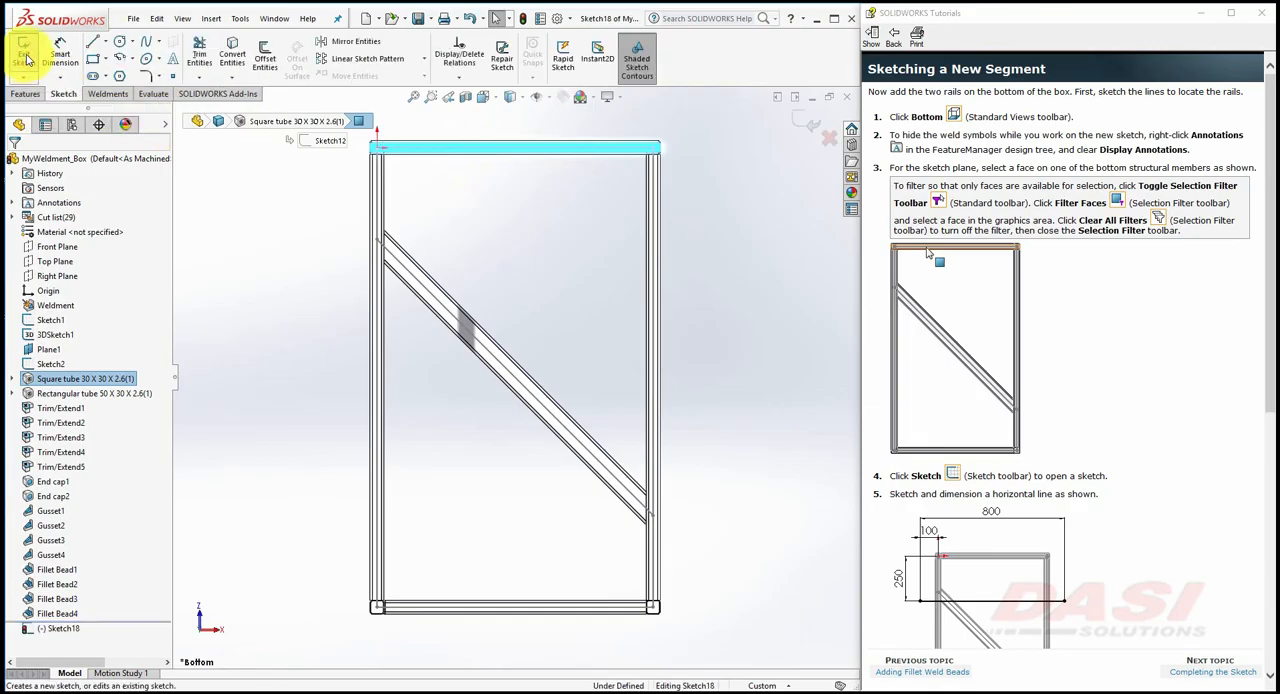
scroll("down", 3)
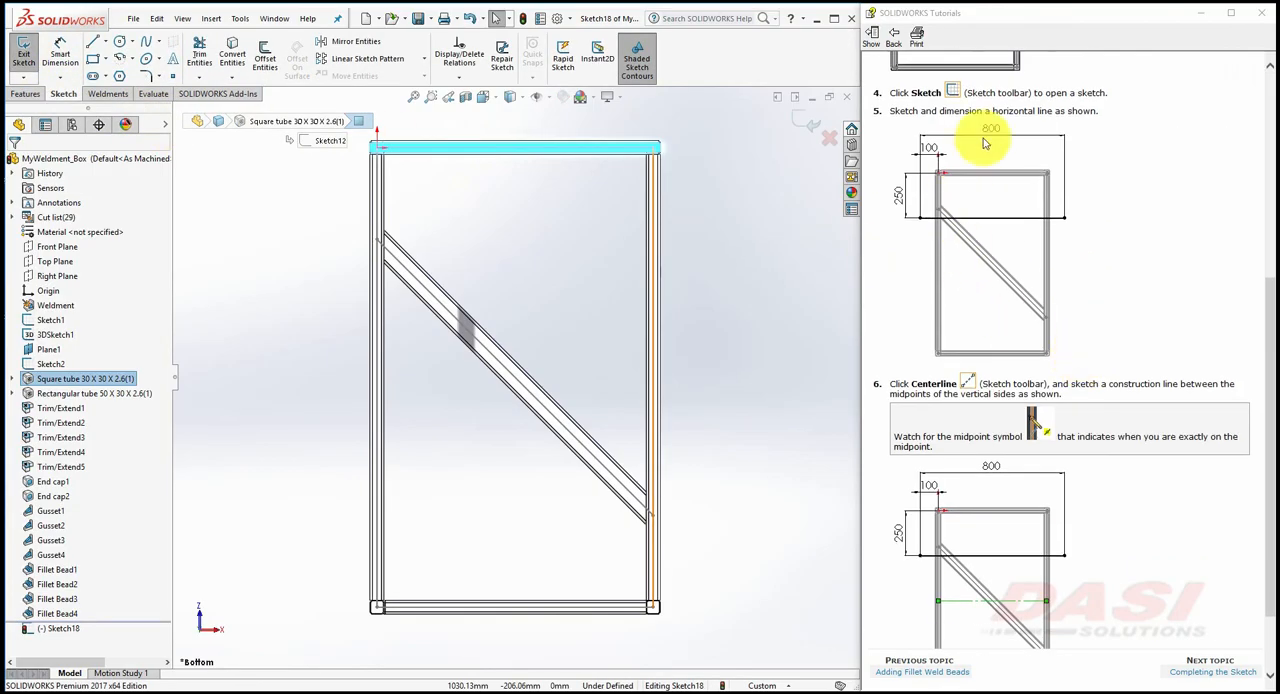
mouse_move(912, 236)
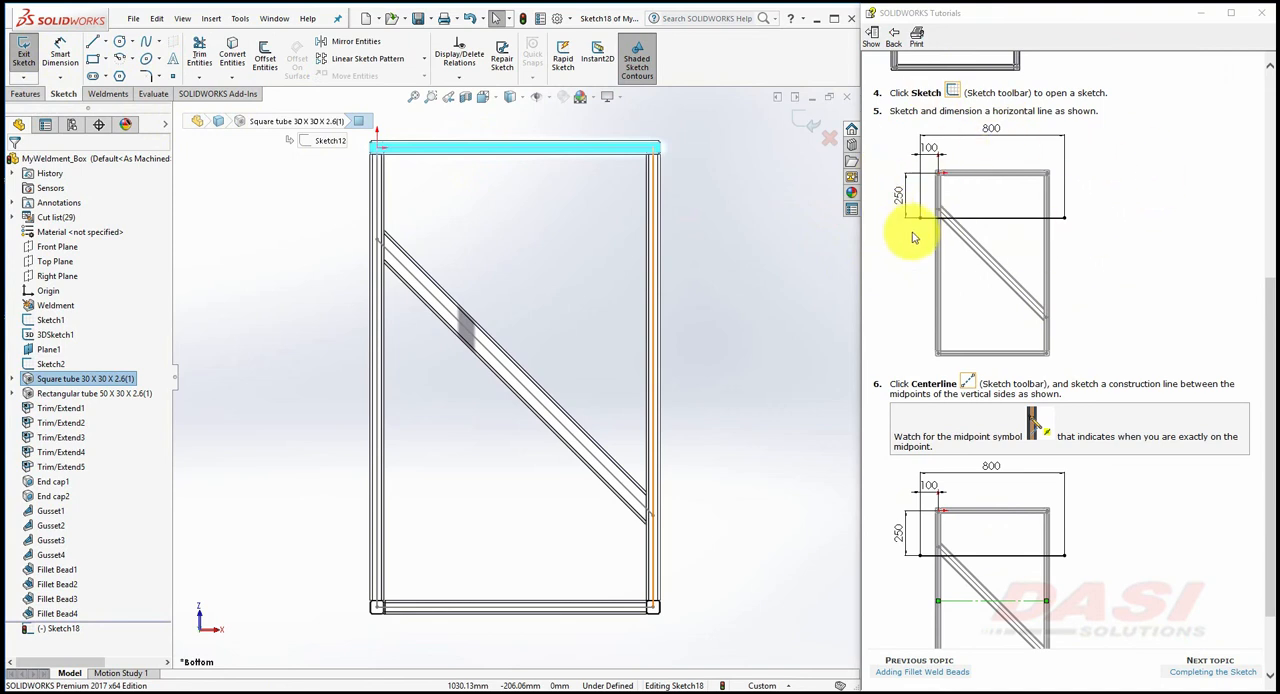
left_click(92, 40)
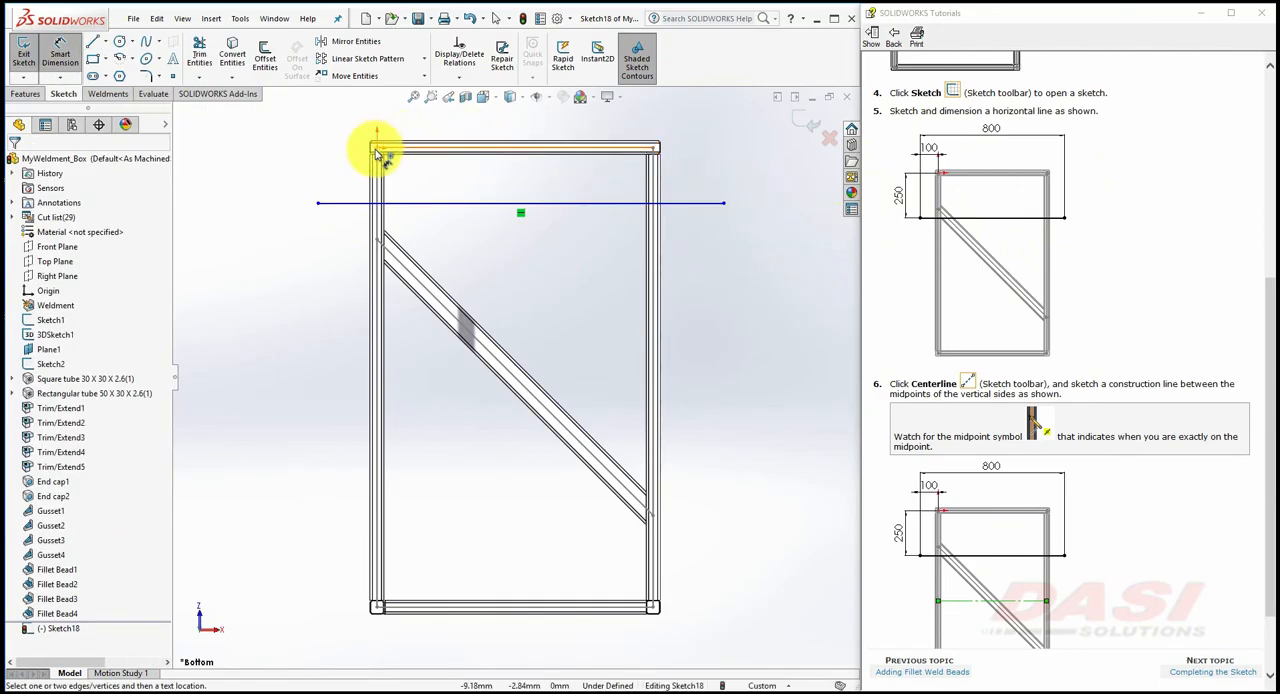
Dimension the line 100 from the side, 250 from the end tube and 800 long.
left_click(378, 148)
type("100")
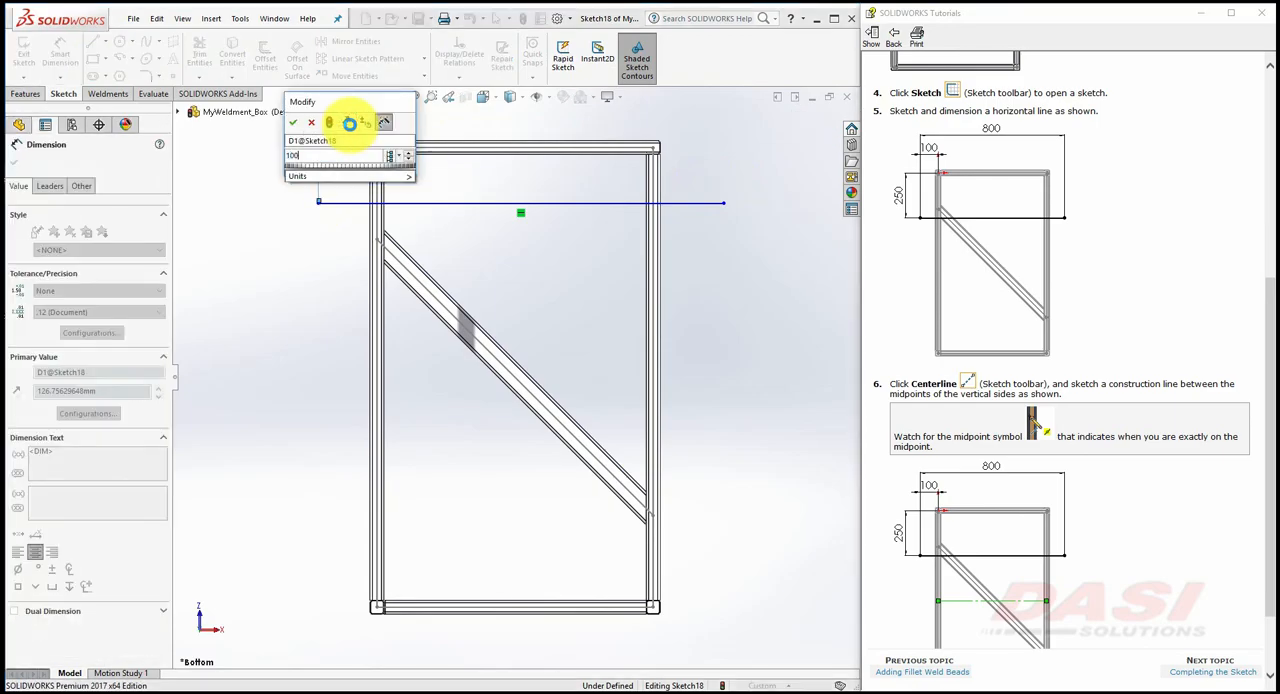
left_click(292, 122)
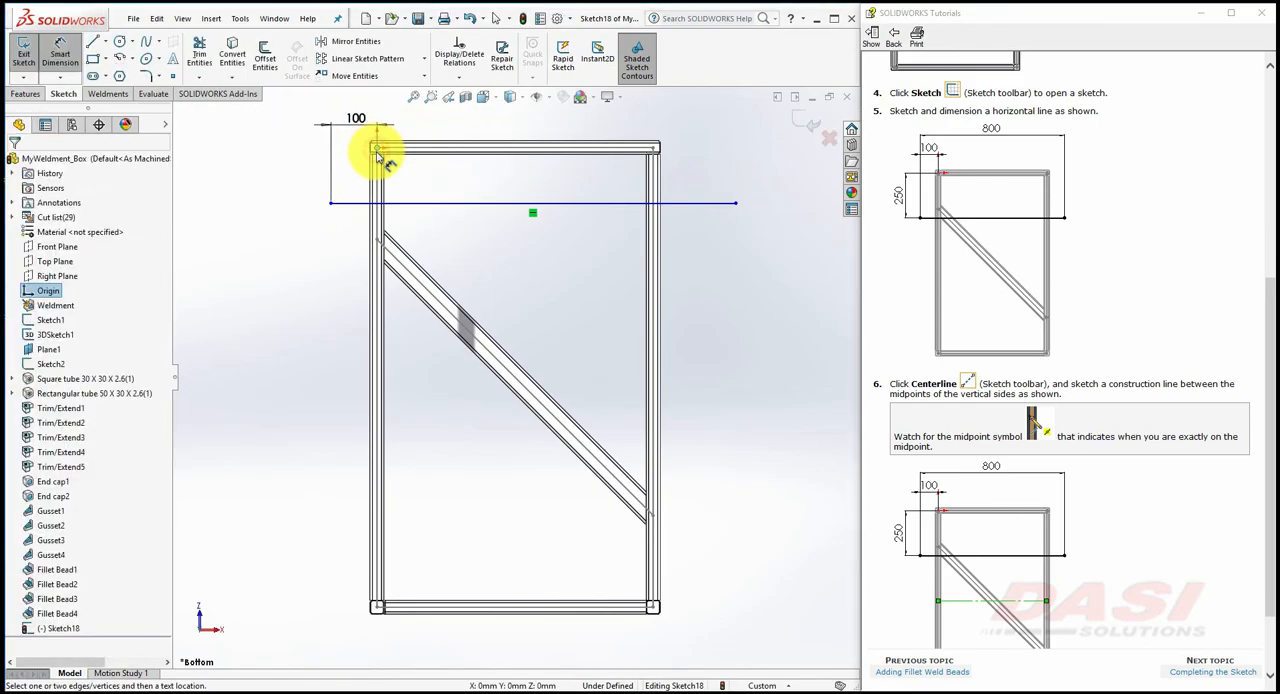
left_click(376, 150)
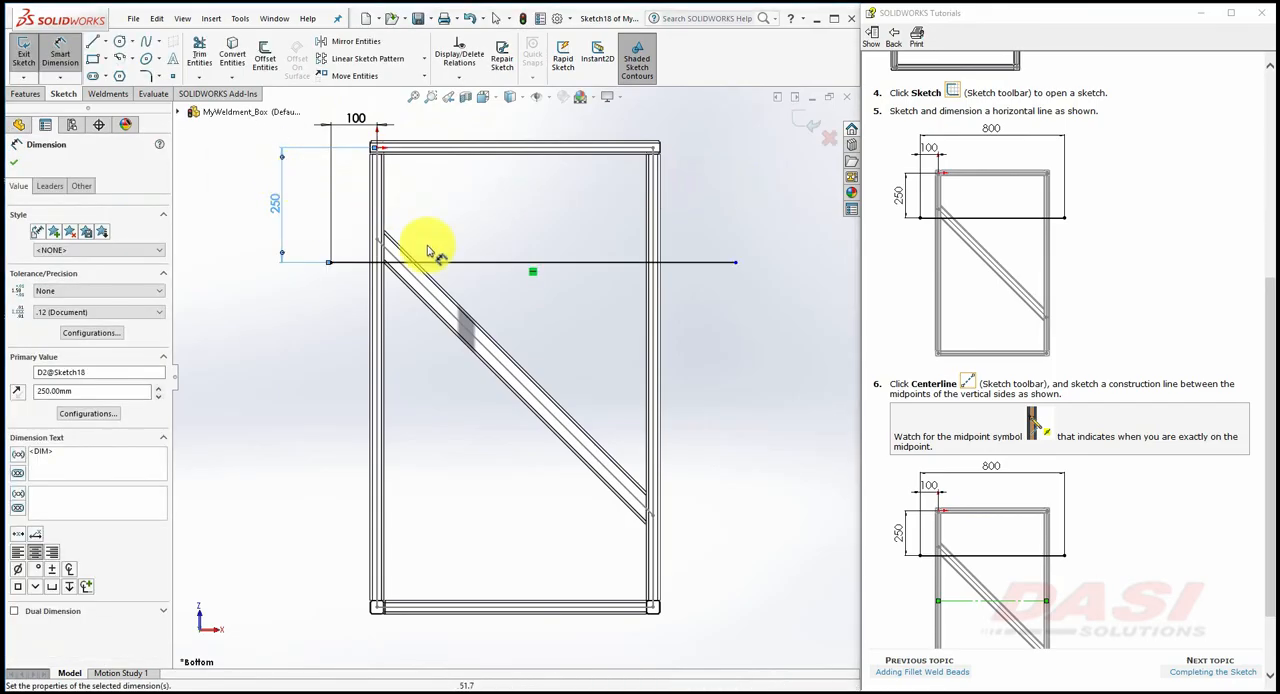
left_click(420, 250)
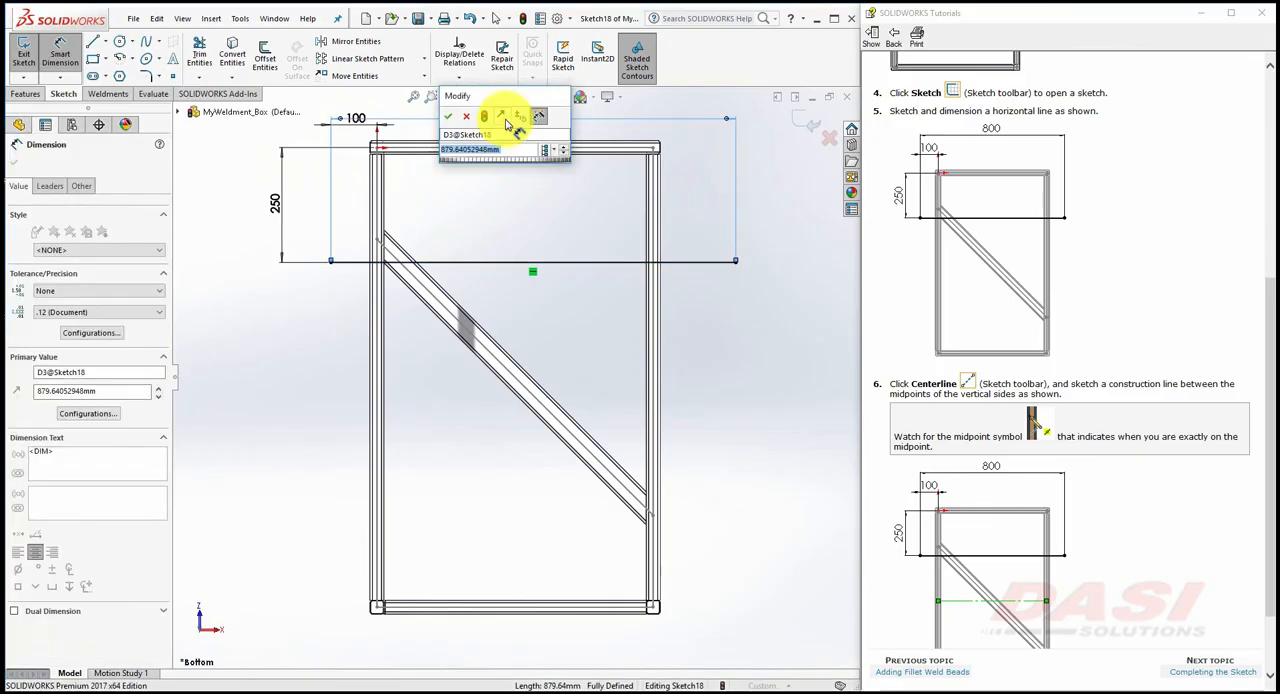
left_click(448, 116)
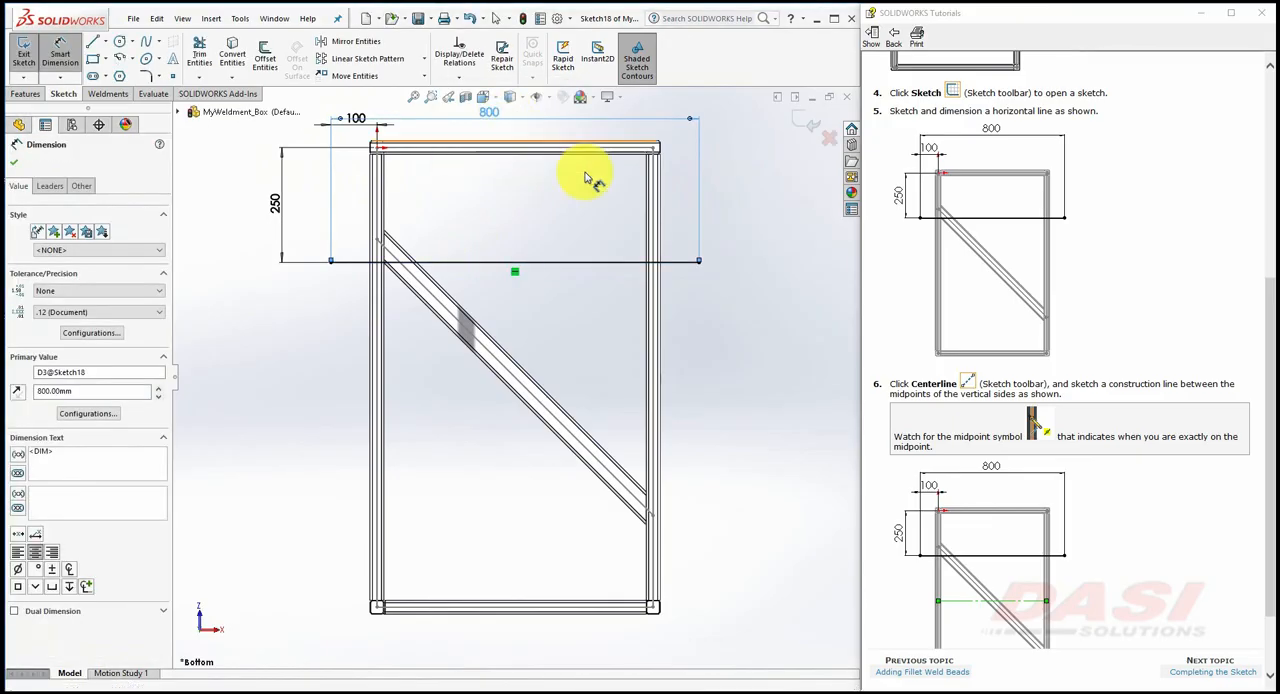
scroll("down", 3)
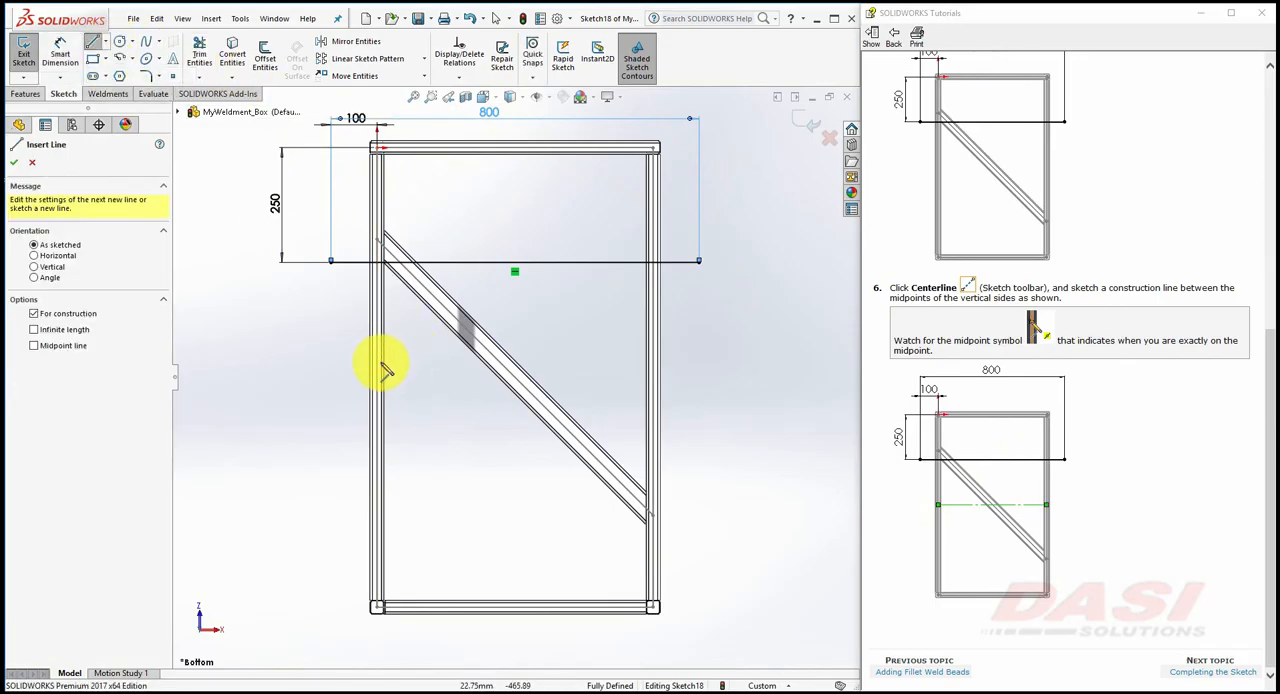
mouse_move(380, 380)
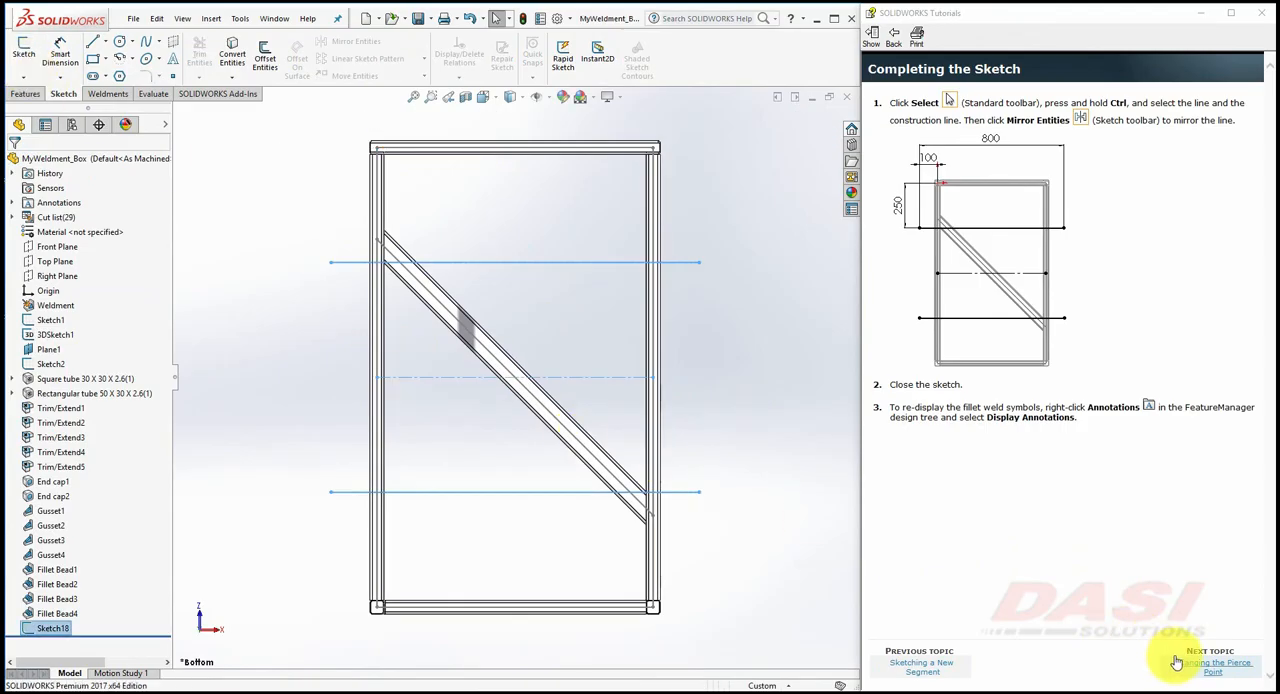
Add an iso sb beam 80 x 6 structural member along both bottom sketch lines.
left_click(1212, 664)
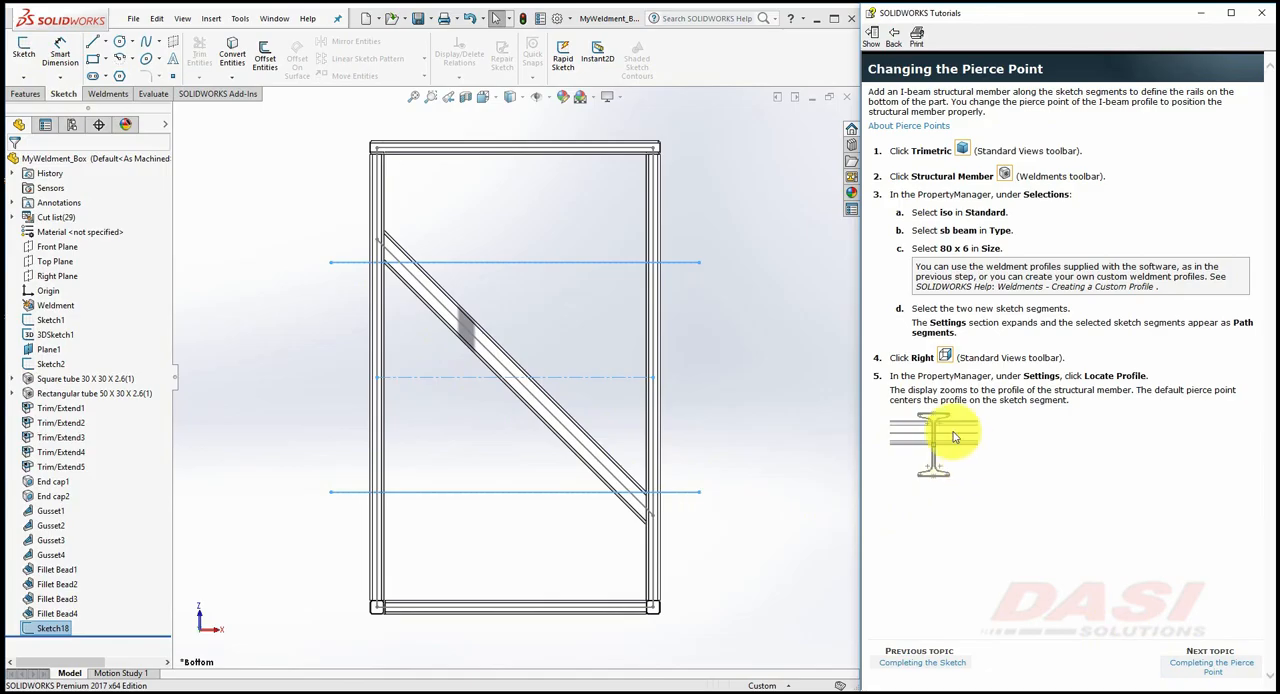
left_click(484, 96)
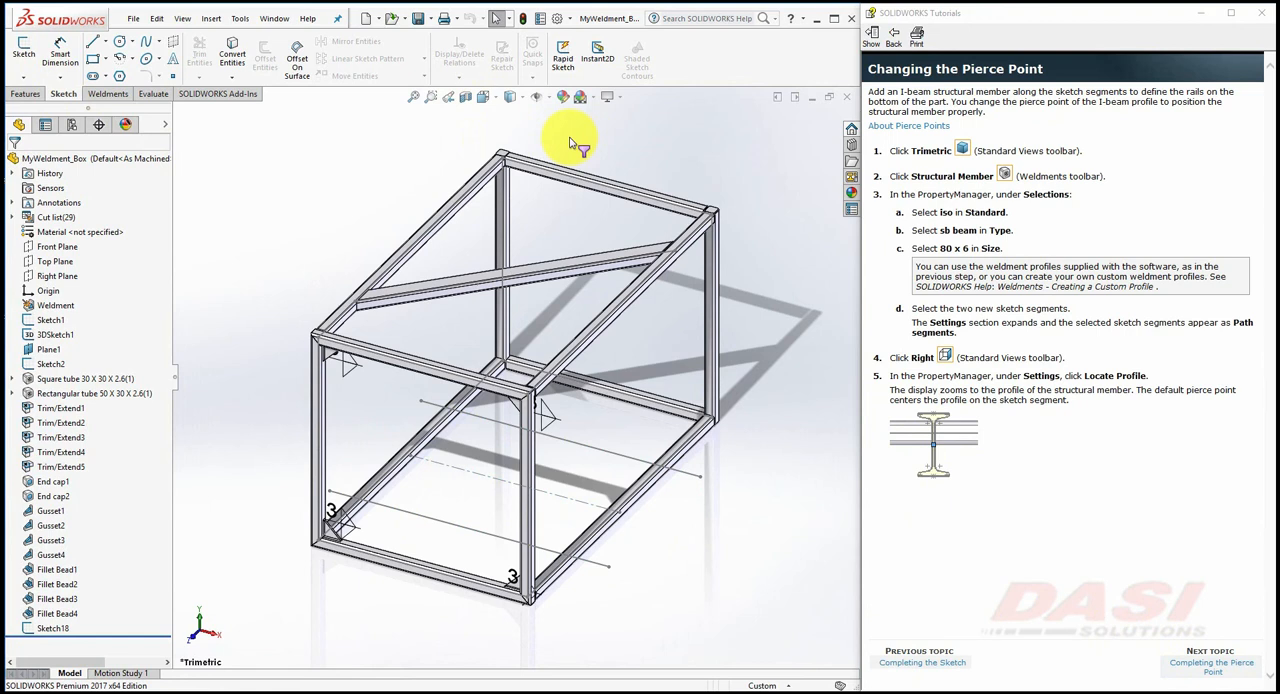
mouse_move(572, 140)
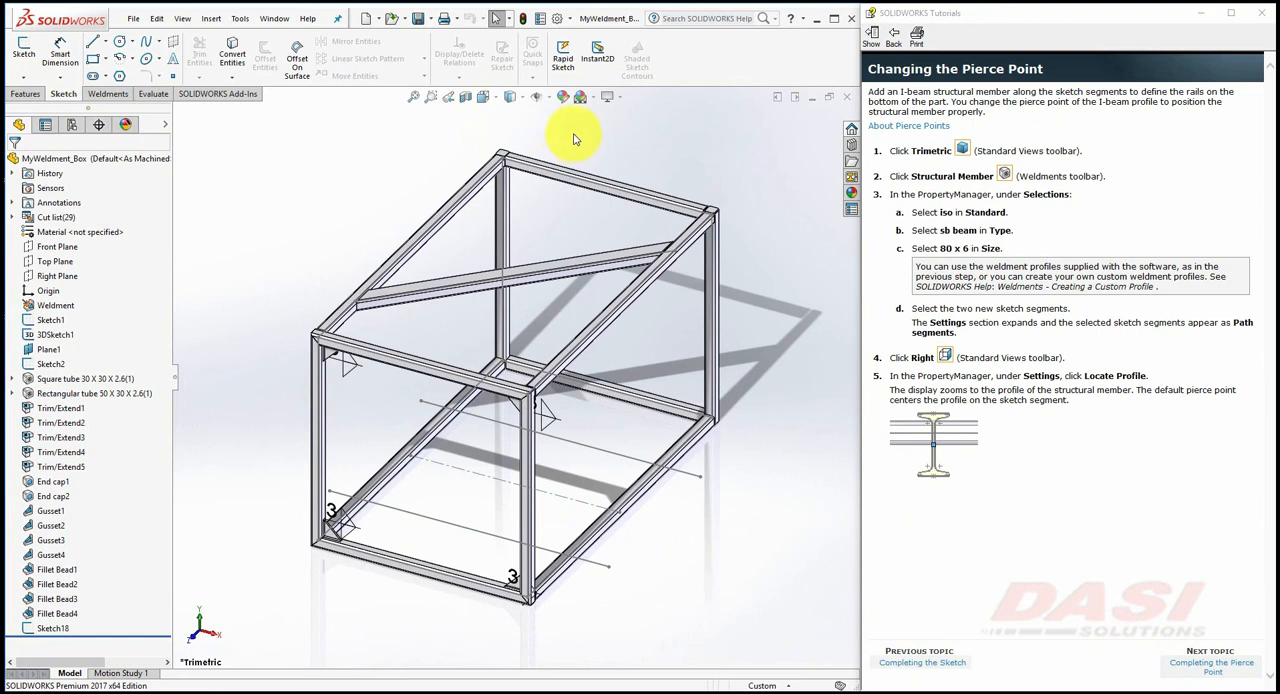
left_click(108, 92)
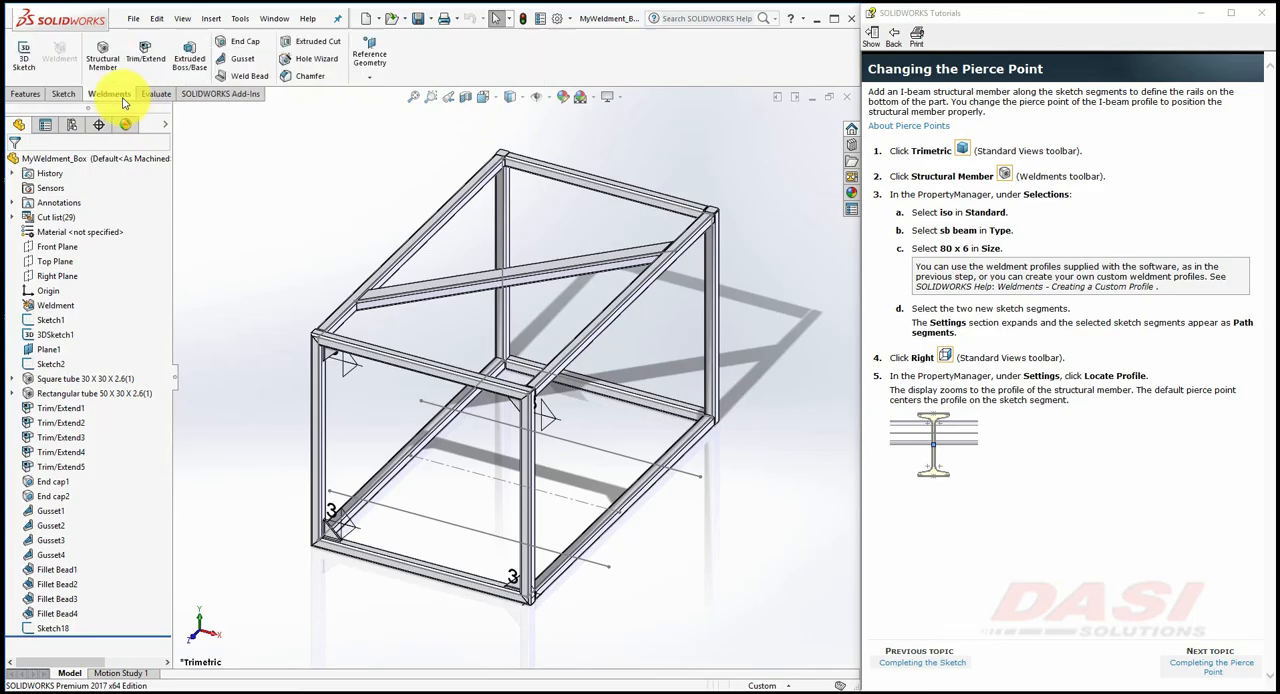
left_click(102, 56)
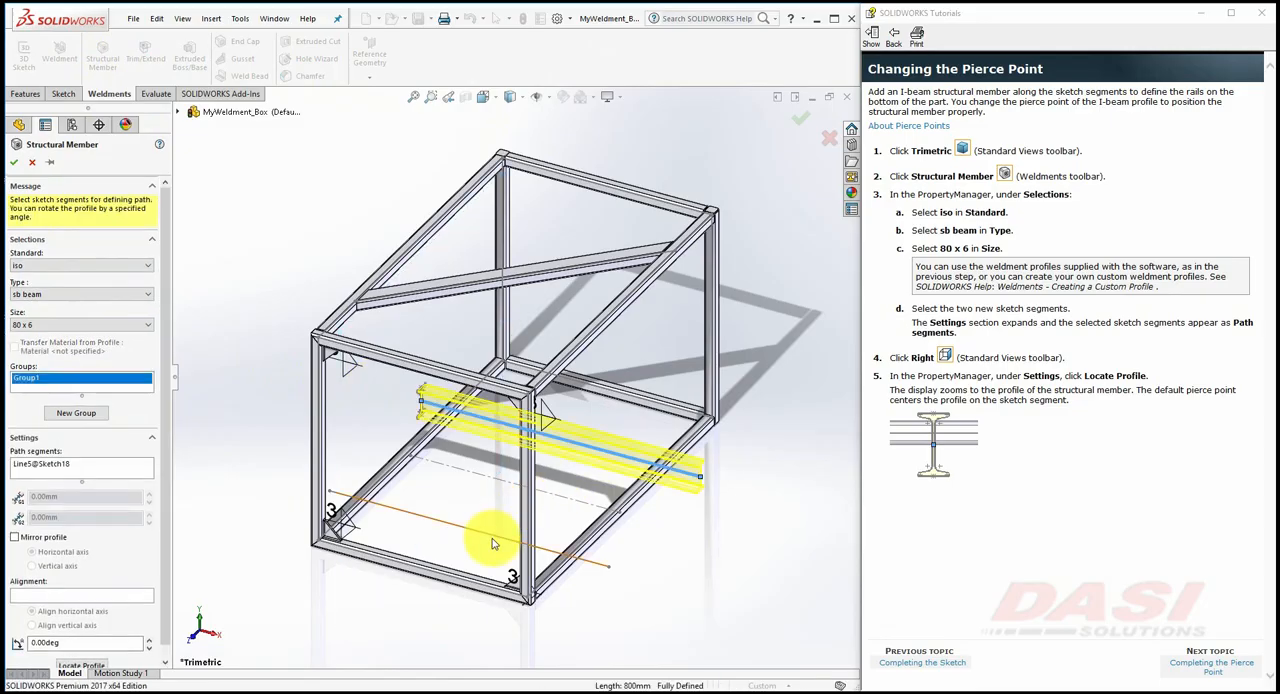
left_click(490, 540)
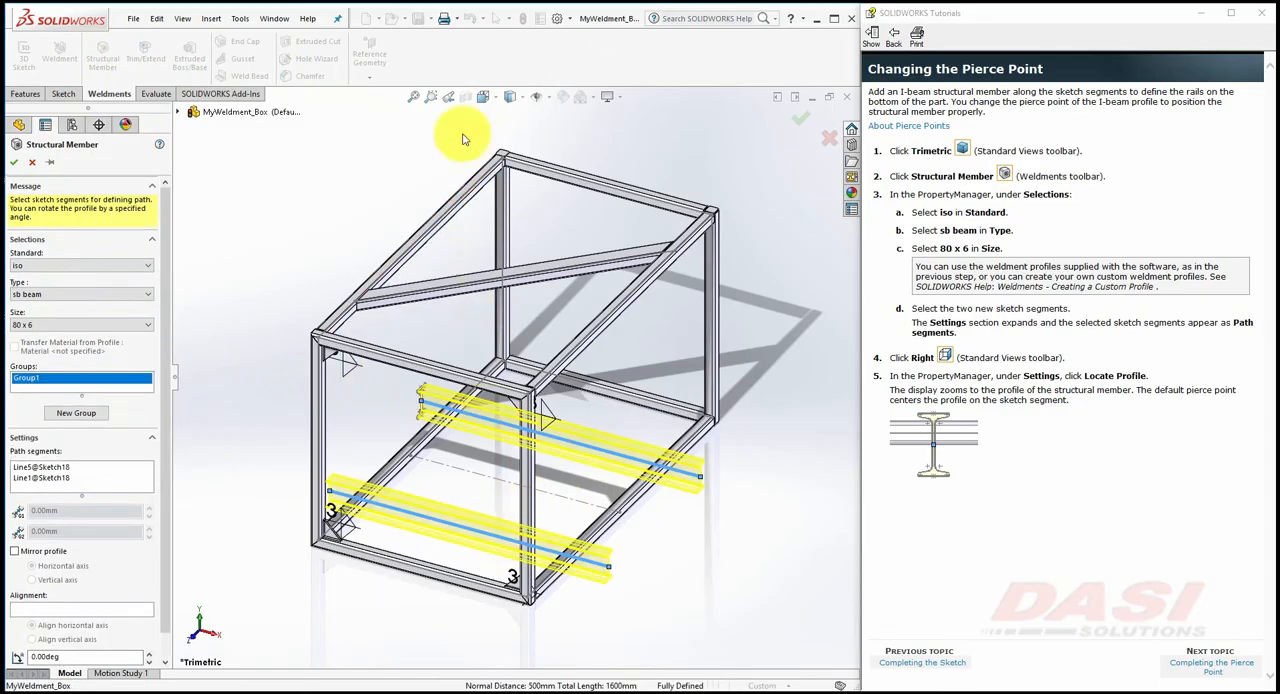
From Right view, set the pierce point at the profile's top centre, confirm the rails and return to trimetric.
left_click(486, 96)
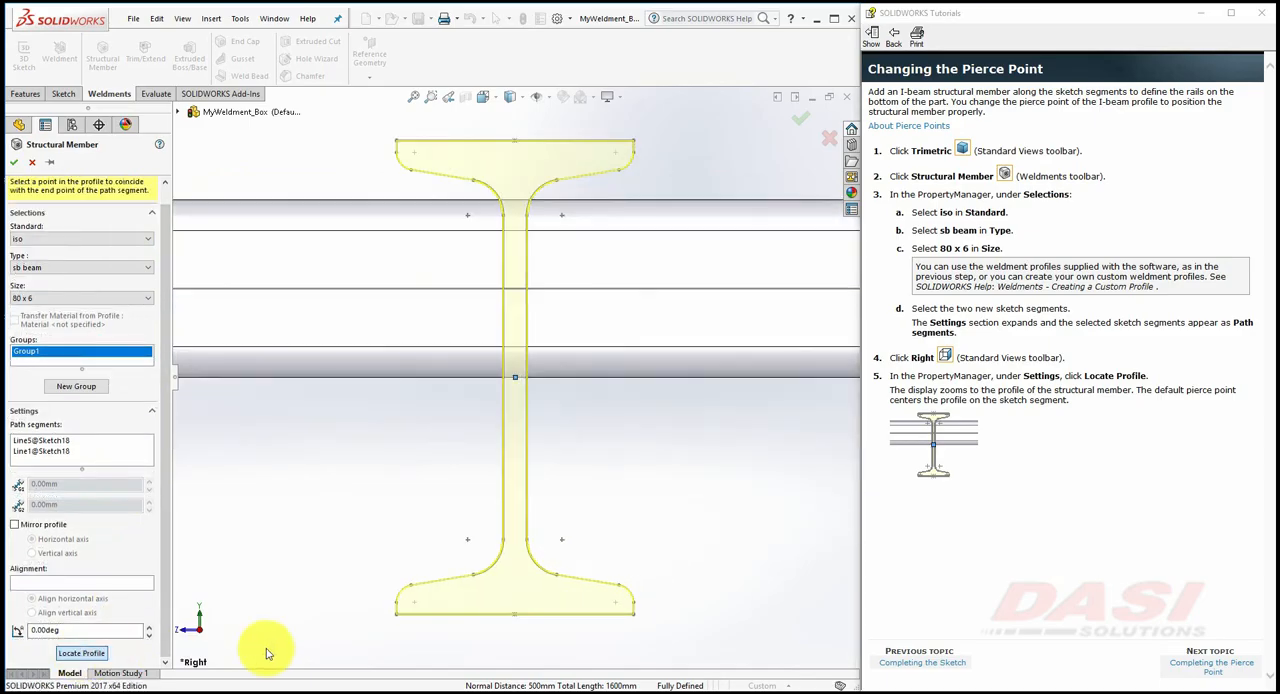
left_click(1212, 662)
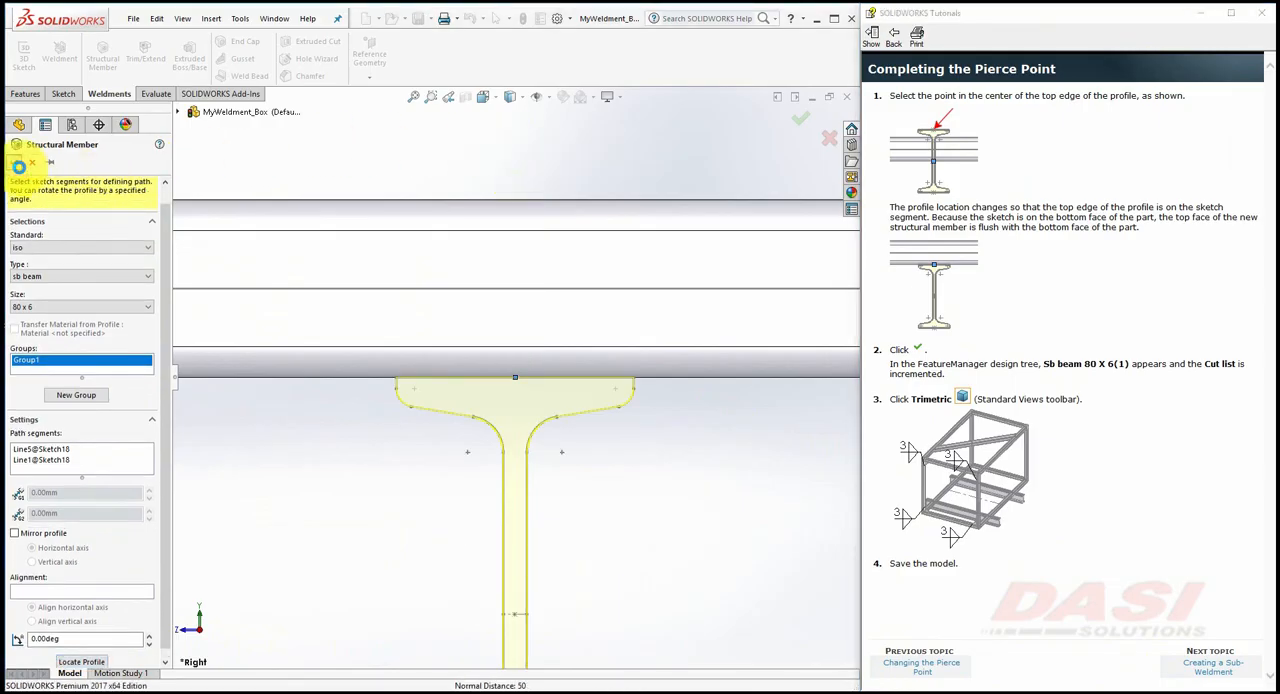
left_click(800, 118)
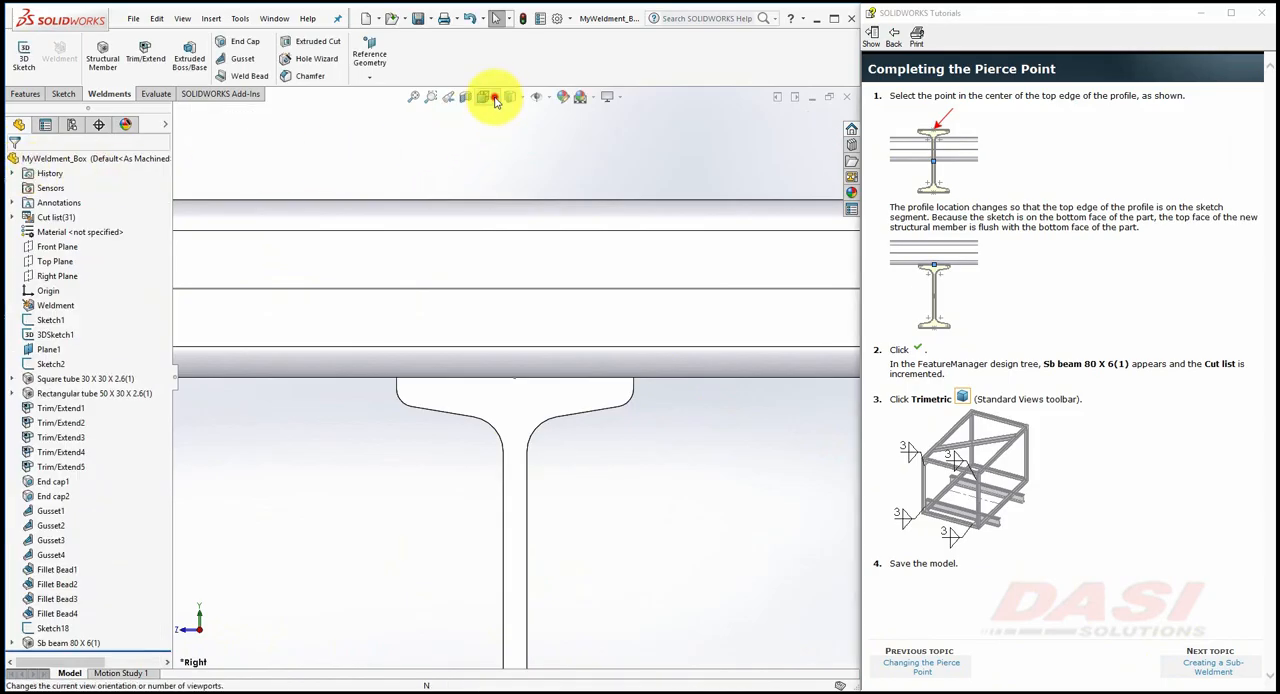
left_click(494, 96)
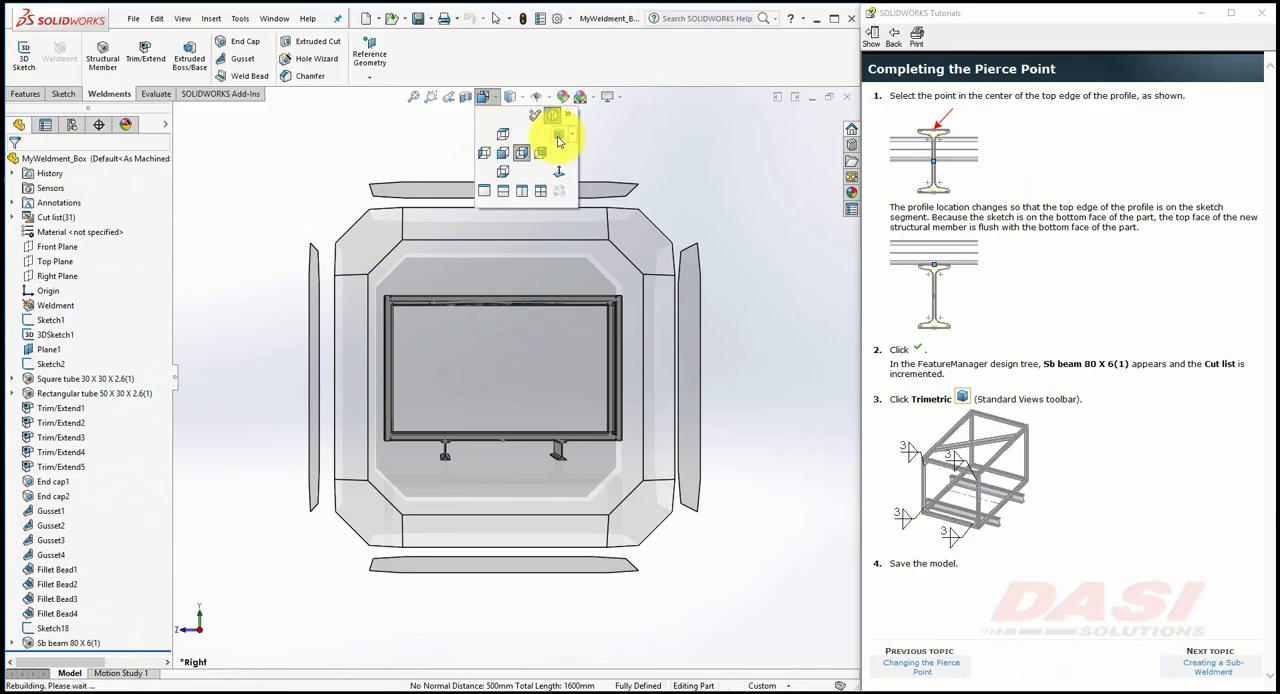
left_click(556, 136)
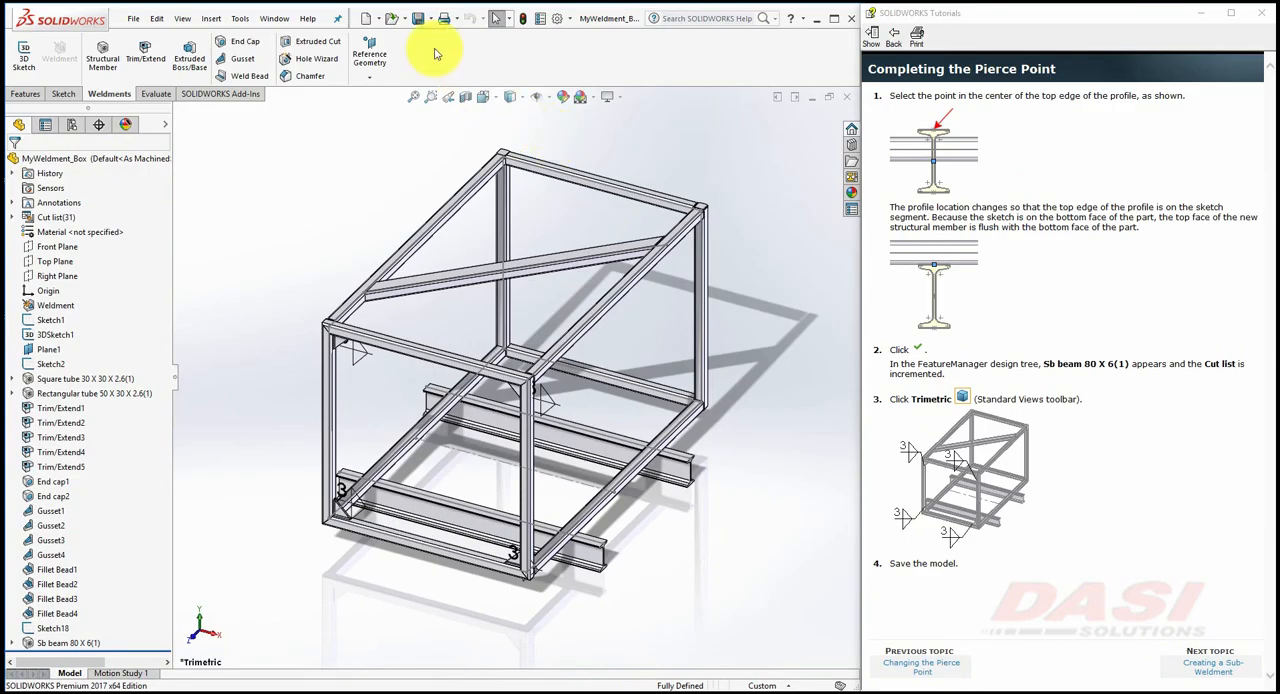
mouse_move(1140, 518)
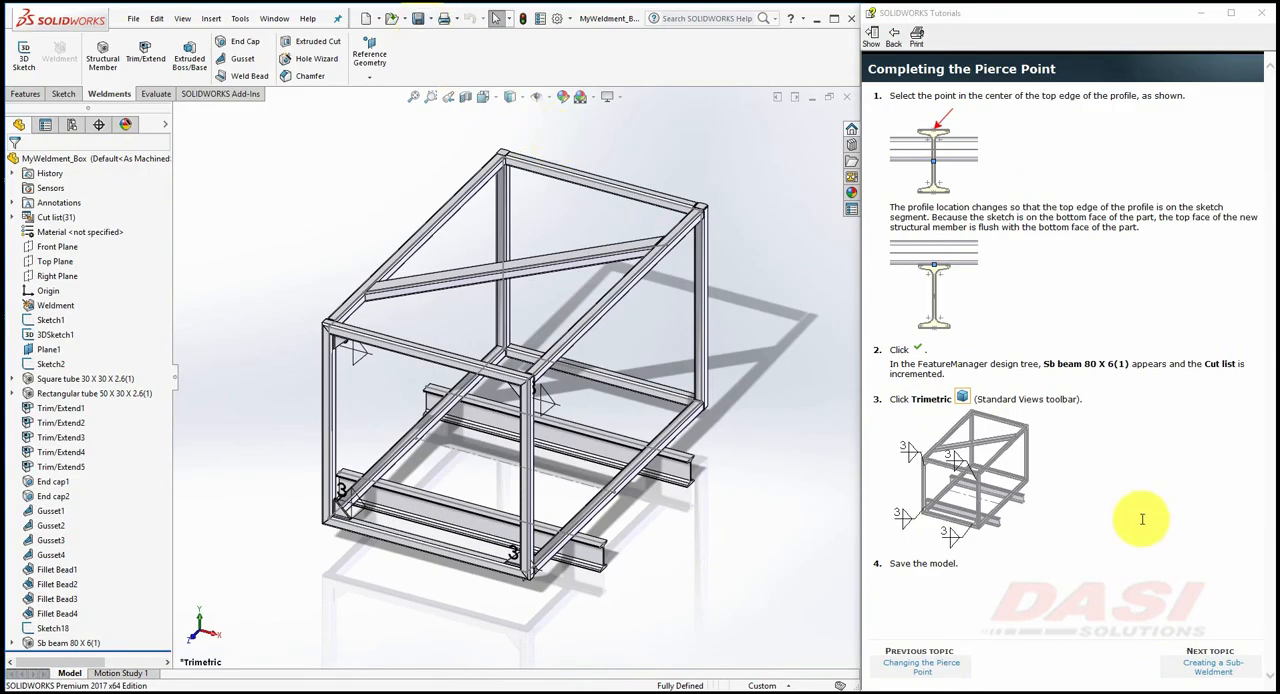
Select the back frame's trimmed tube segments and end caps in the cut list.
left_click(1212, 664)
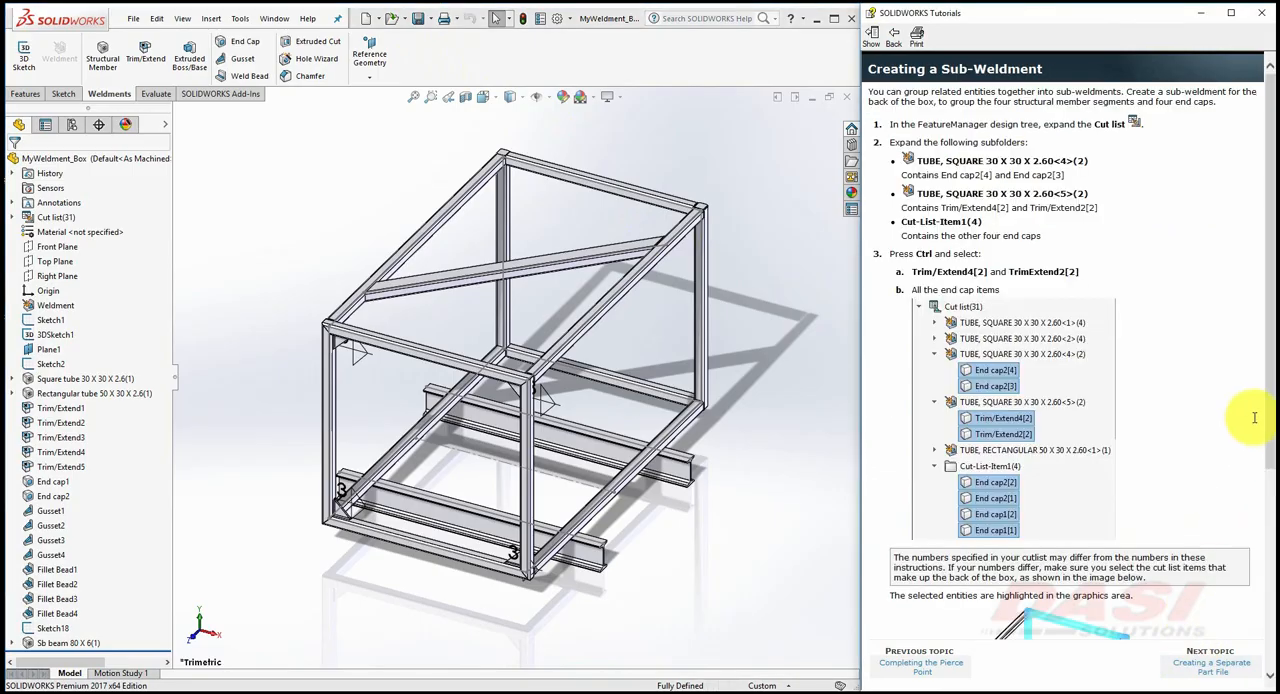
scroll("down", 3)
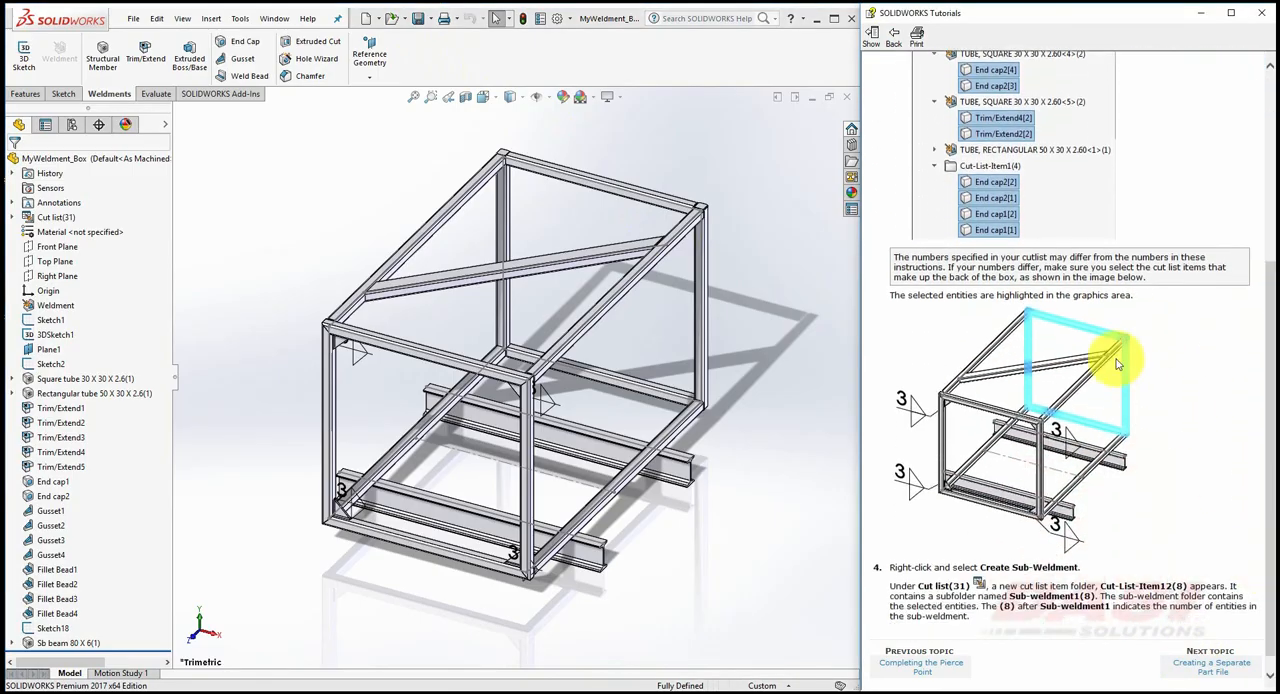
mouse_move(1130, 384)
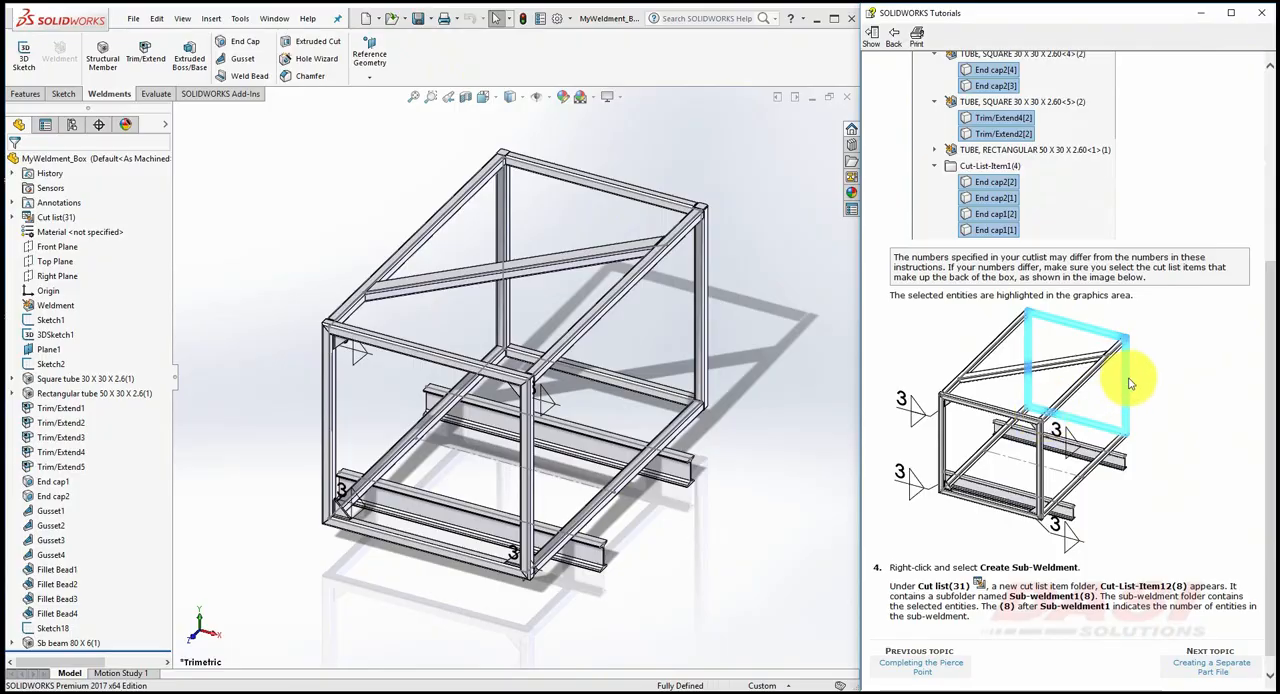
mouse_move(1030, 318)
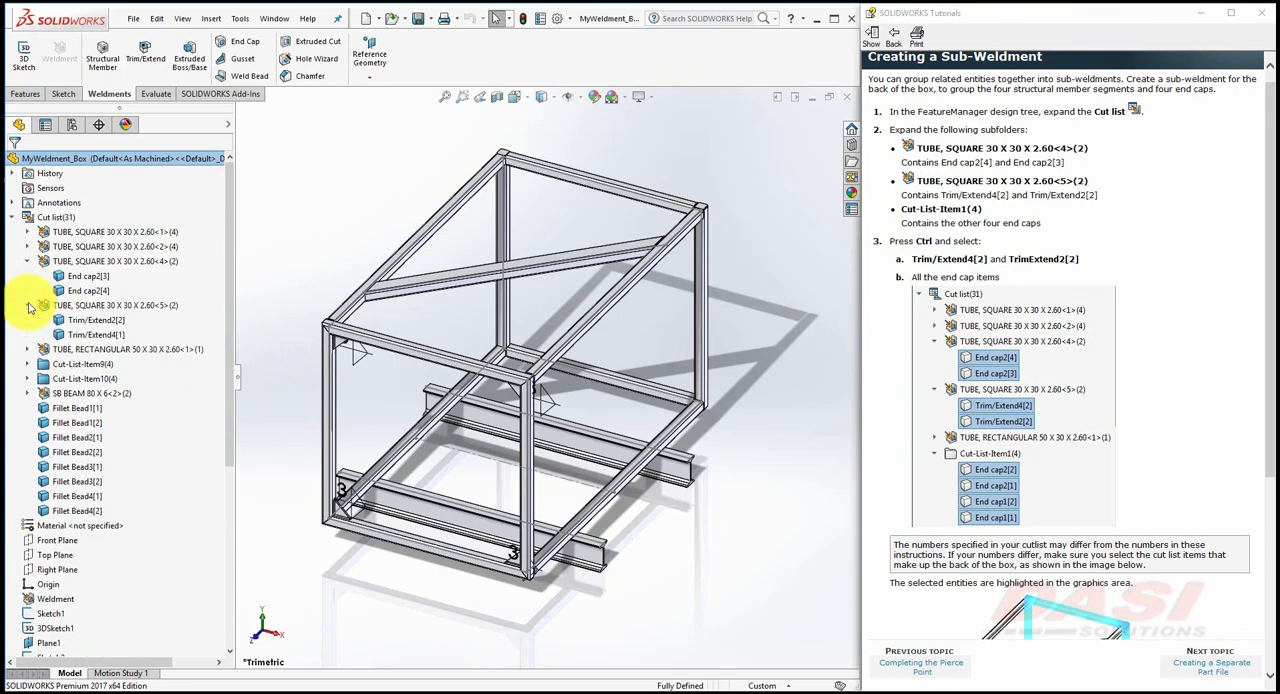
left_click(28, 364)
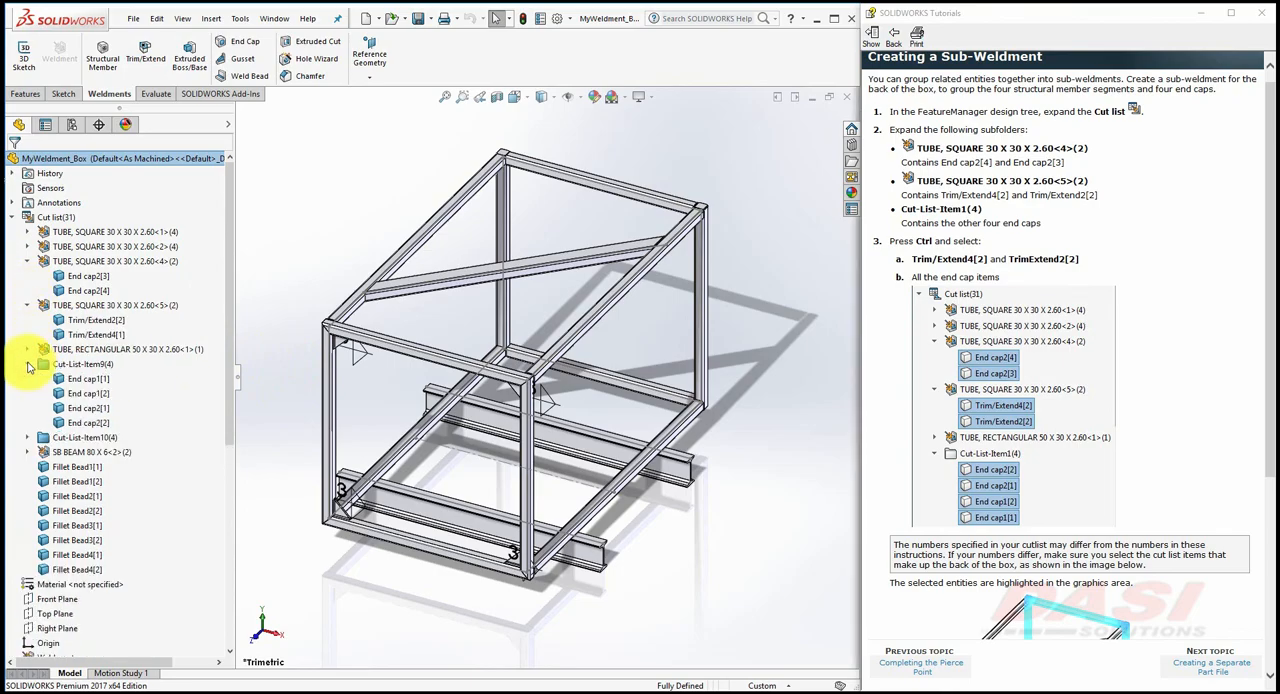
left_click(88, 276)
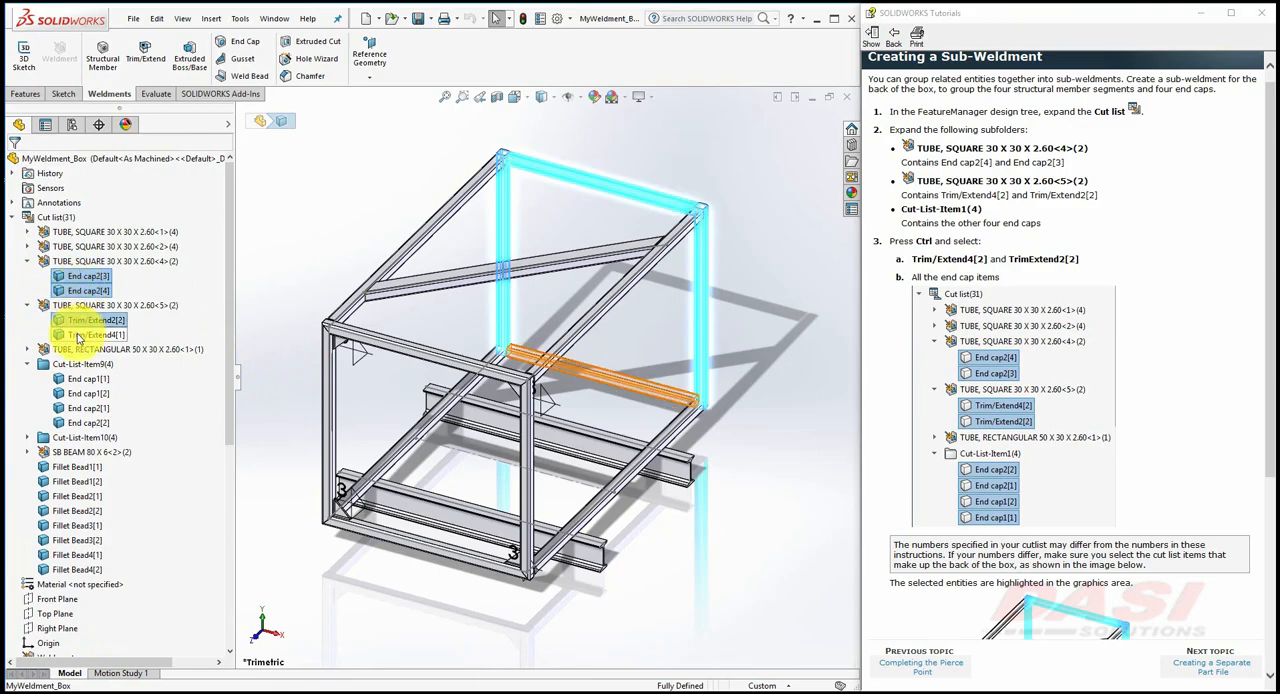
left_click(88, 394)
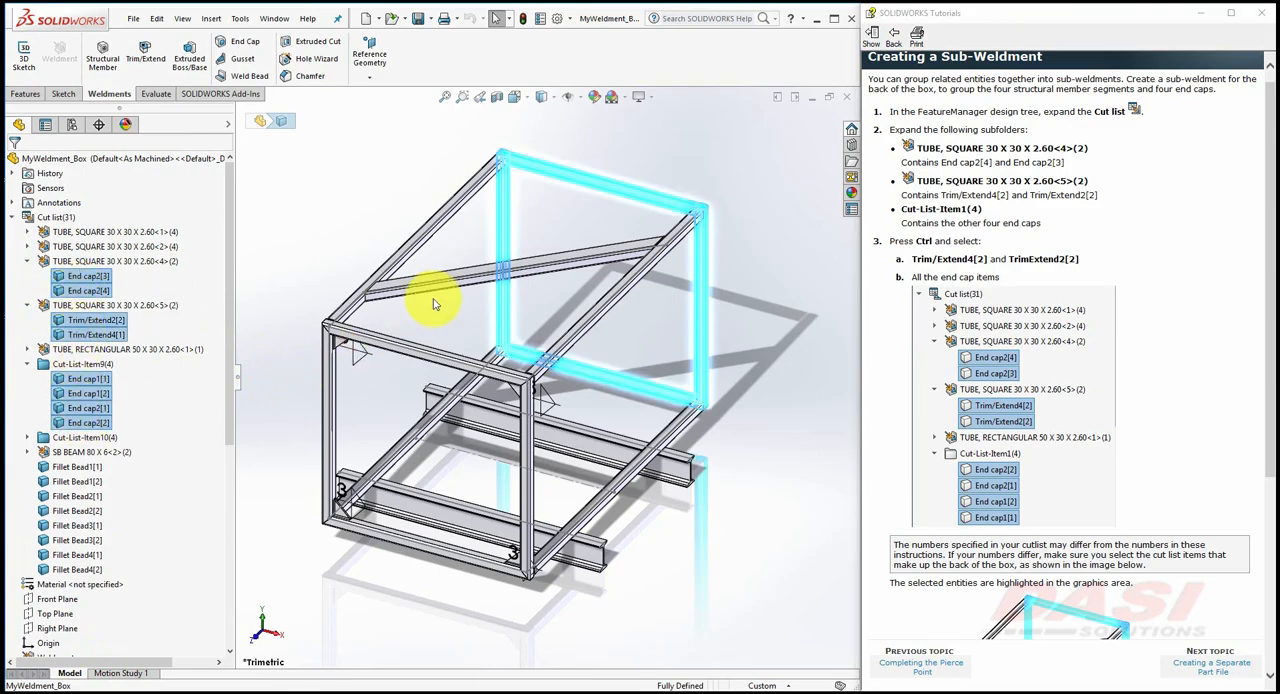
mouse_move(516, 156)
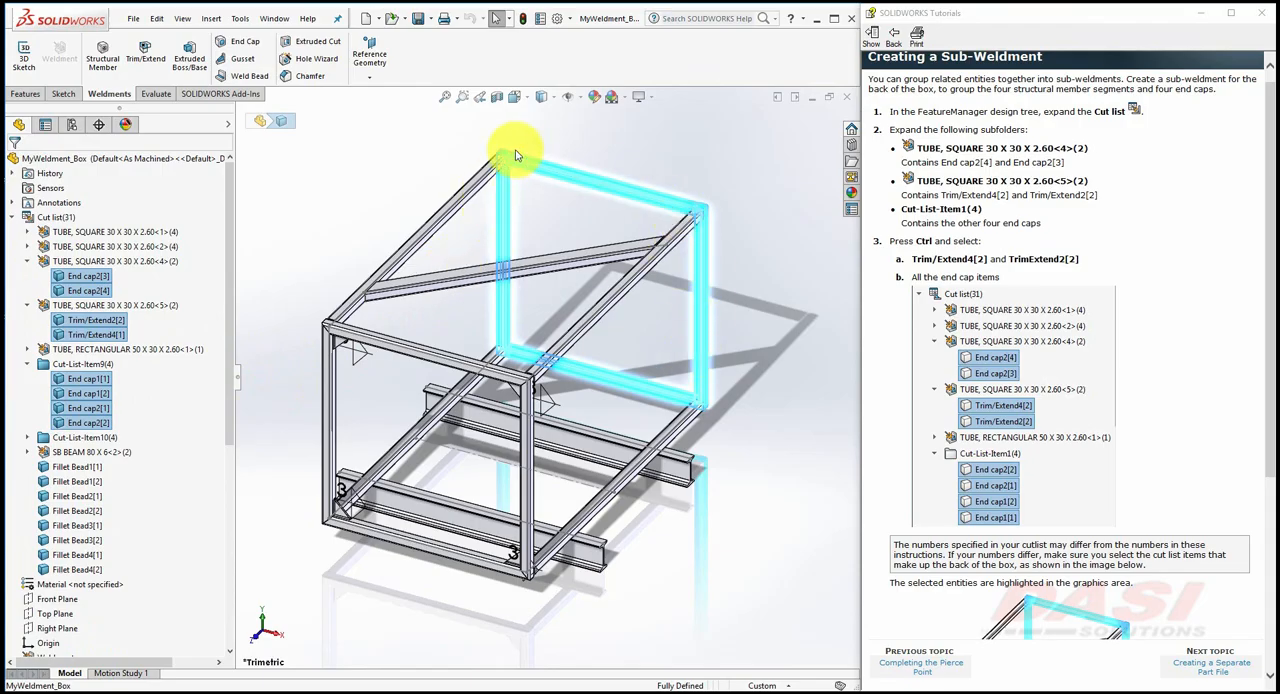
mouse_move(744, 420)
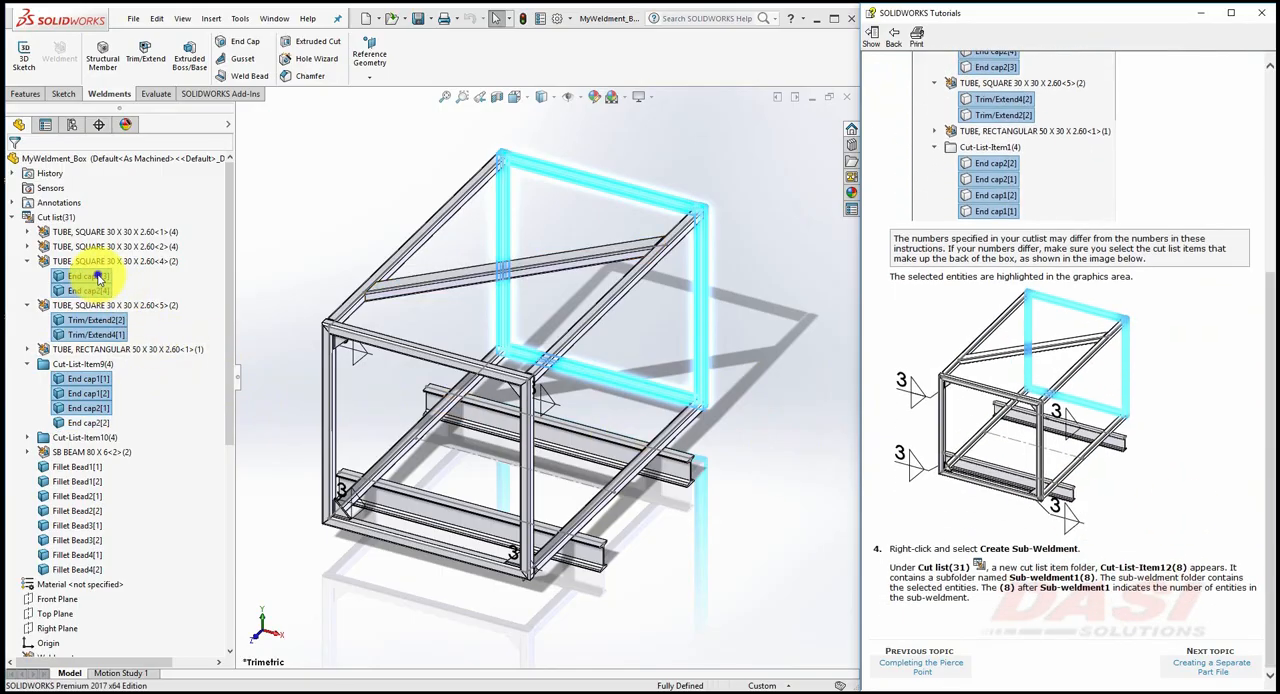
Create a sub-weldment from the selected members and check its contents.
right_click(90, 276)
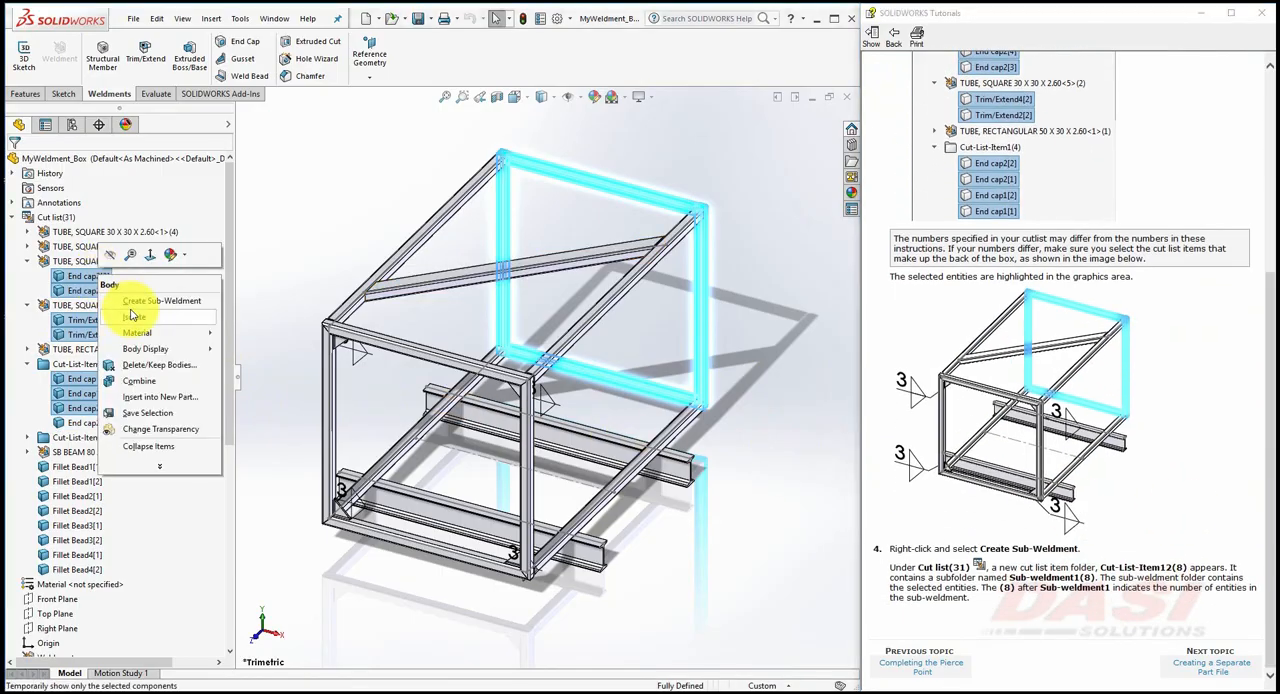
left_click(176, 300)
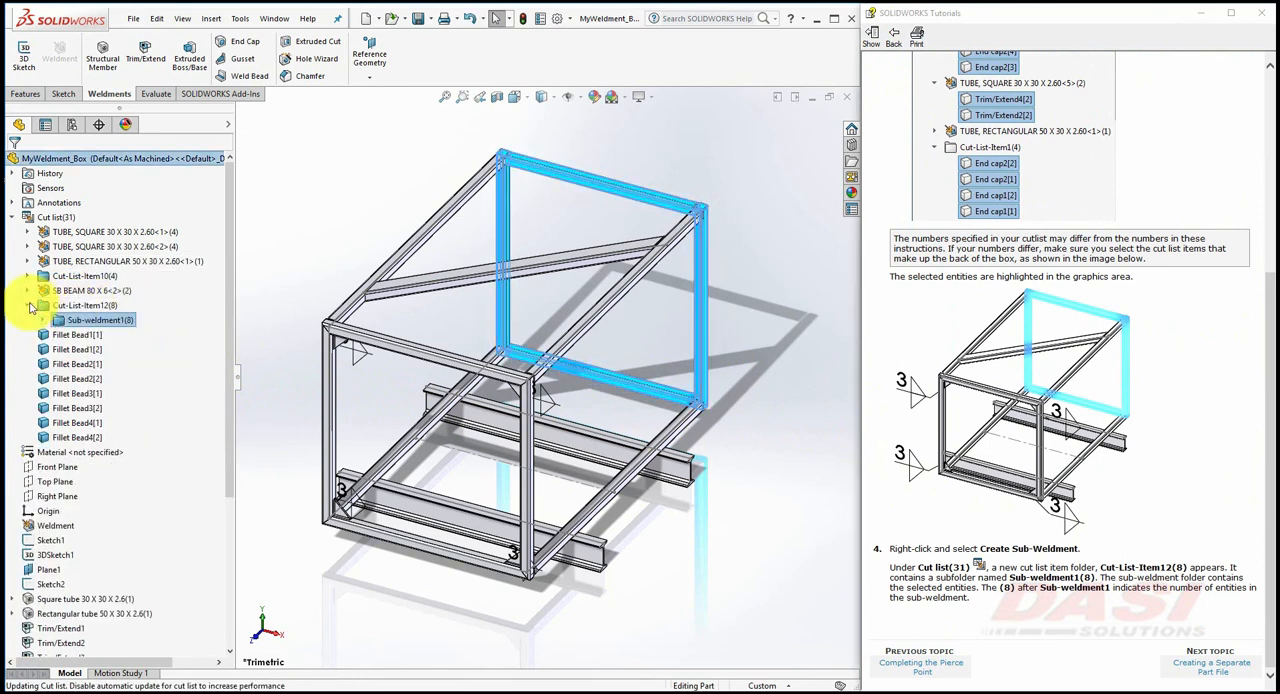
left_click(58, 320)
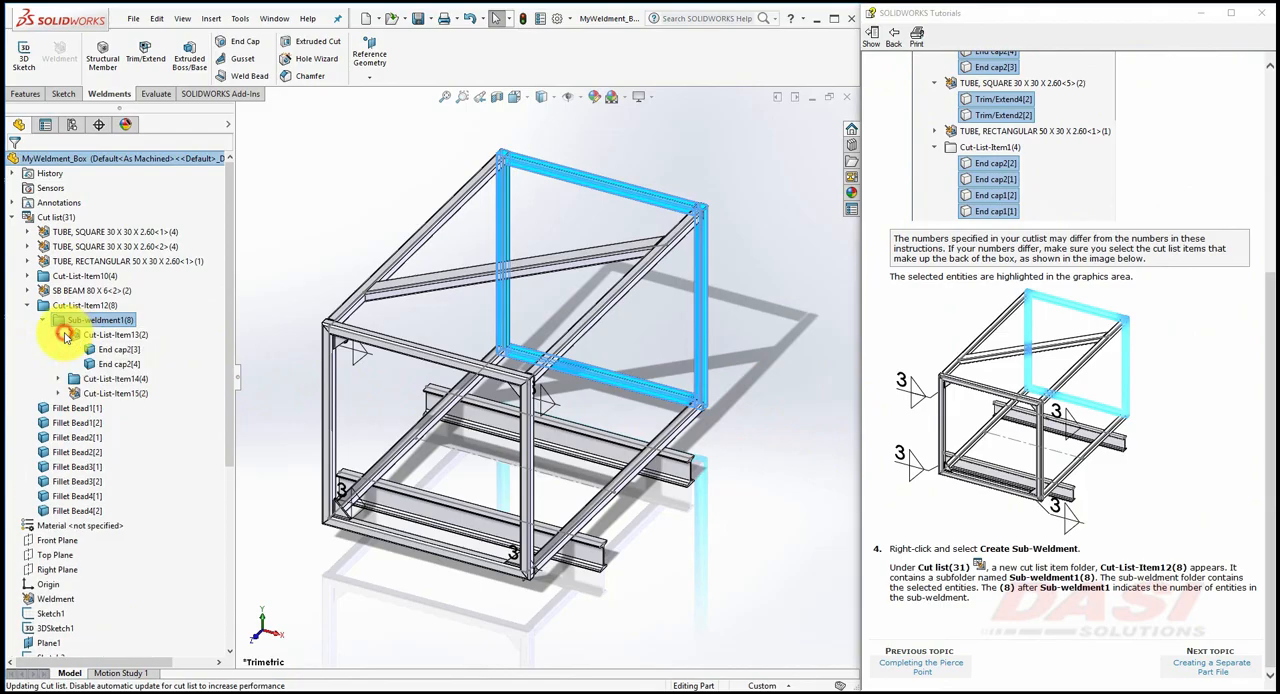
left_click(58, 378)
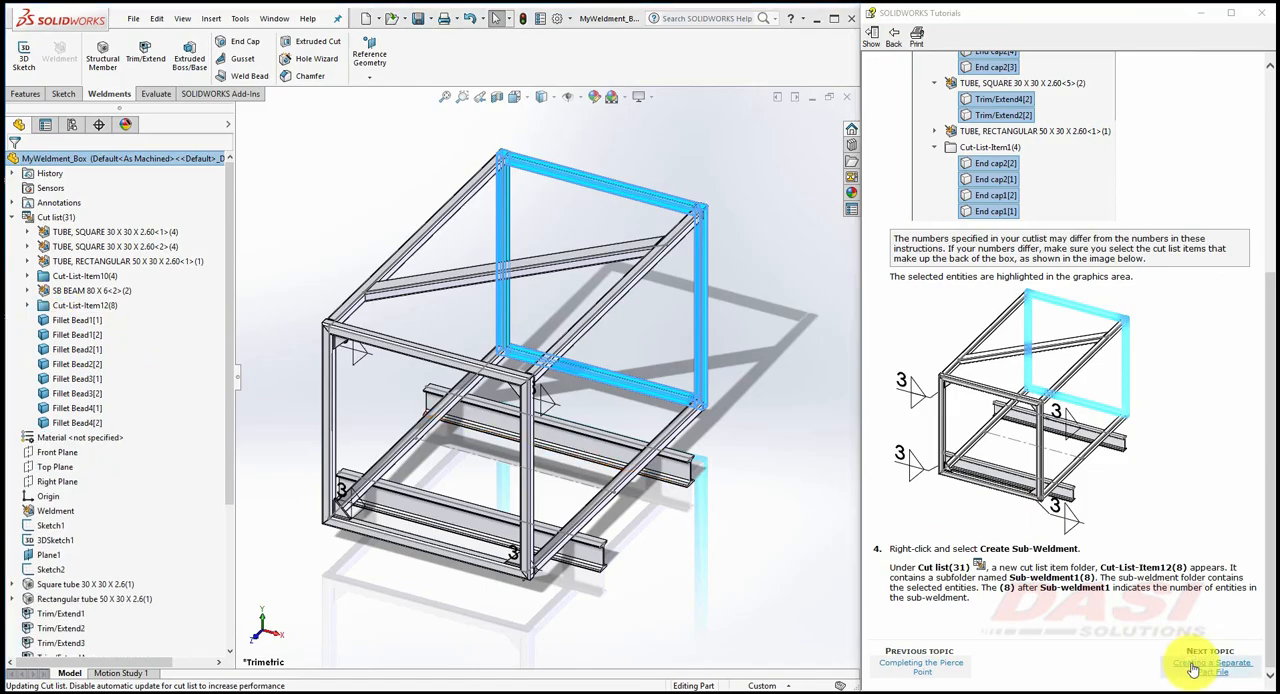
Insert Sub-weldment1 into a new part saved as subWeldment, then rebuild and save.
left_click(1210, 662)
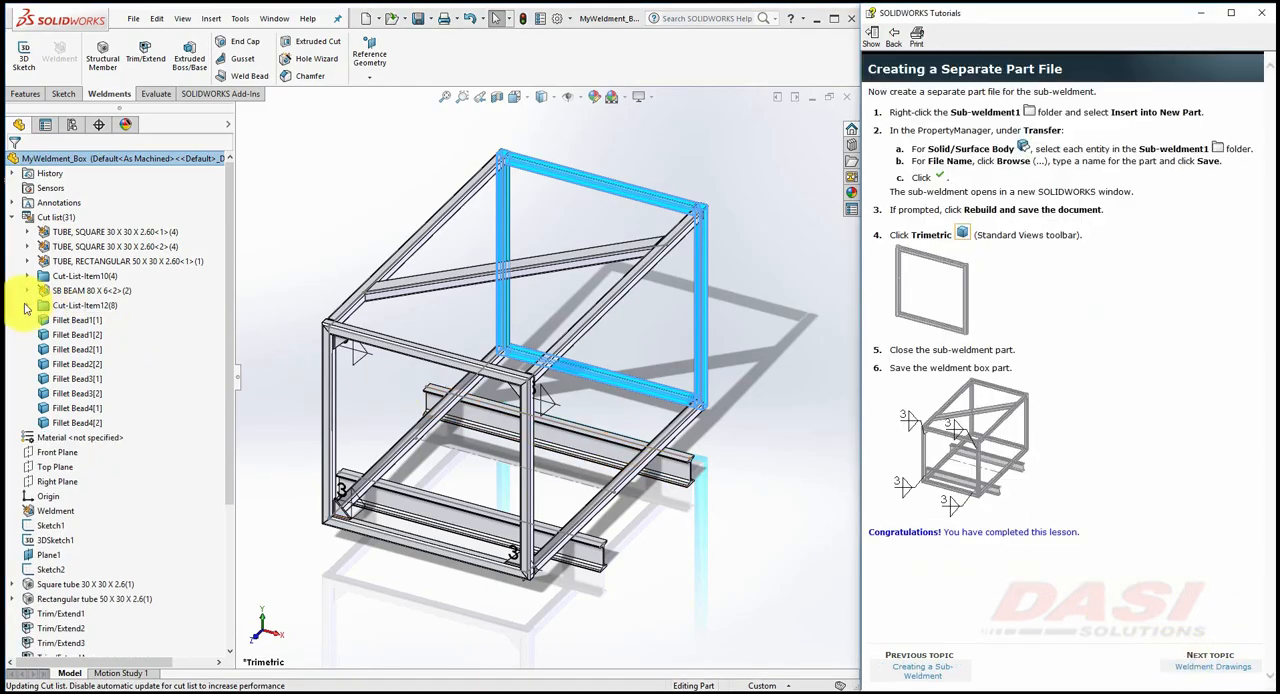
left_click(28, 304)
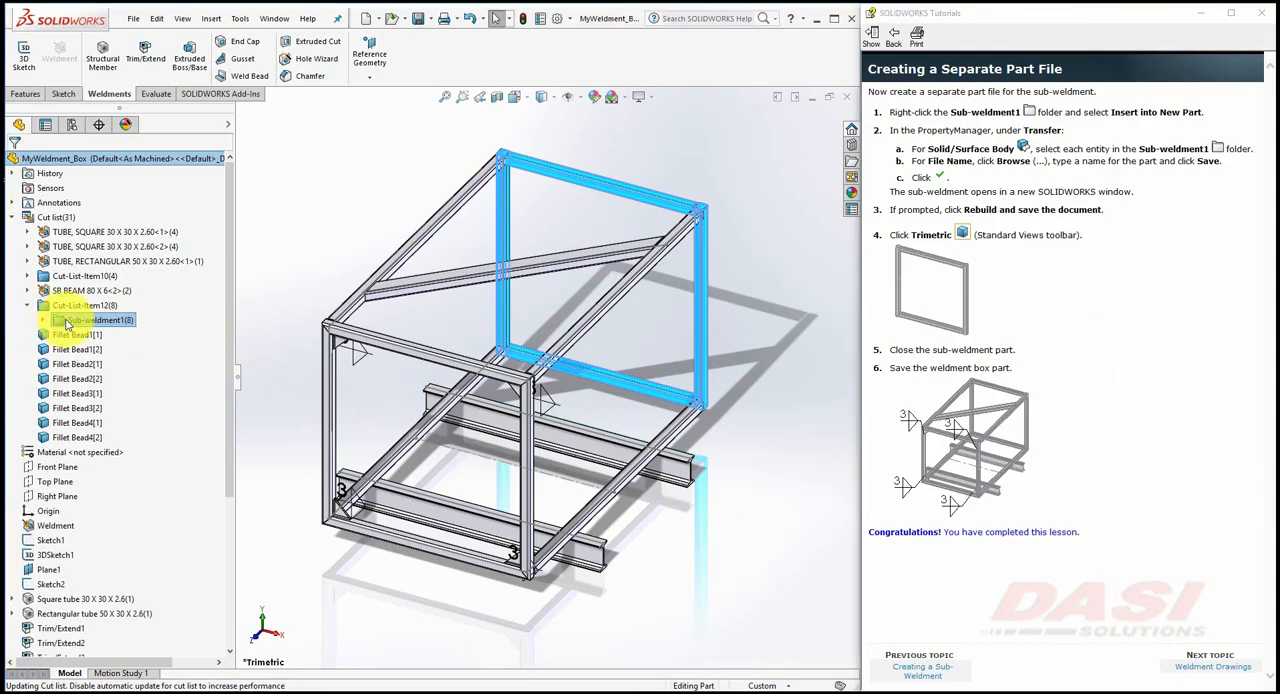
right_click(96, 320)
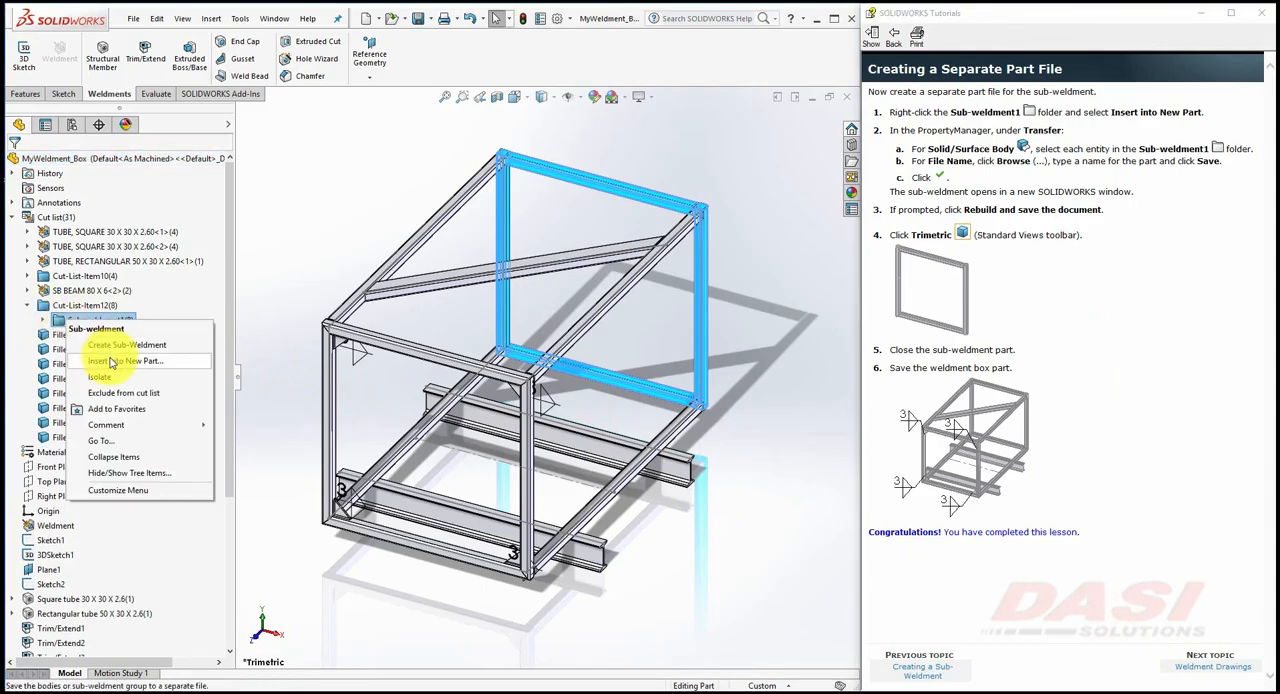
left_click(120, 360)
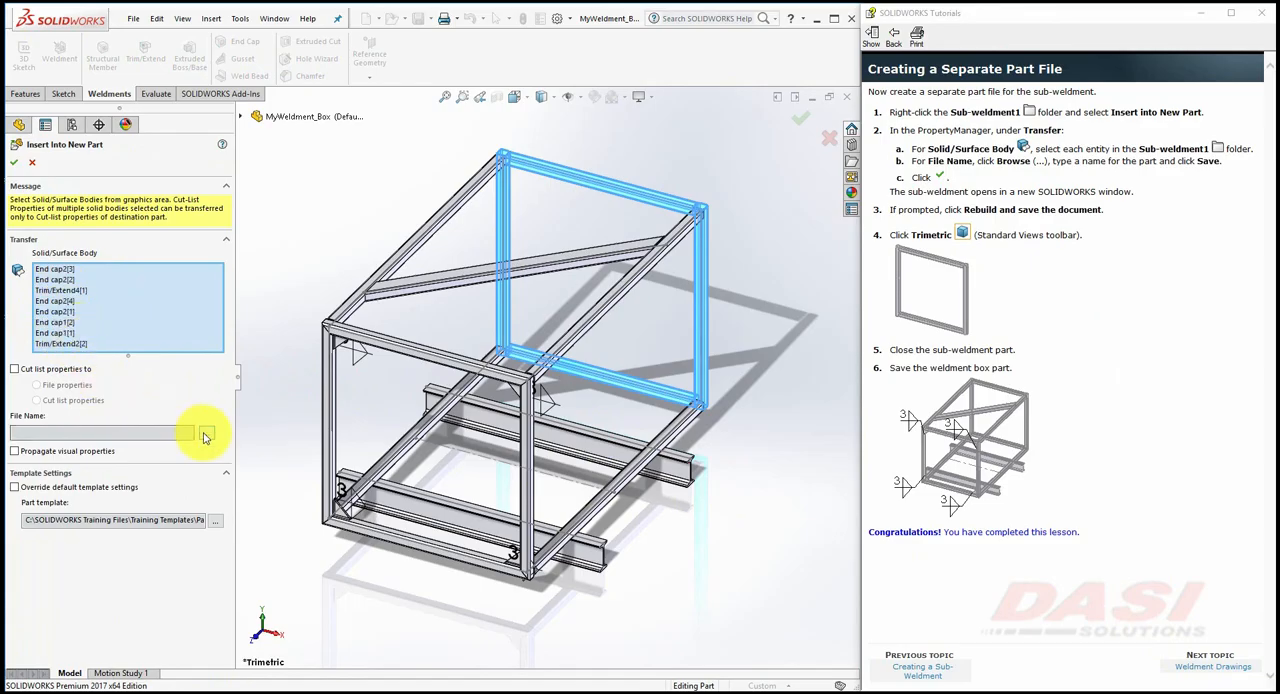
left_click(206, 434)
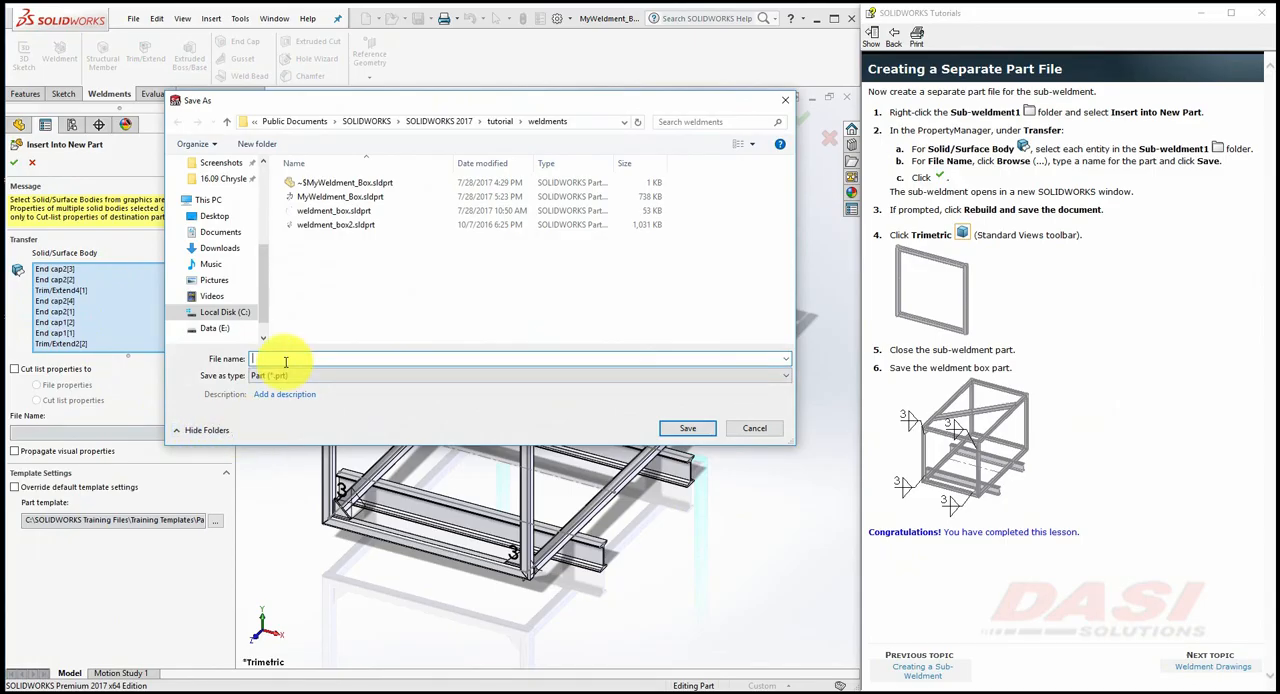
type("subWeldment")
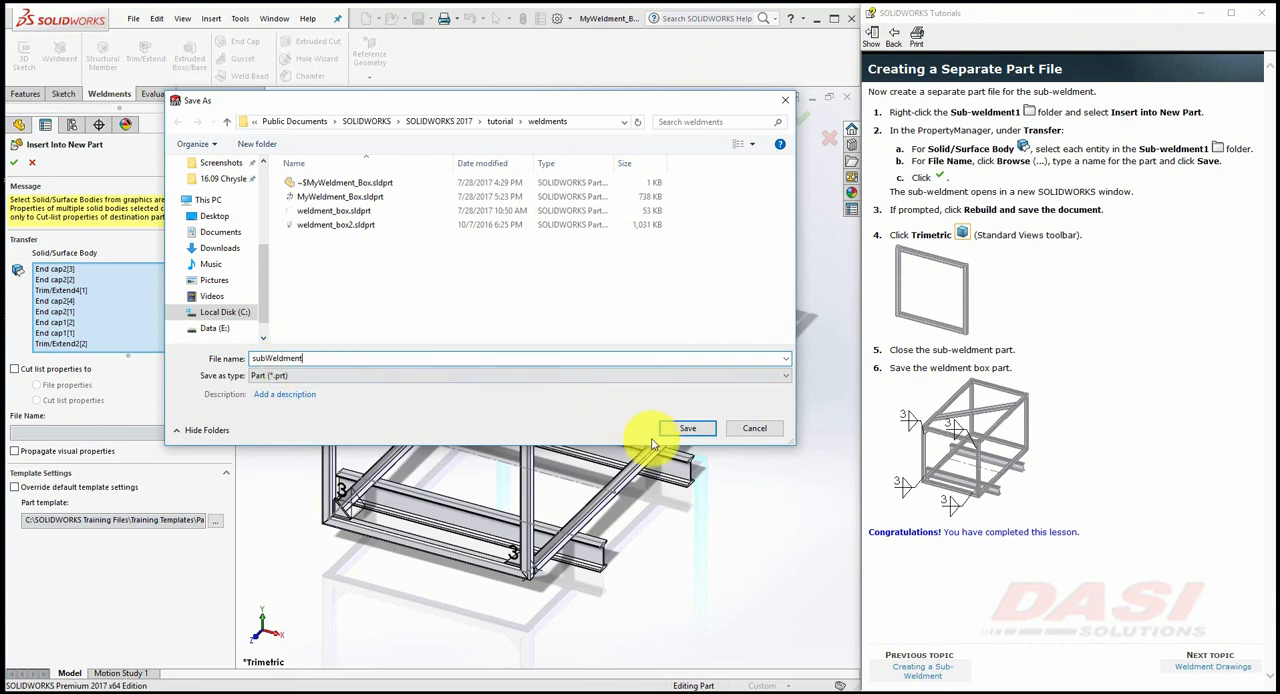
left_click(688, 428)
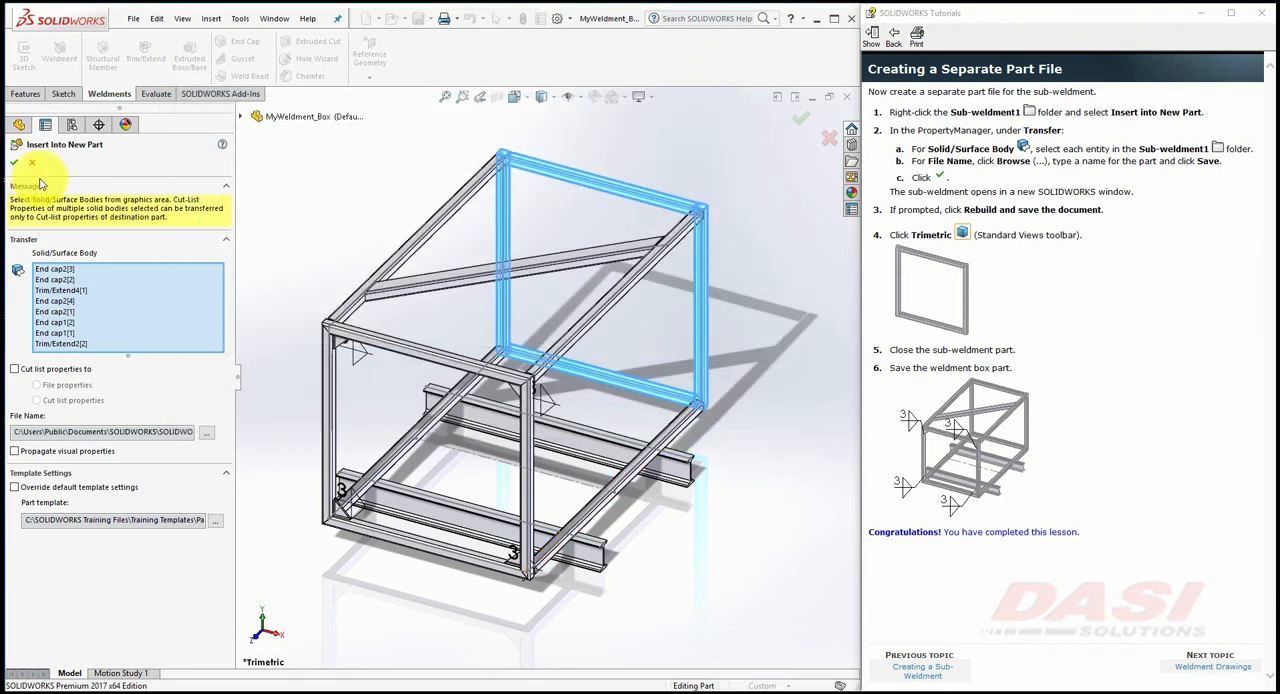
left_click(16, 162)
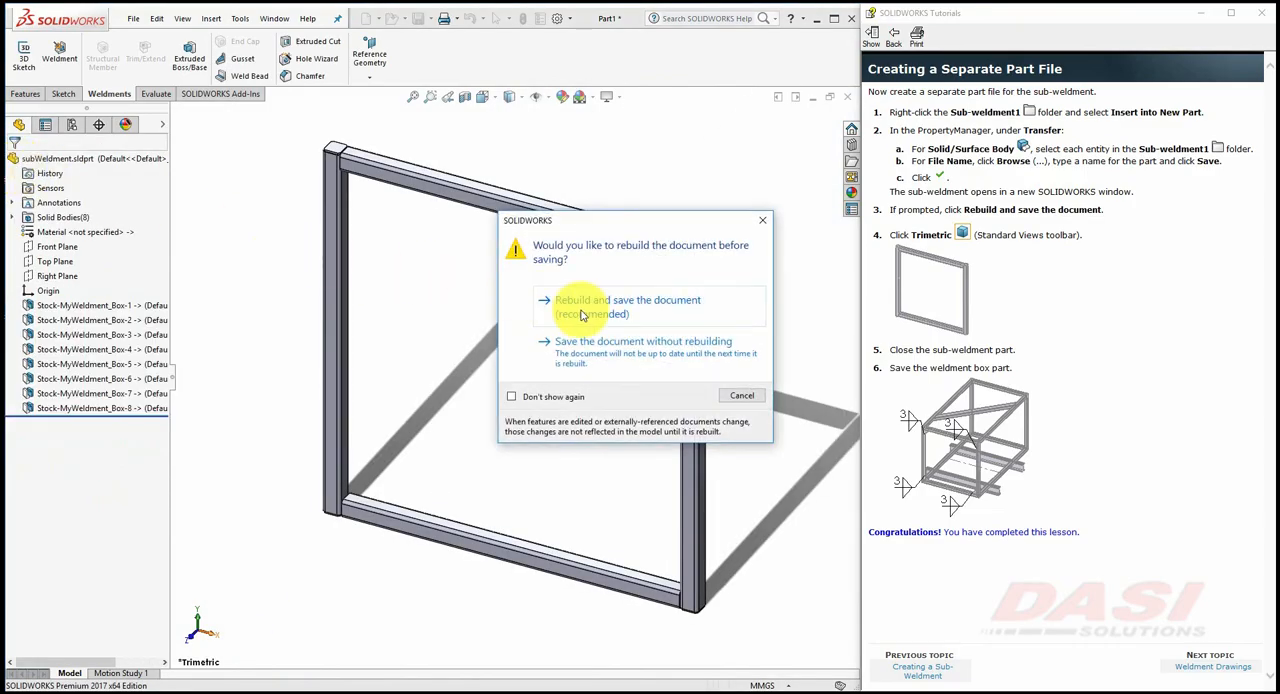
left_click(628, 306)
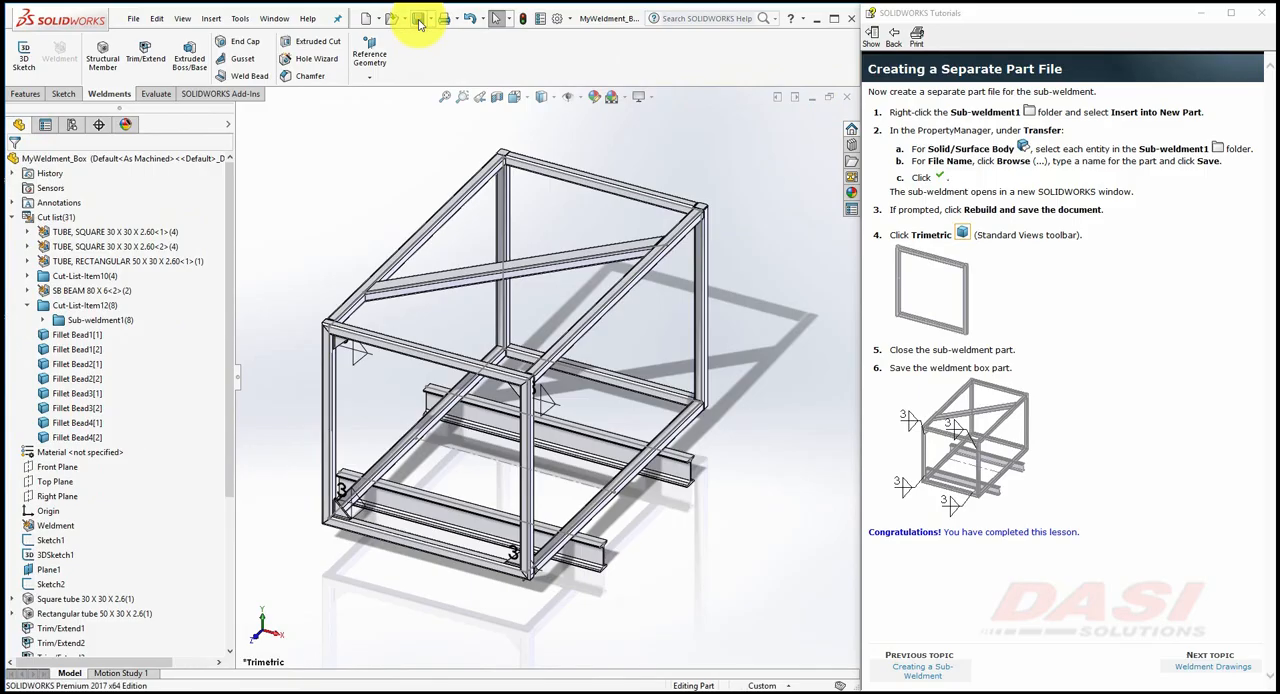
mouse_move(1196, 678)
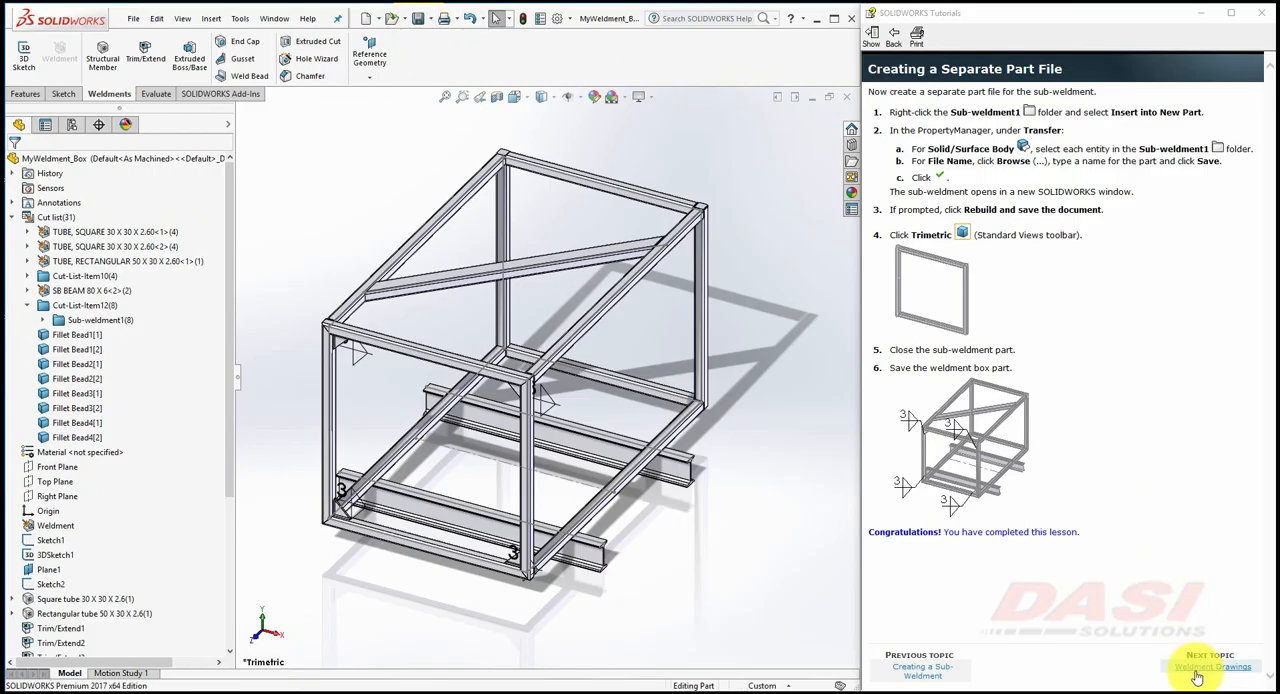
left_click(1212, 668)
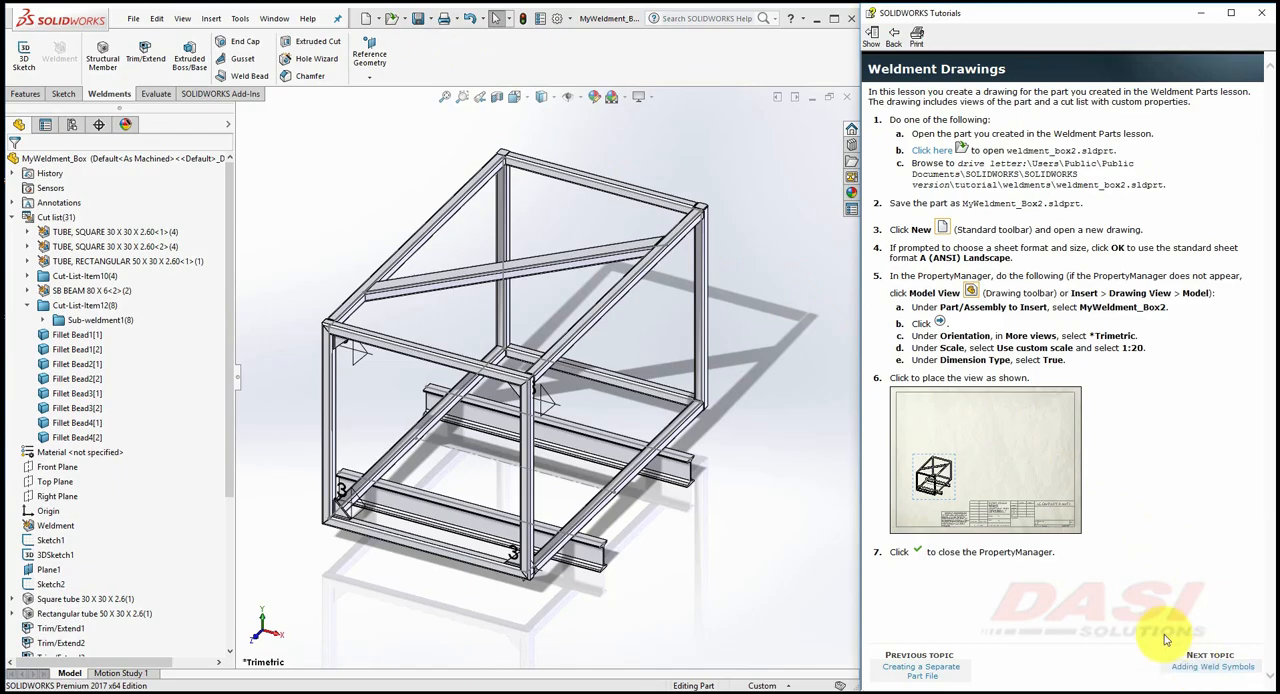
mouse_move(984, 470)
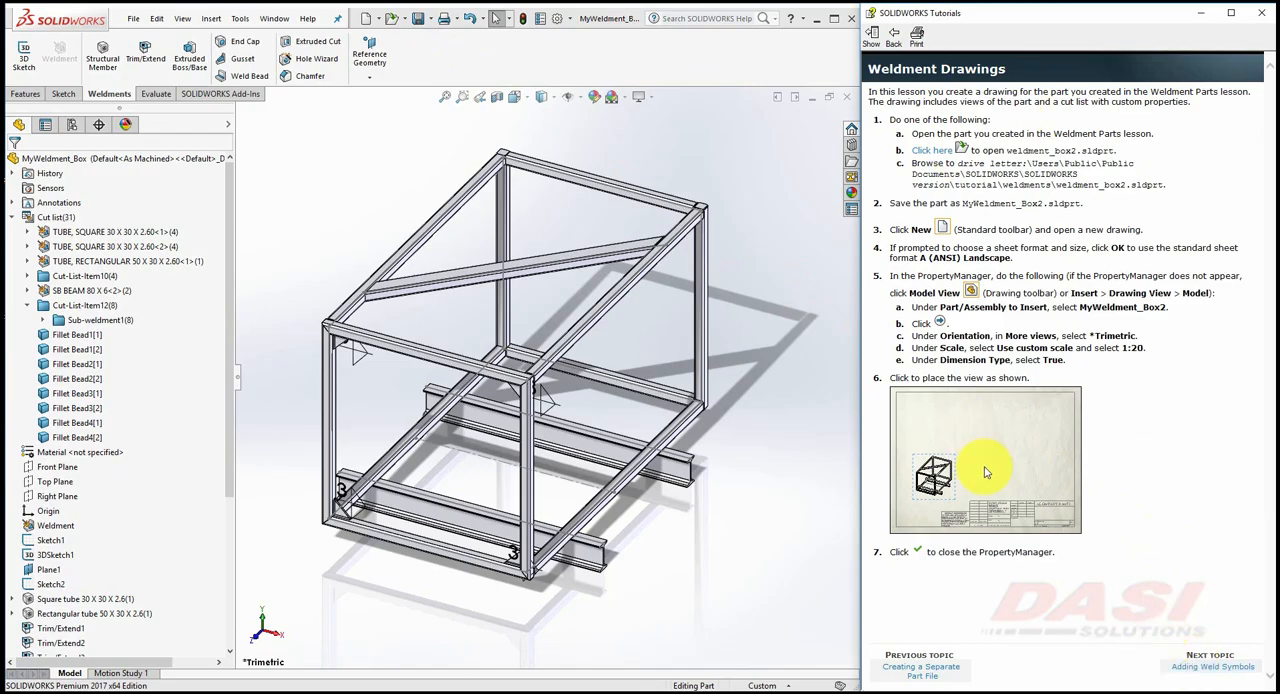
left_click(920, 670)
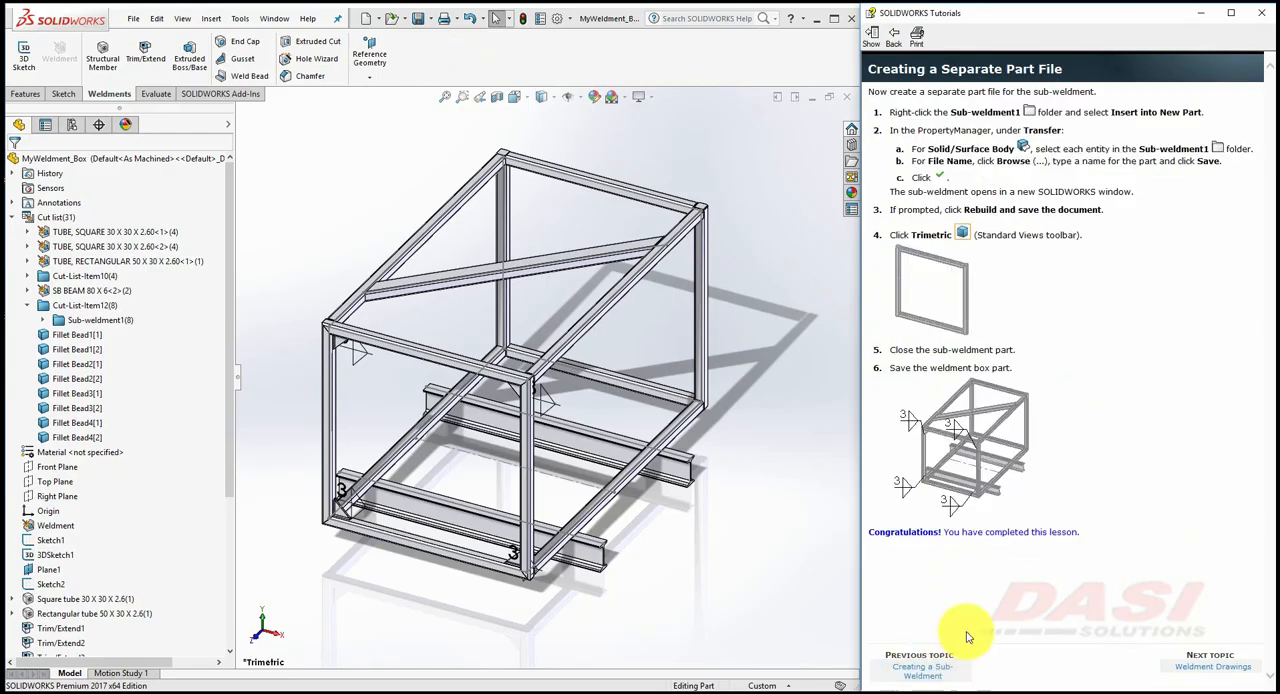